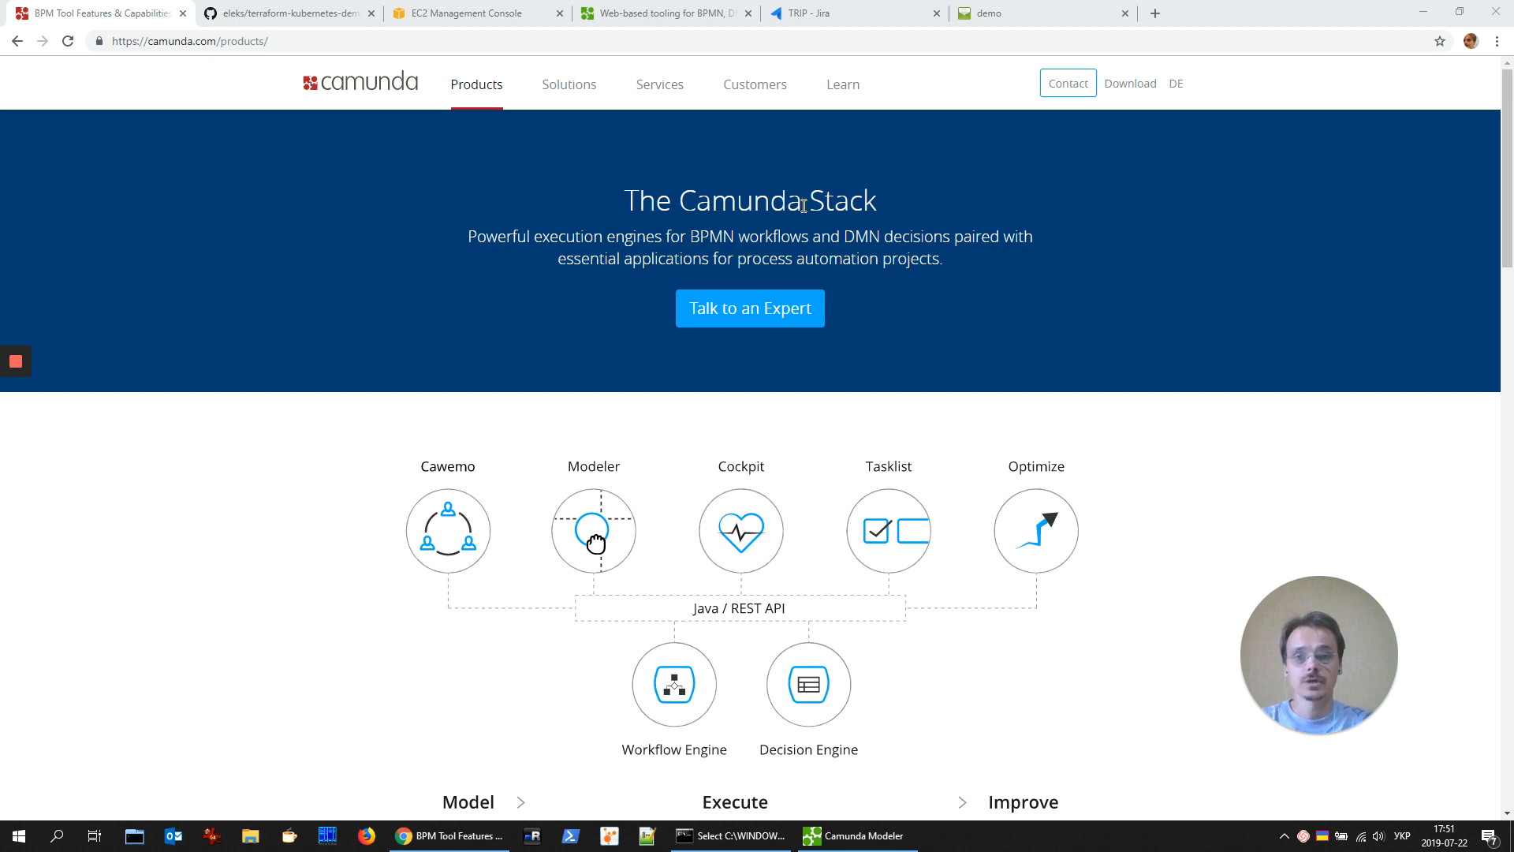
{"action": "mouse_move", "coordinate": [606, 483]}
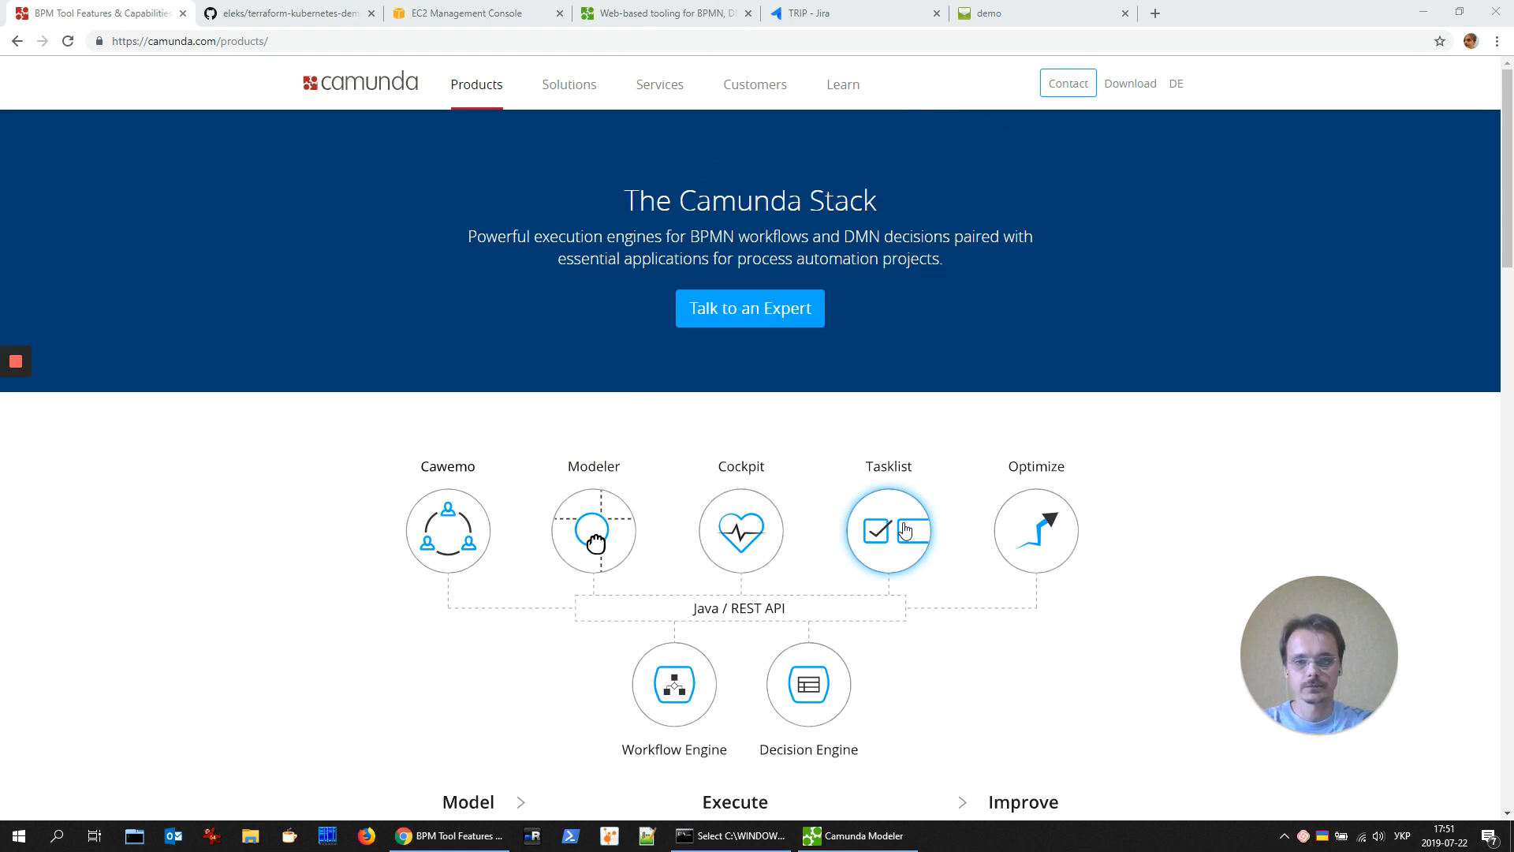
Step: Show the aws-demo-camunda README's process diagram in GitHub, then return to the BusinessTrip diagram
{"action": "left_click", "coordinate": [285, 13]}
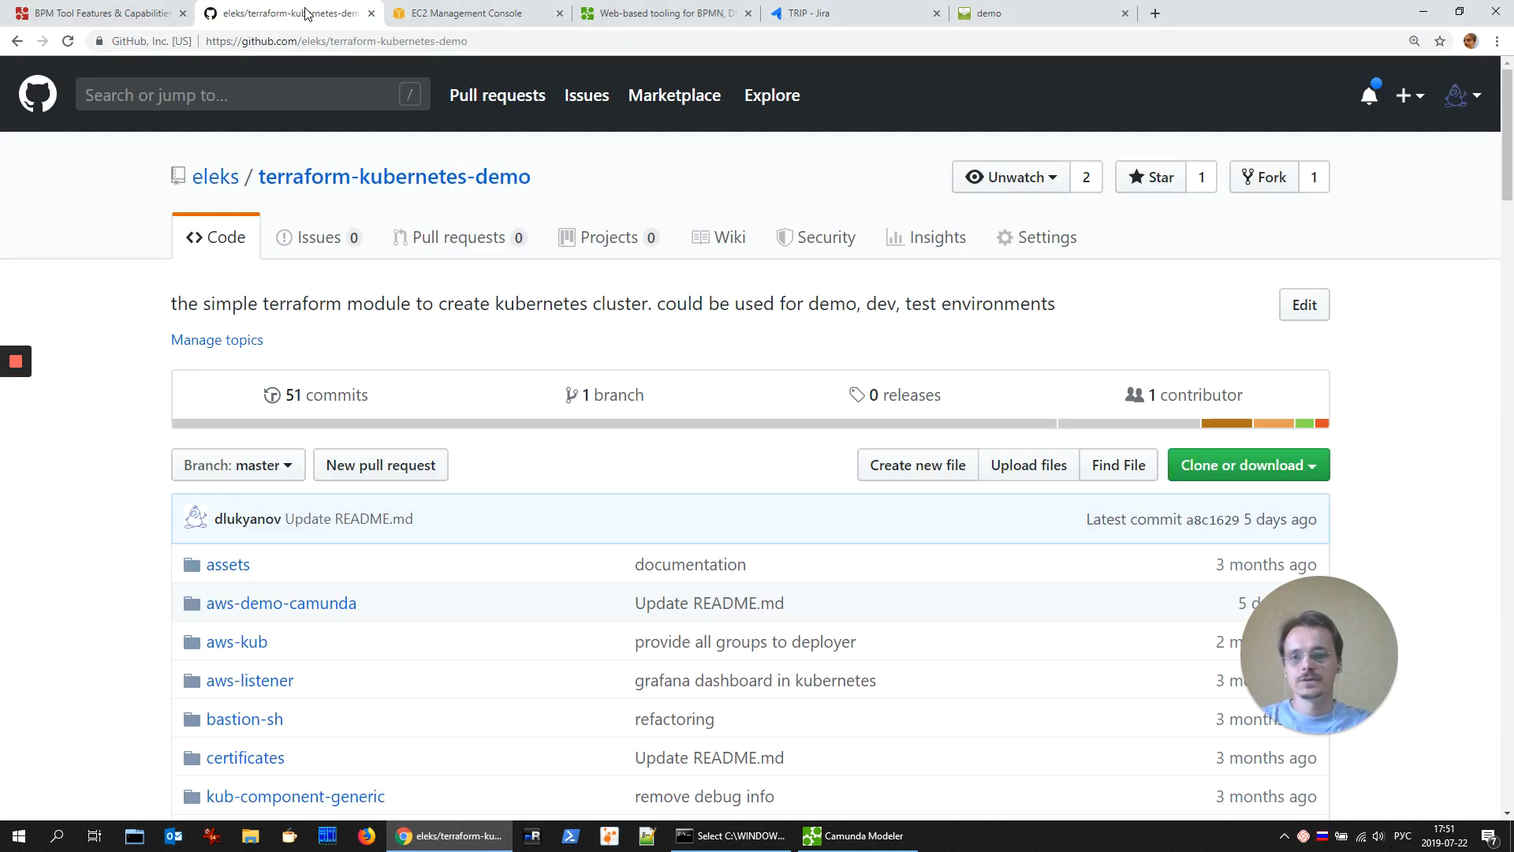
{"action": "mouse_move", "coordinate": [395, 176]}
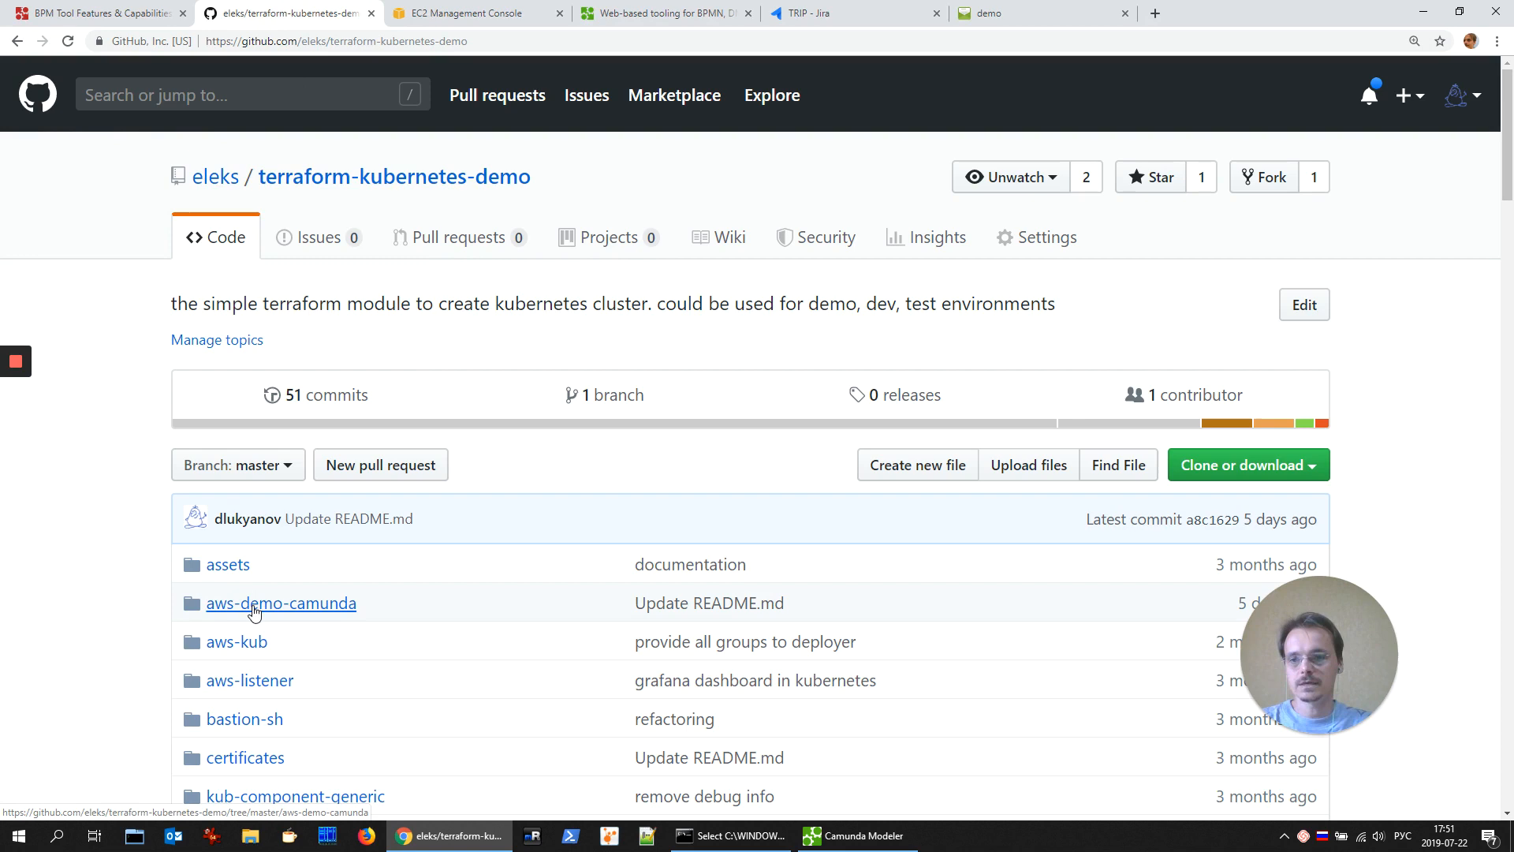
{"action": "left_click", "coordinate": [280, 602]}
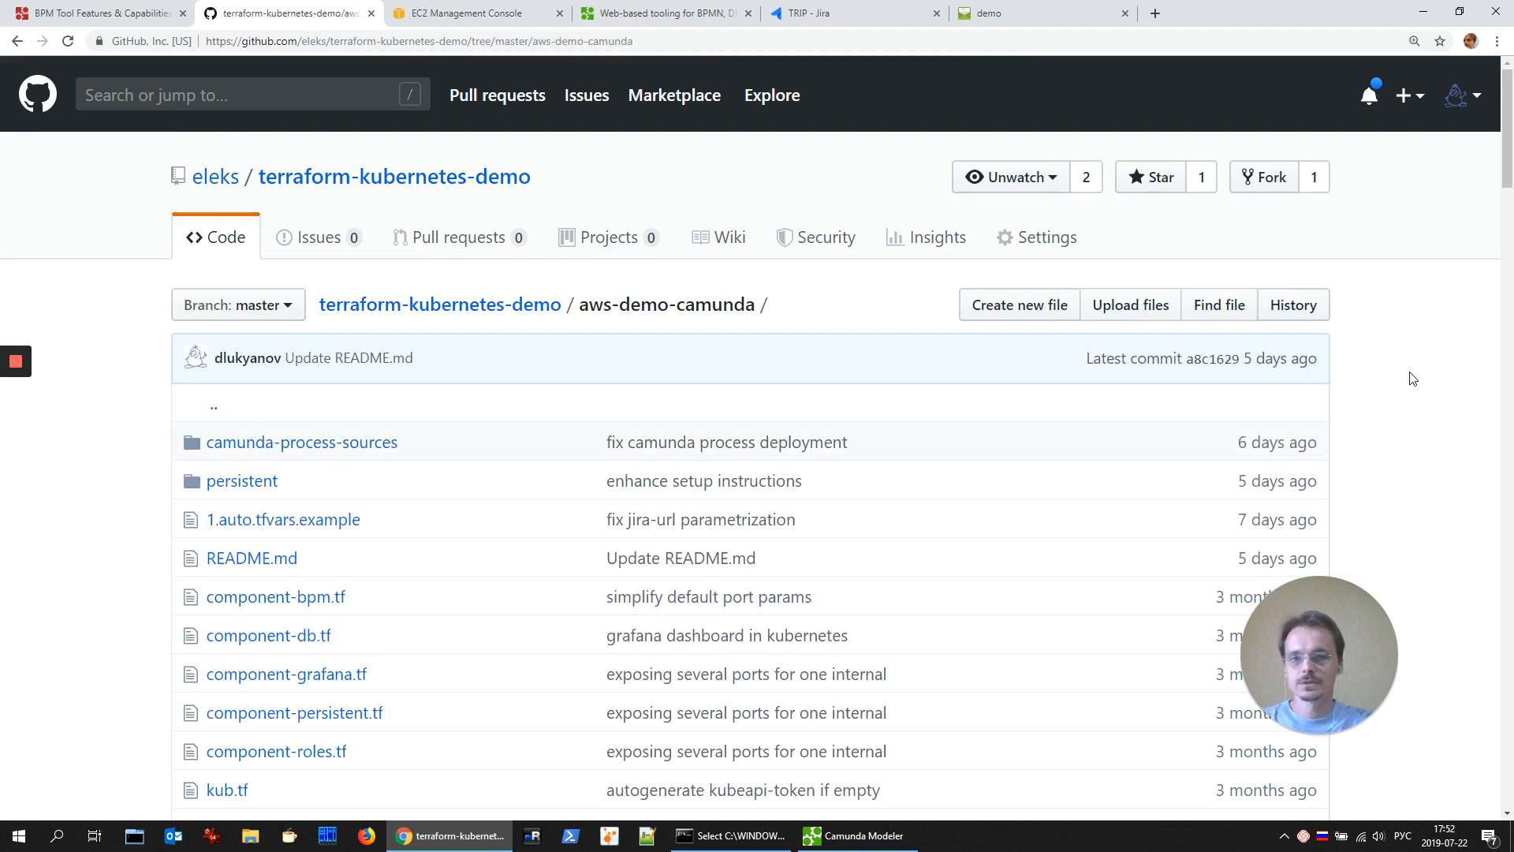
{"action": "scroll", "scroll_direction": "down", "scroll_amount": 3}
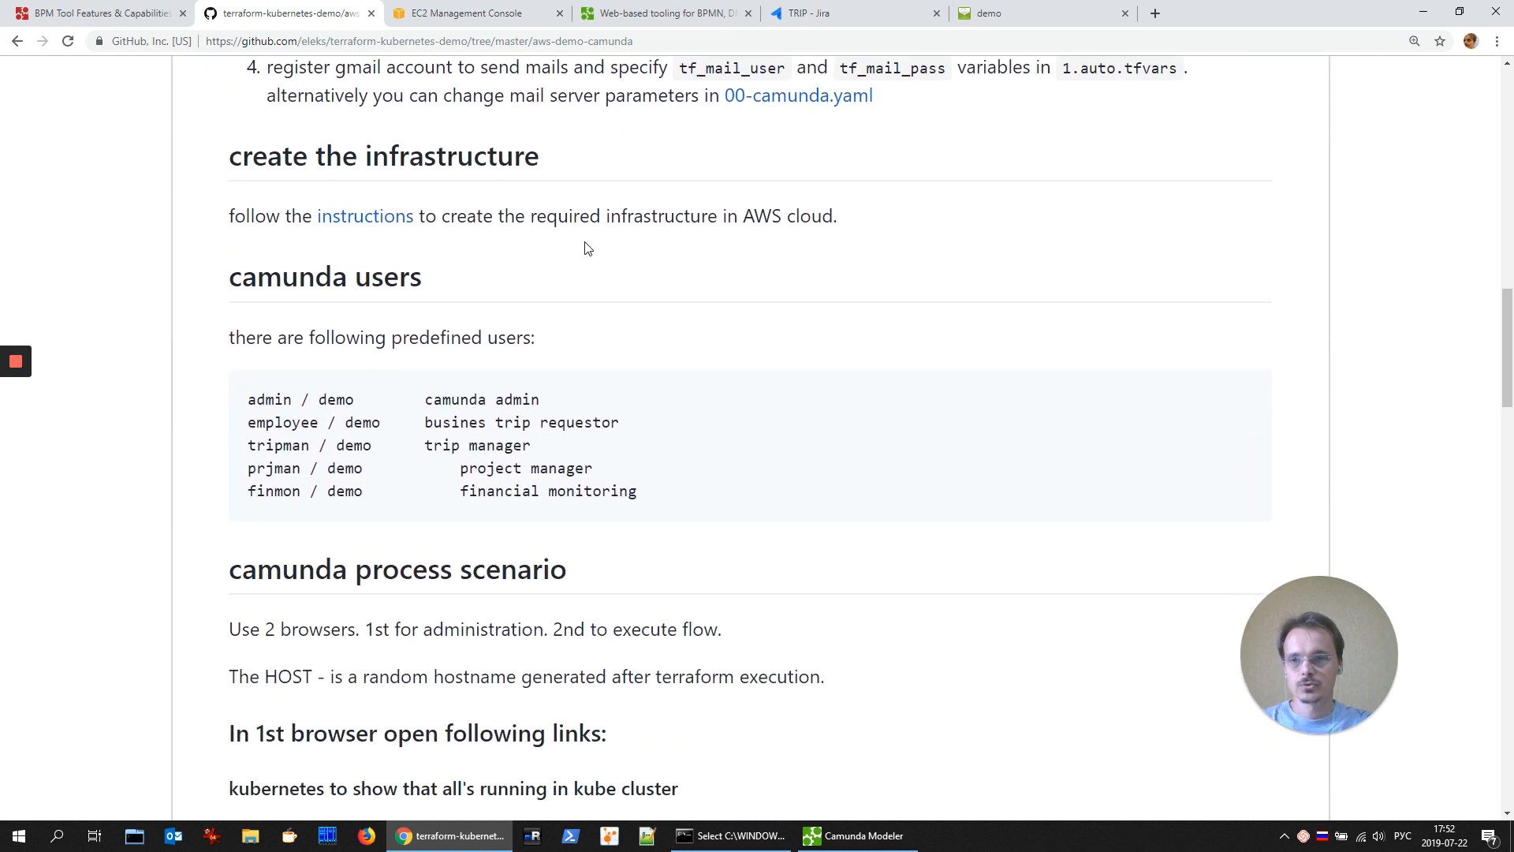
{"action": "mouse_move", "coordinate": [217, 422]}
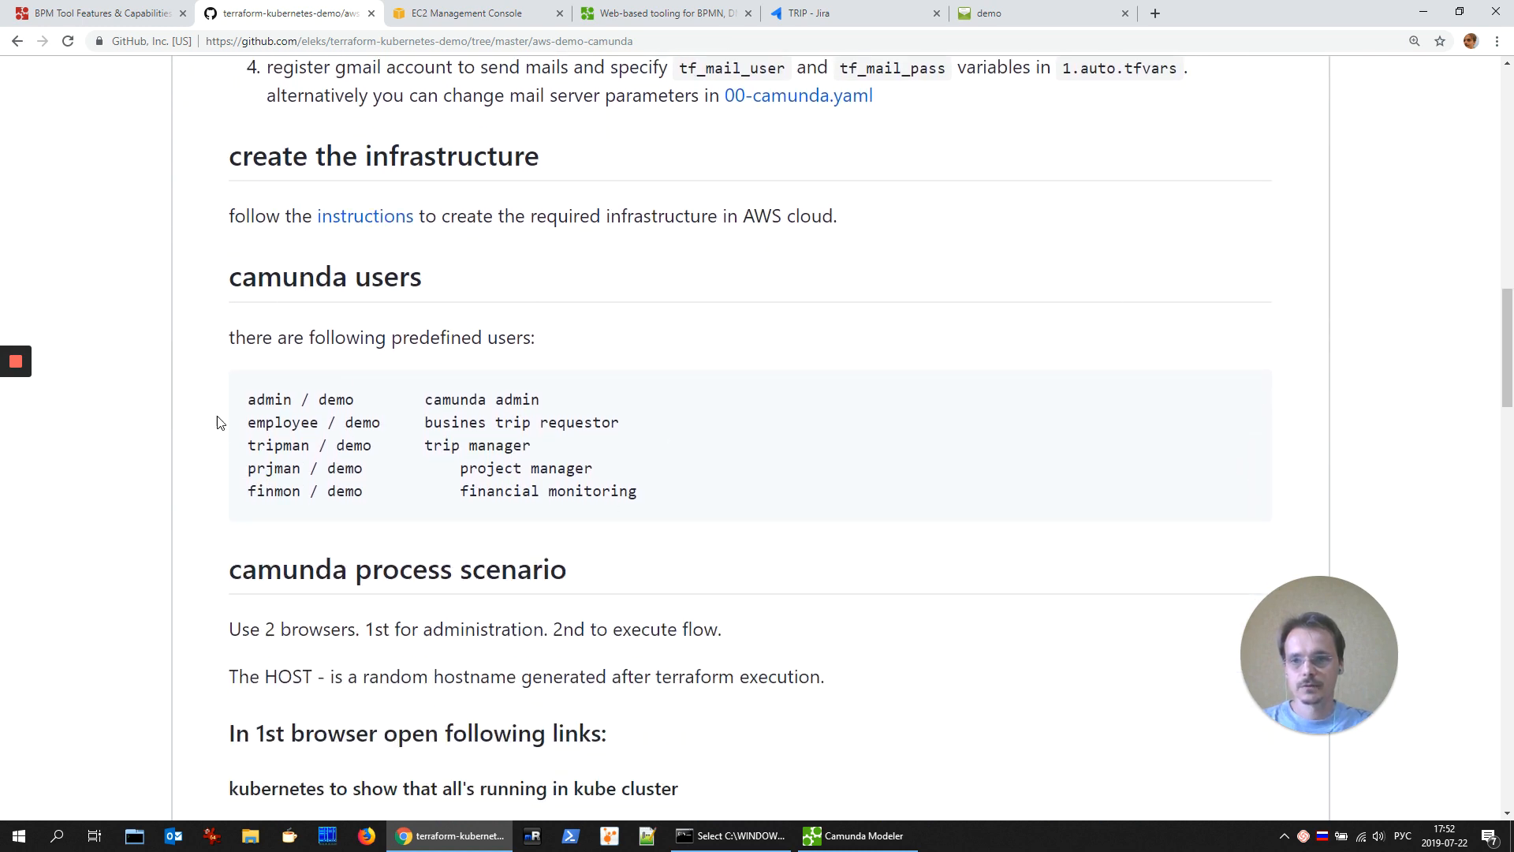
{"action": "mouse_move", "coordinate": [657, 526]}
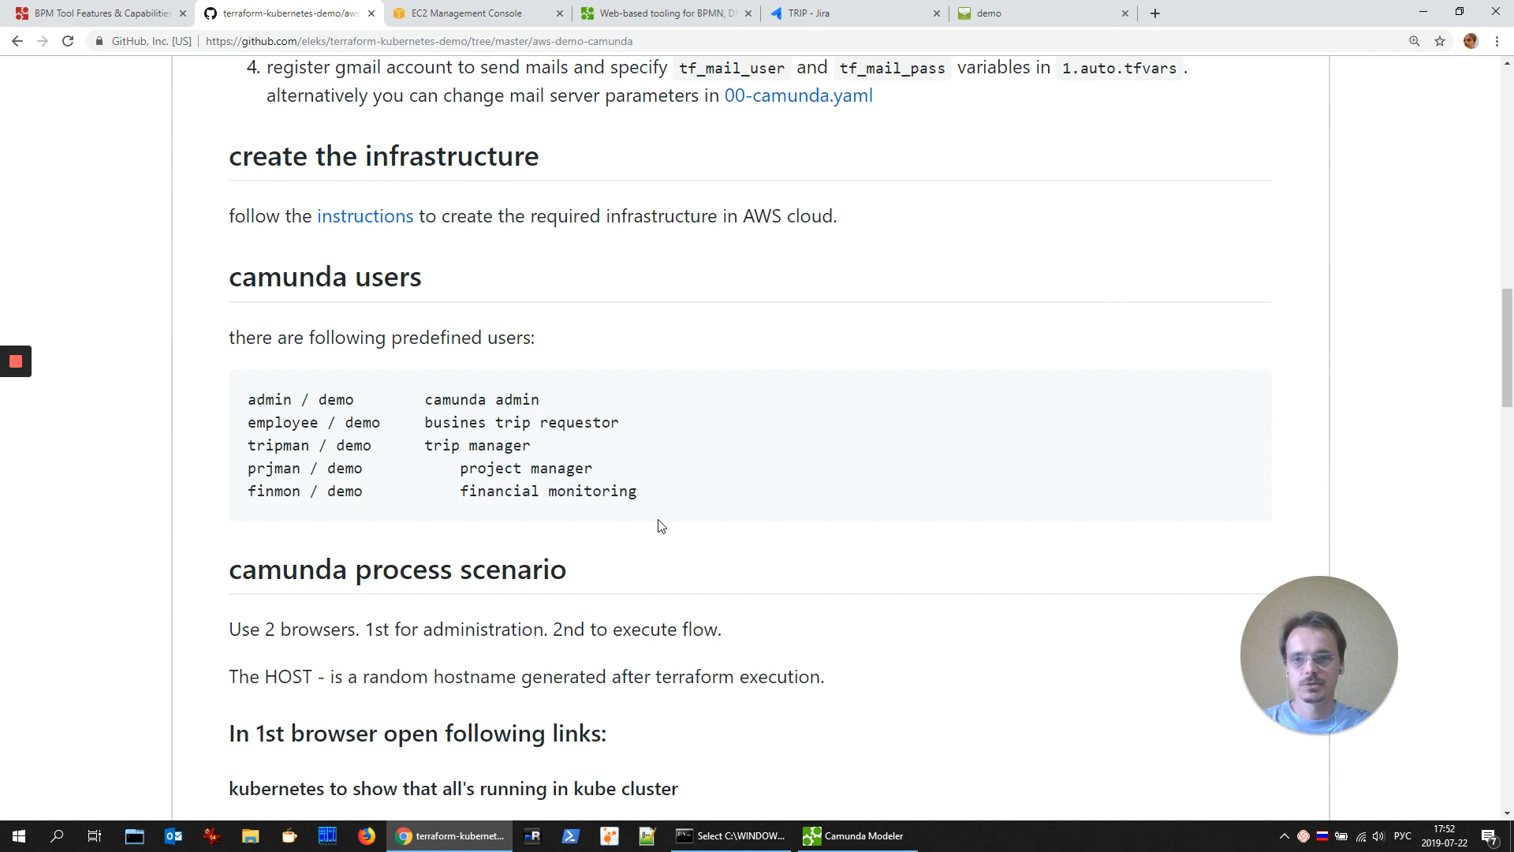
{"action": "scroll", "scroll_direction": "down", "scroll_amount": 3}
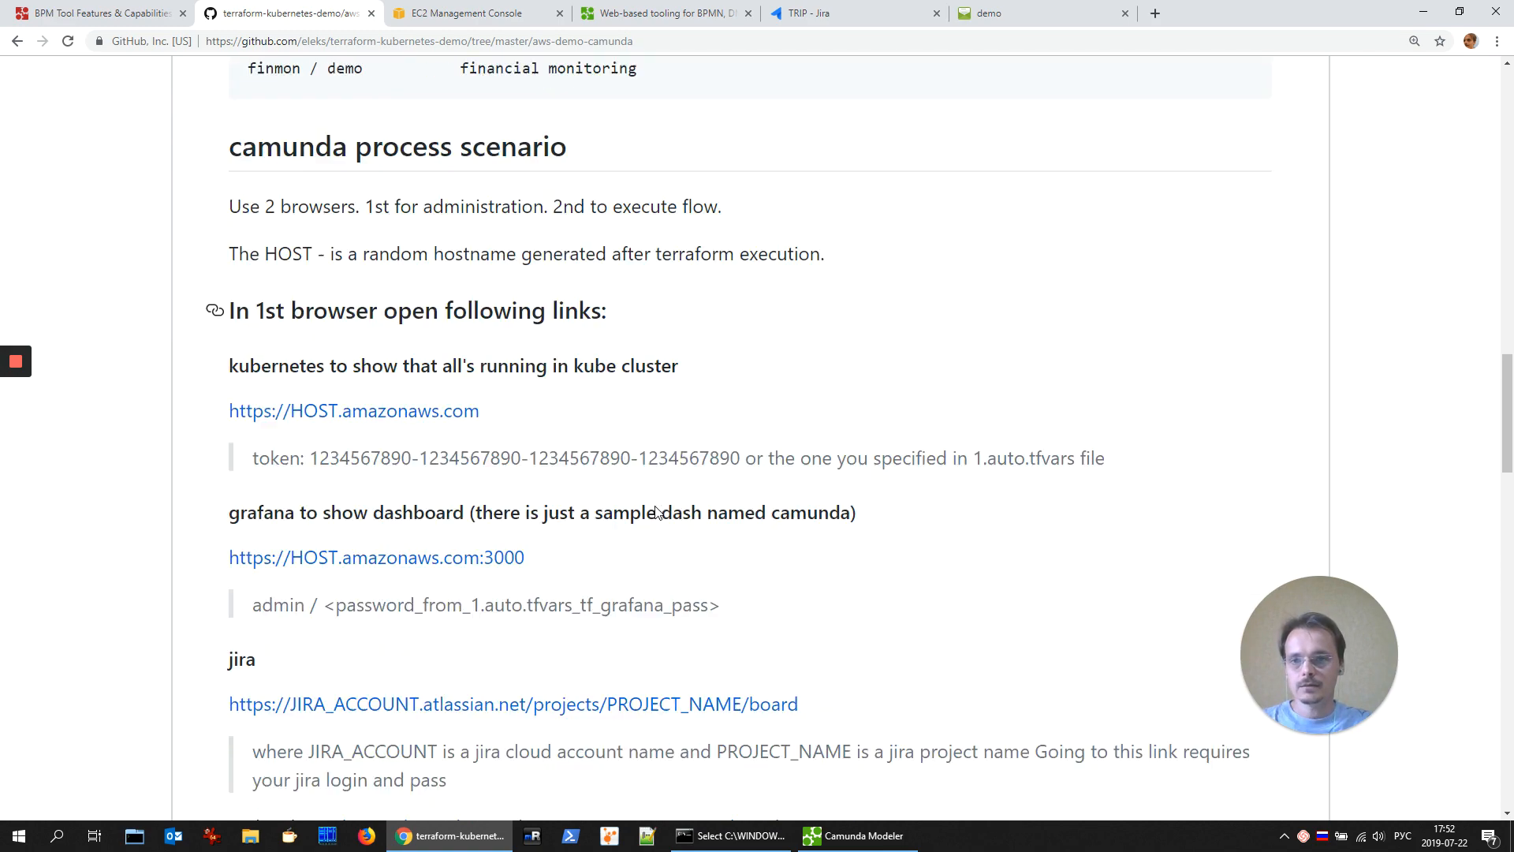
{"action": "scroll", "scroll_direction": "down", "scroll_amount": 3}
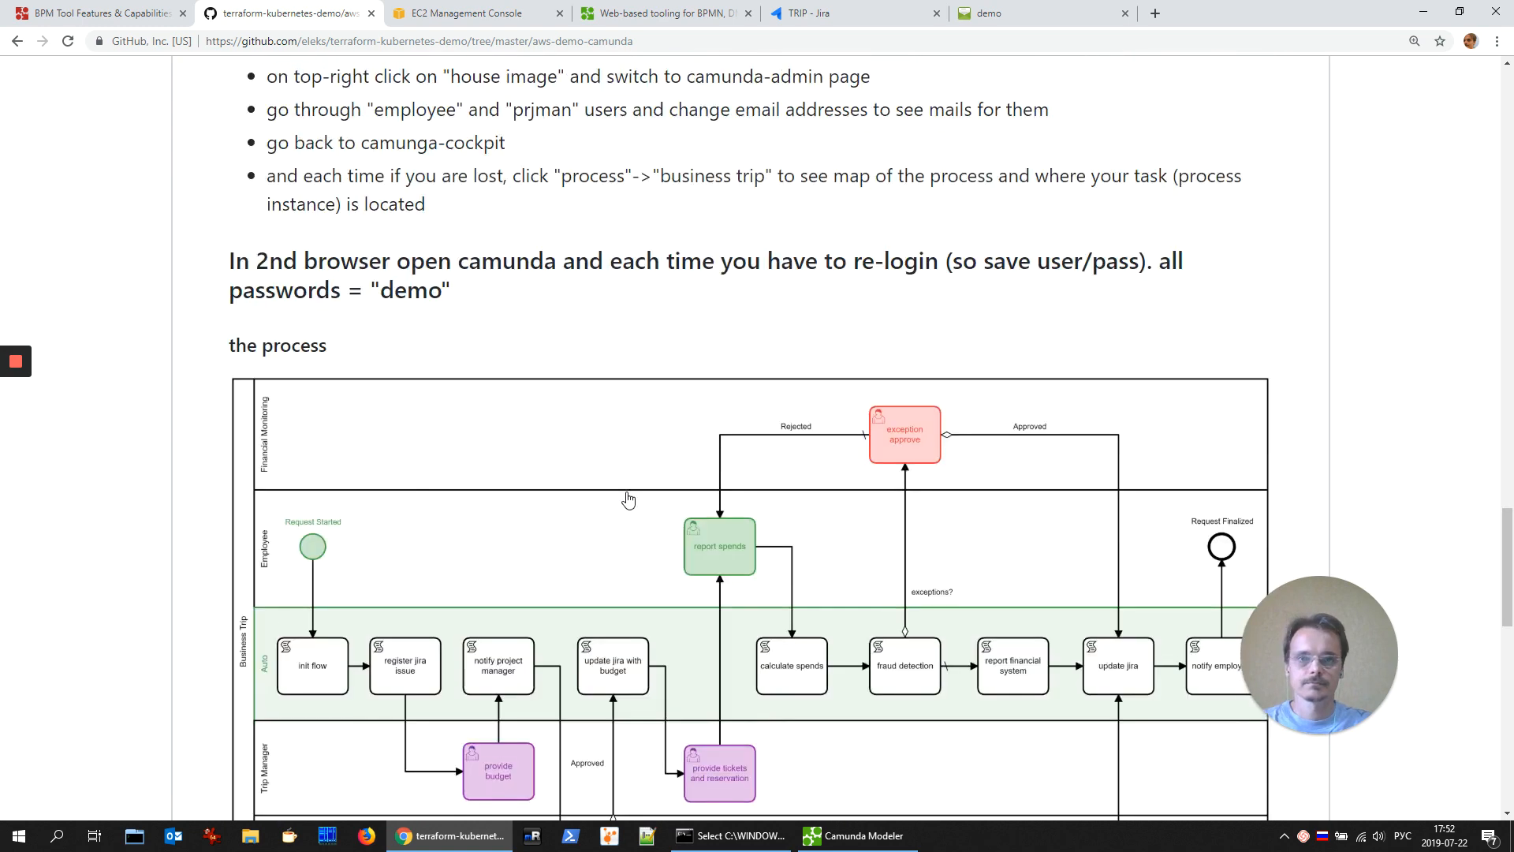
{"action": "left_click", "coordinate": [853, 836]}
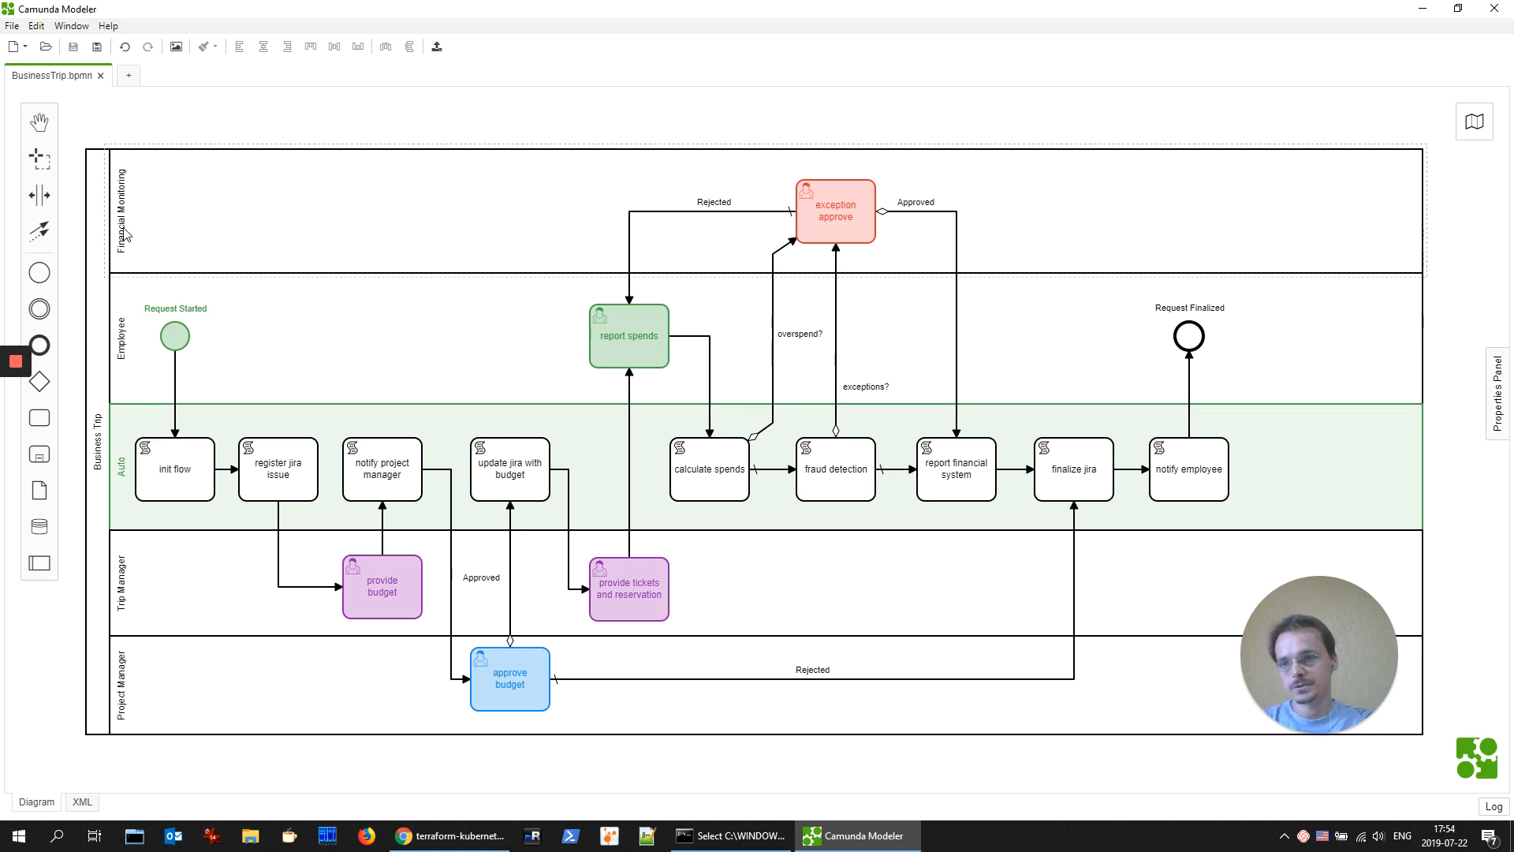
{"action": "mouse_move", "coordinate": [128, 198]}
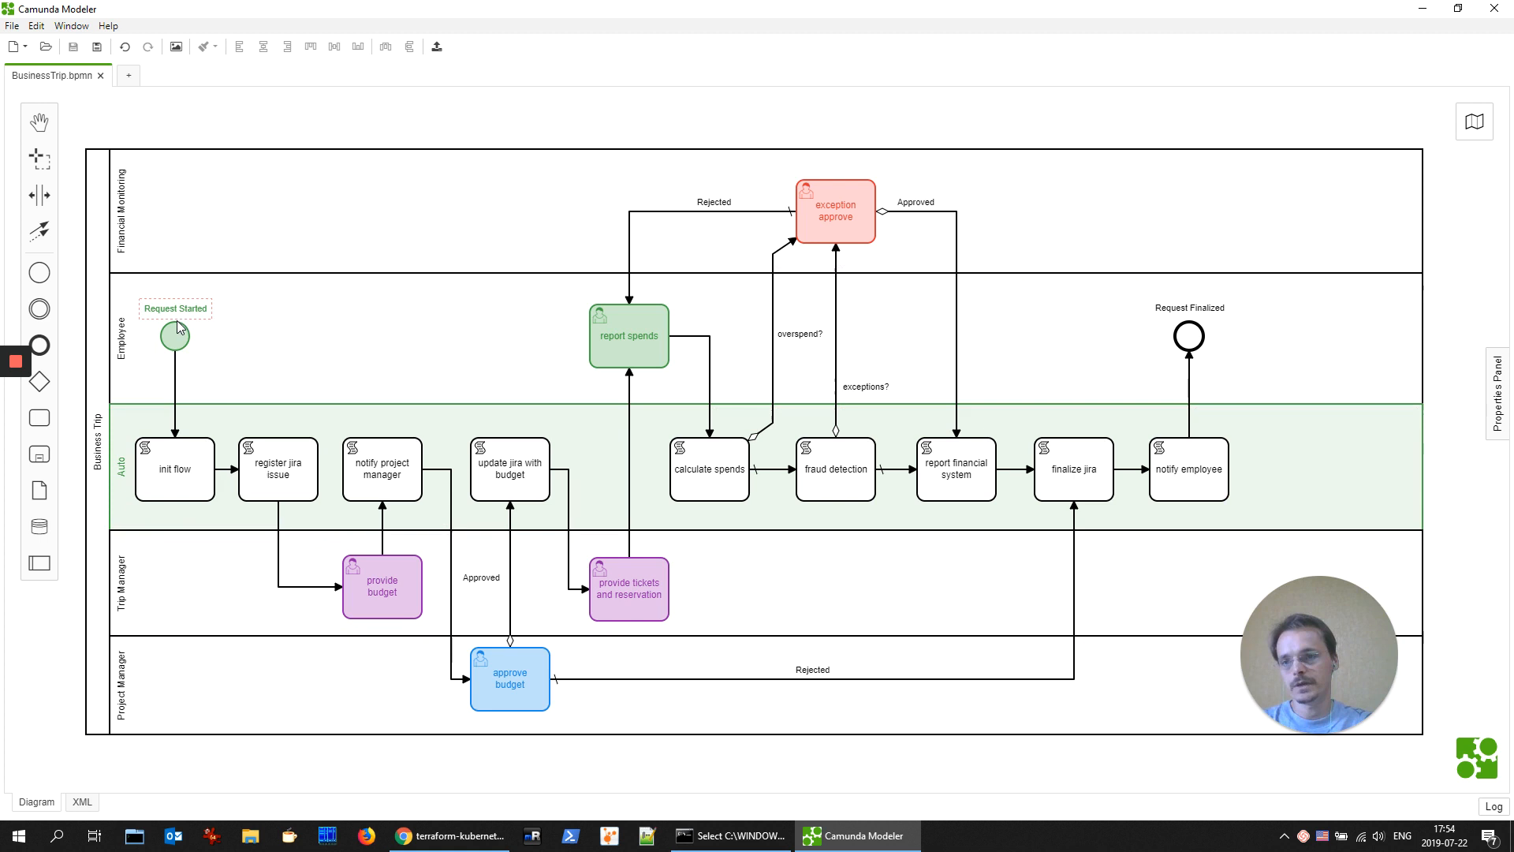
{"action": "left_click", "coordinate": [175, 336]}
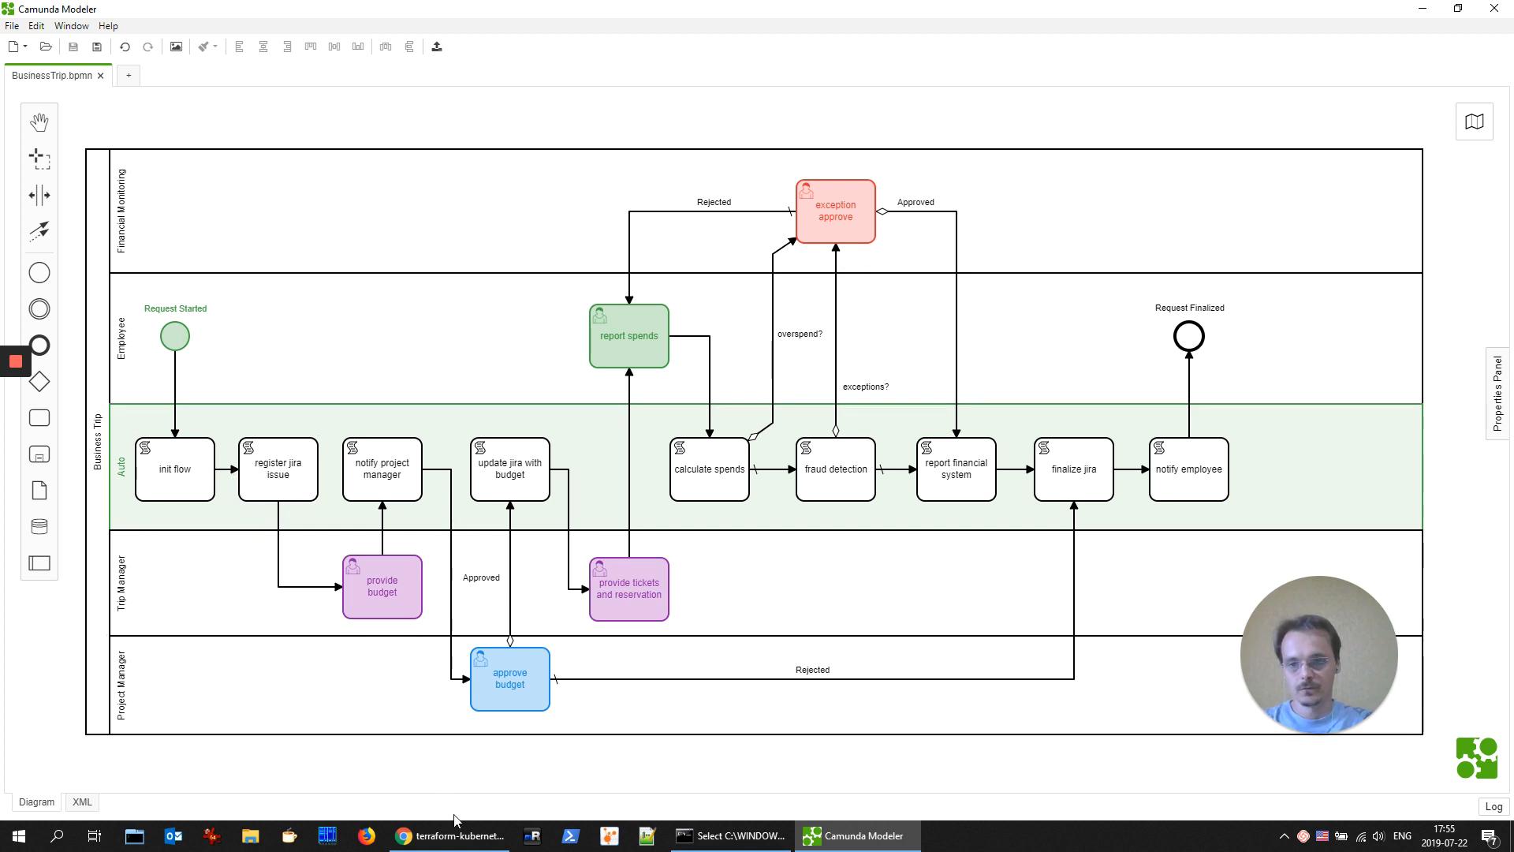
Step: View the empty TRIP Jira board, then return to the BusinessTrip process diagram
{"action": "left_click", "coordinate": [448, 836]}
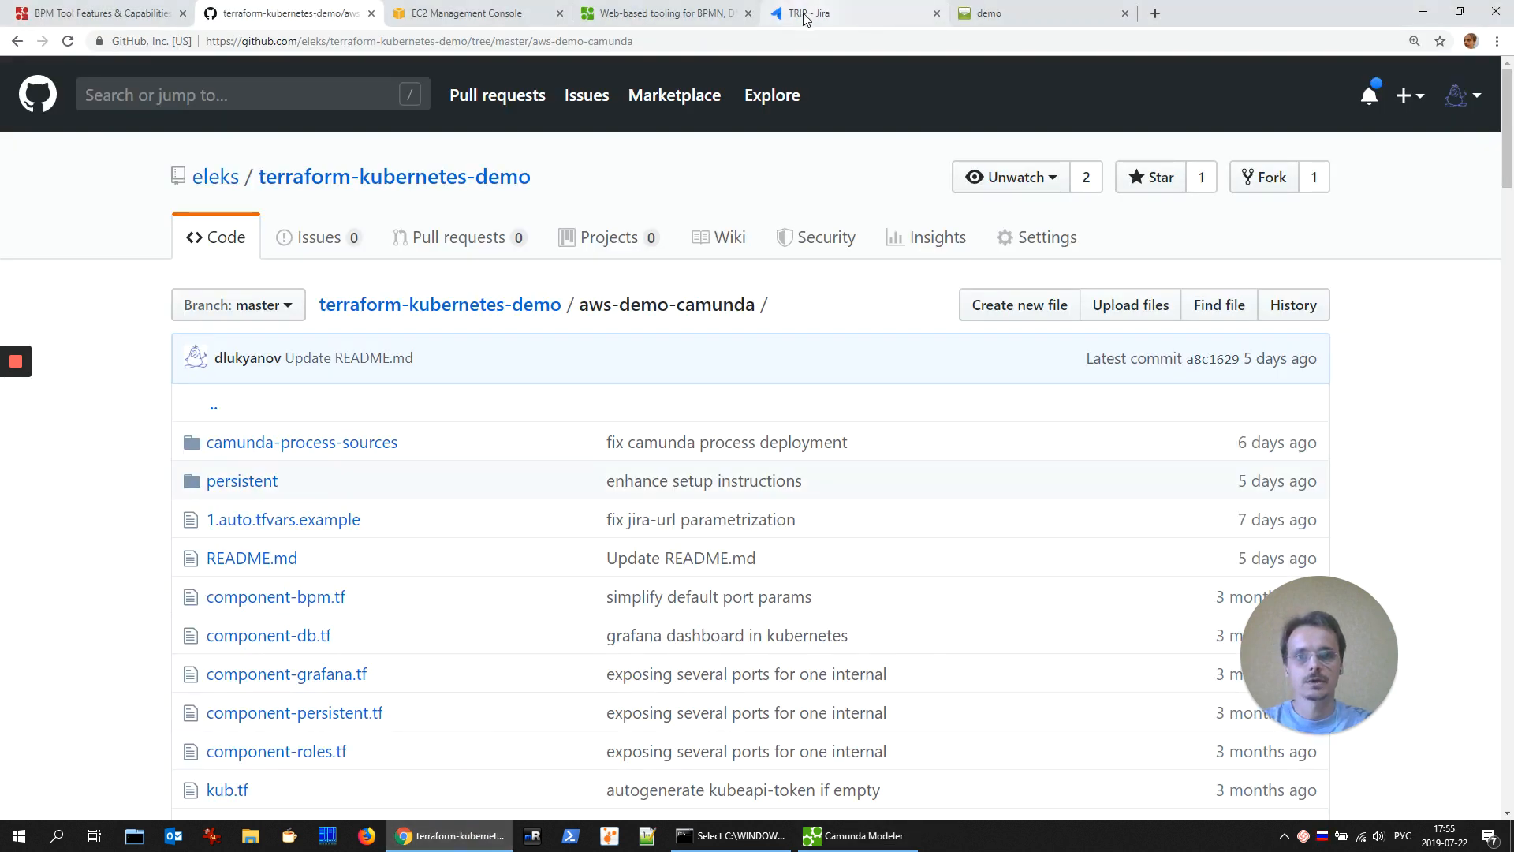
{"action": "left_click", "coordinate": [845, 12]}
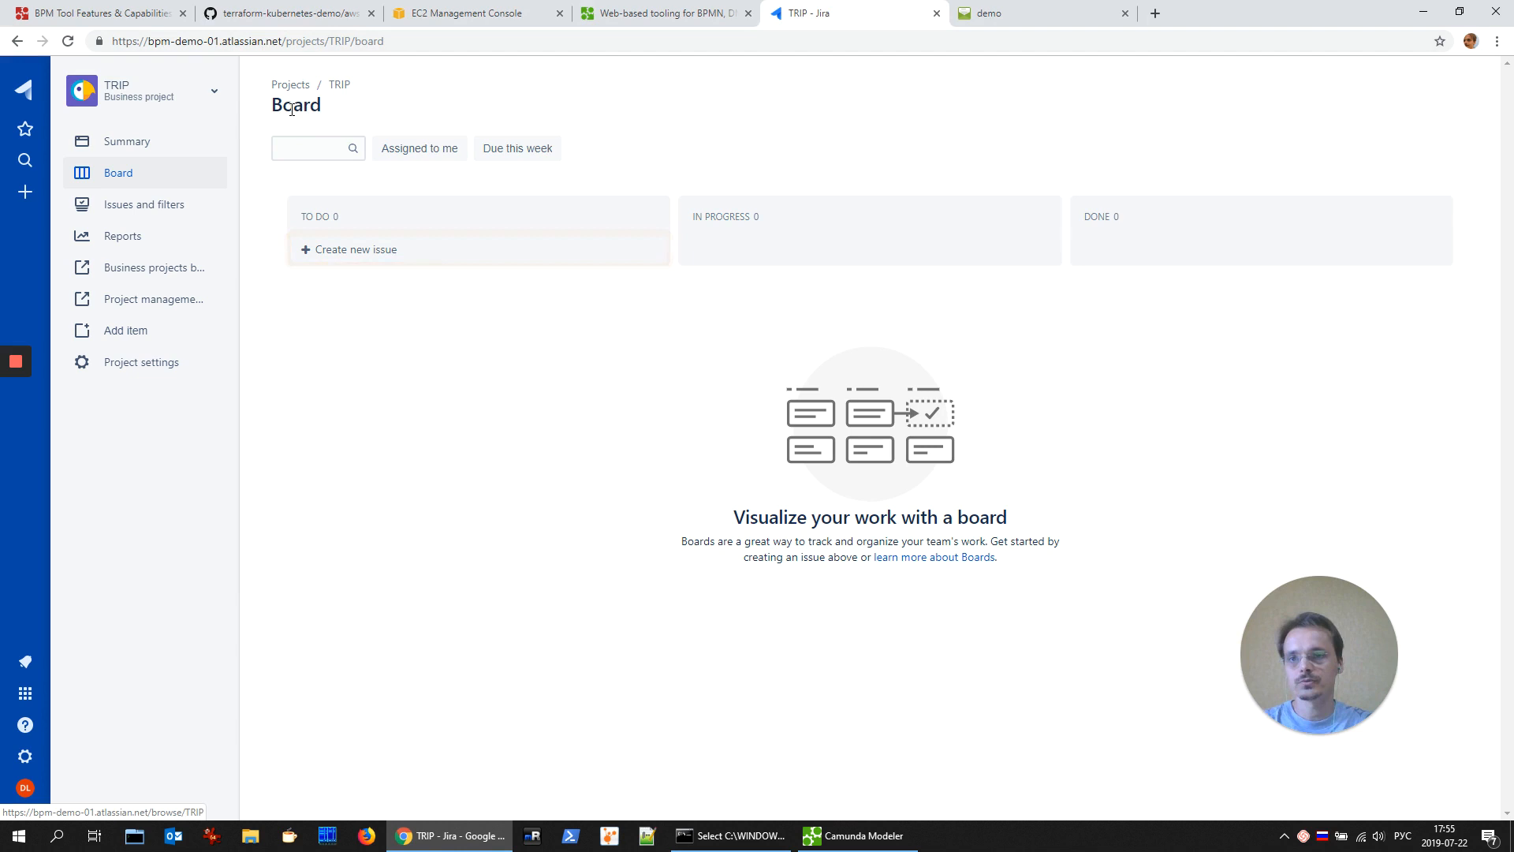
{"action": "left_click", "coordinate": [853, 835]}
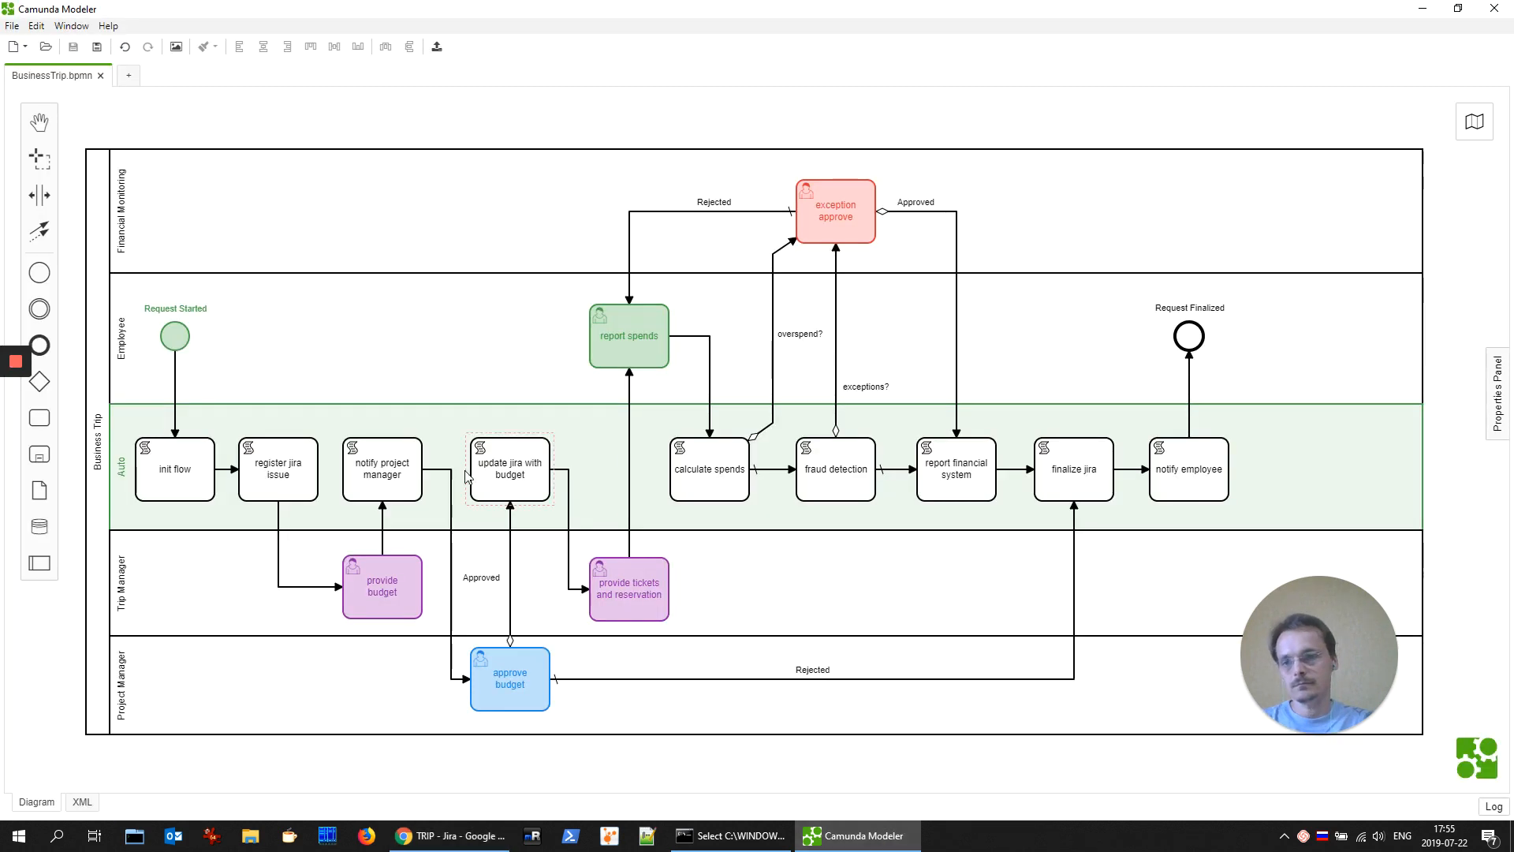
{"action": "left_click", "coordinate": [380, 586]}
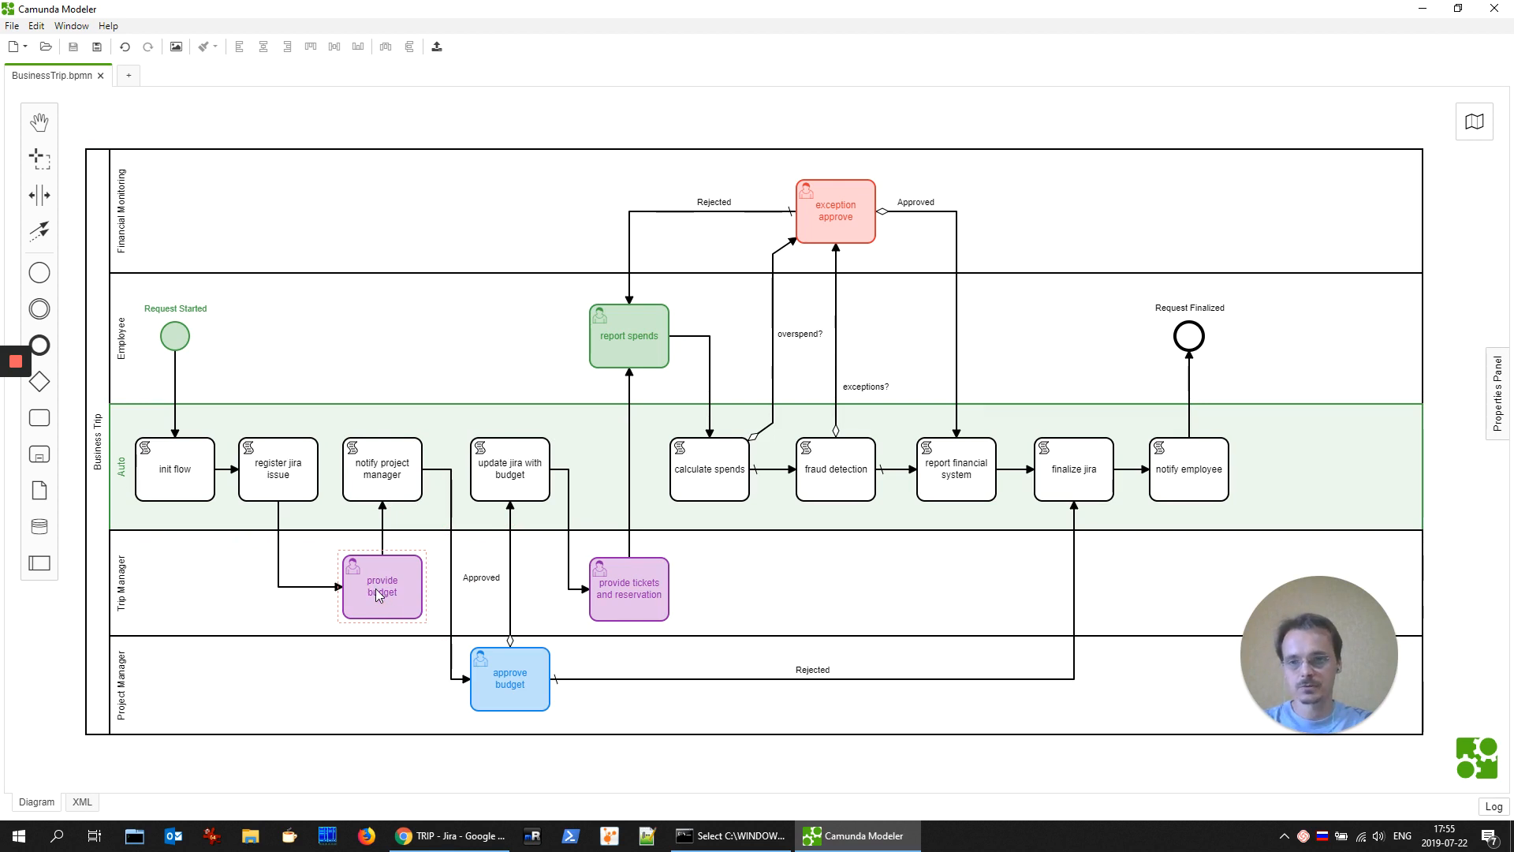
{"action": "left_click", "coordinate": [382, 468]}
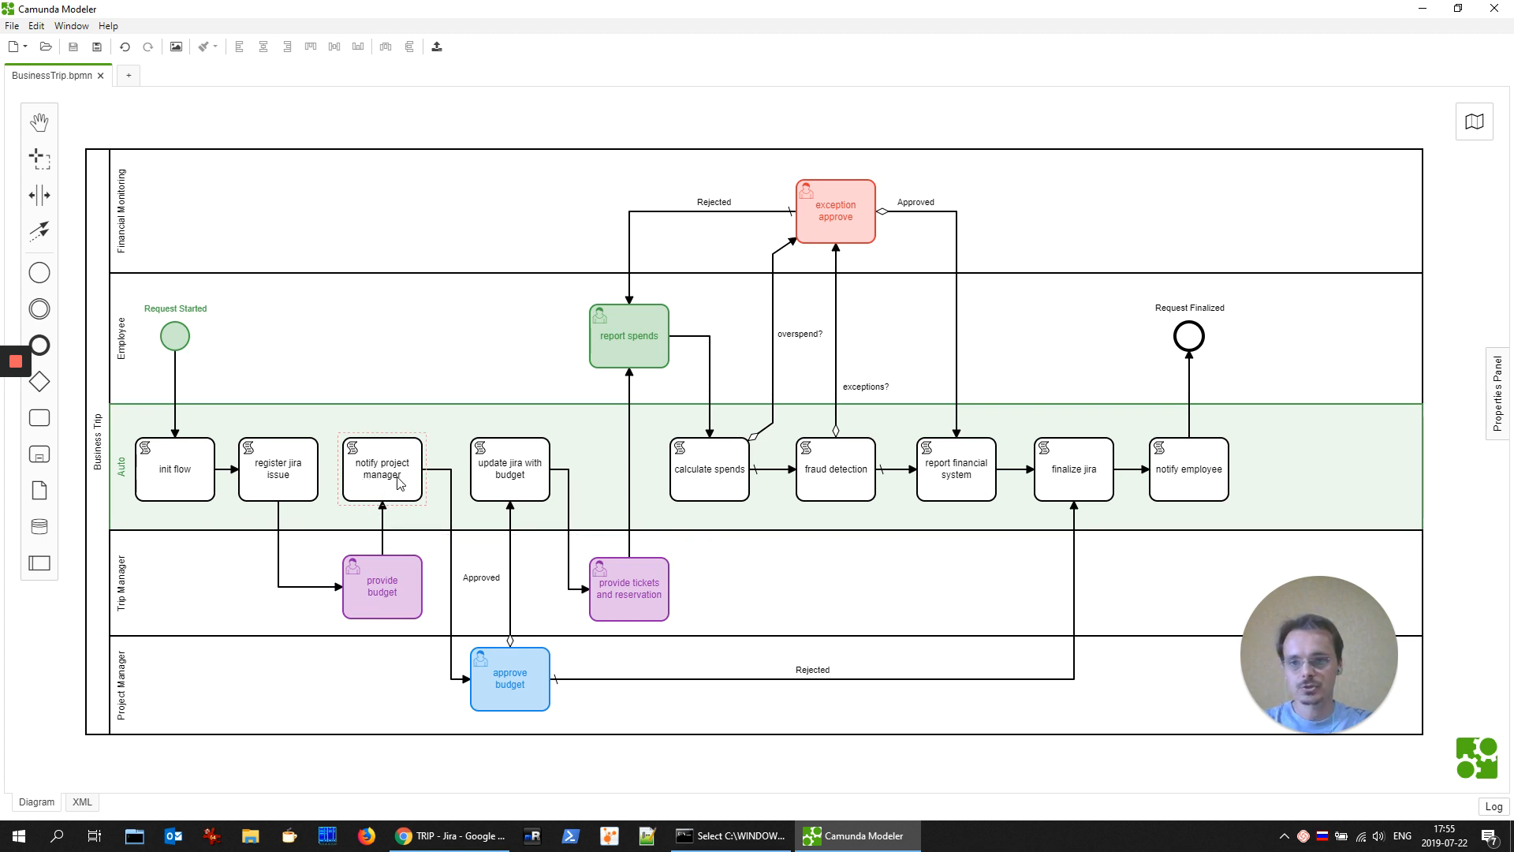
{"action": "left_click", "coordinate": [509, 678]}
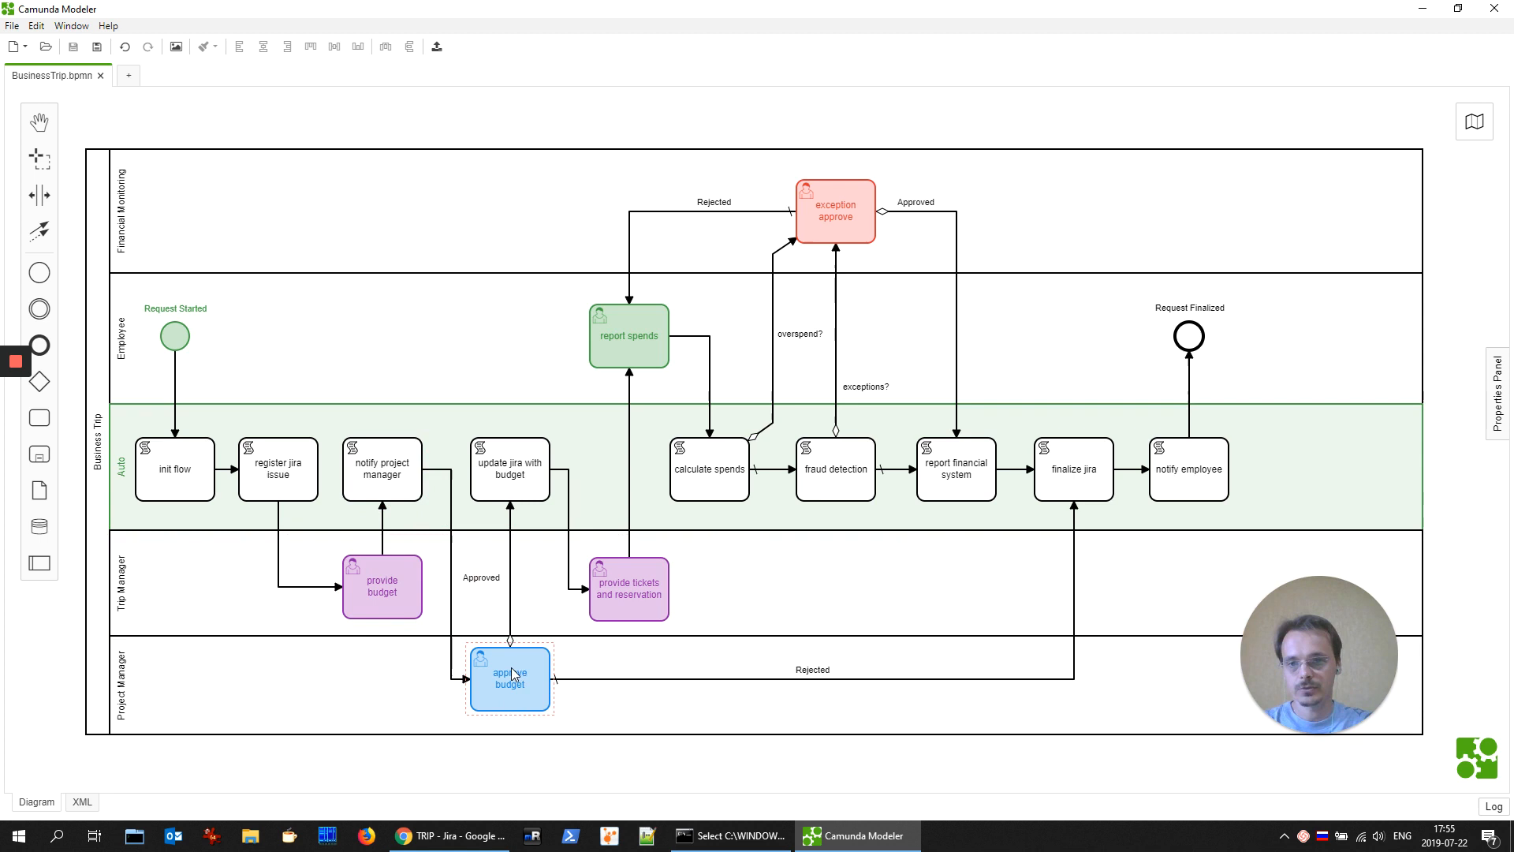
{"action": "left_click", "coordinate": [549, 679]}
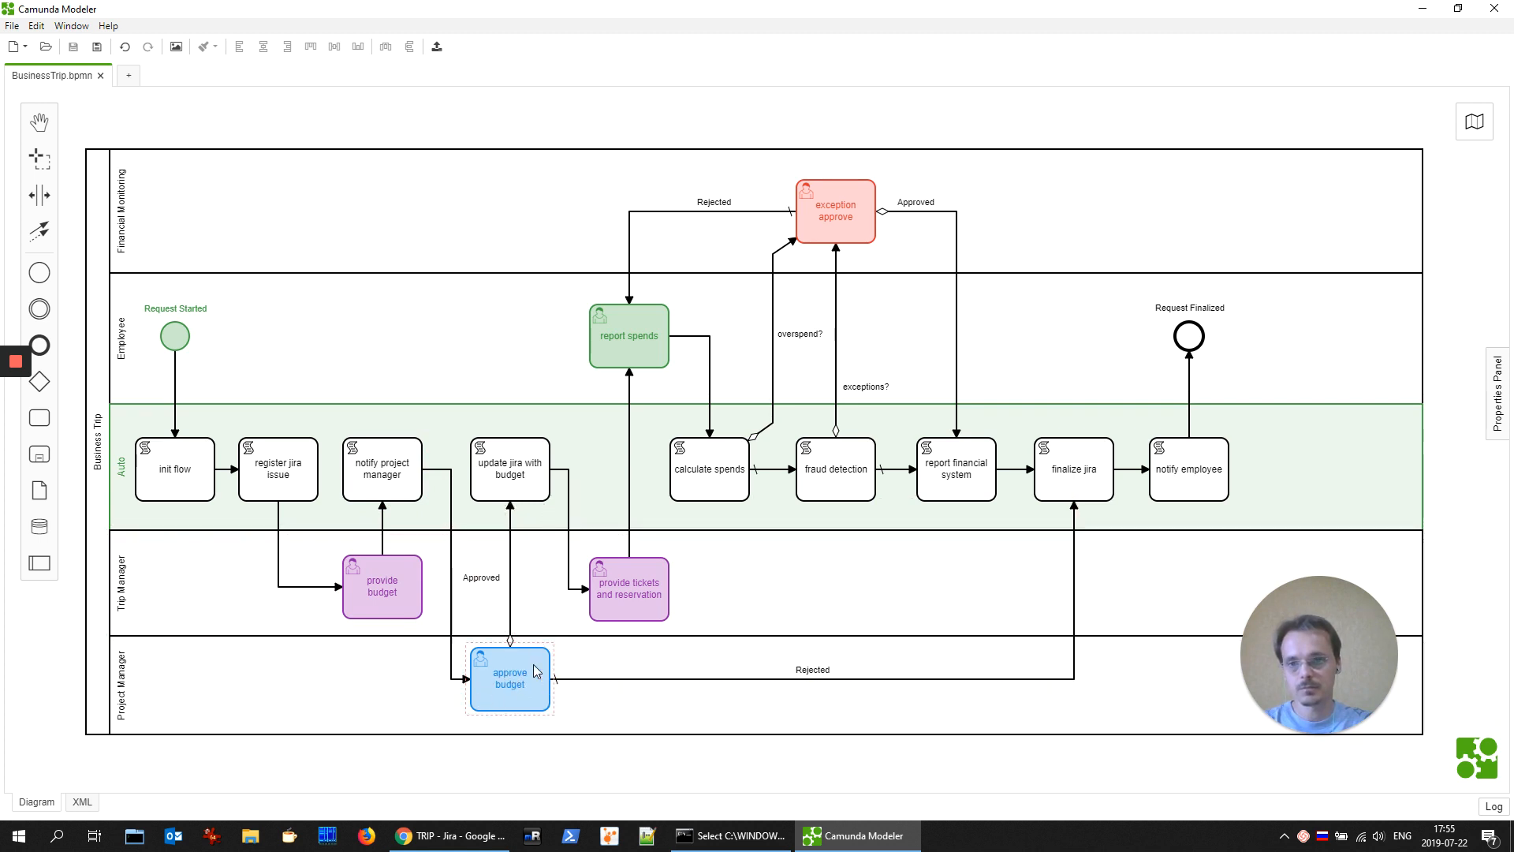
{"action": "left_click", "coordinate": [509, 469]}
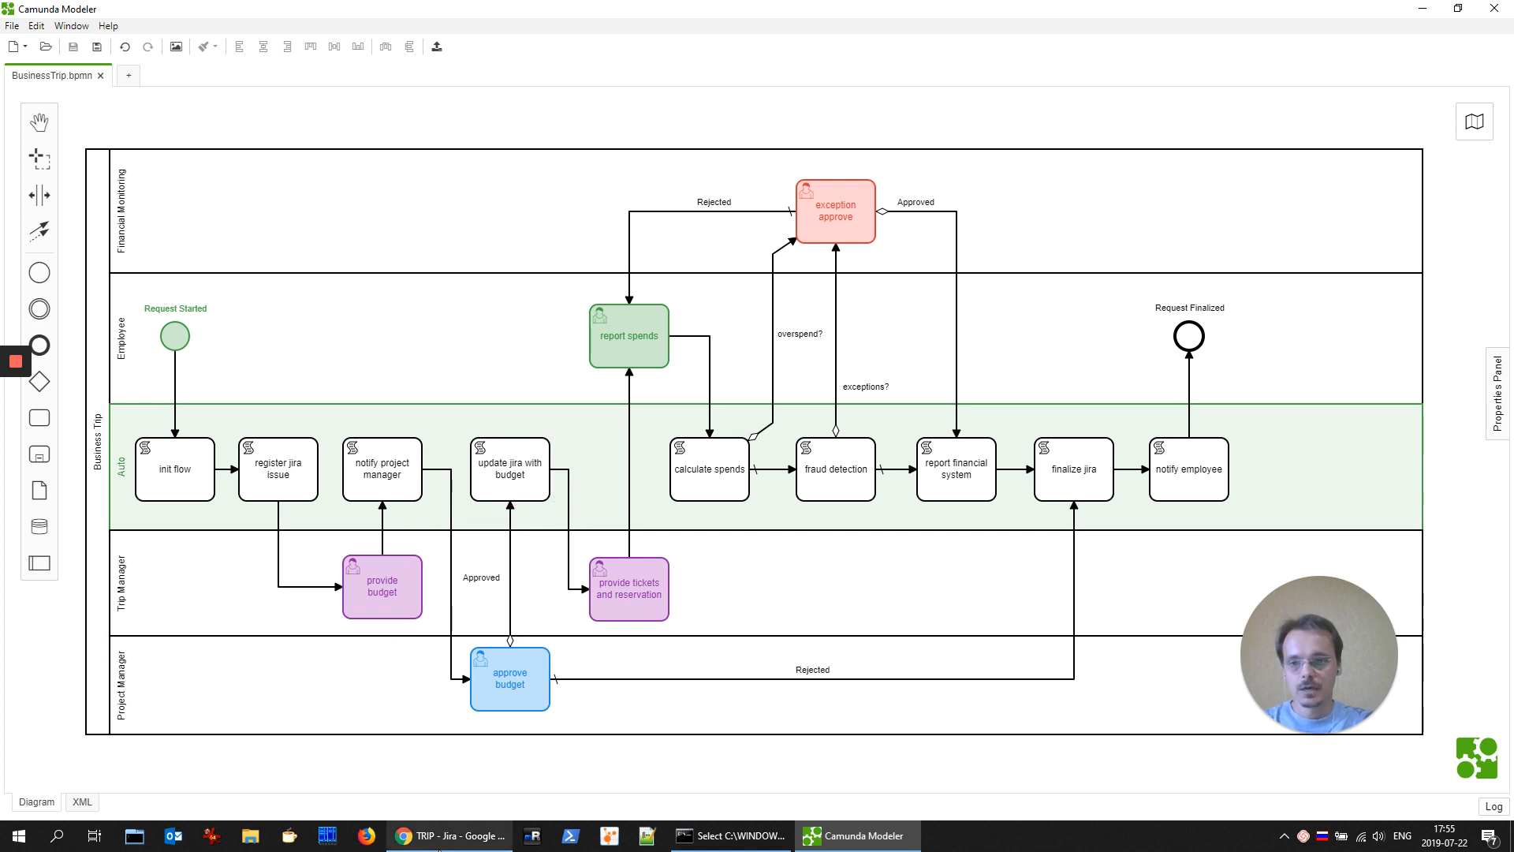
{"action": "left_click", "coordinate": [448, 835]}
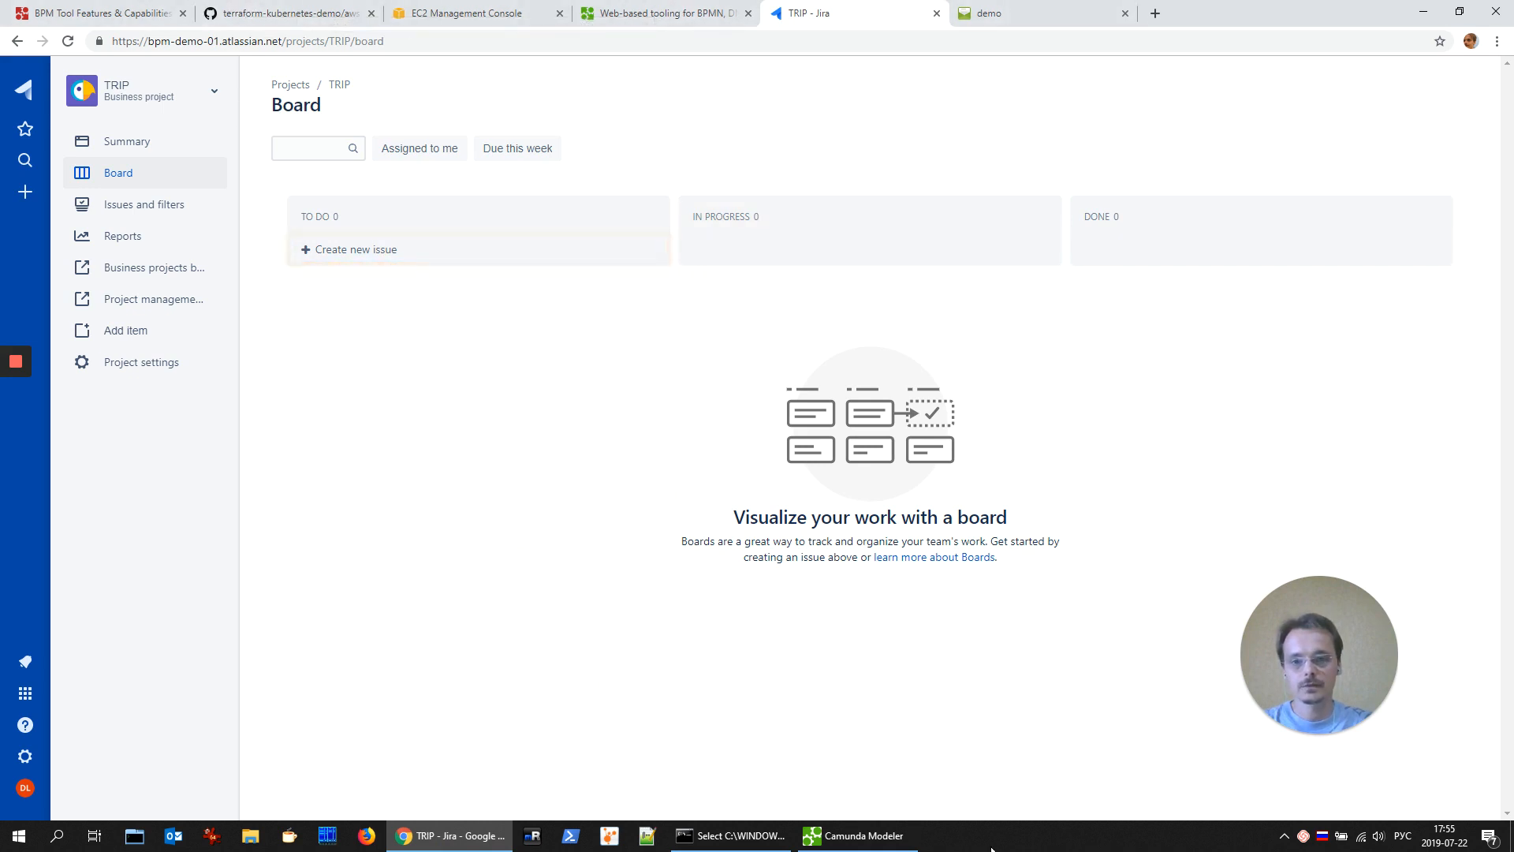
{"action": "left_click", "coordinate": [853, 836]}
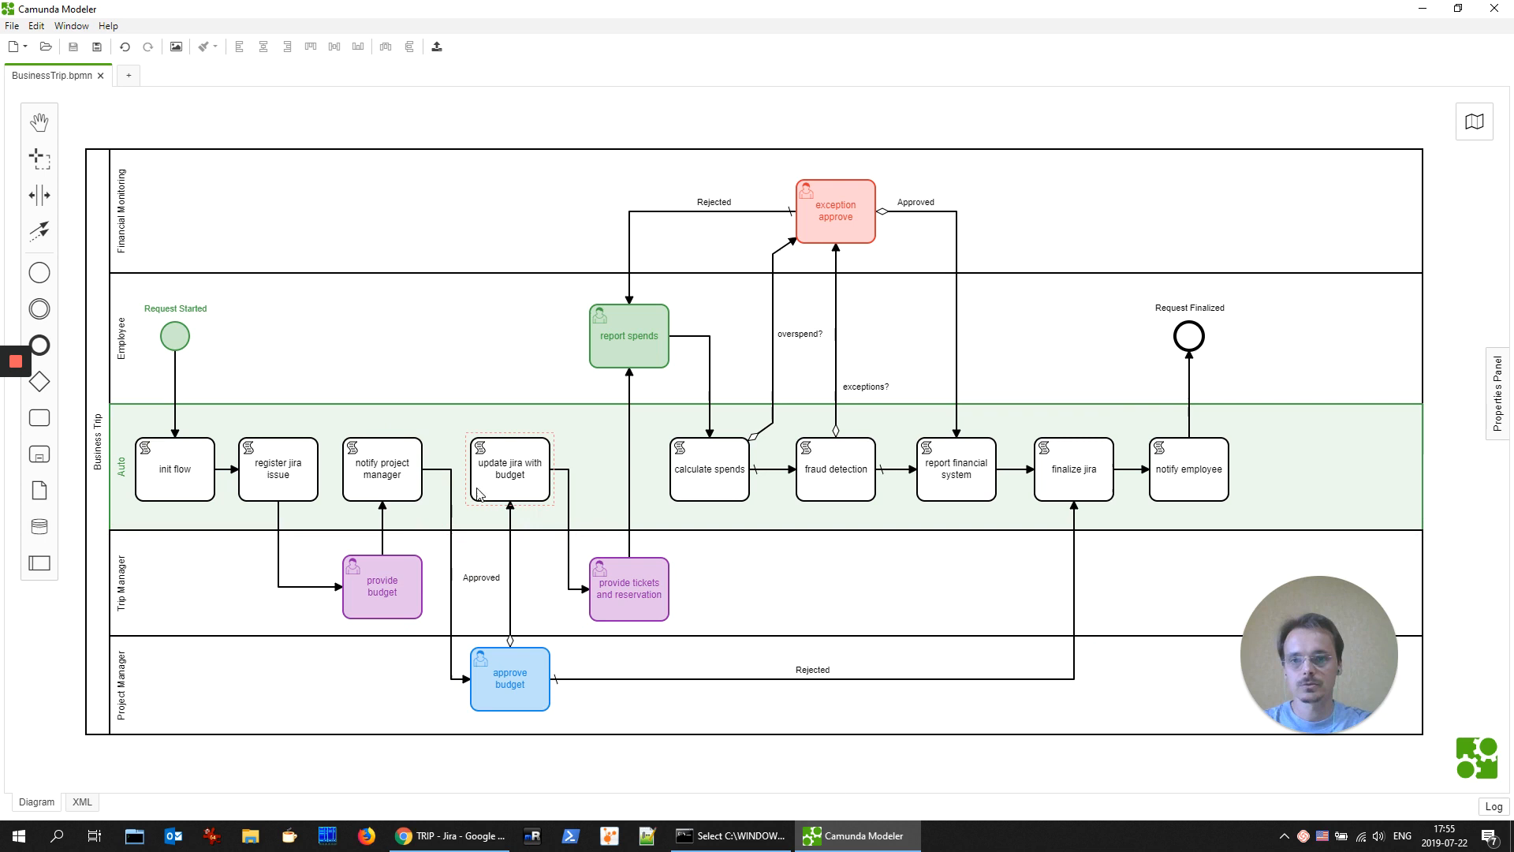
{"action": "left_click", "coordinate": [628, 588]}
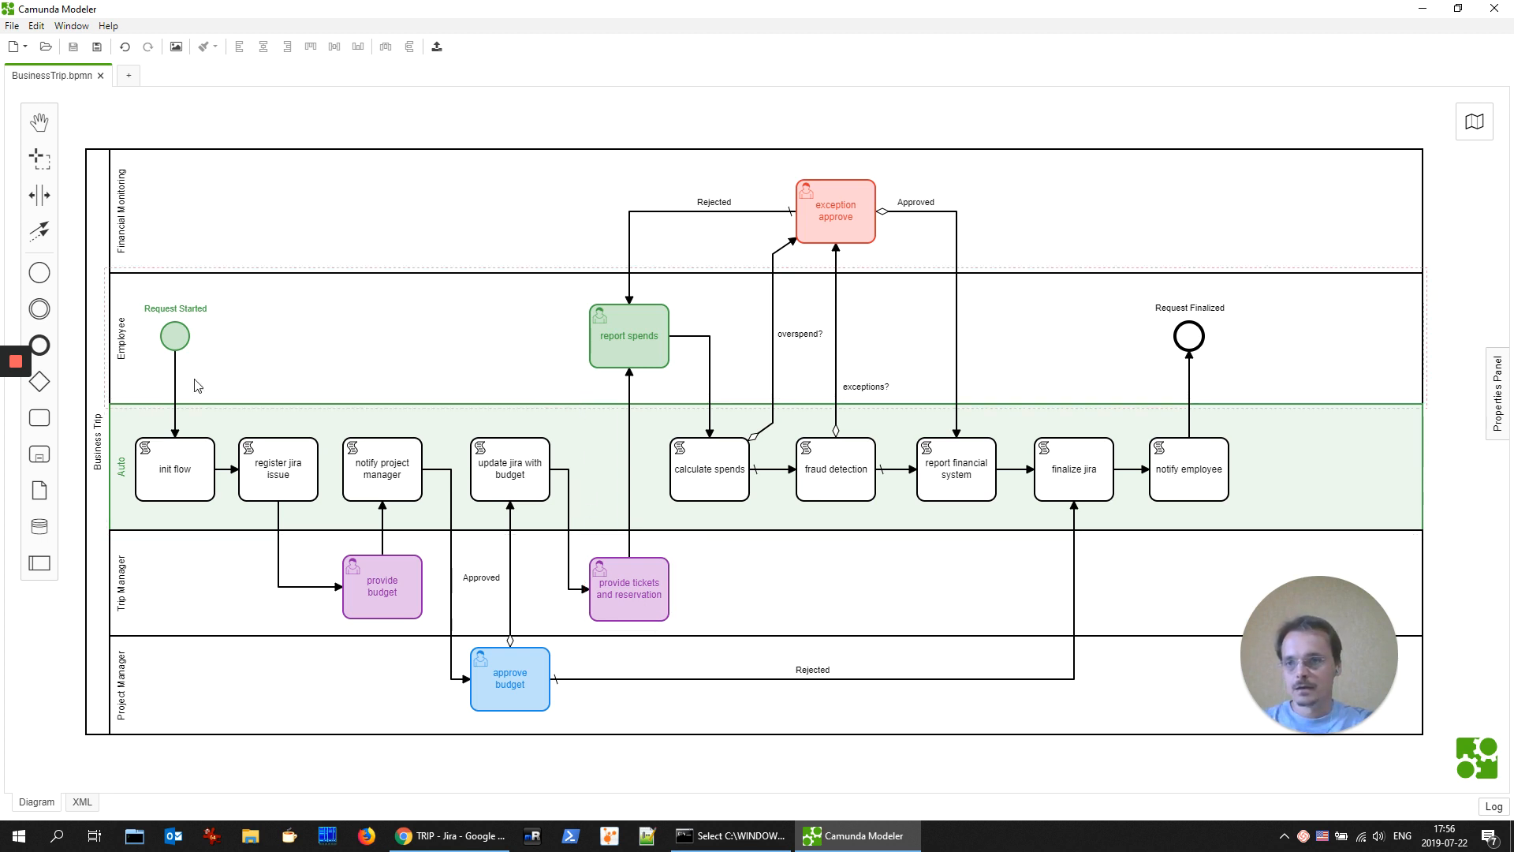
{"action": "left_click", "coordinate": [628, 336]}
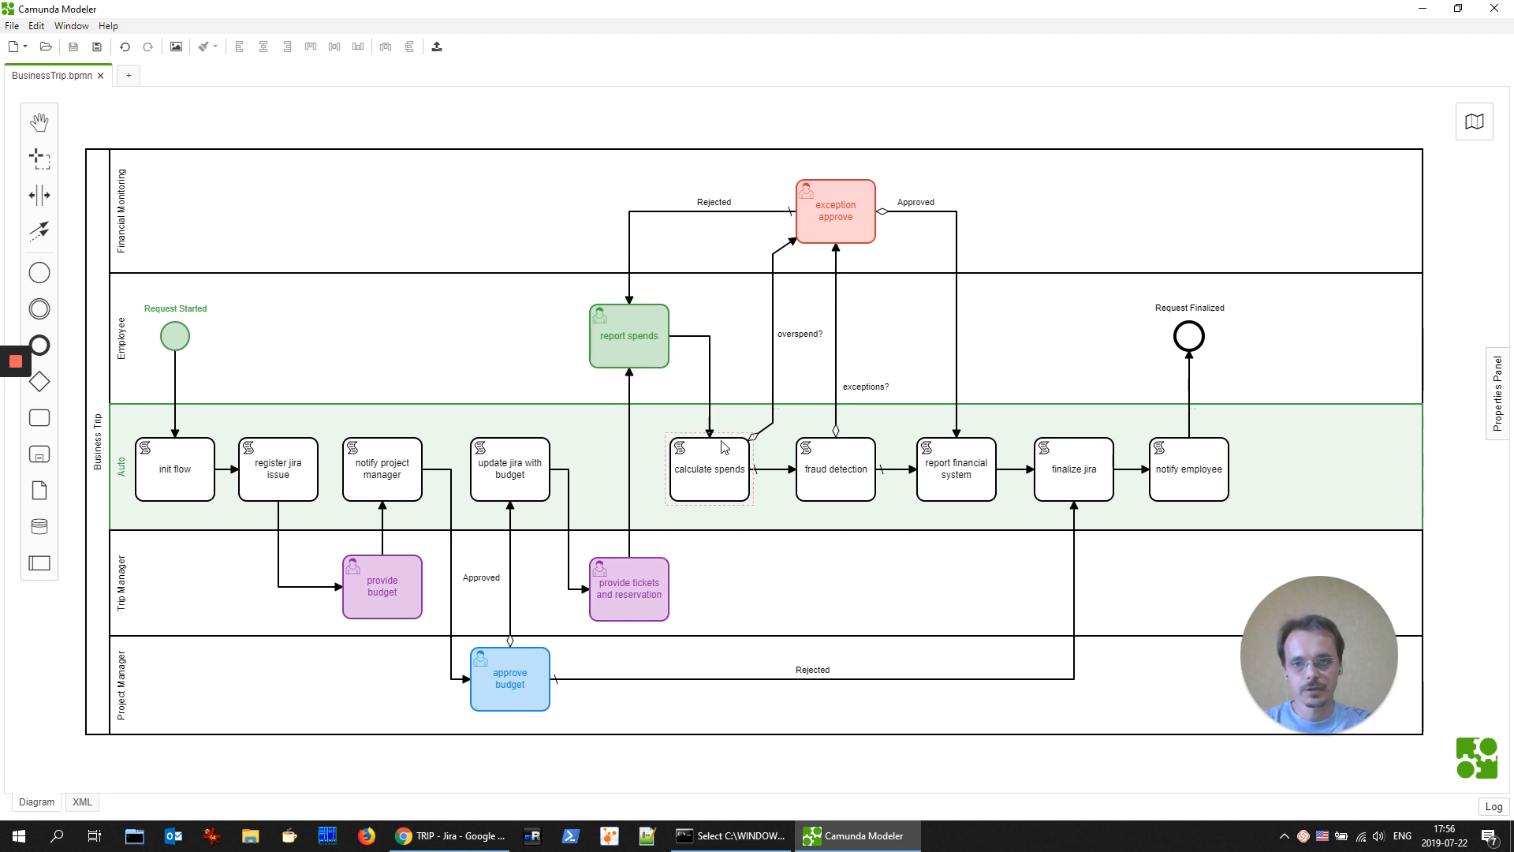
{"action": "left_click", "coordinate": [834, 470]}
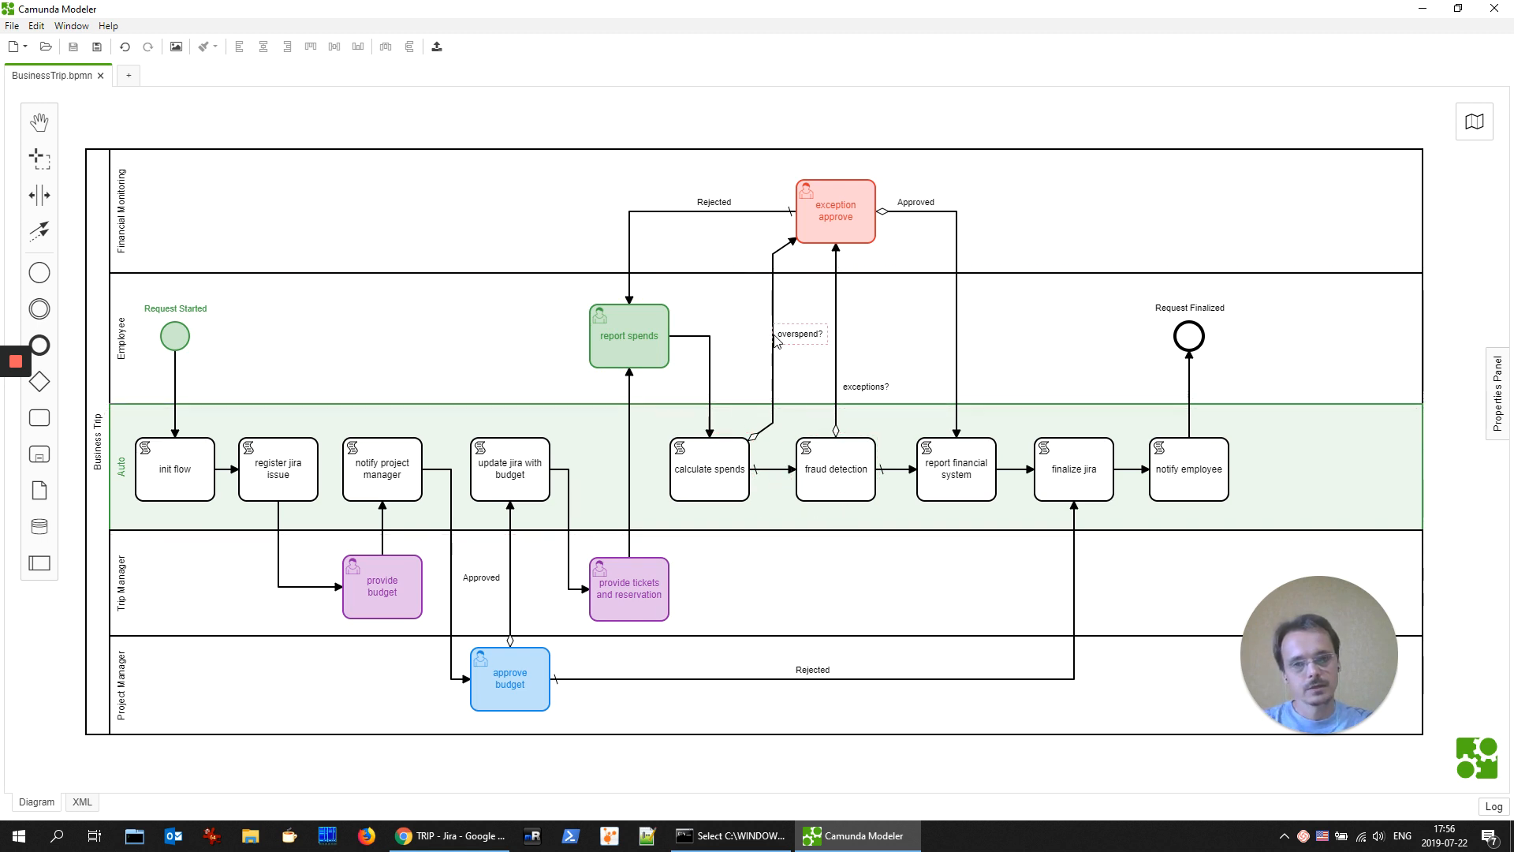
{"action": "left_click", "coordinate": [834, 211]}
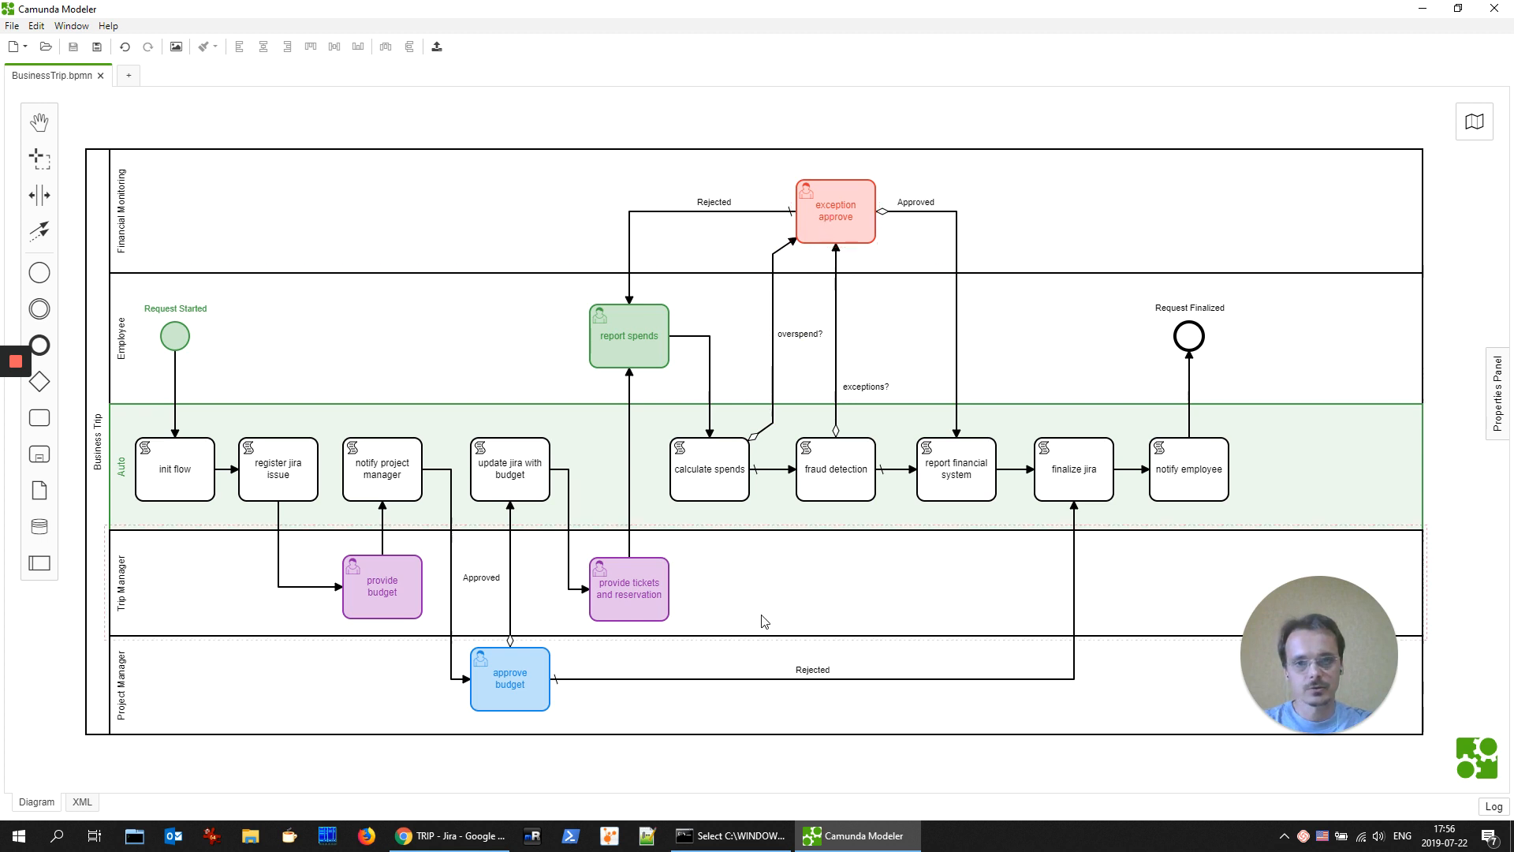
{"action": "left_click", "coordinate": [834, 469]}
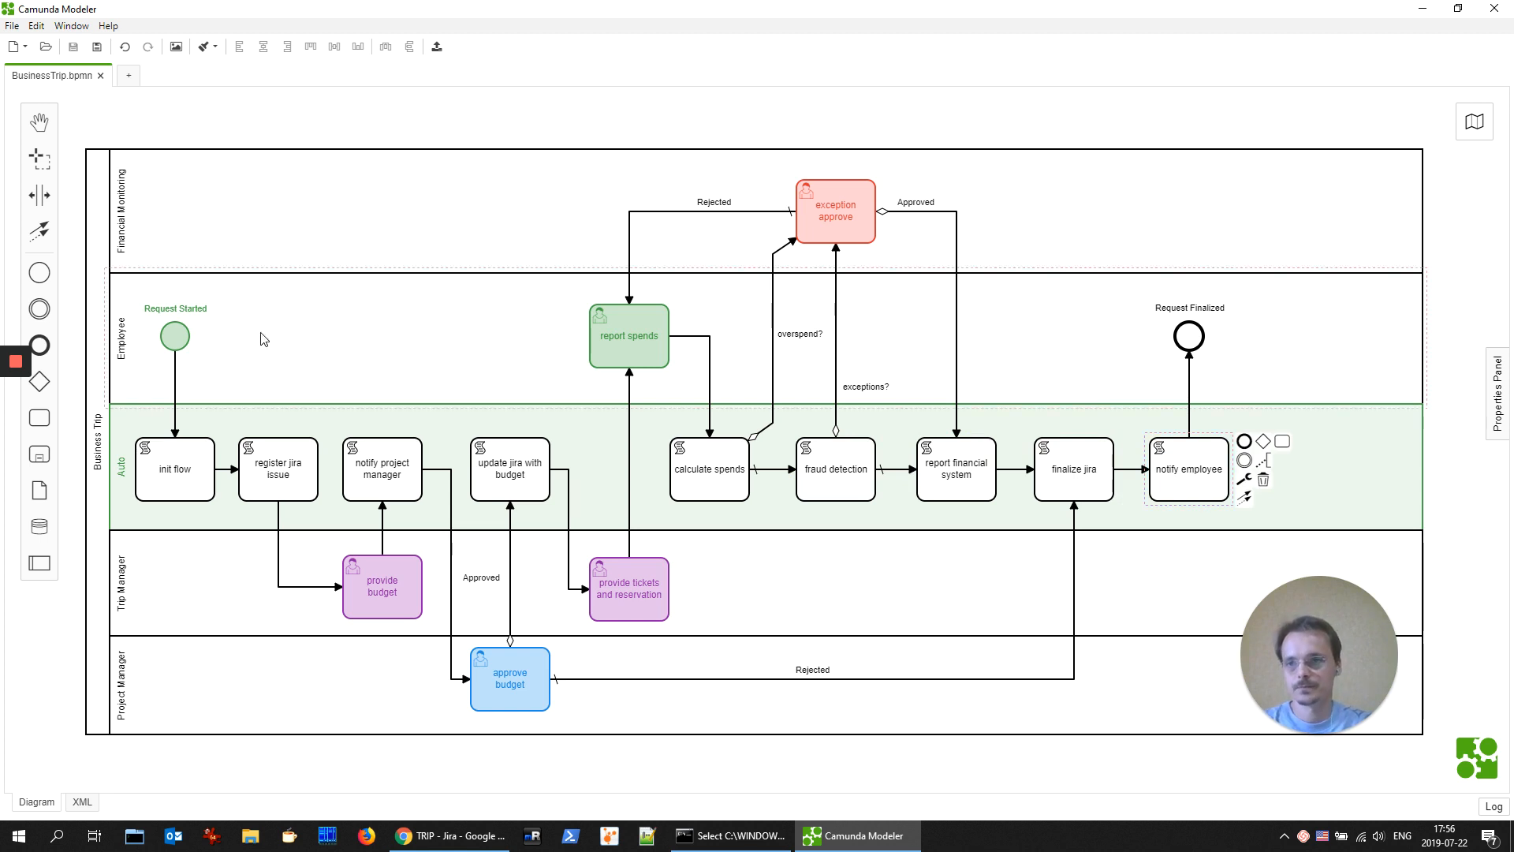
Step: Show the Request Started start event's form fields in the Properties Panel
{"action": "left_click", "coordinate": [175, 336]}
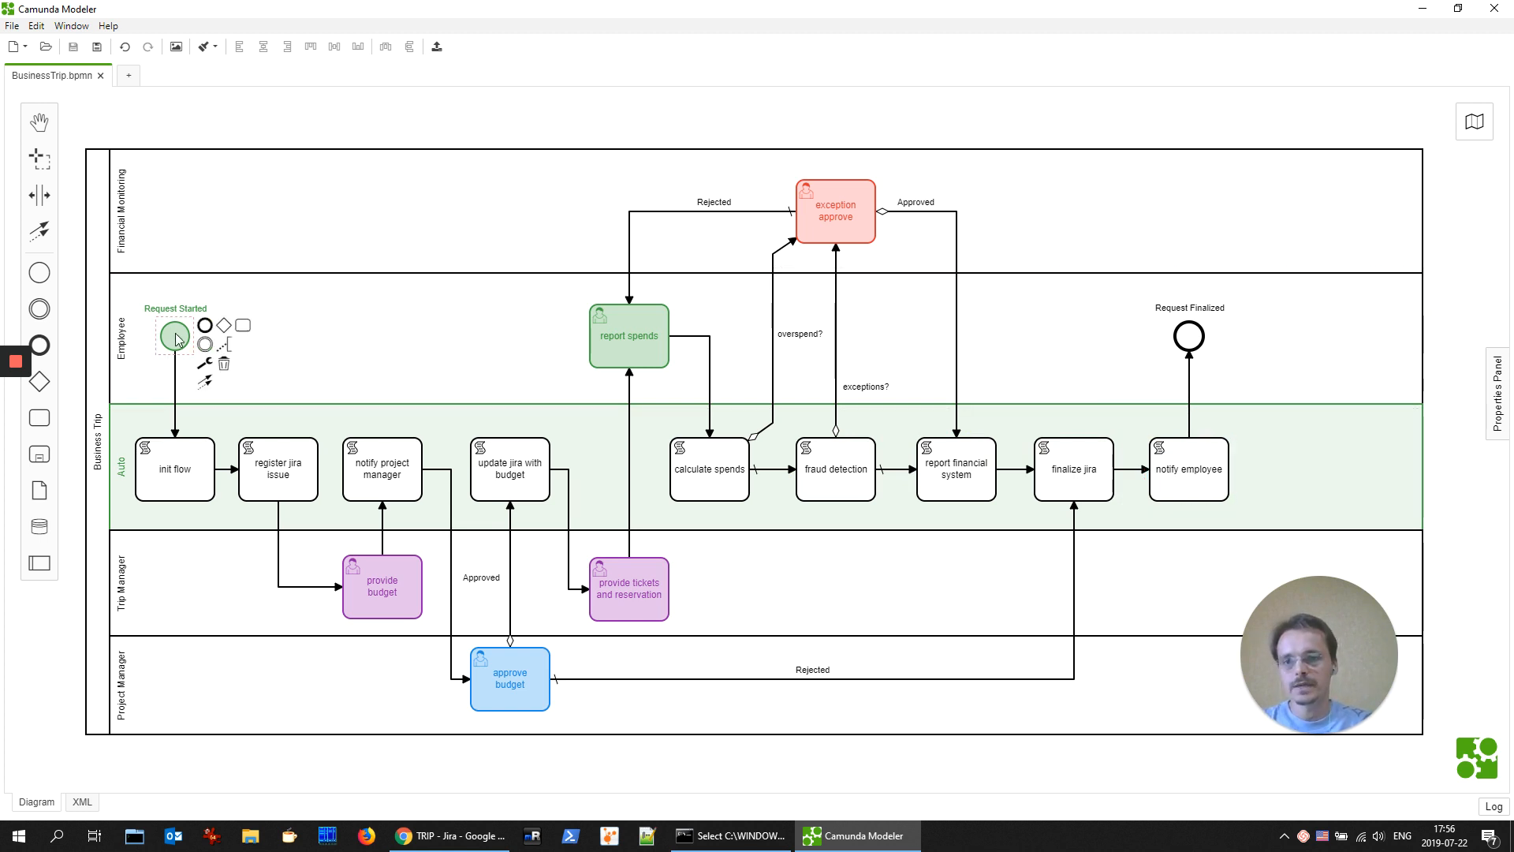
{"action": "left_click", "coordinate": [173, 335]}
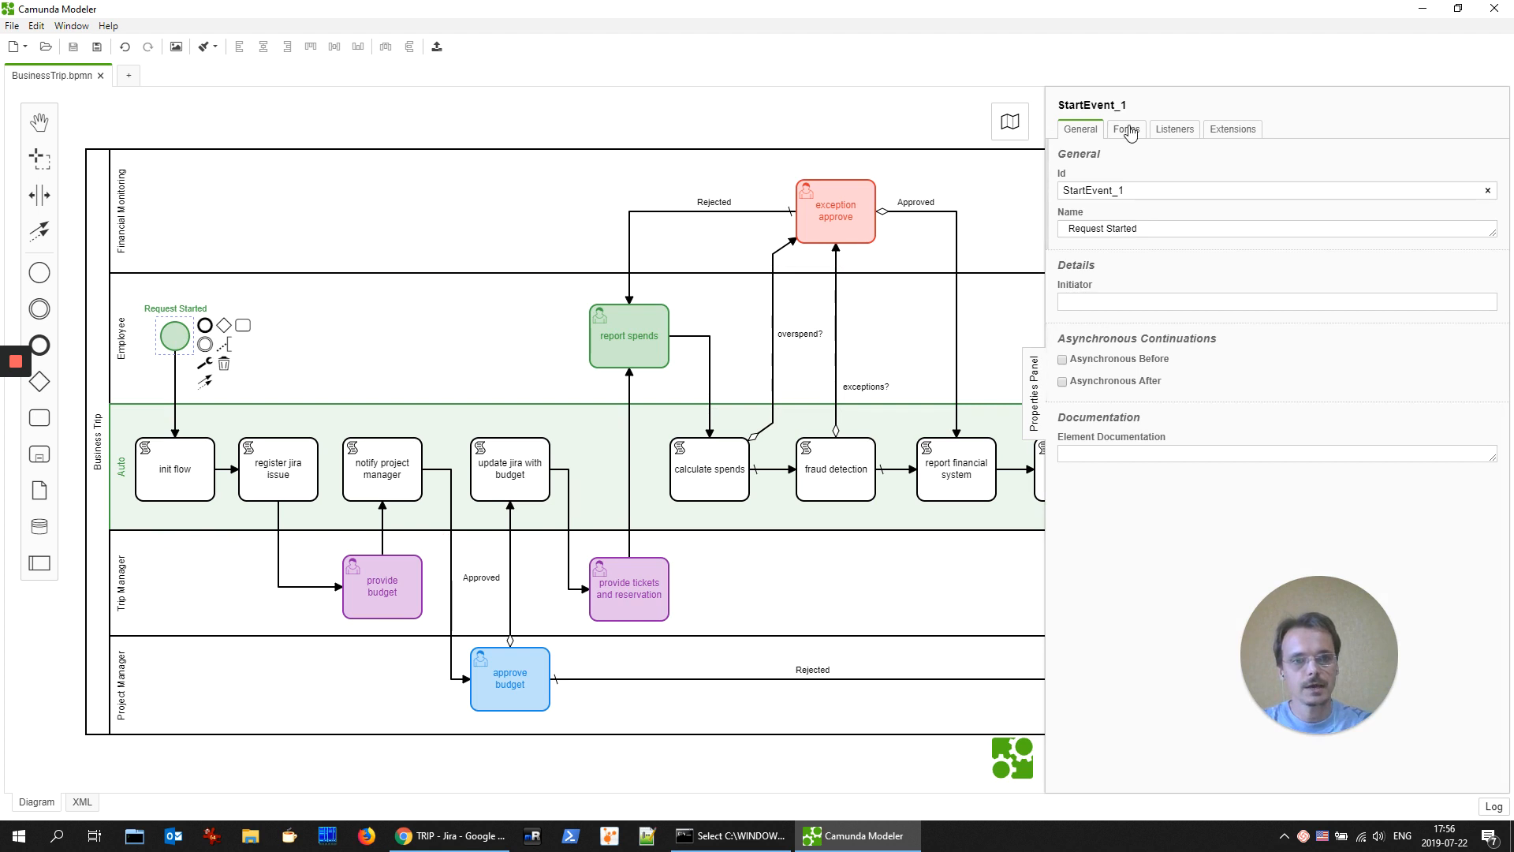
{"action": "left_click", "coordinate": [1126, 128]}
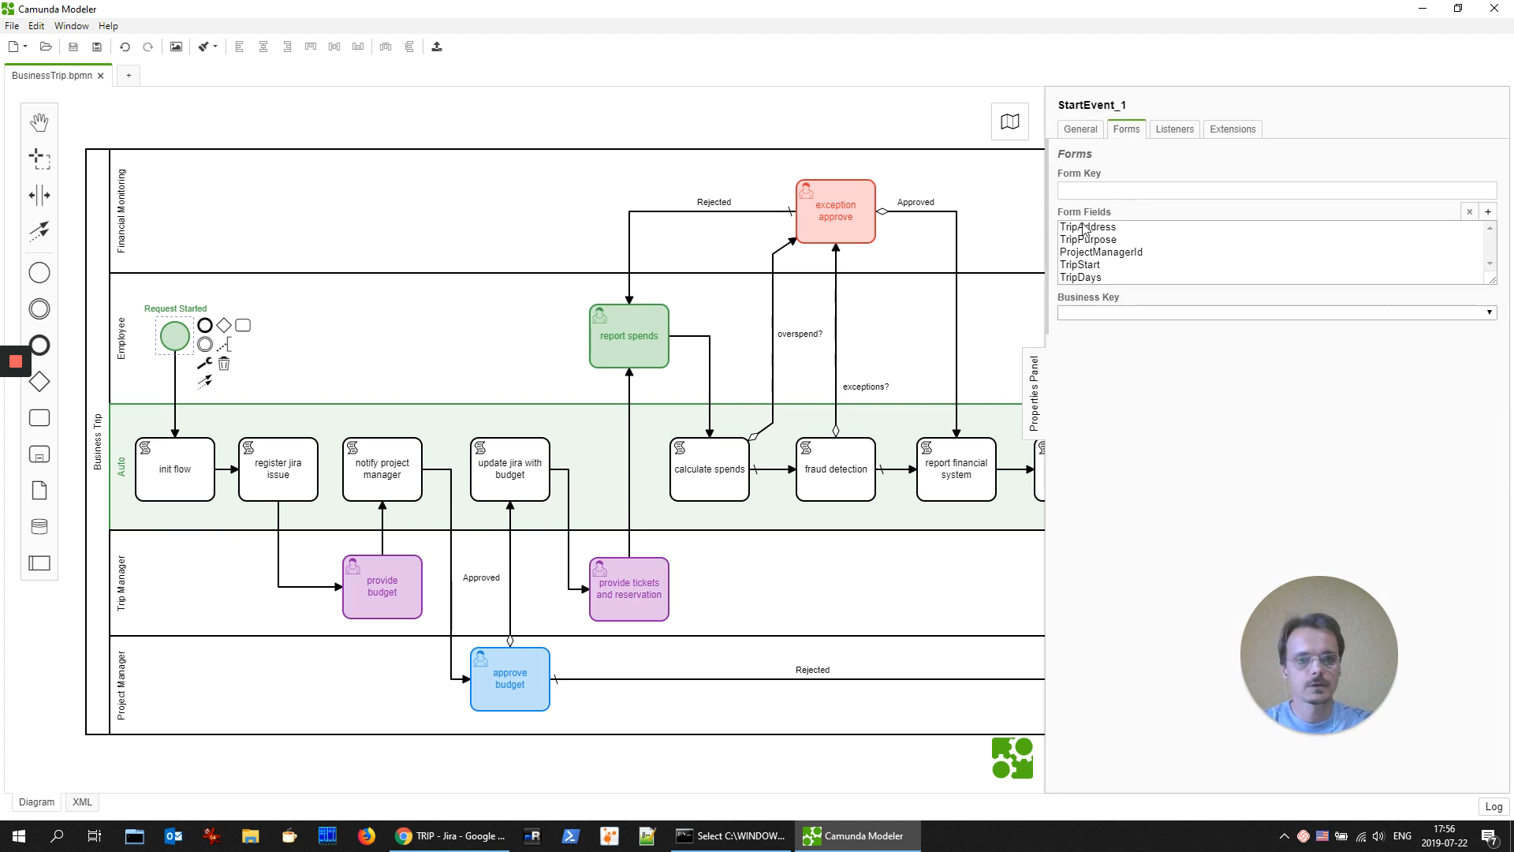
{"action": "mouse_move", "coordinate": [1095, 263]}
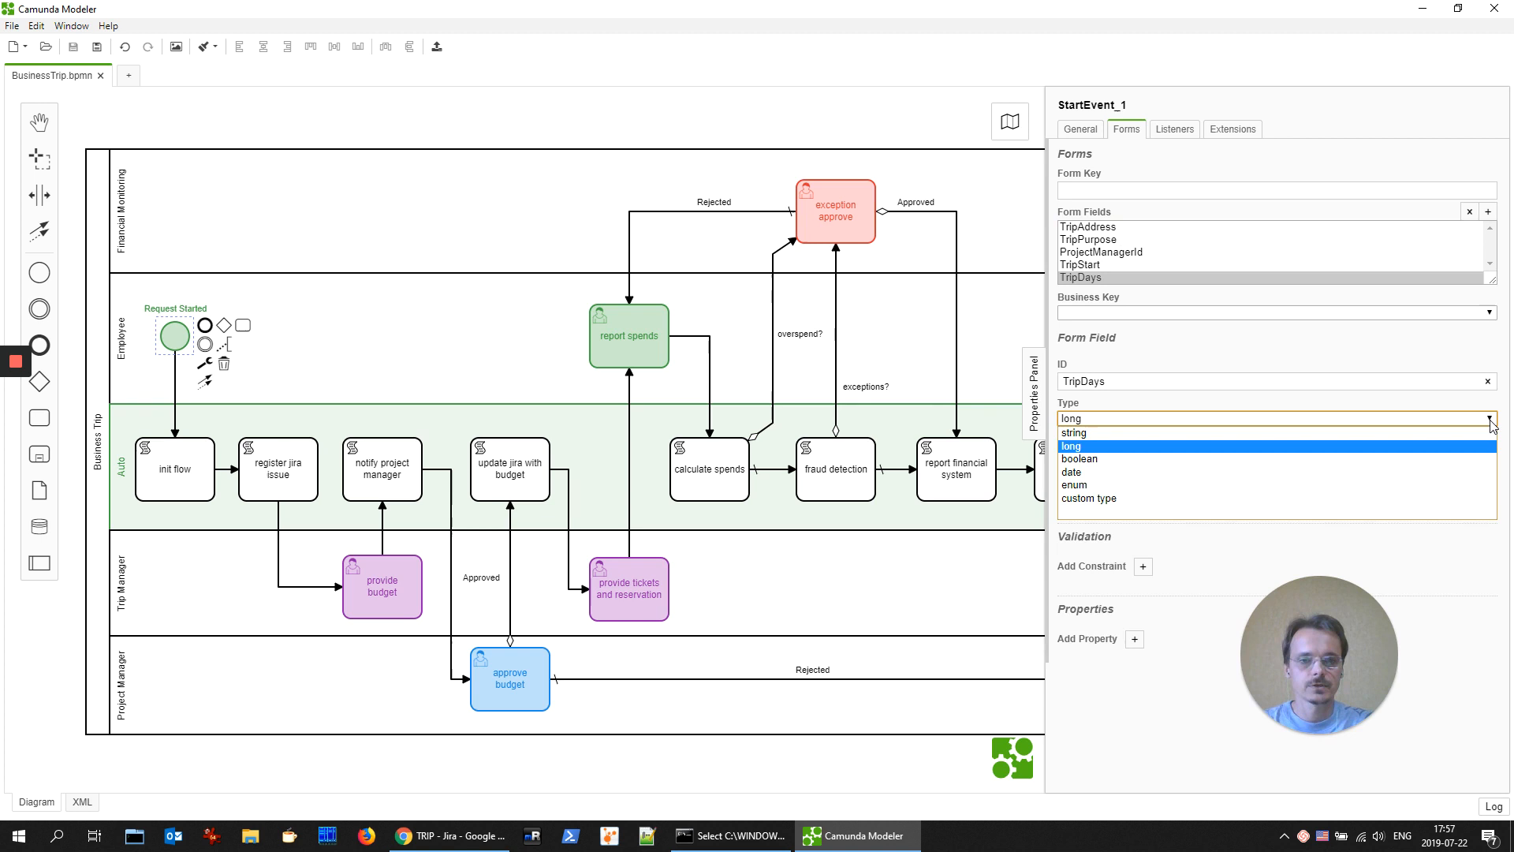
{"action": "mouse_move", "coordinate": [1075, 432]}
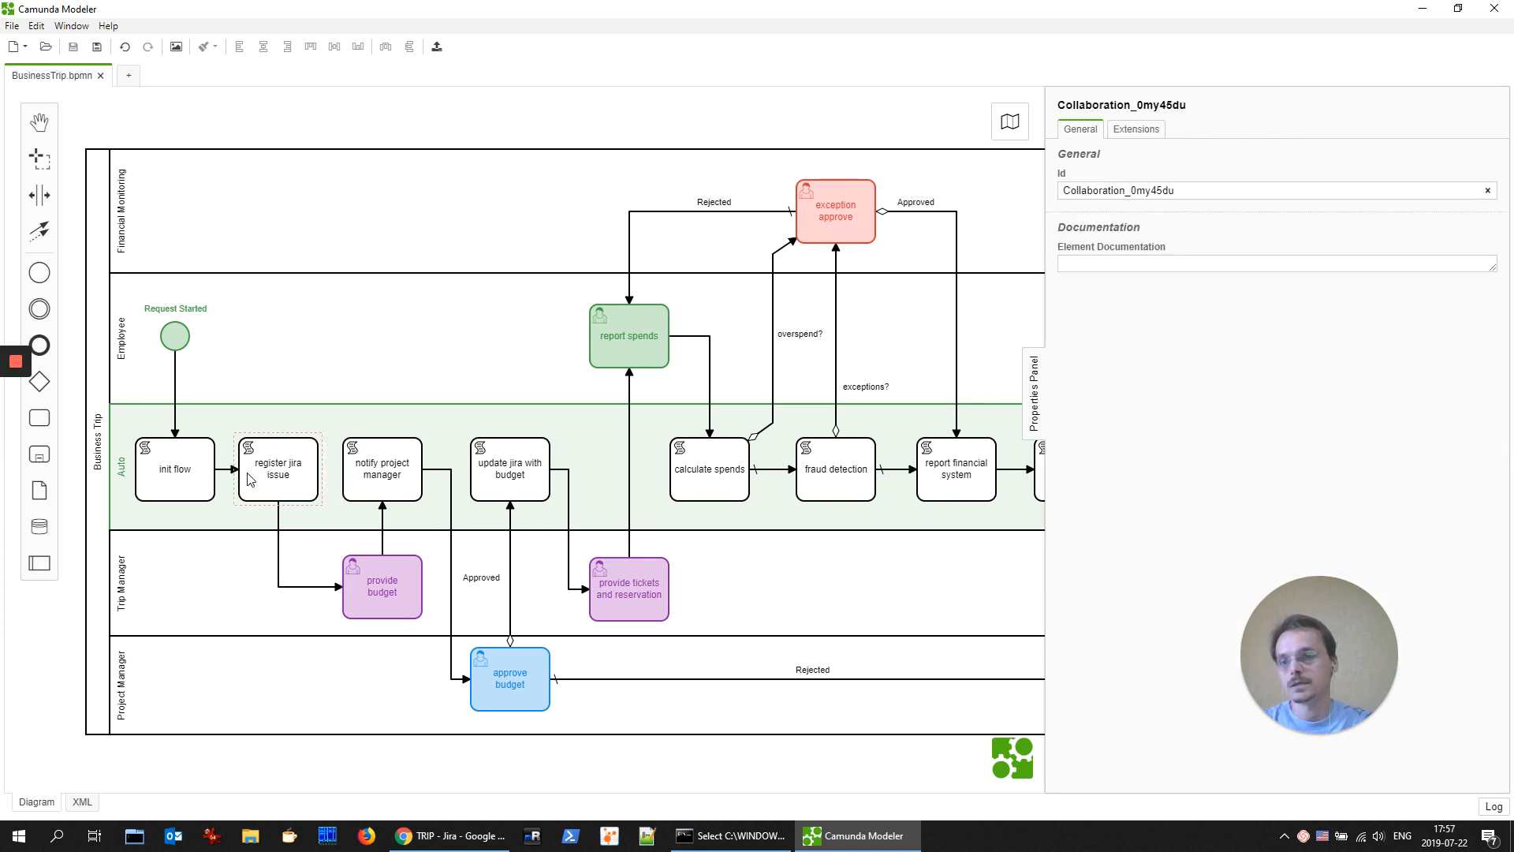
Step: Show the register jira issue task's inline Groovy script and documentation
{"action": "left_click", "coordinate": [276, 468]}
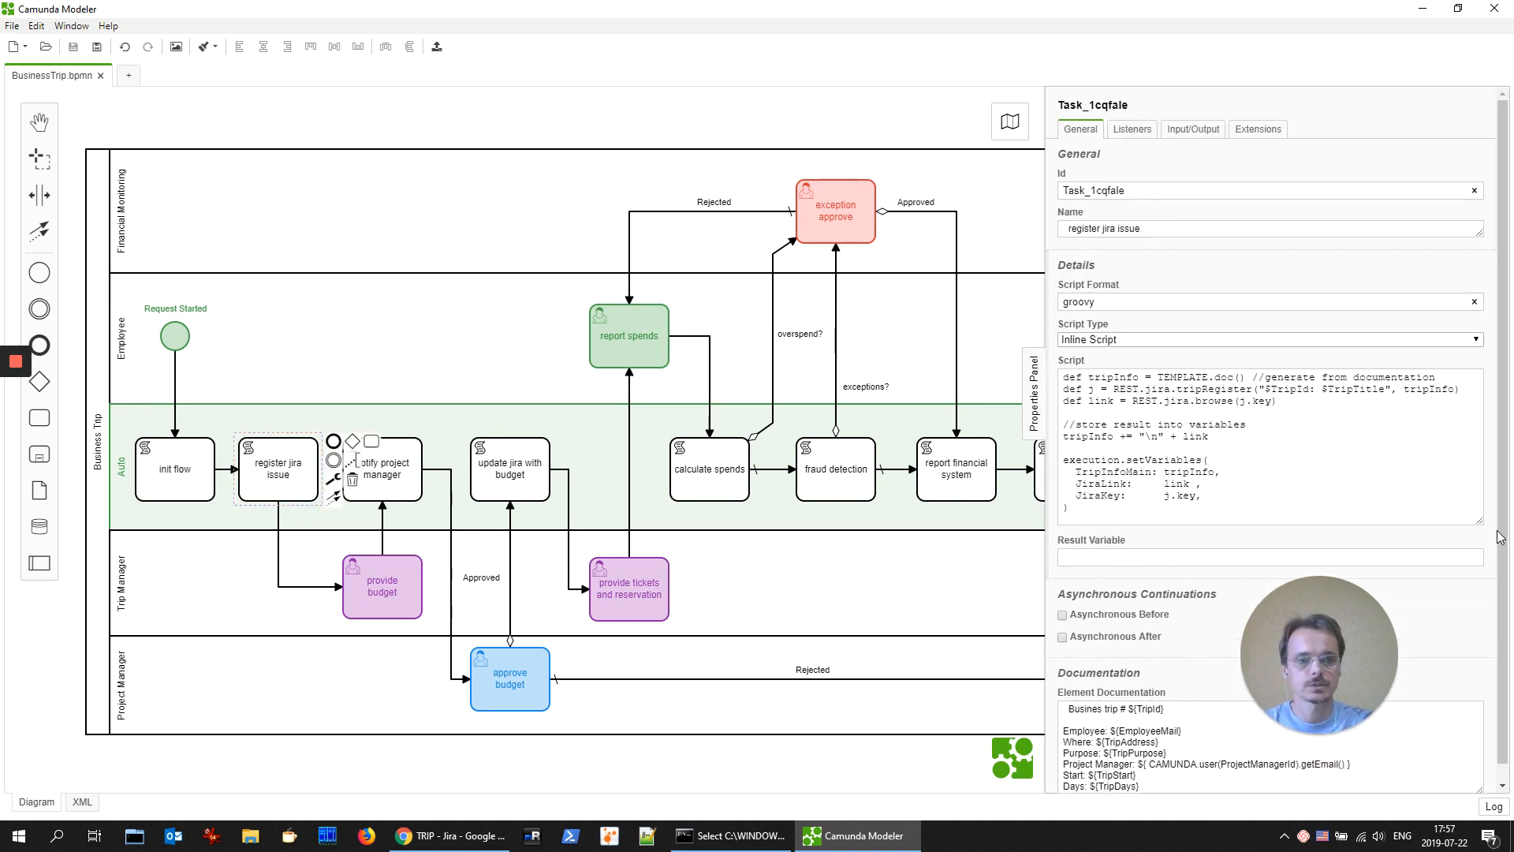
{"action": "double_click", "coordinate": [1183, 377]}
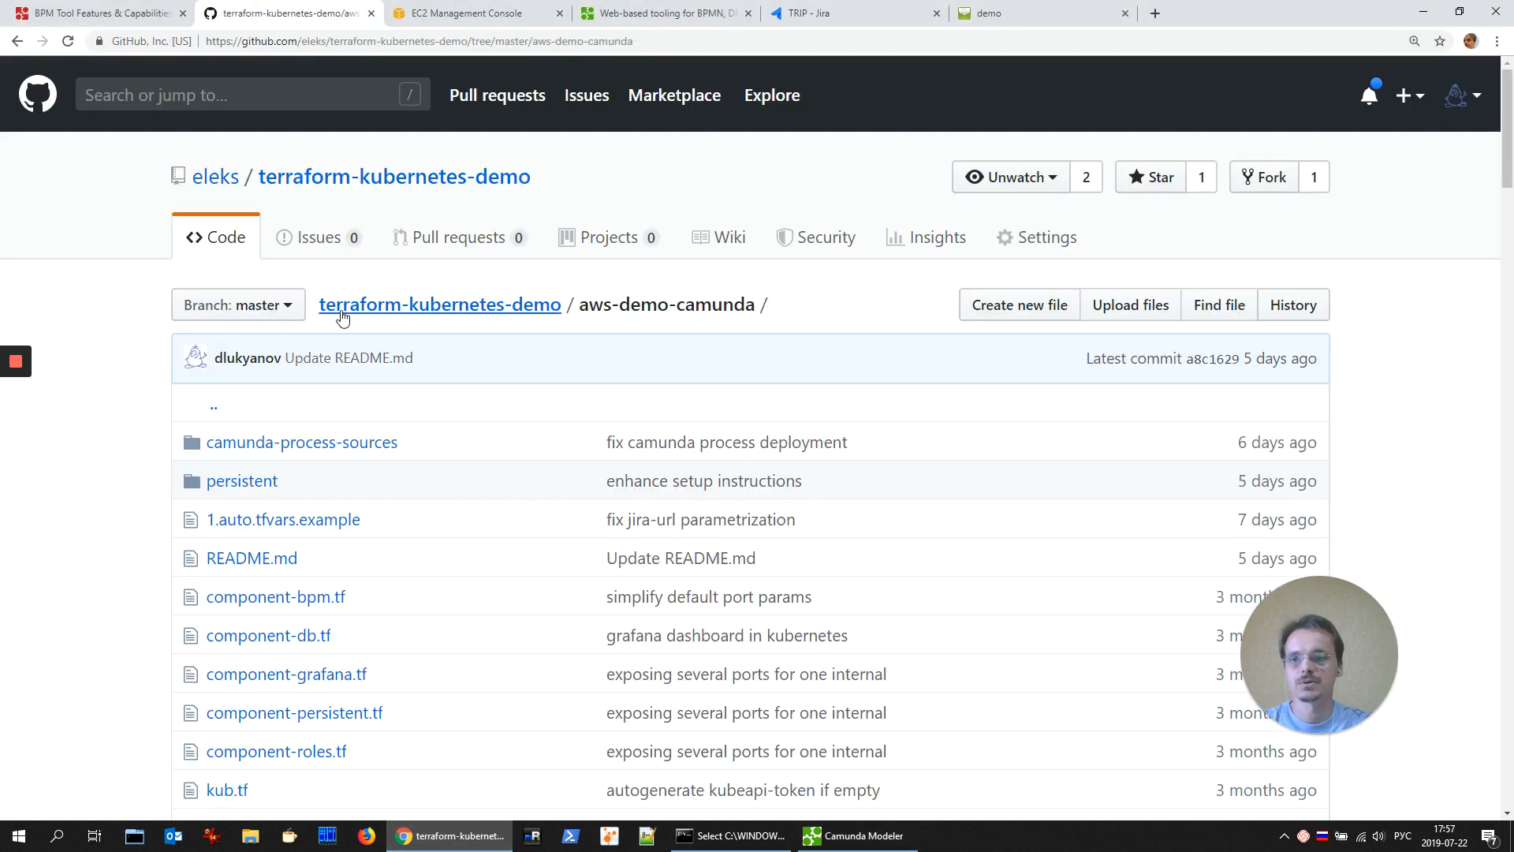
{"action": "mouse_move", "coordinate": [399, 429]}
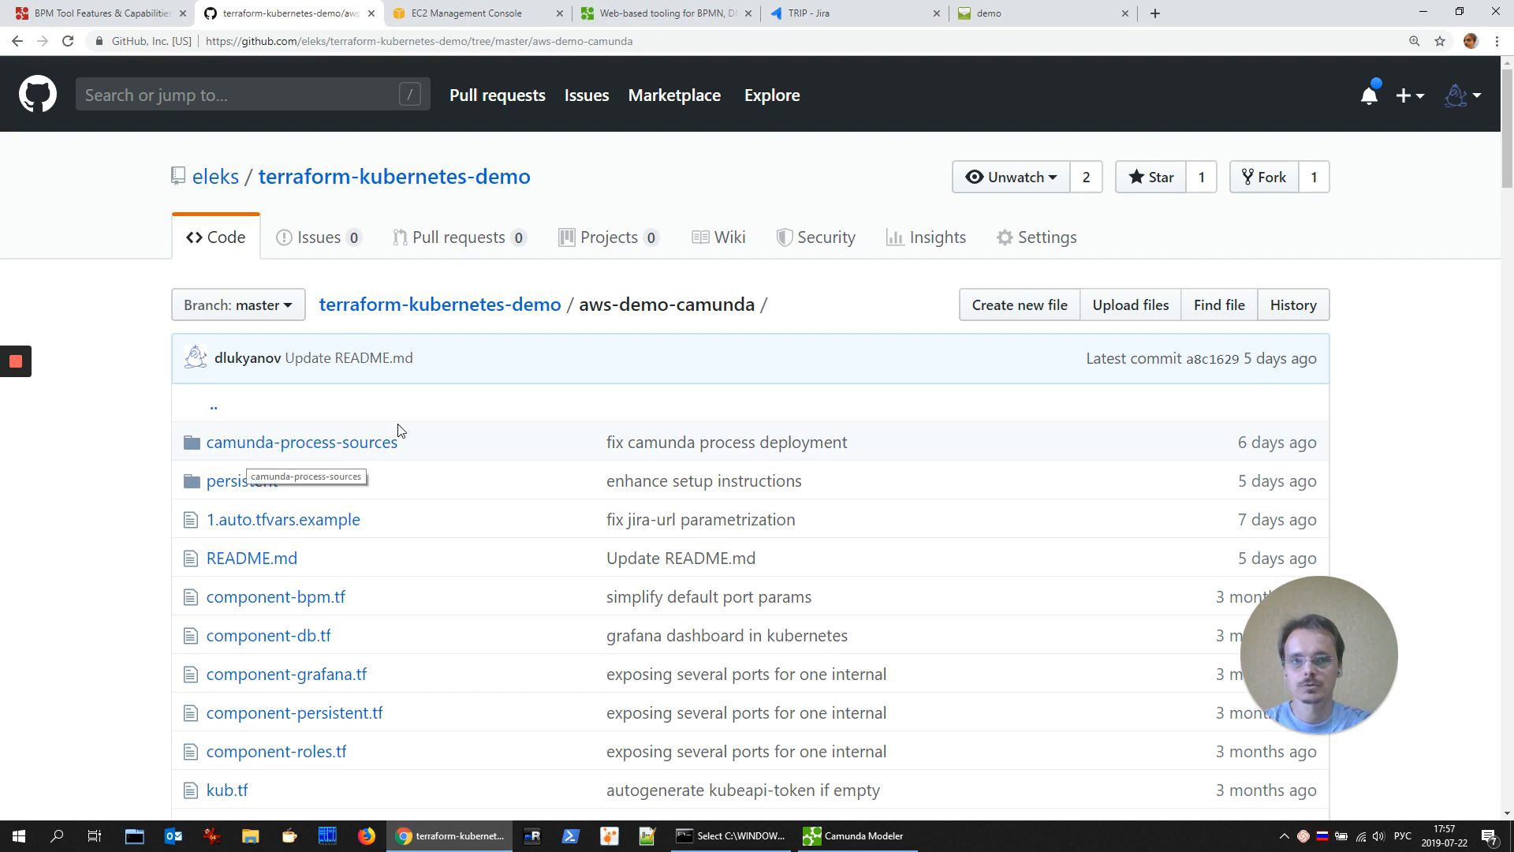
Step: Go into the camunda-process-sources folder of the aws-demo-camunda project
{"action": "left_click", "coordinate": [853, 835]}
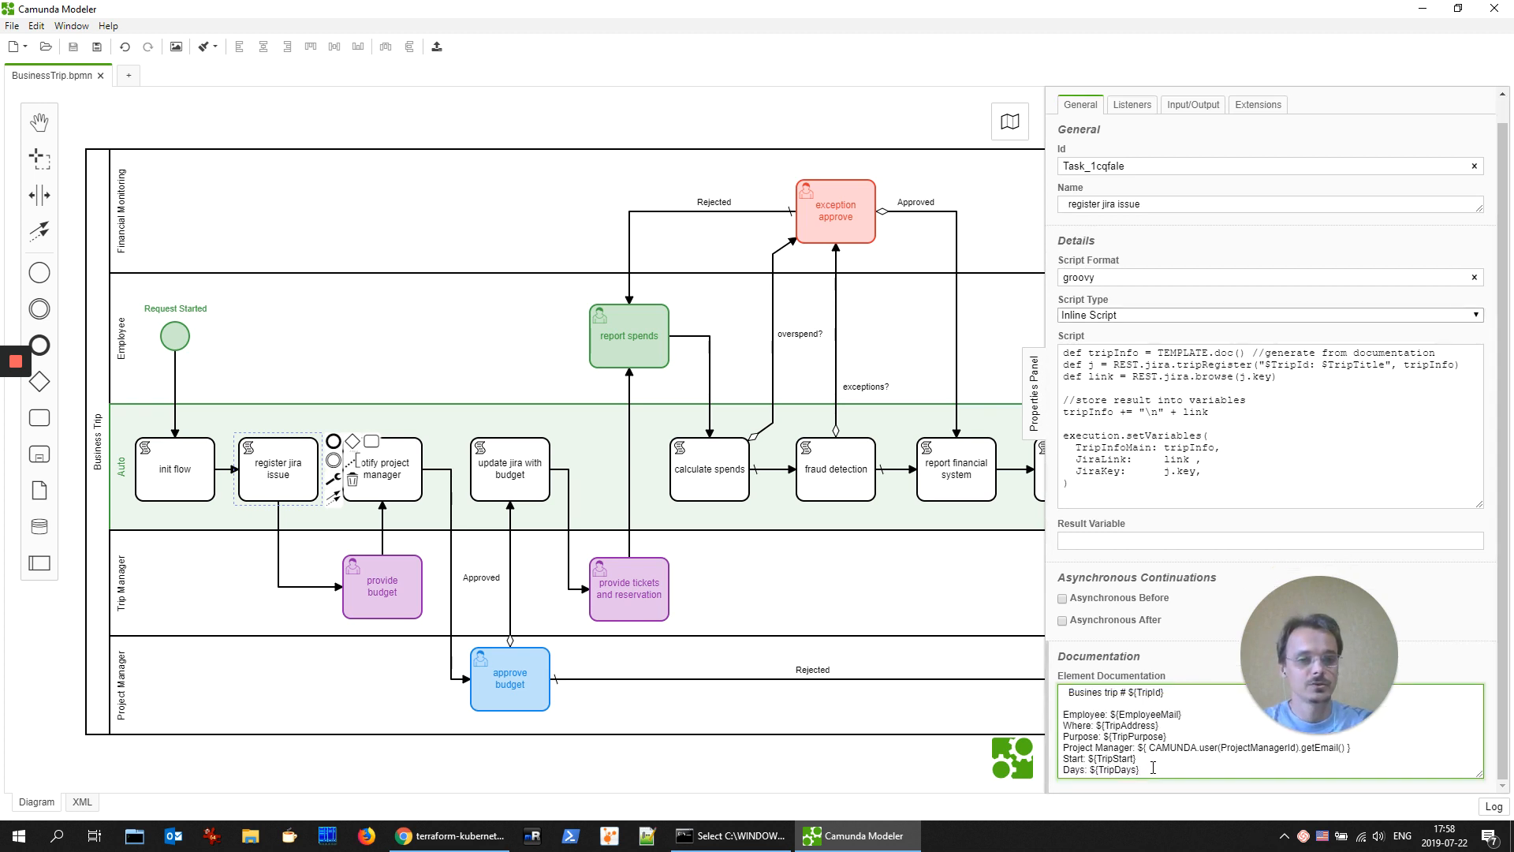
Step: Highlight the documentation template, Jira registration call, tripInfo argument and issue key, then deselect the task
{"action": "left_click_drag", "start_coordinate": [1108, 758], "coordinate": [1139, 770]}
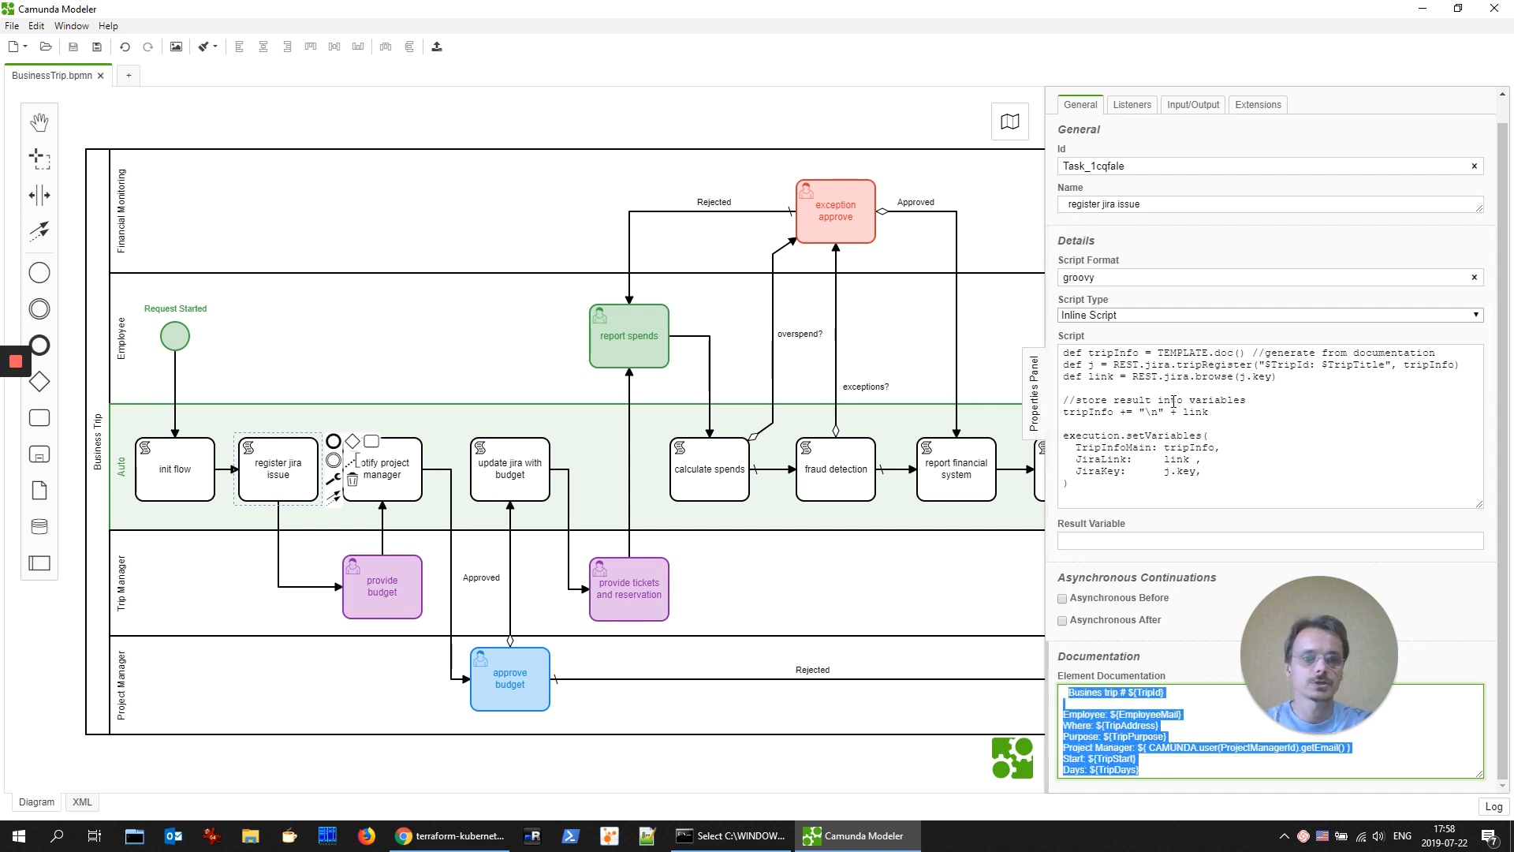
{"action": "left_click", "coordinate": [1256, 430]}
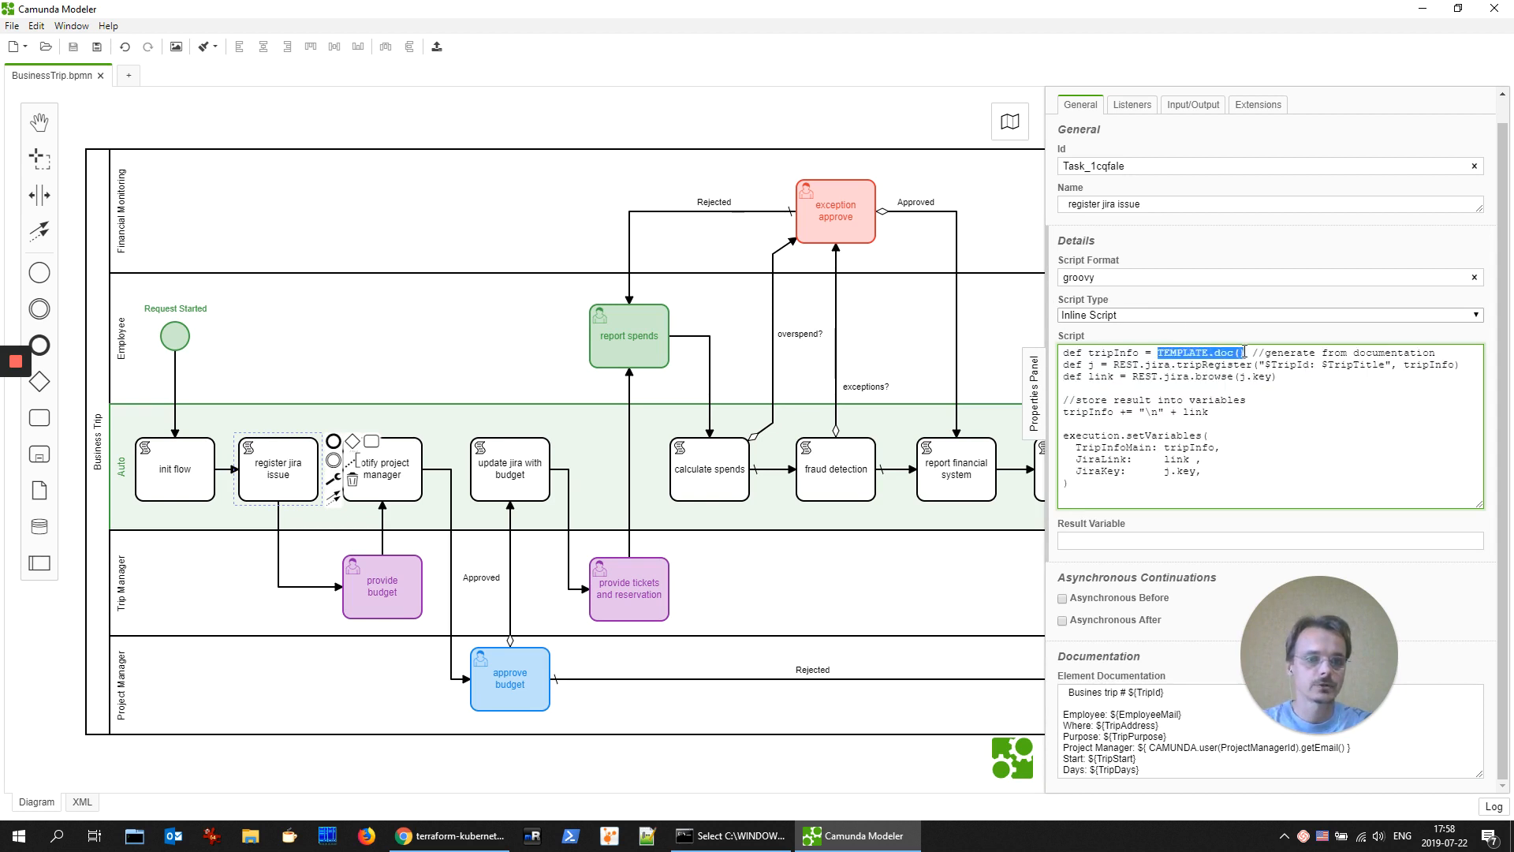
{"action": "mouse_move", "coordinate": [1114, 787]}
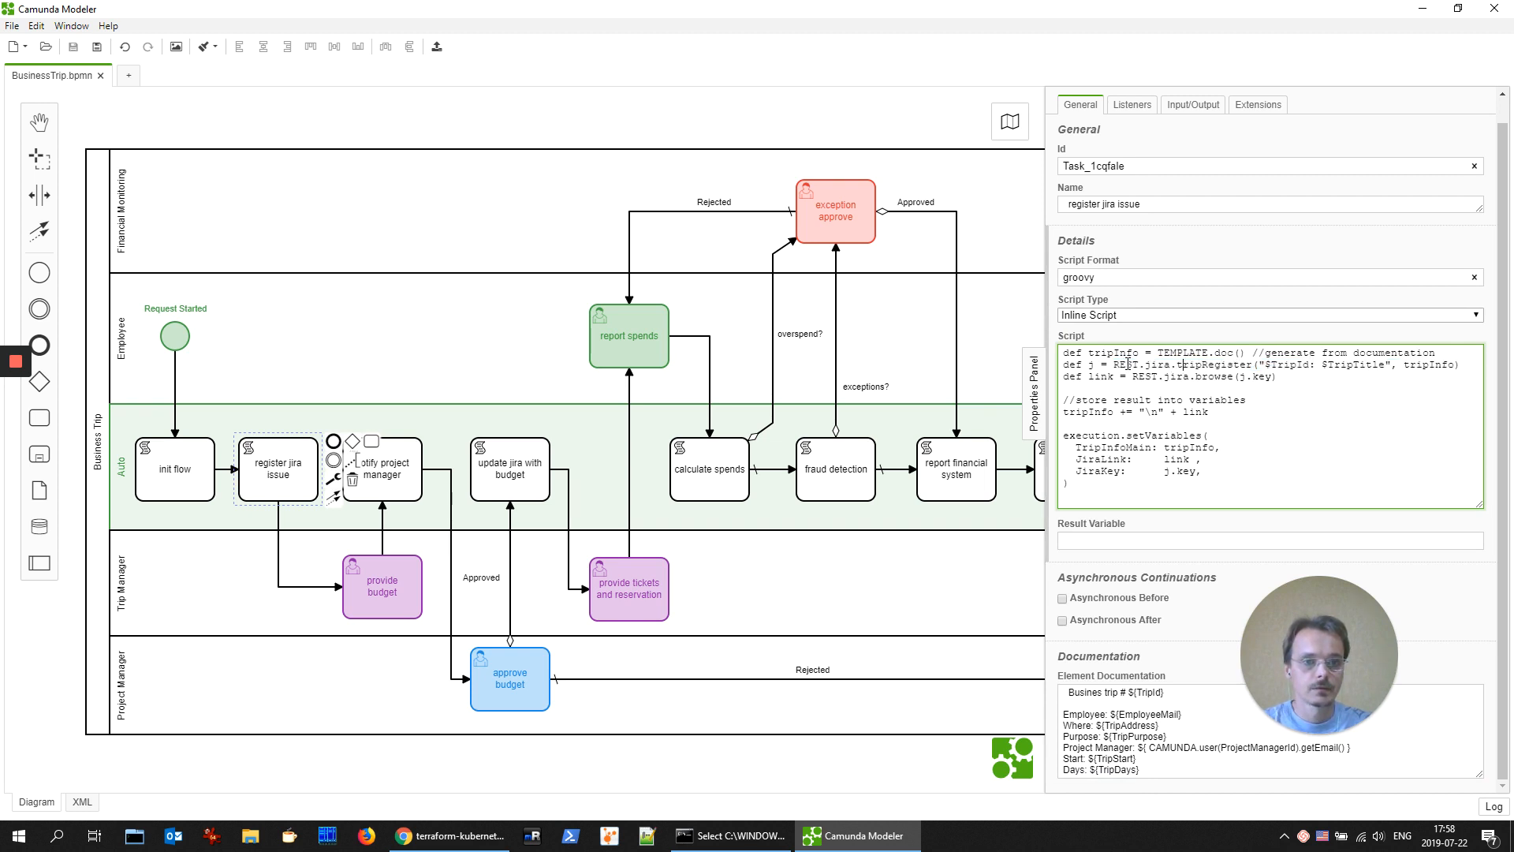
{"action": "double_click", "coordinate": [1202, 364]}
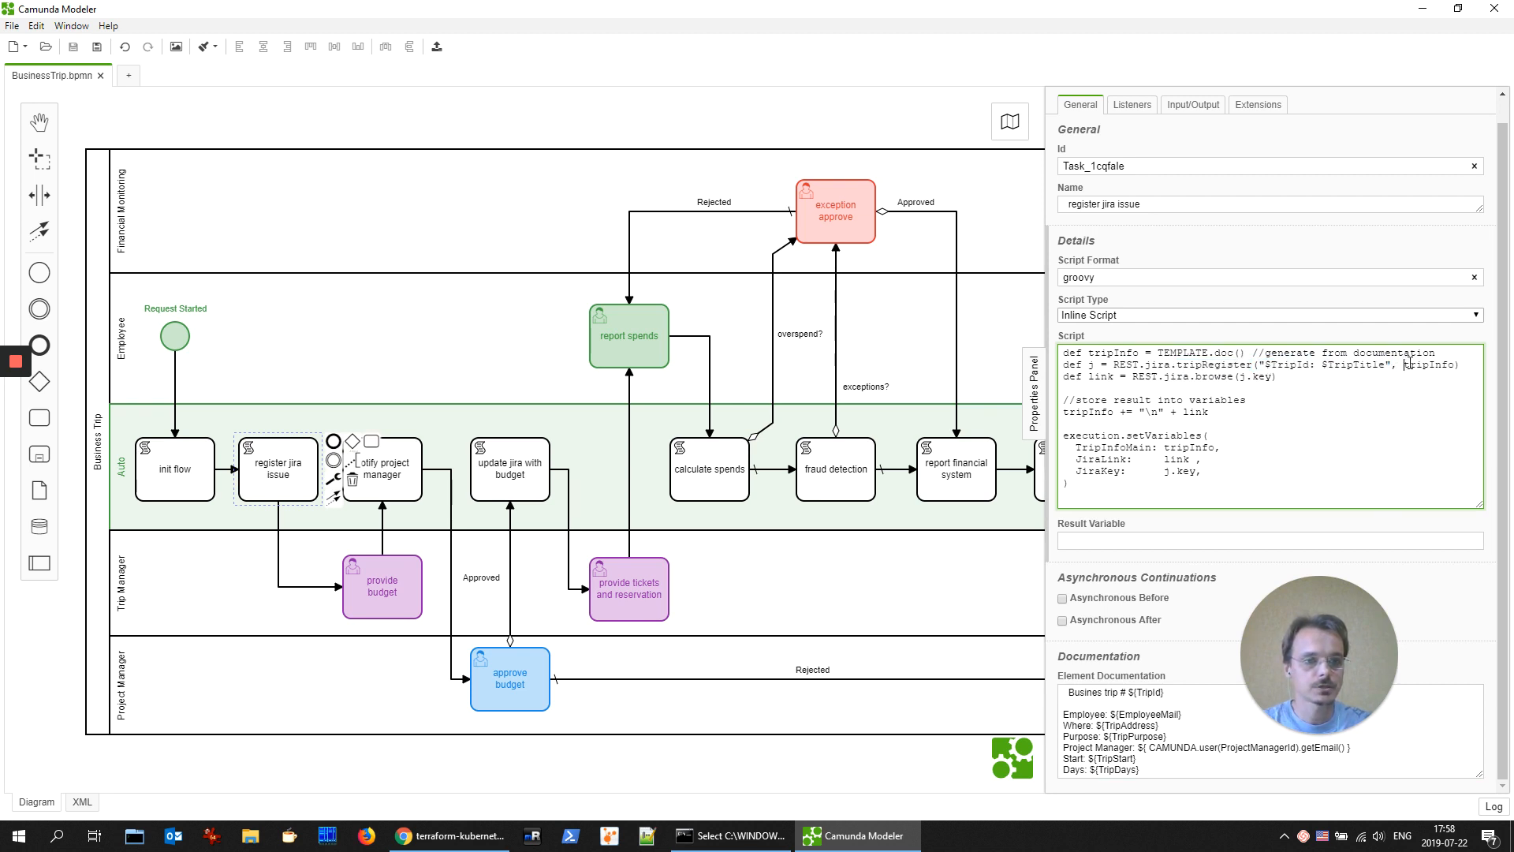
{"action": "double_click", "coordinate": [1432, 364]}
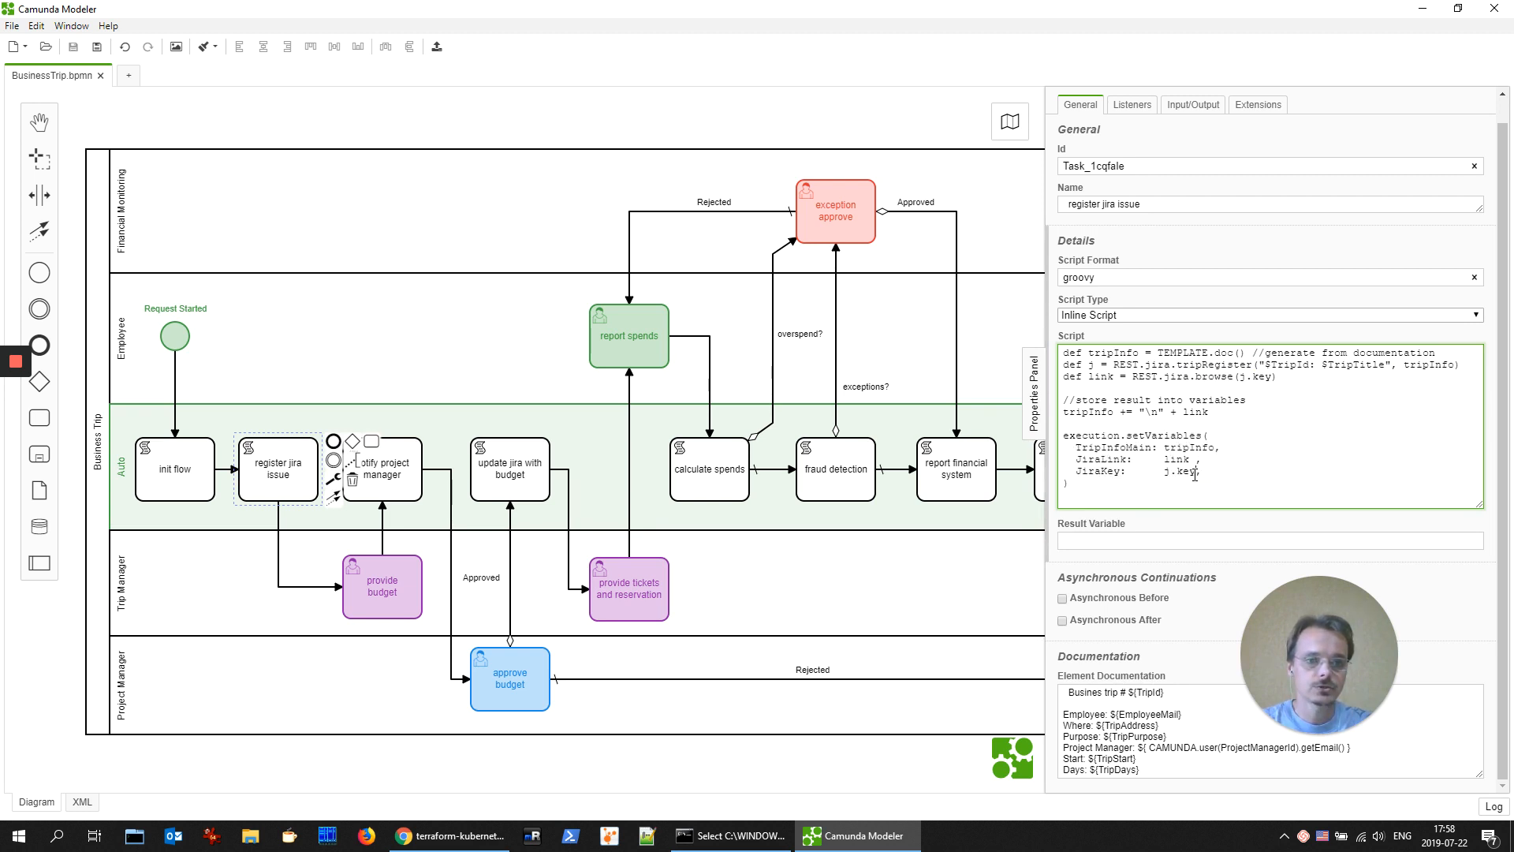
{"action": "double_click", "coordinate": [1190, 446]}
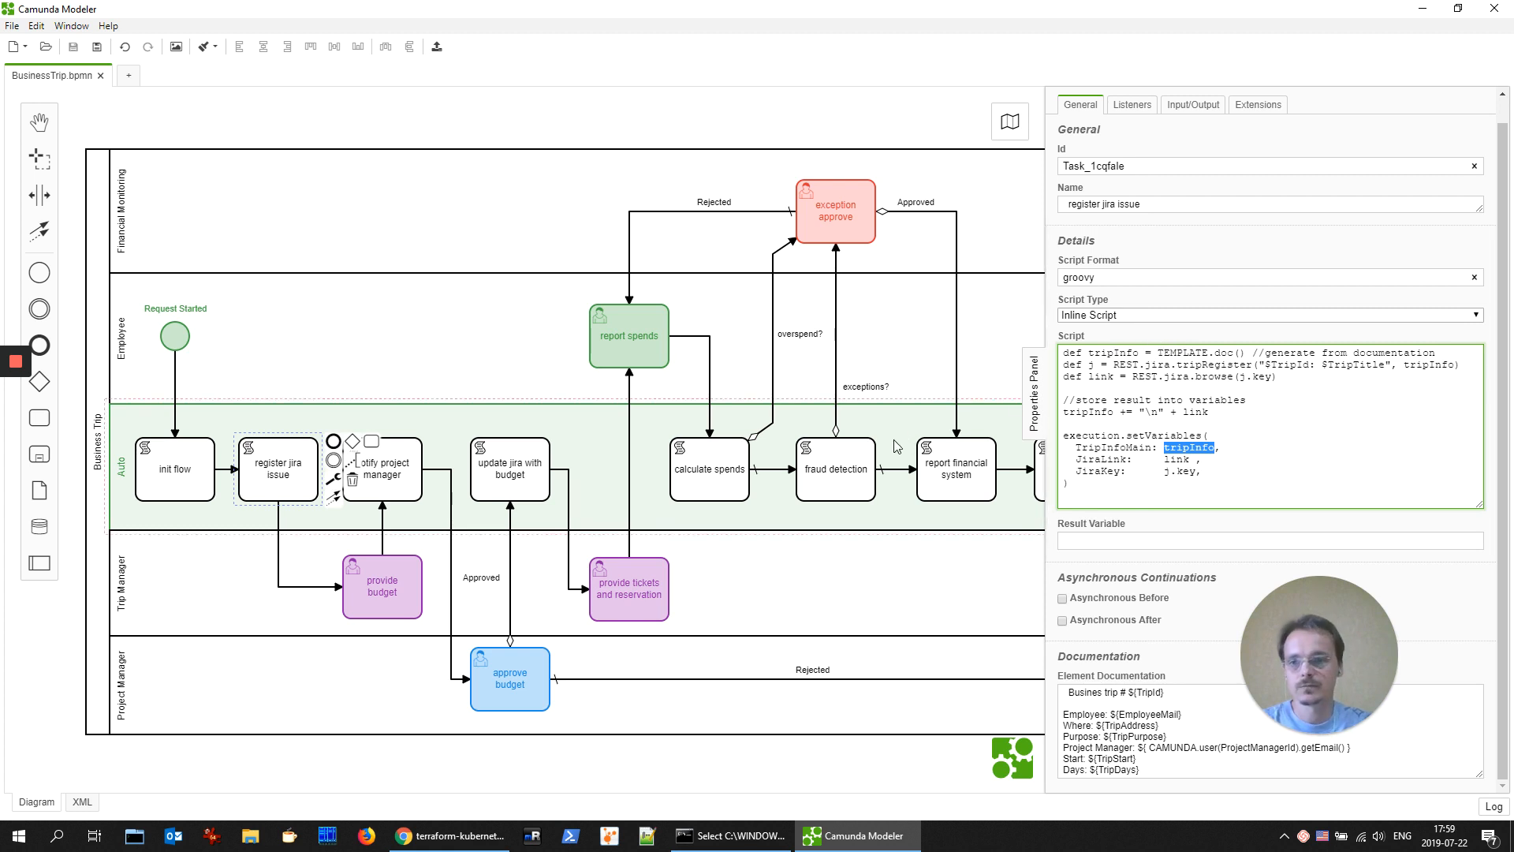
{"action": "left_click", "coordinate": [381, 467]}
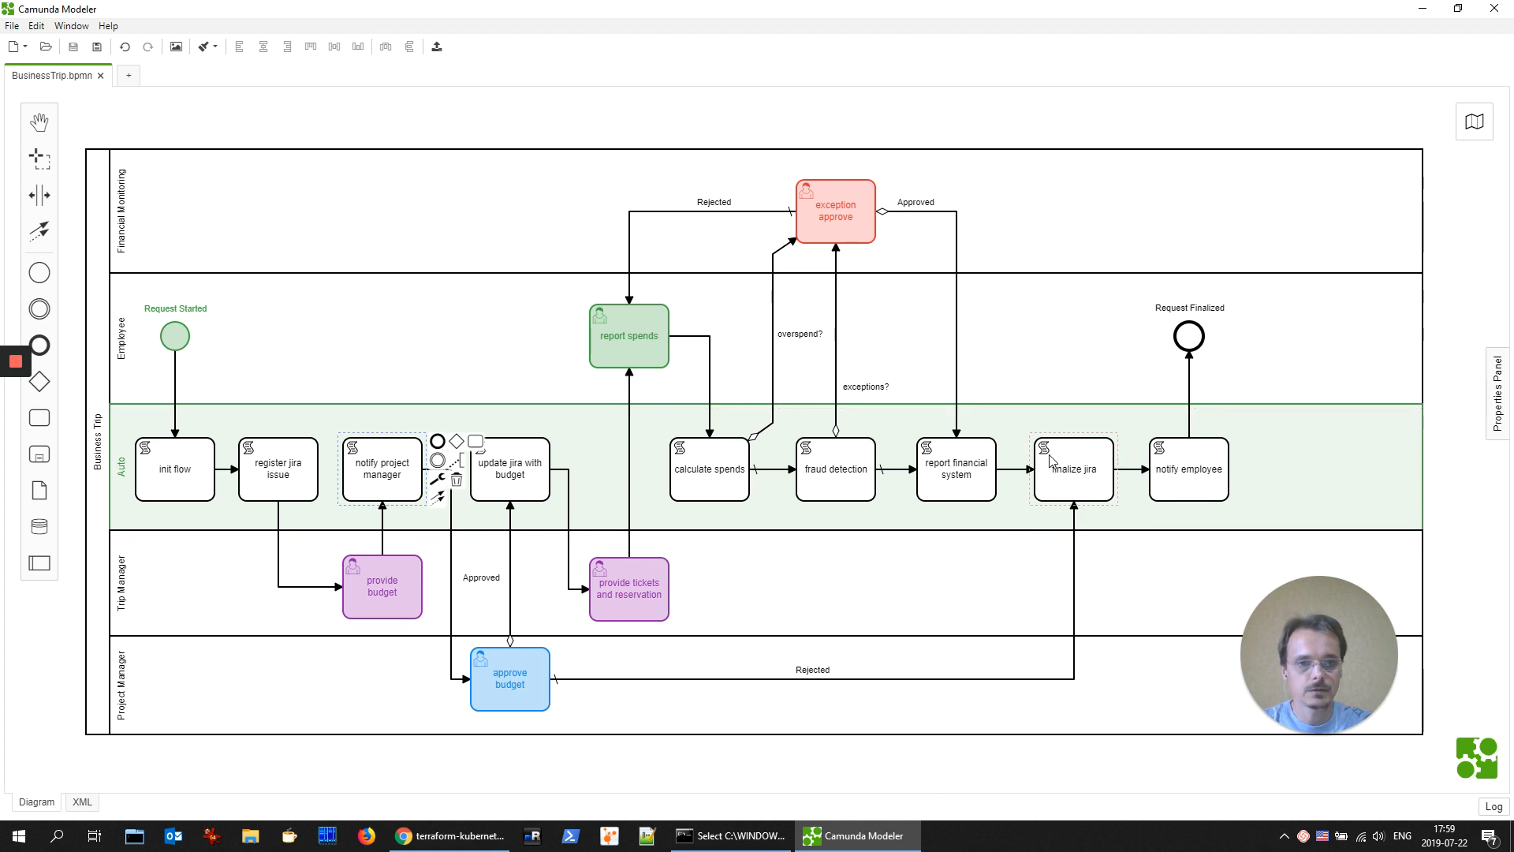
{"action": "mouse_move", "coordinate": [1106, 482]}
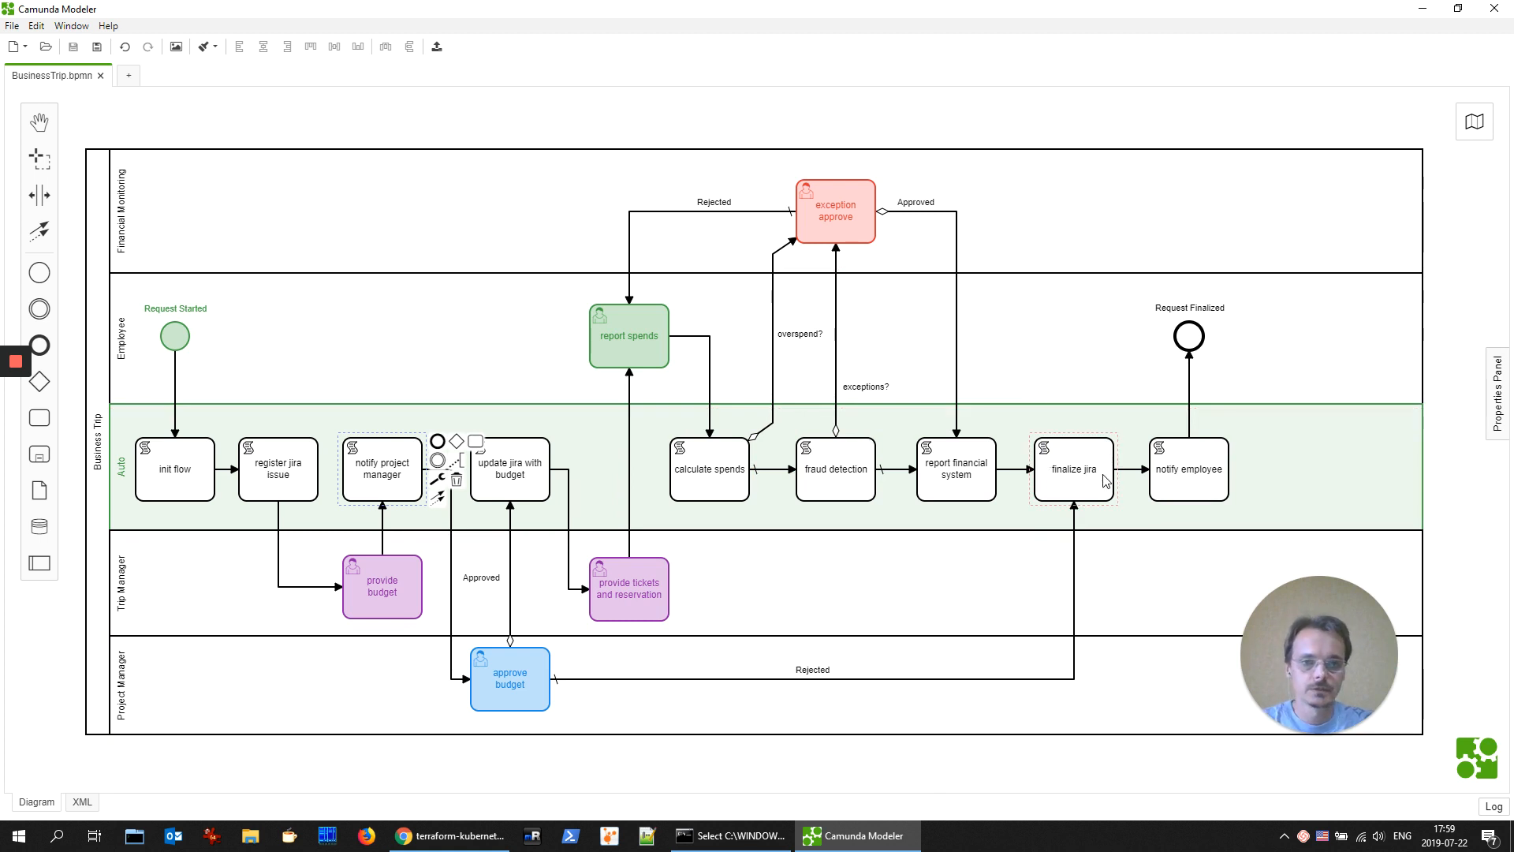
{"action": "left_click", "coordinate": [955, 470]}
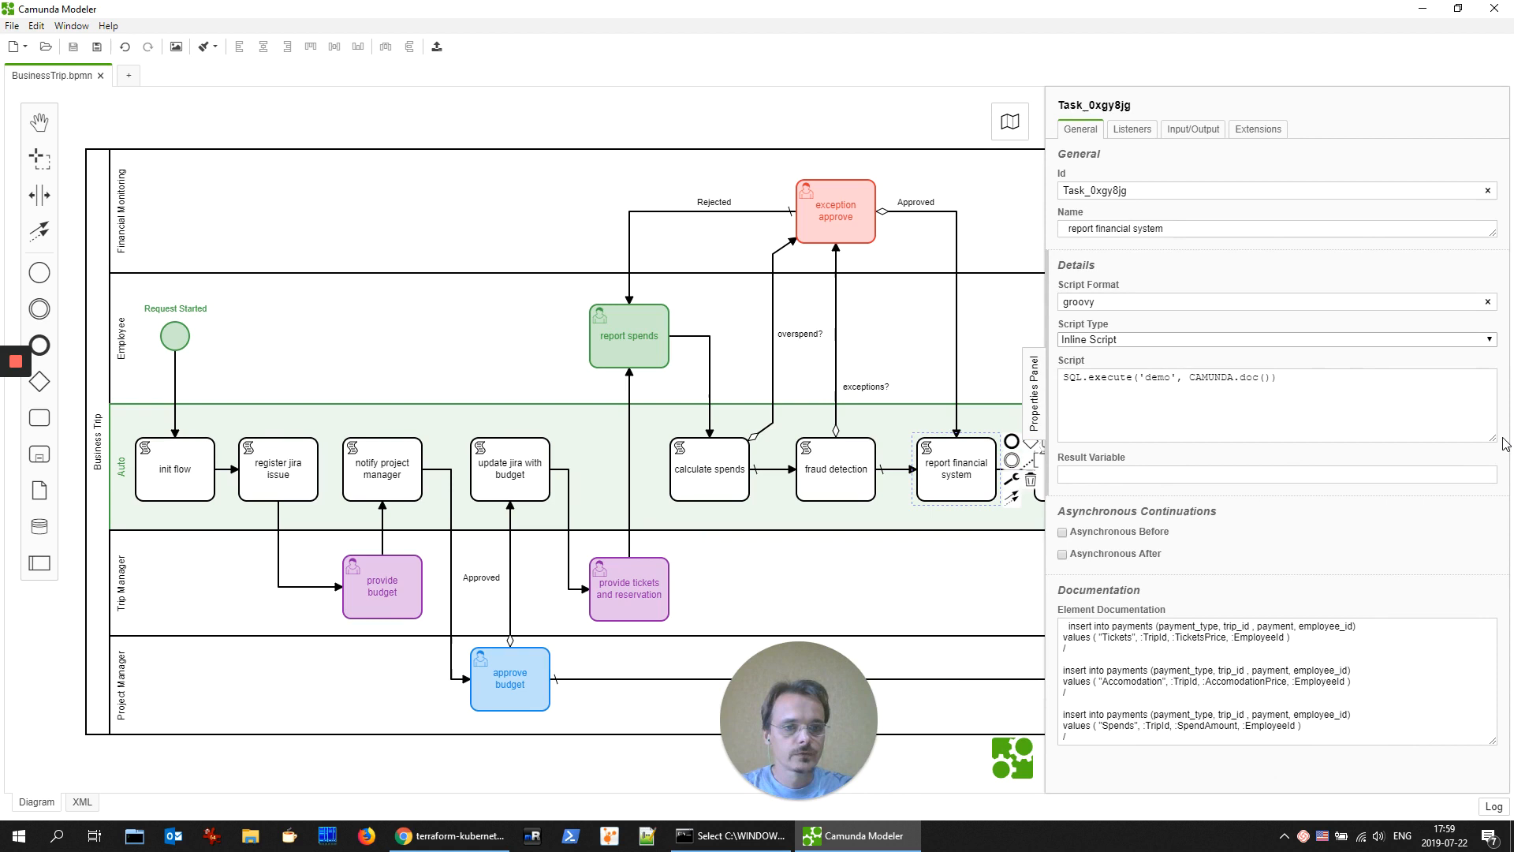
{"action": "double_click", "coordinate": [1169, 377]}
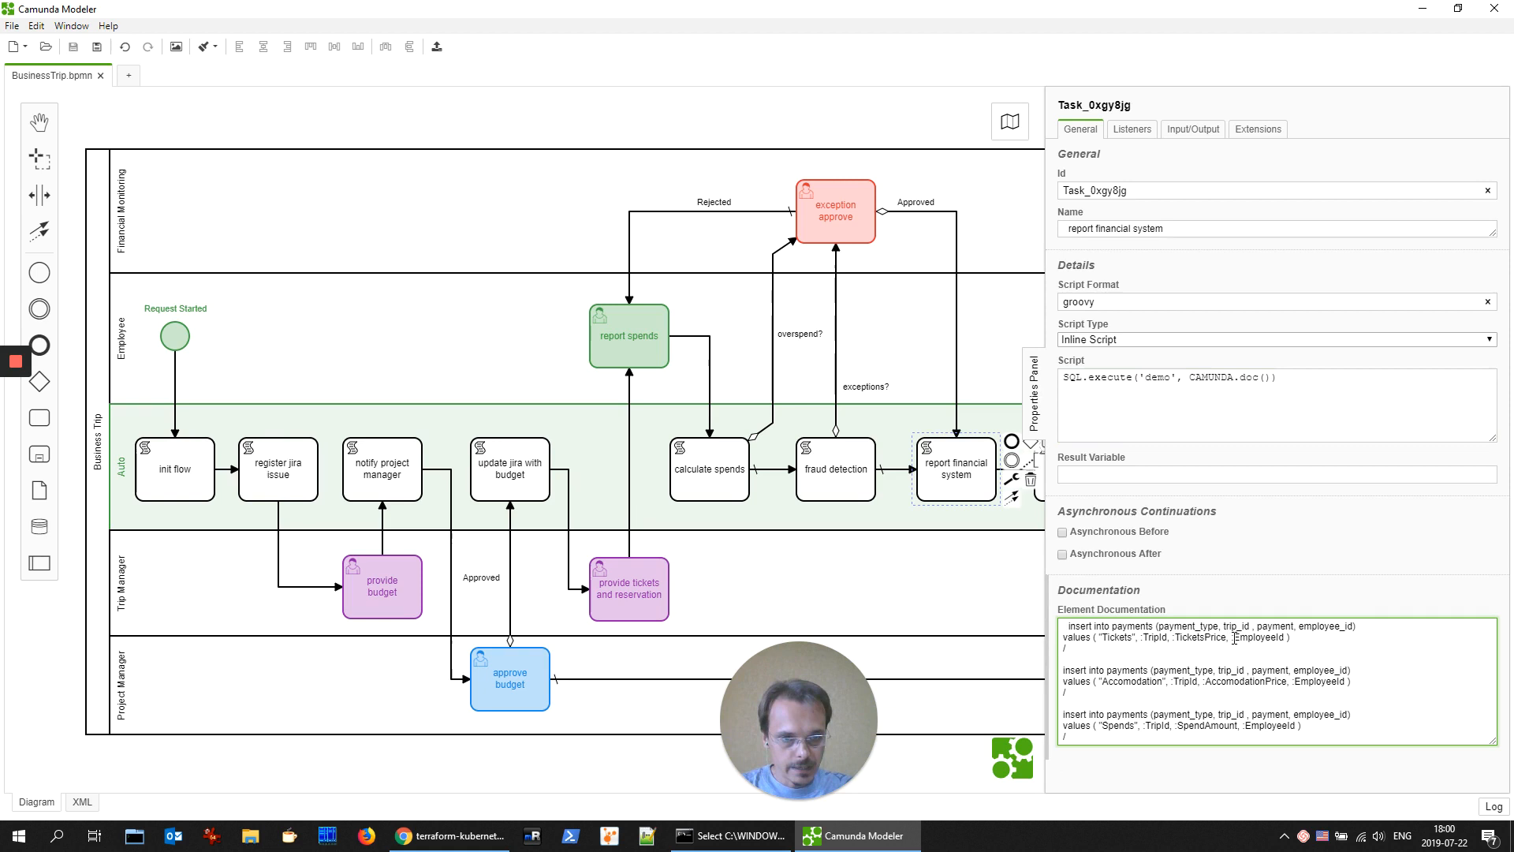
{"action": "double_click", "coordinate": [1261, 637]}
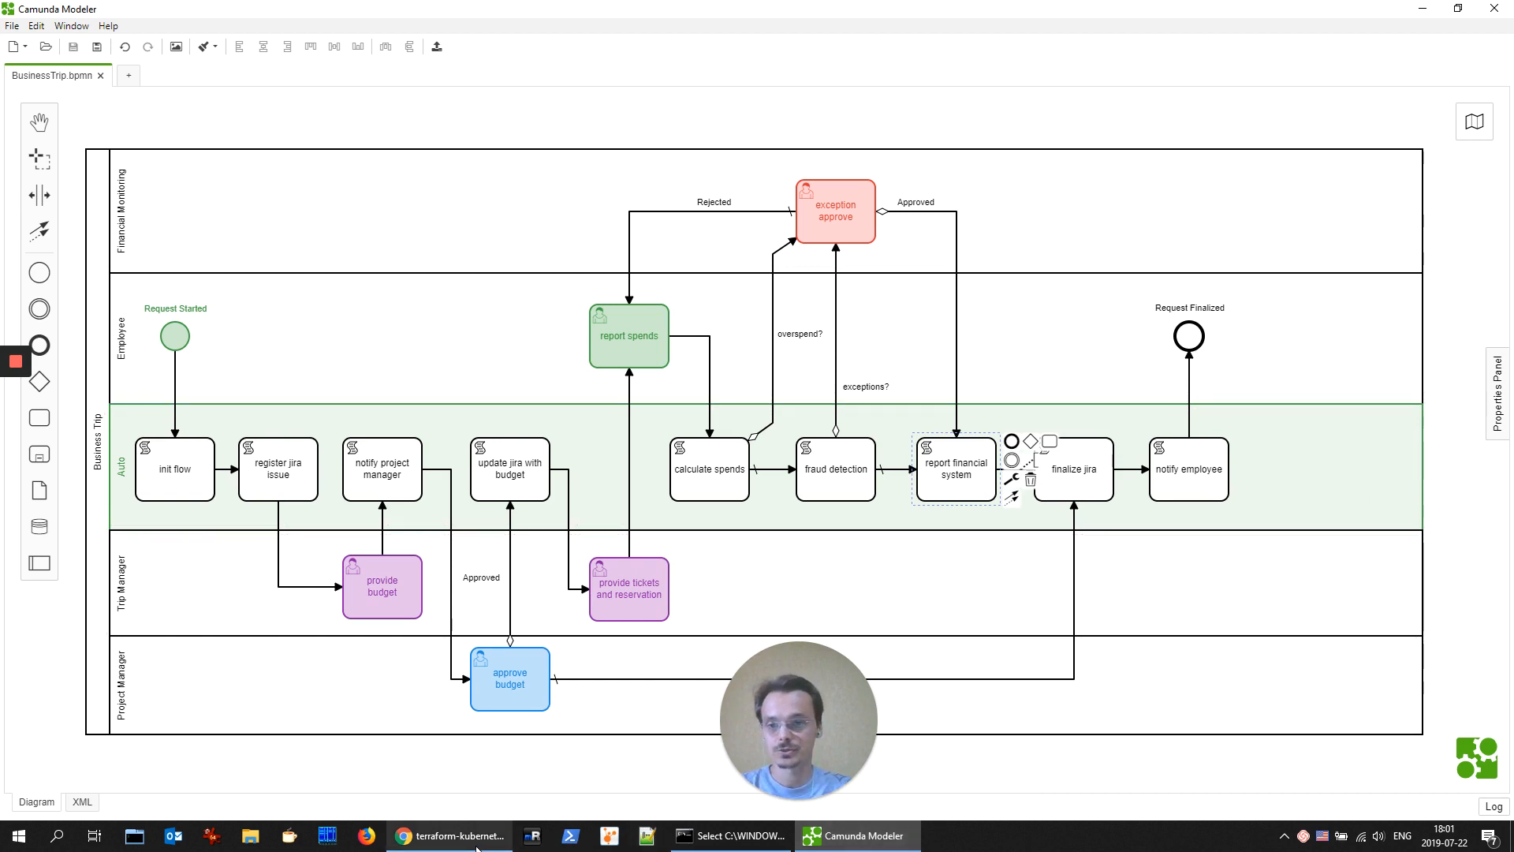
{"action": "mouse_move", "coordinate": [454, 835]}
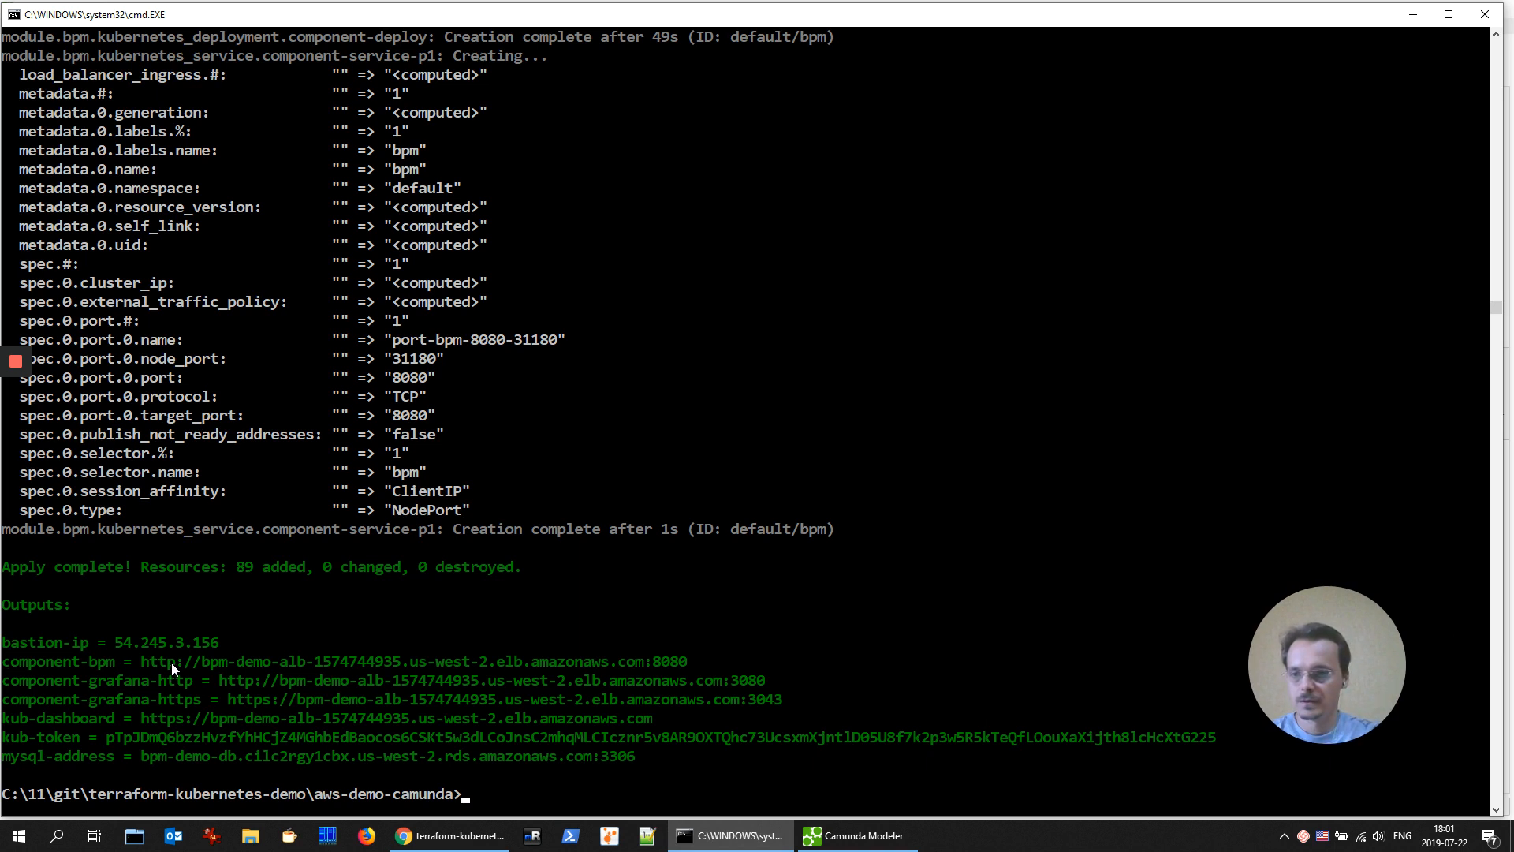
{"action": "mouse_move", "coordinate": [474, 697]}
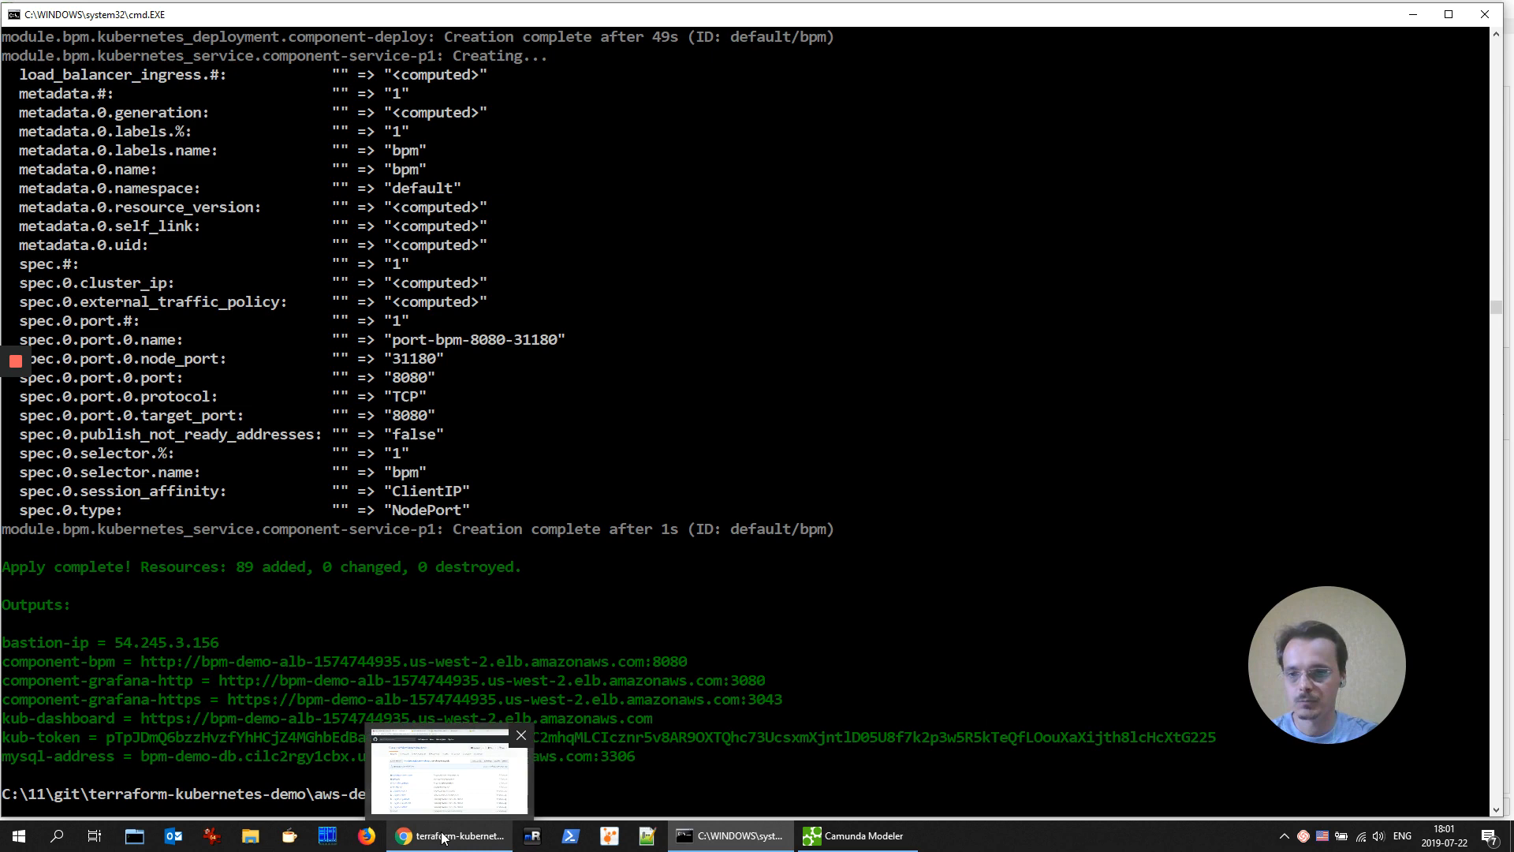
Step: Bring the browser back up after reading the Terraform output URLs
{"action": "left_click", "coordinate": [1154, 13]}
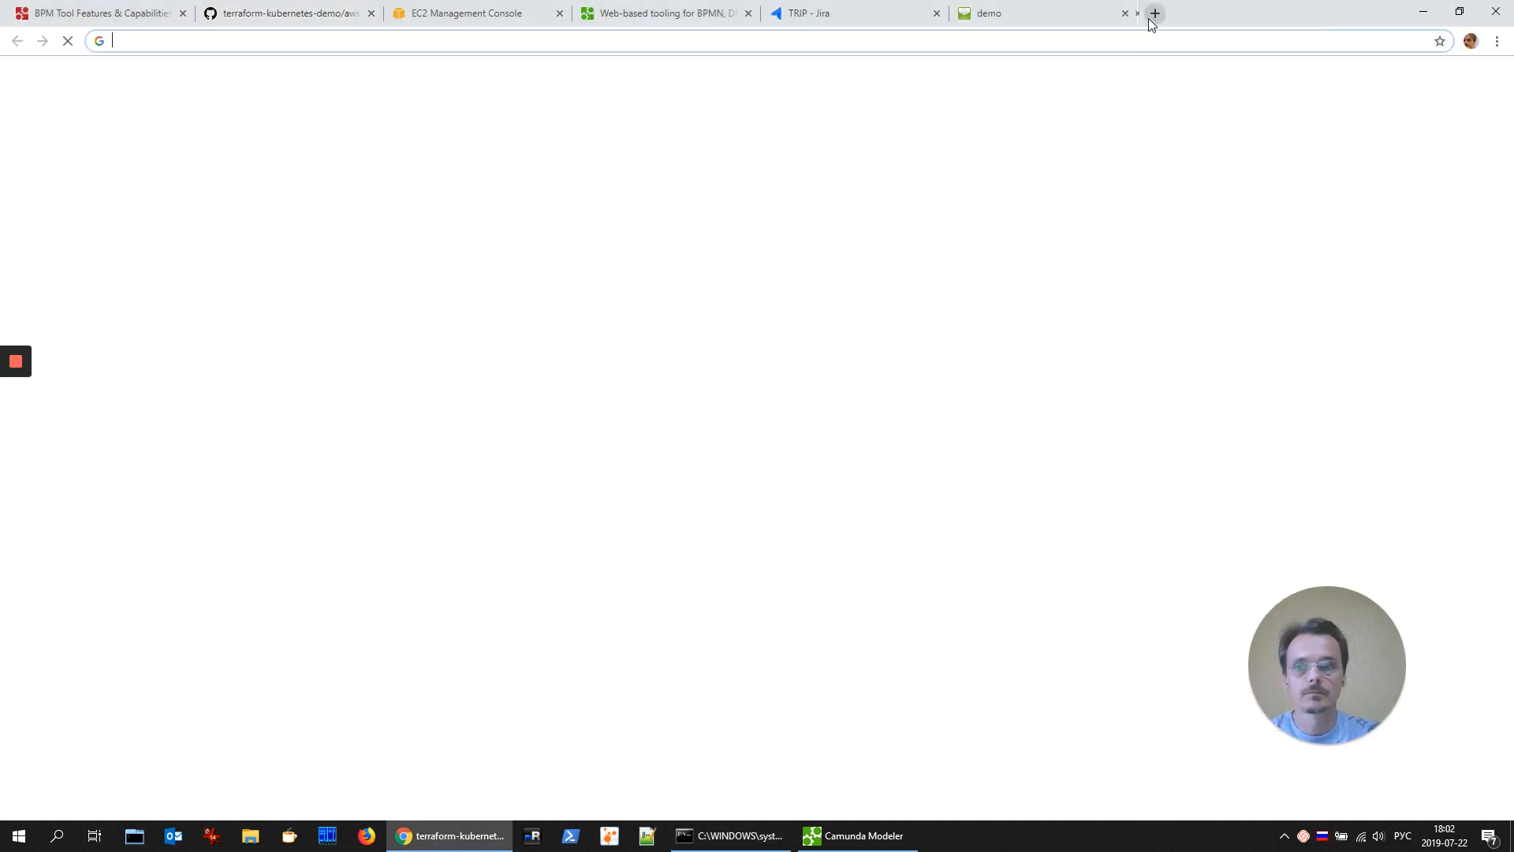
Step: Browse to the component-bpm welcome URL, sign in to Admin as admin and show the Groups list
{"action": "type", "text": "bpm-demo-alb-1574744935.us-west-2.elb.amazonaws.com:8080/camunda-welcome/index.html"}
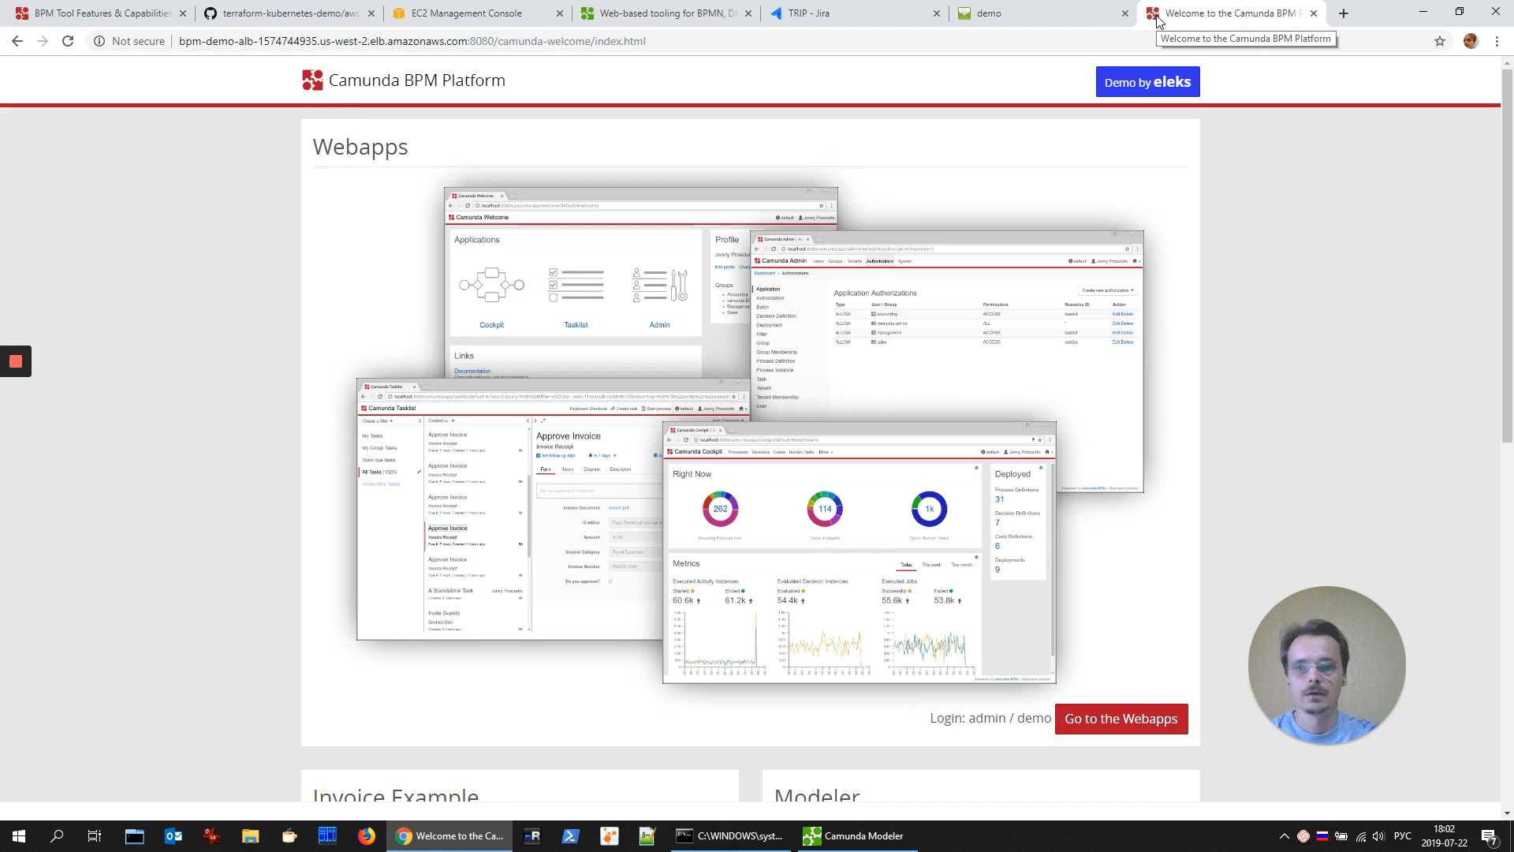
{"action": "mouse_move", "coordinate": [1072, 152]}
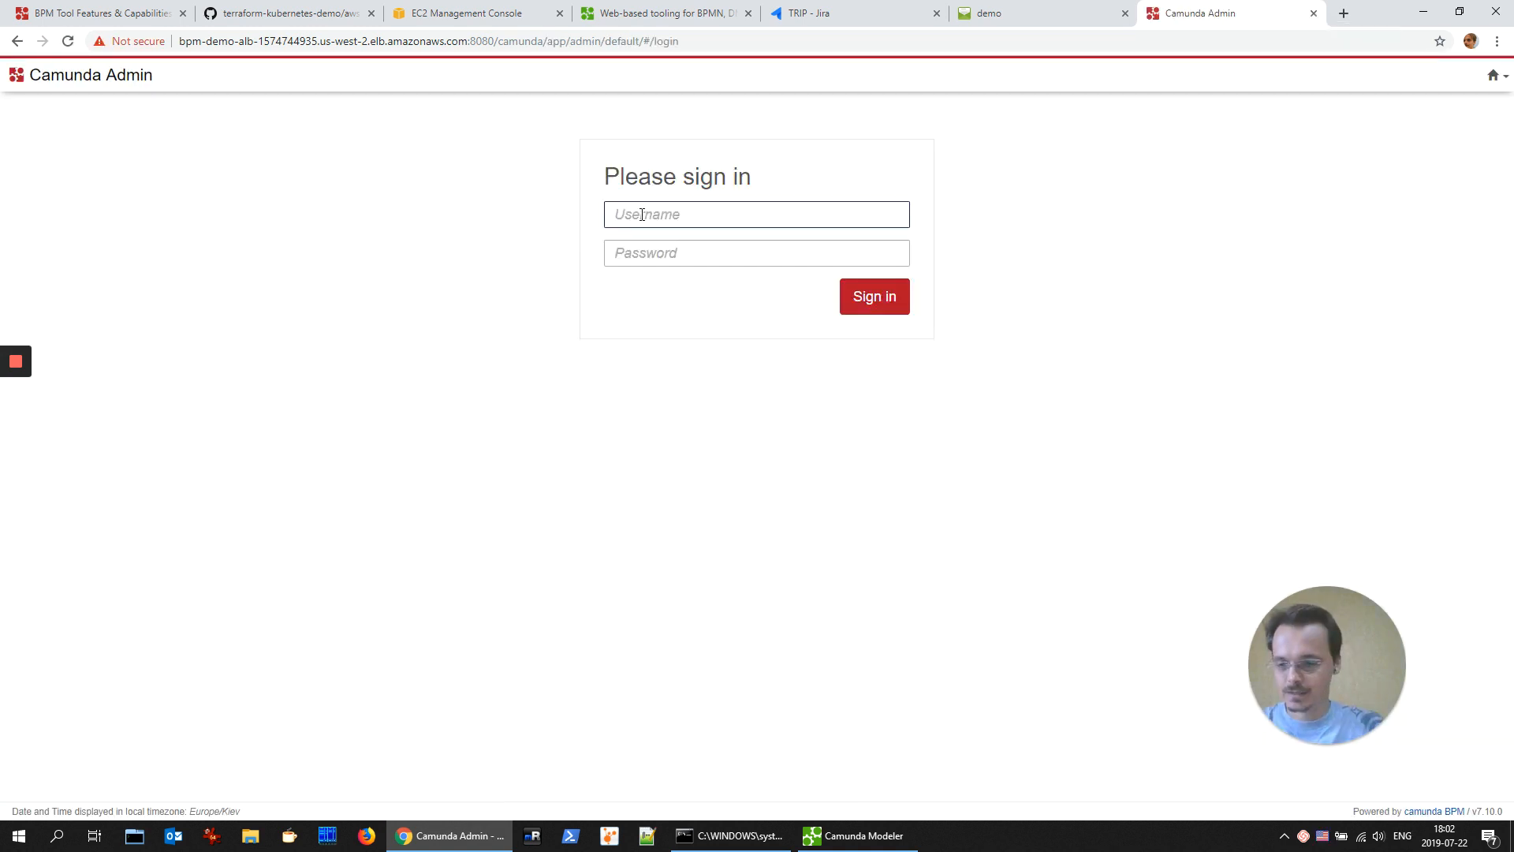
{"action": "type", "text": "admin"}
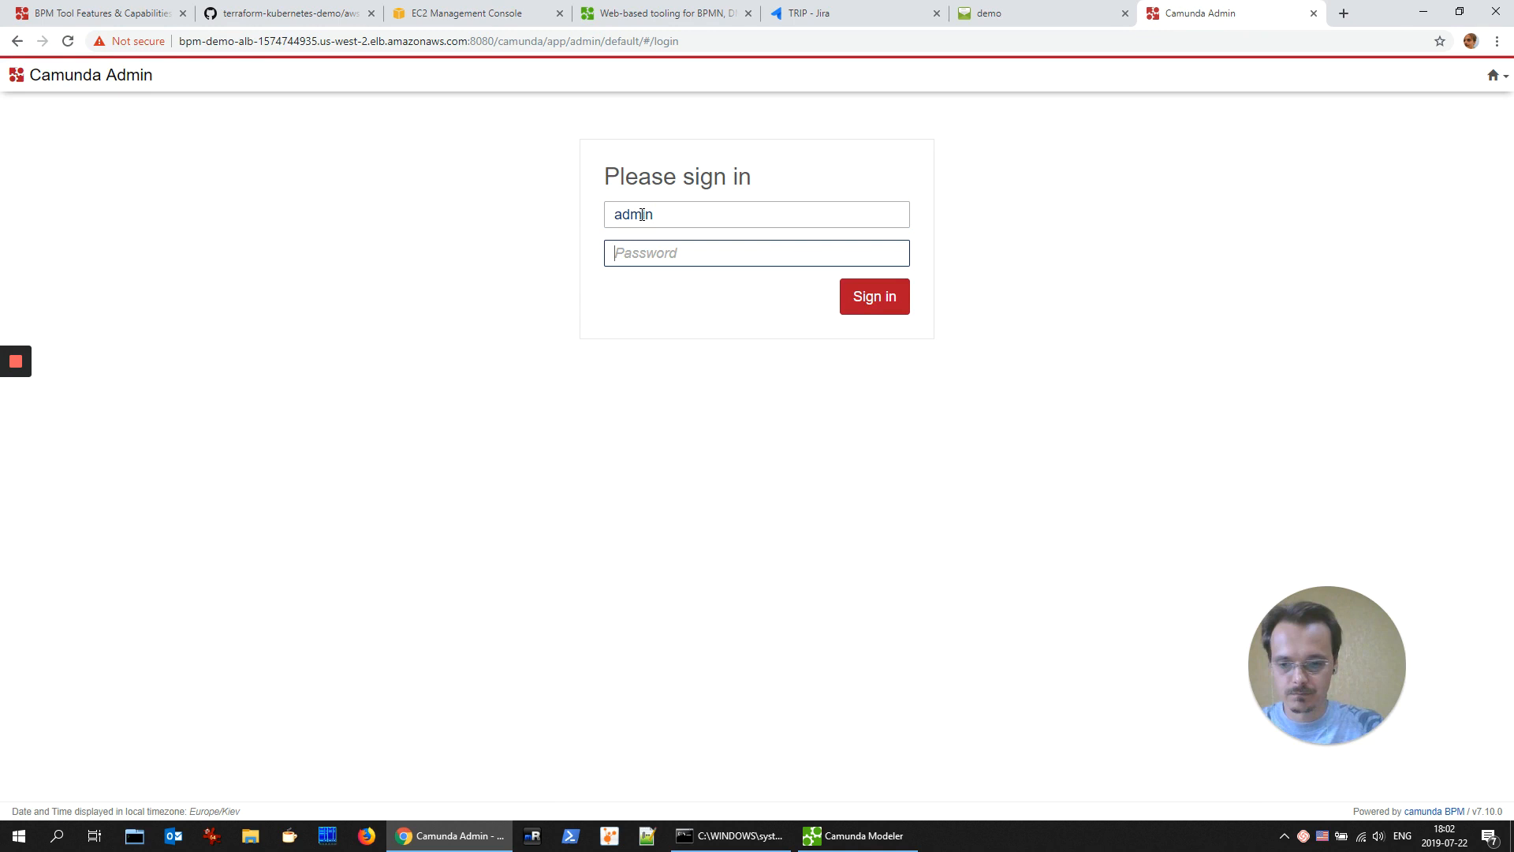
{"action": "left_click", "coordinate": [873, 297]}
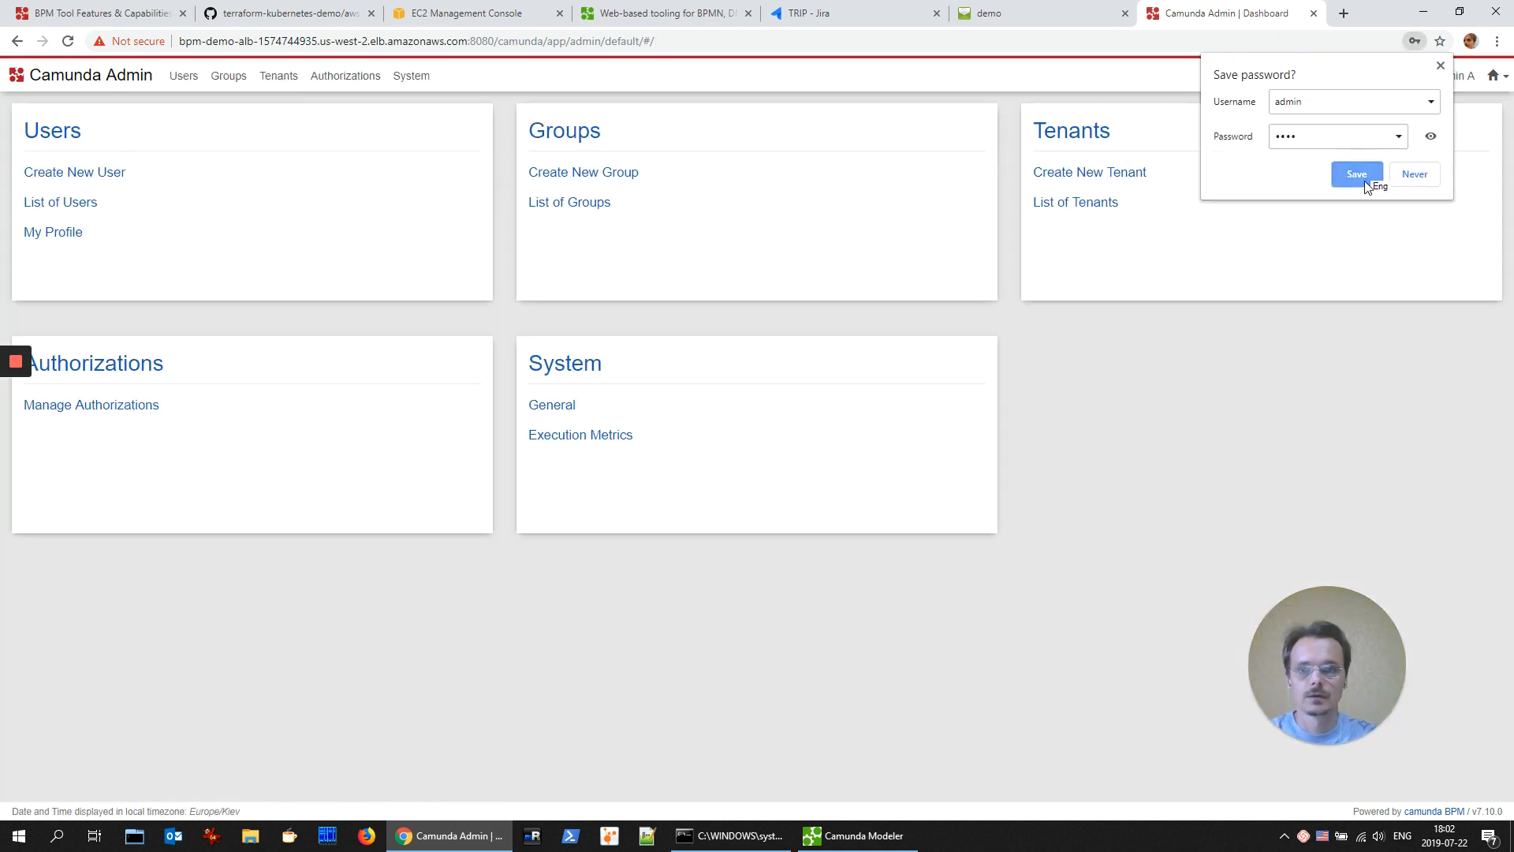
{"action": "left_click", "coordinate": [1356, 175]}
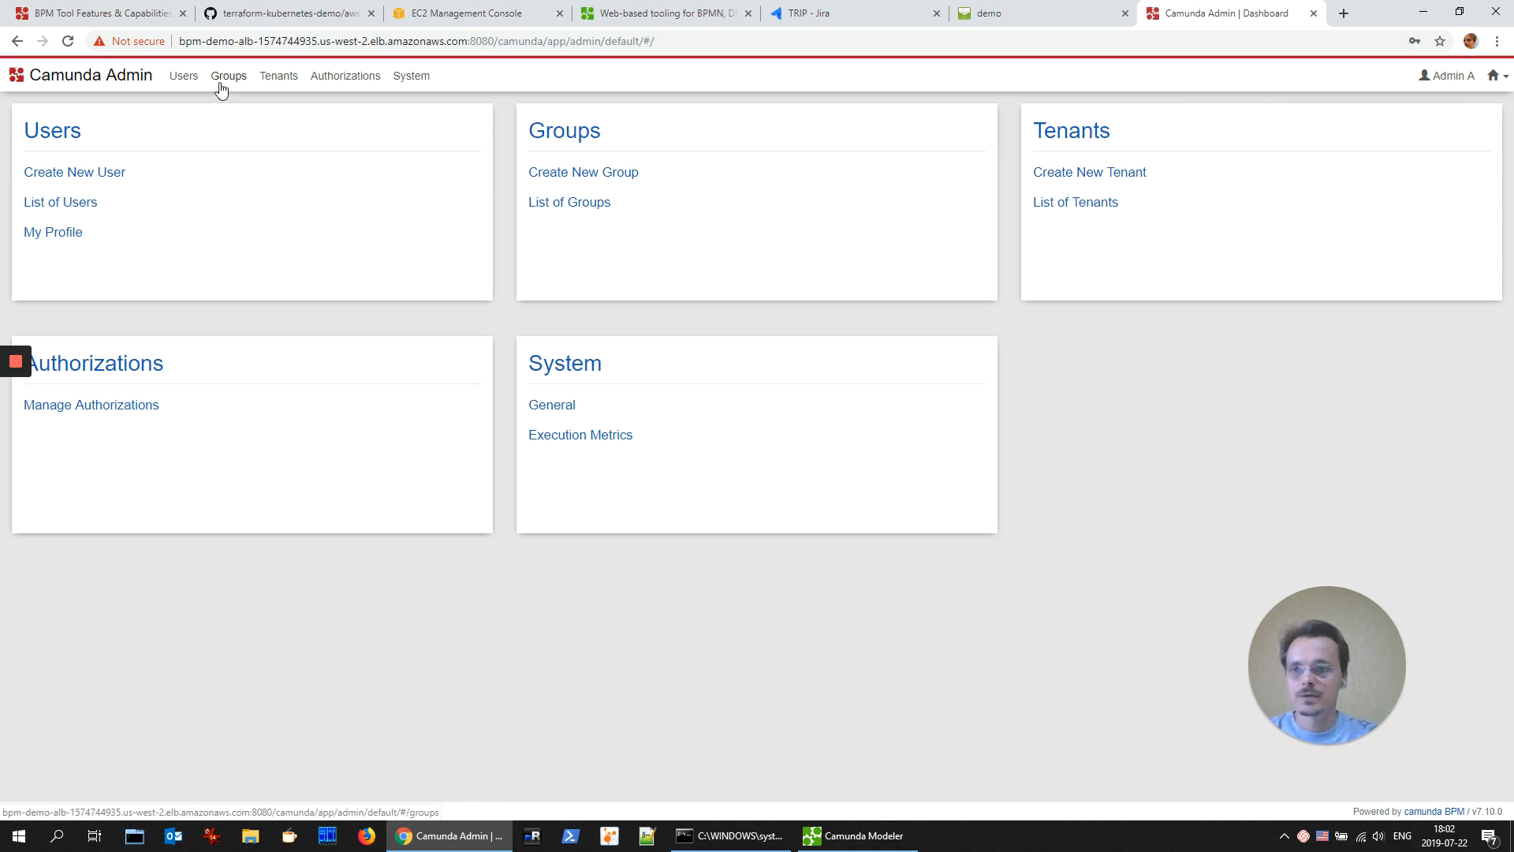
{"action": "left_click", "coordinate": [228, 75]}
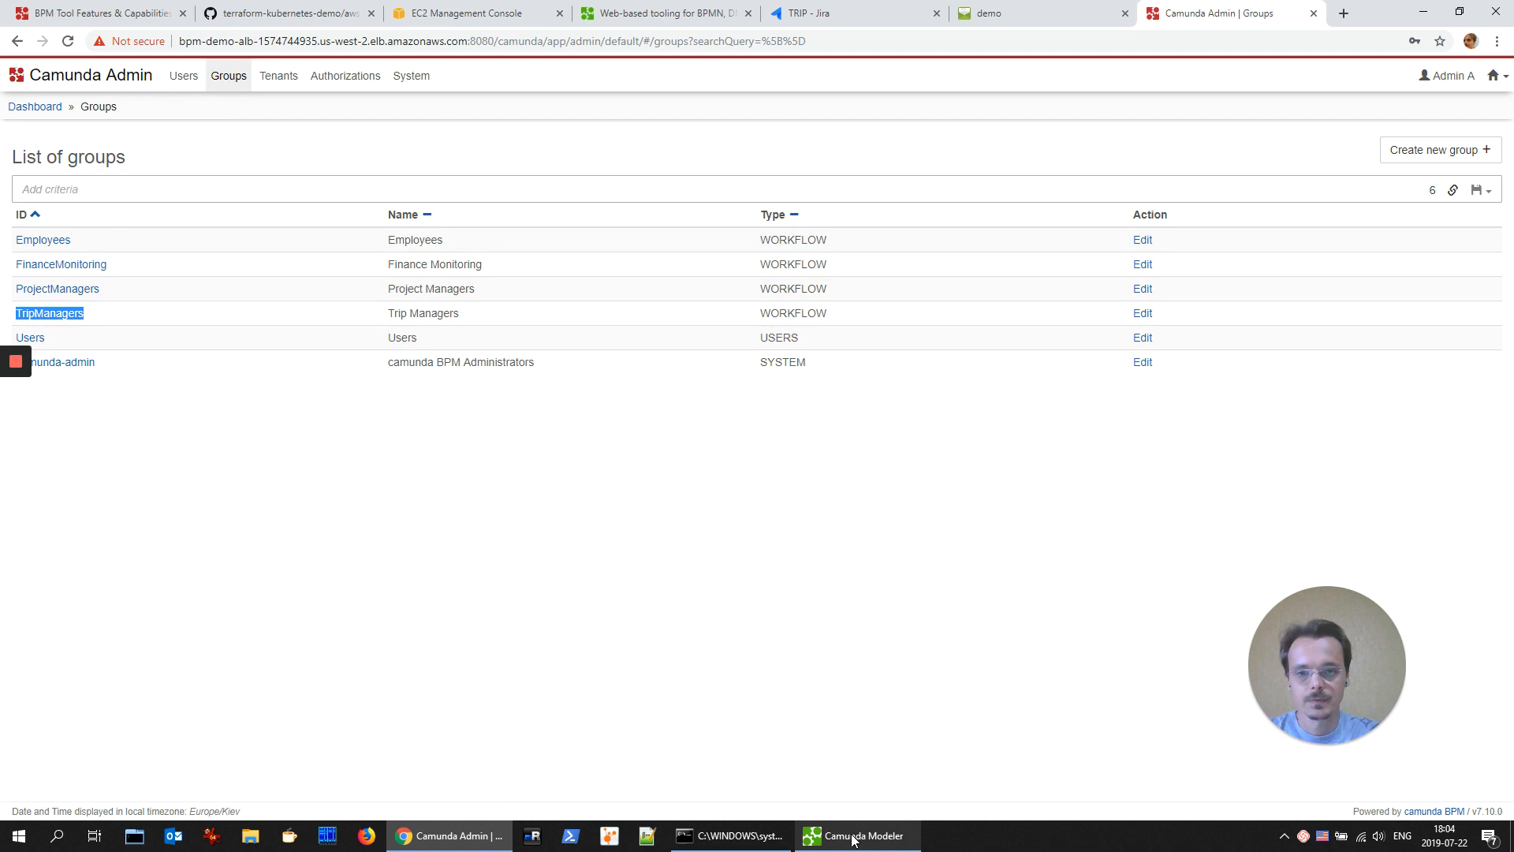
{"action": "left_click", "coordinate": [853, 835]}
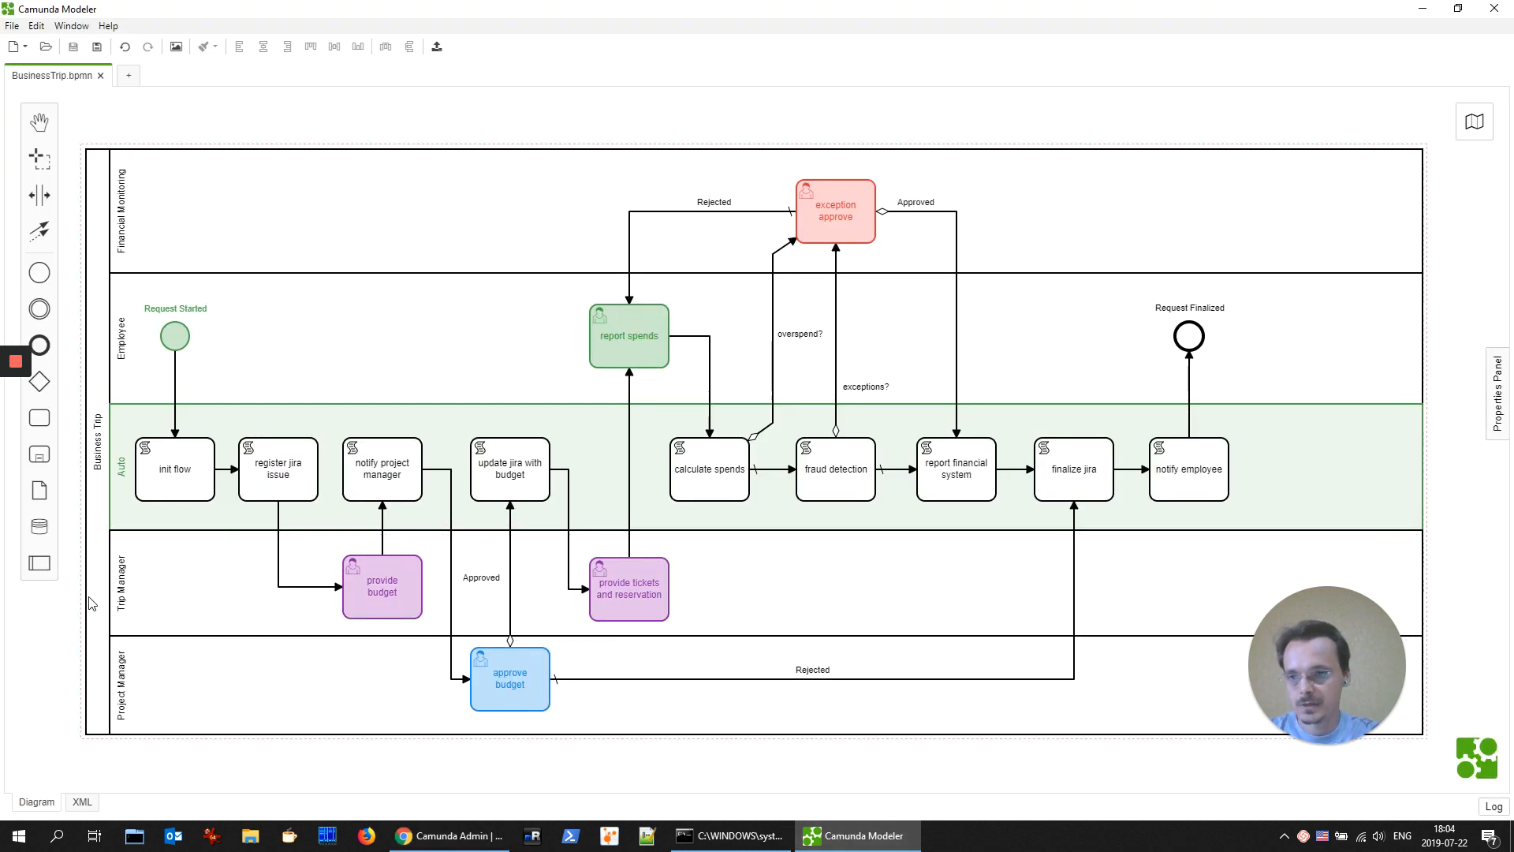
{"action": "left_click", "coordinate": [382, 586]}
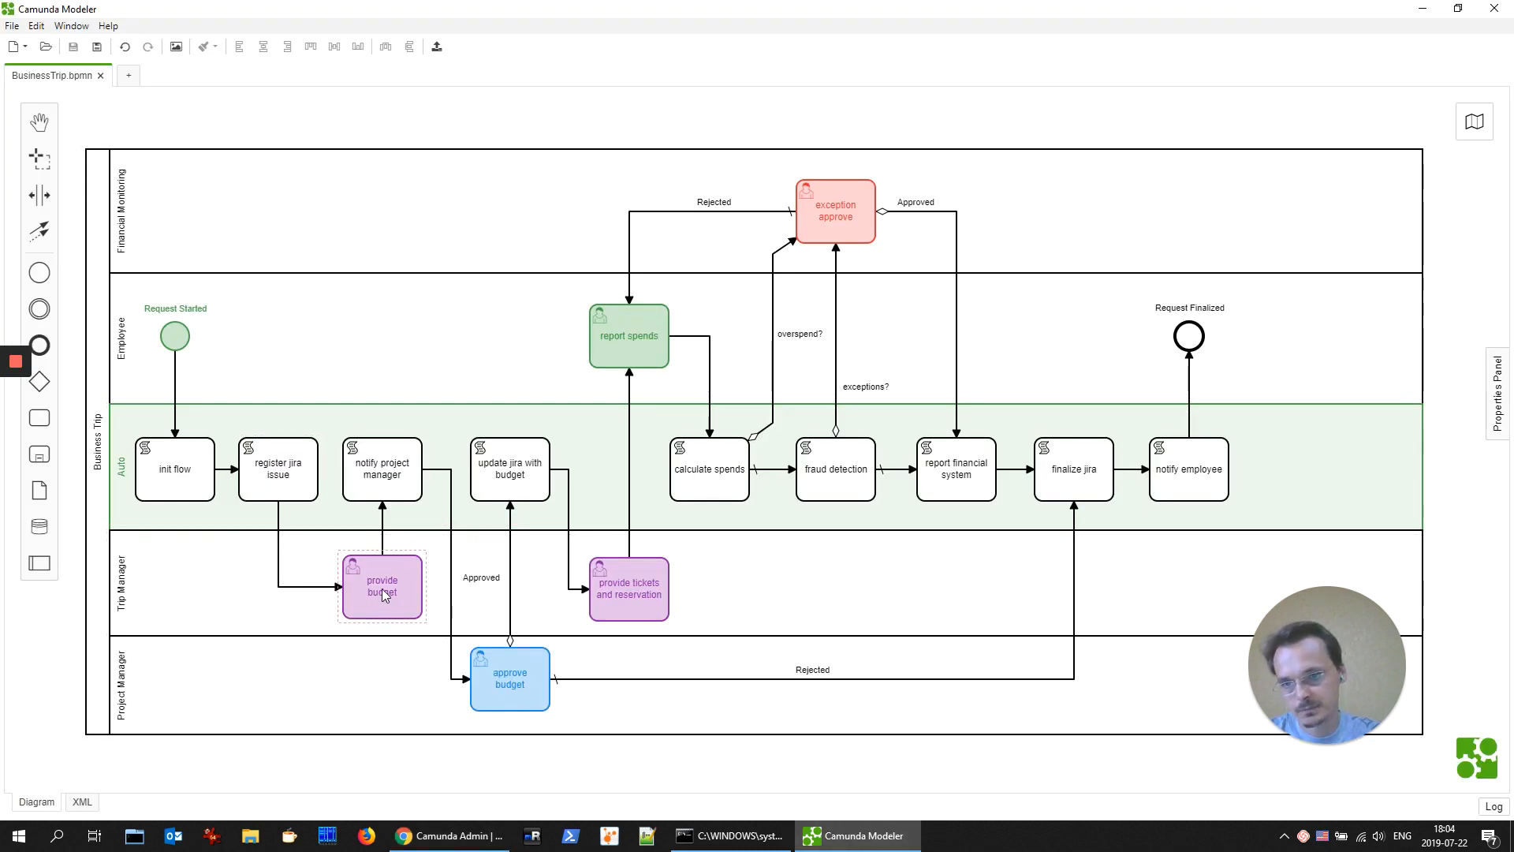
{"action": "left_click", "coordinate": [382, 585]}
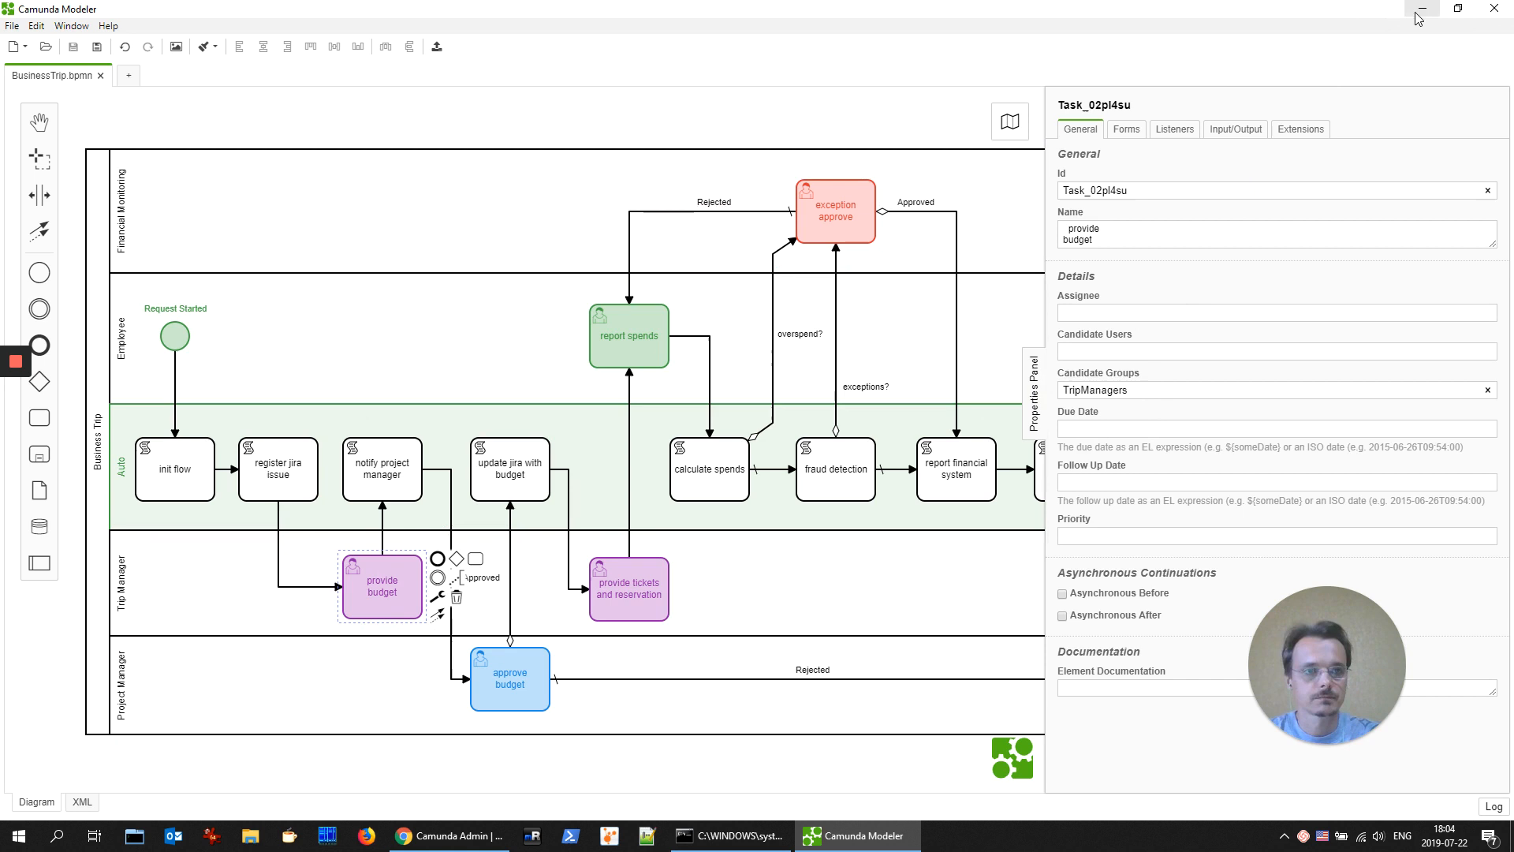
{"action": "left_click", "coordinate": [447, 835]}
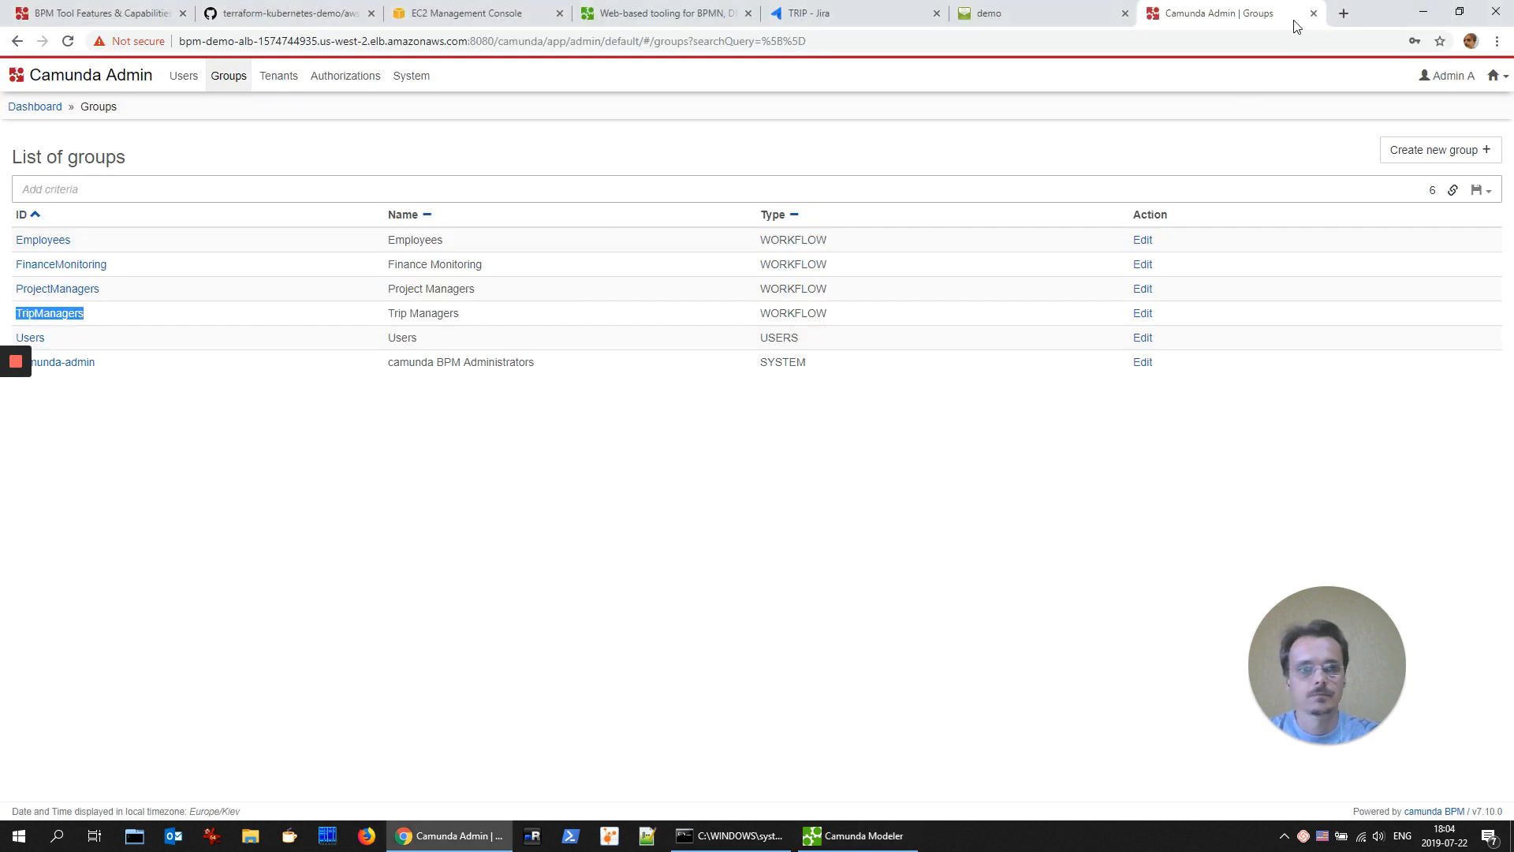
Step: Show the Camunda Admin list of users
{"action": "left_click", "coordinate": [182, 76]}
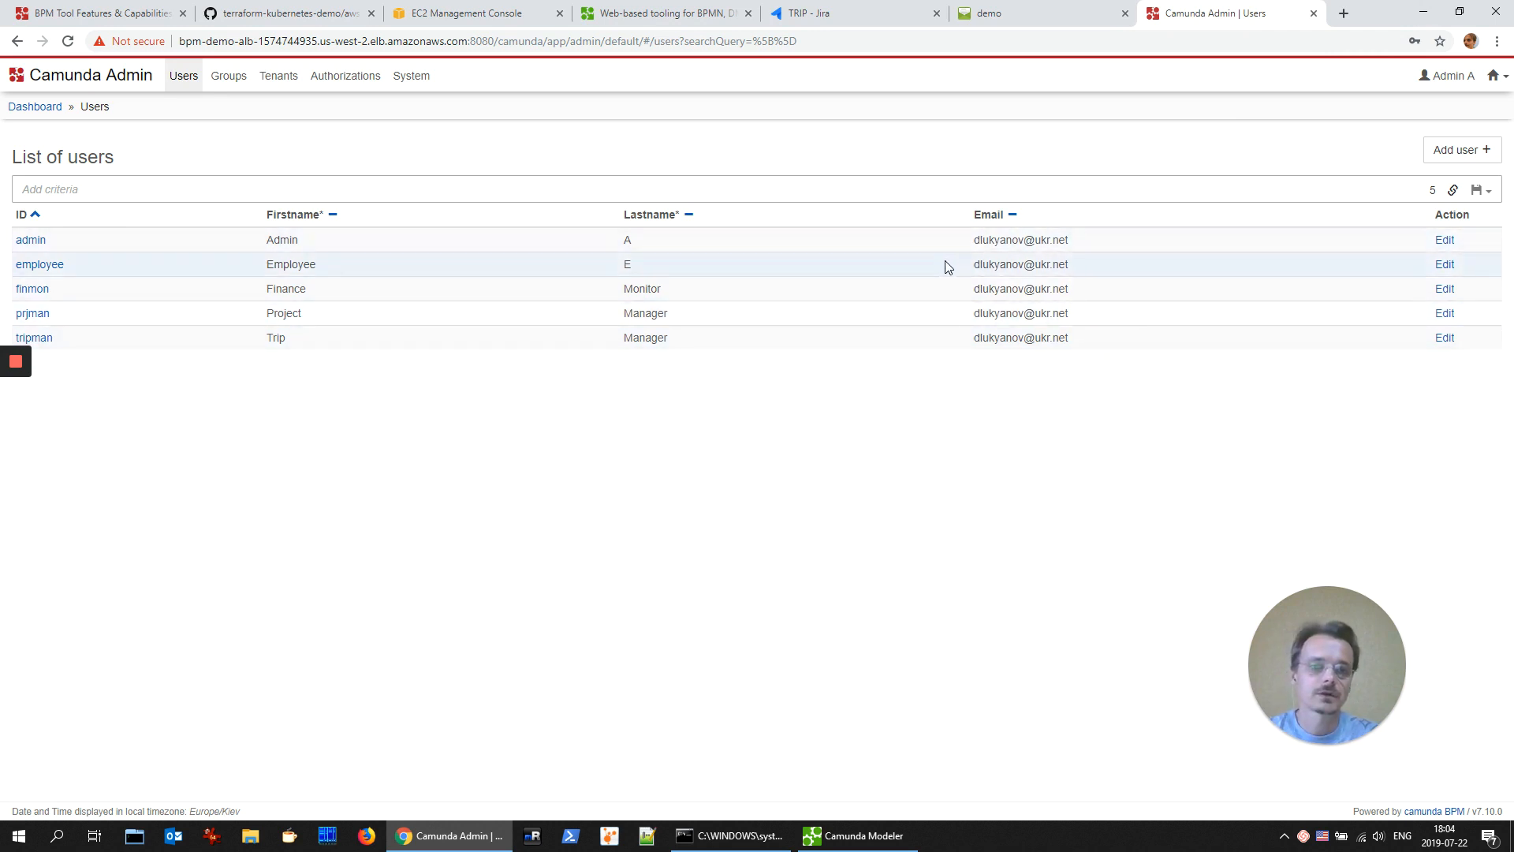
{"action": "mouse_move", "coordinate": [869, 354]}
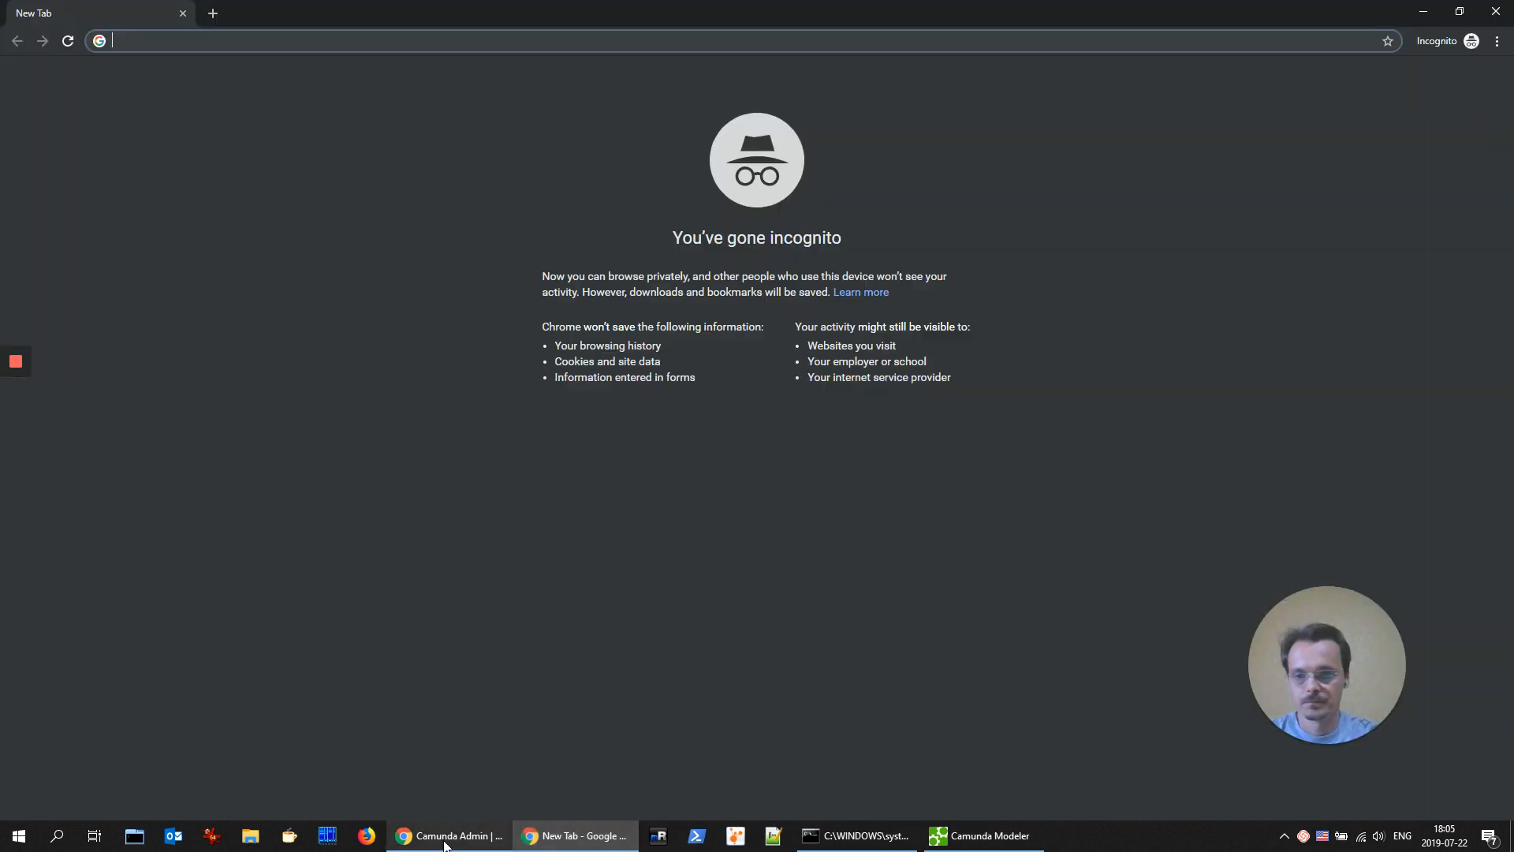
Step: Sign in to Cockpit as admin, view the BusinessTrip.bpmn deployment and open the Business Trip process definition
{"action": "type", "text": "http://bpm-demo-alb-1574744935.us-west-2.elb.amazonaws.com:8080"}
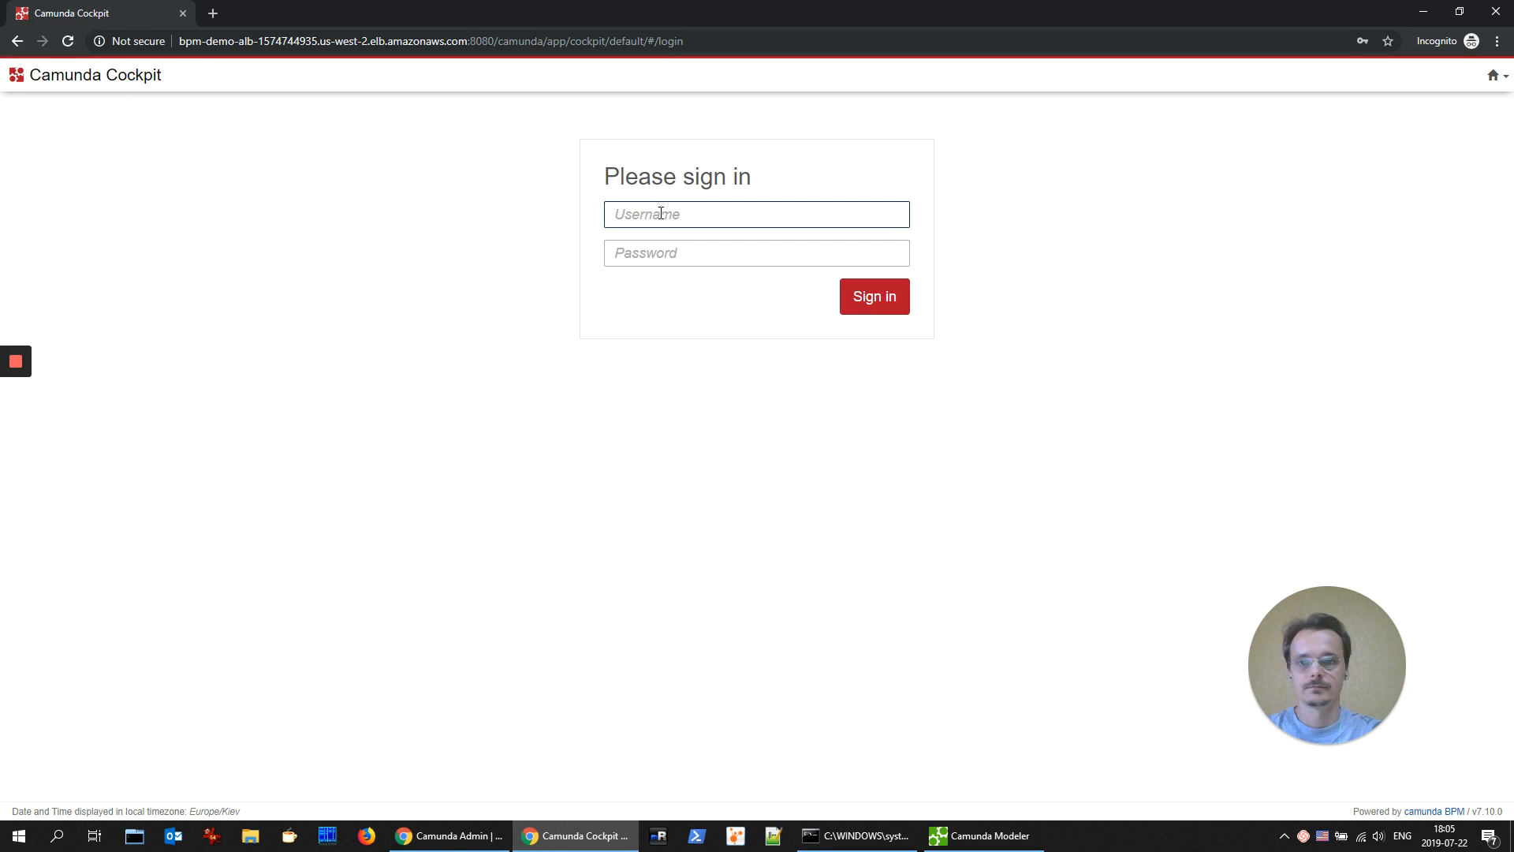
{"action": "type", "text": "admin"}
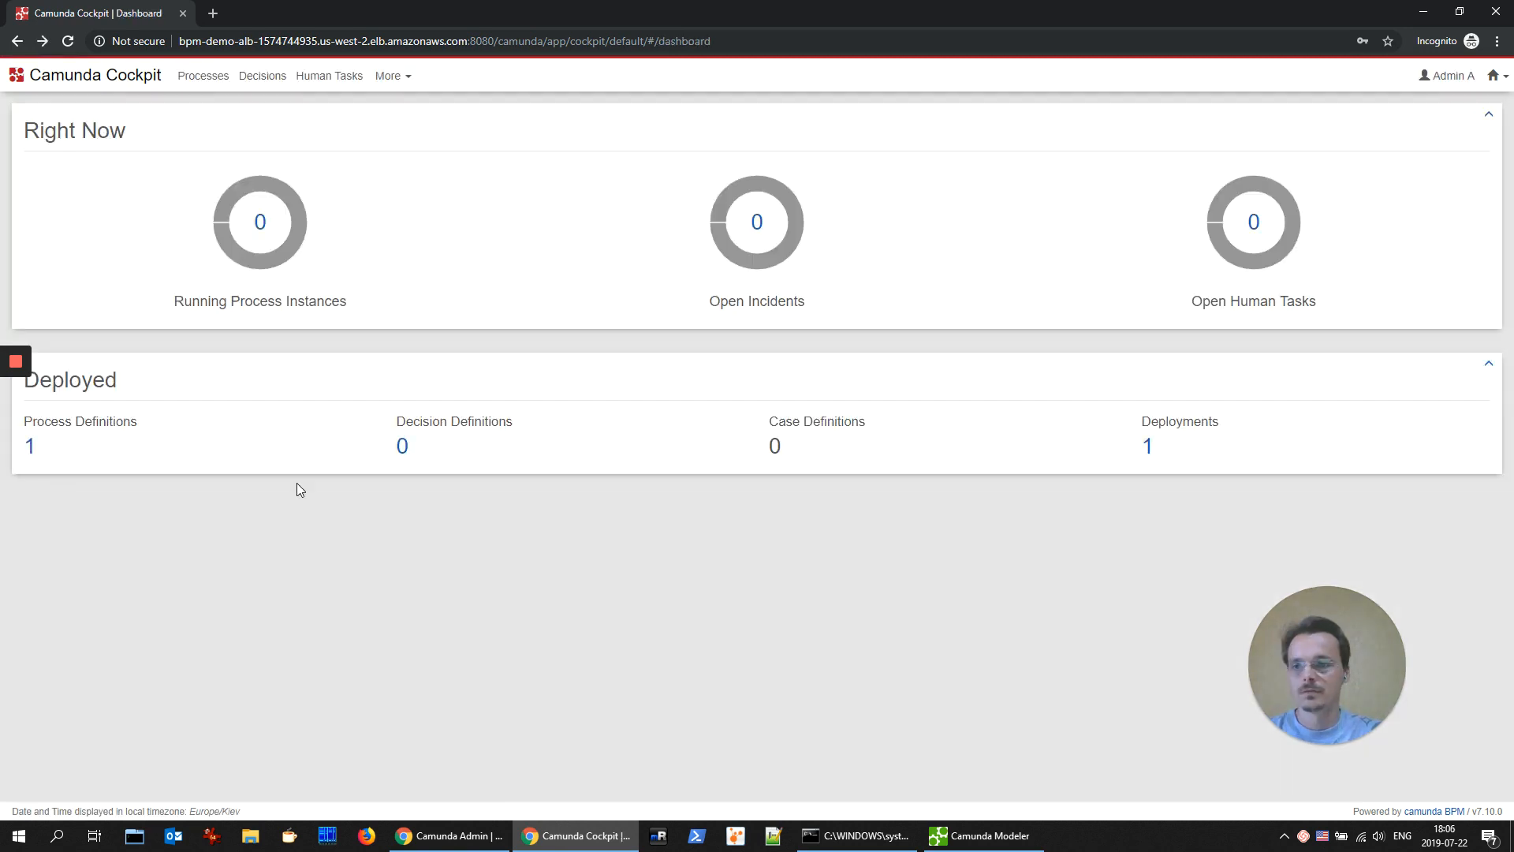
{"action": "mouse_move", "coordinate": [1148, 445]}
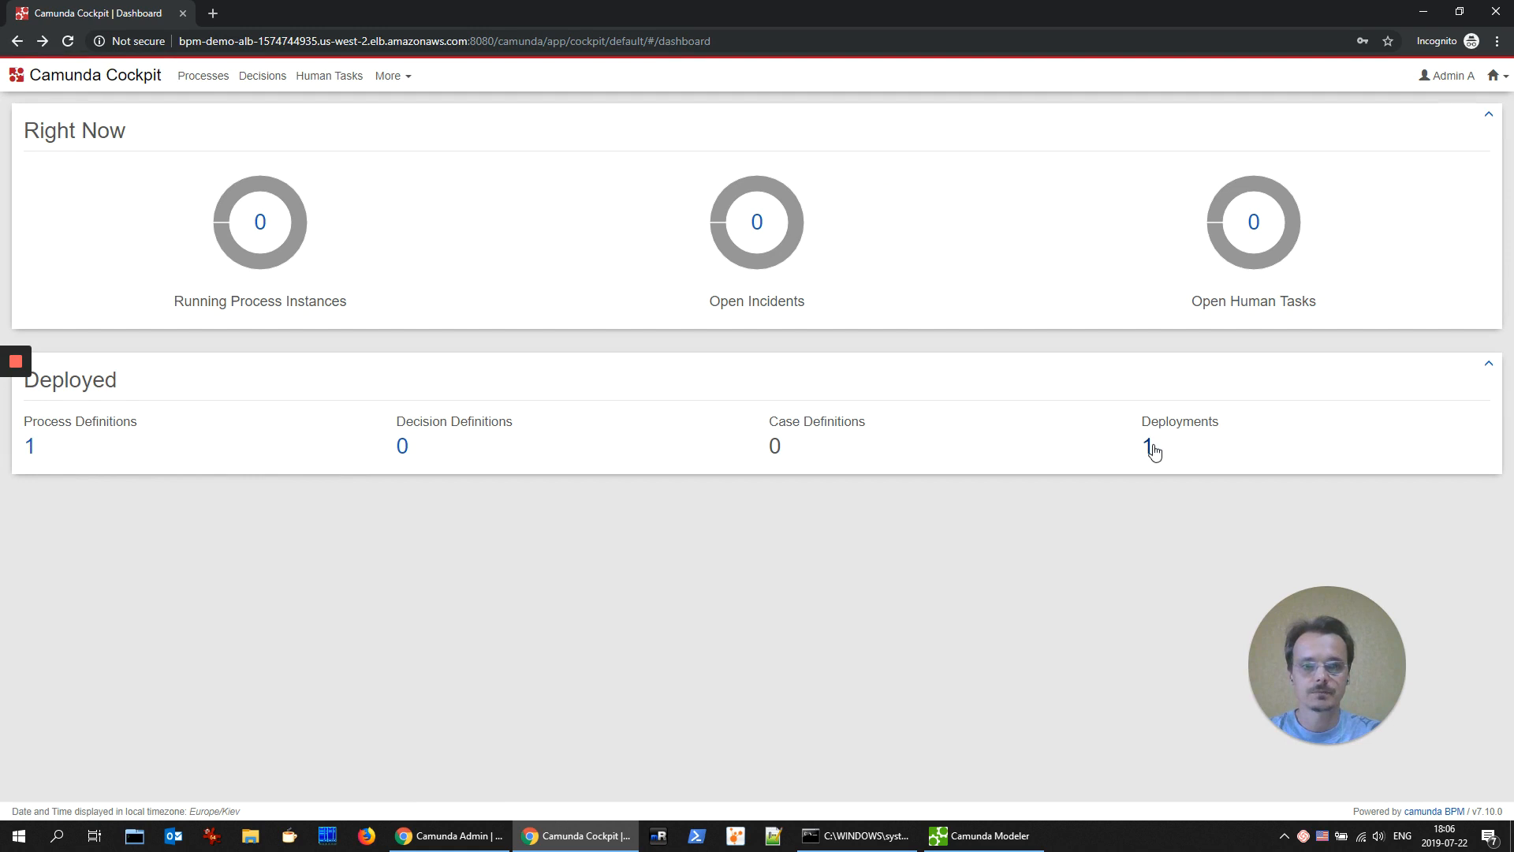
{"action": "left_click", "coordinate": [1152, 444]}
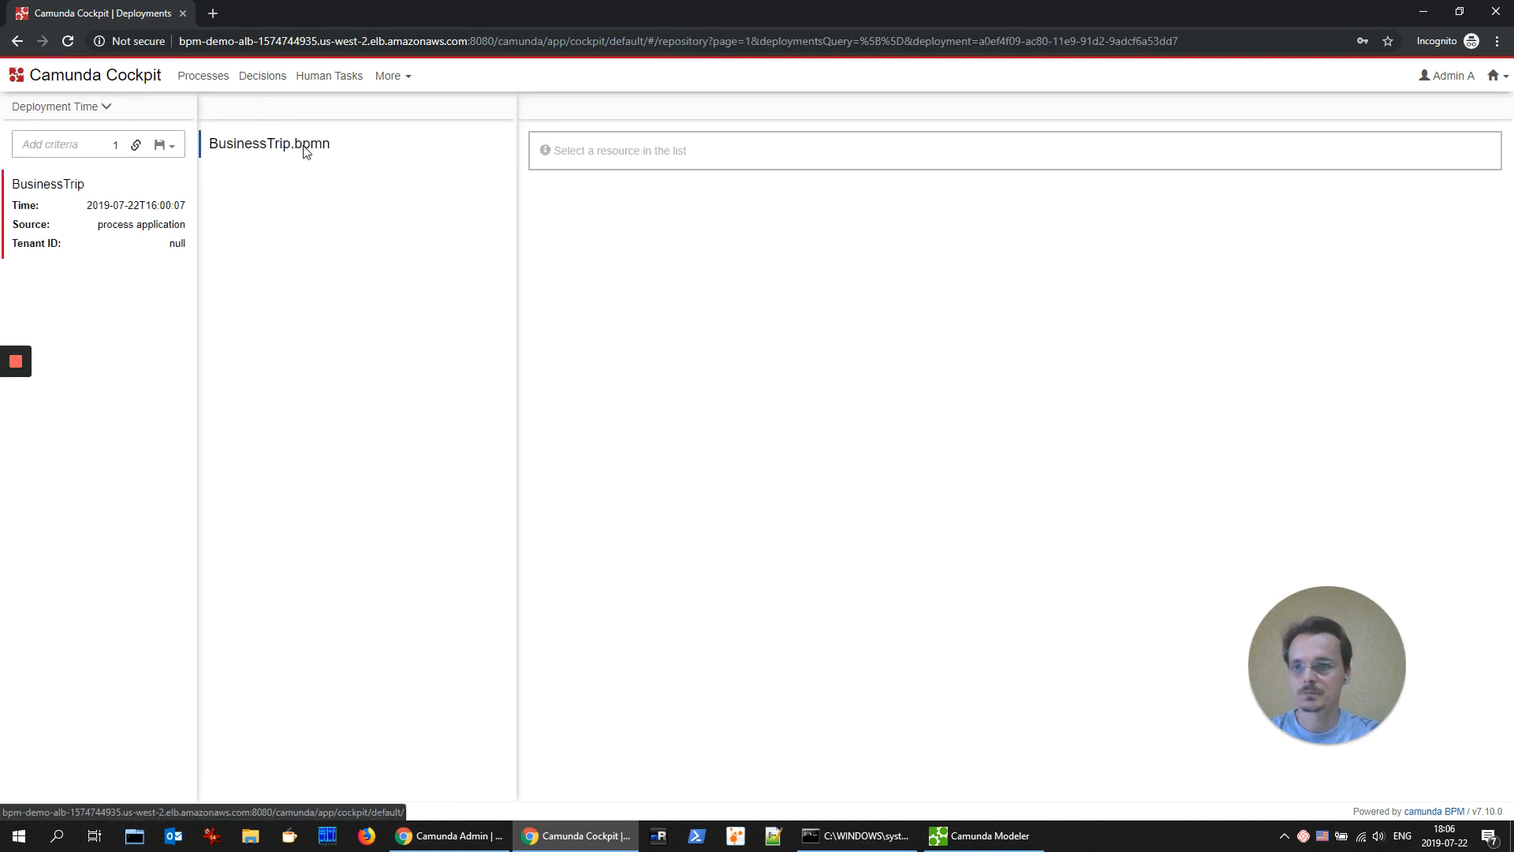
{"action": "left_click", "coordinate": [268, 143]}
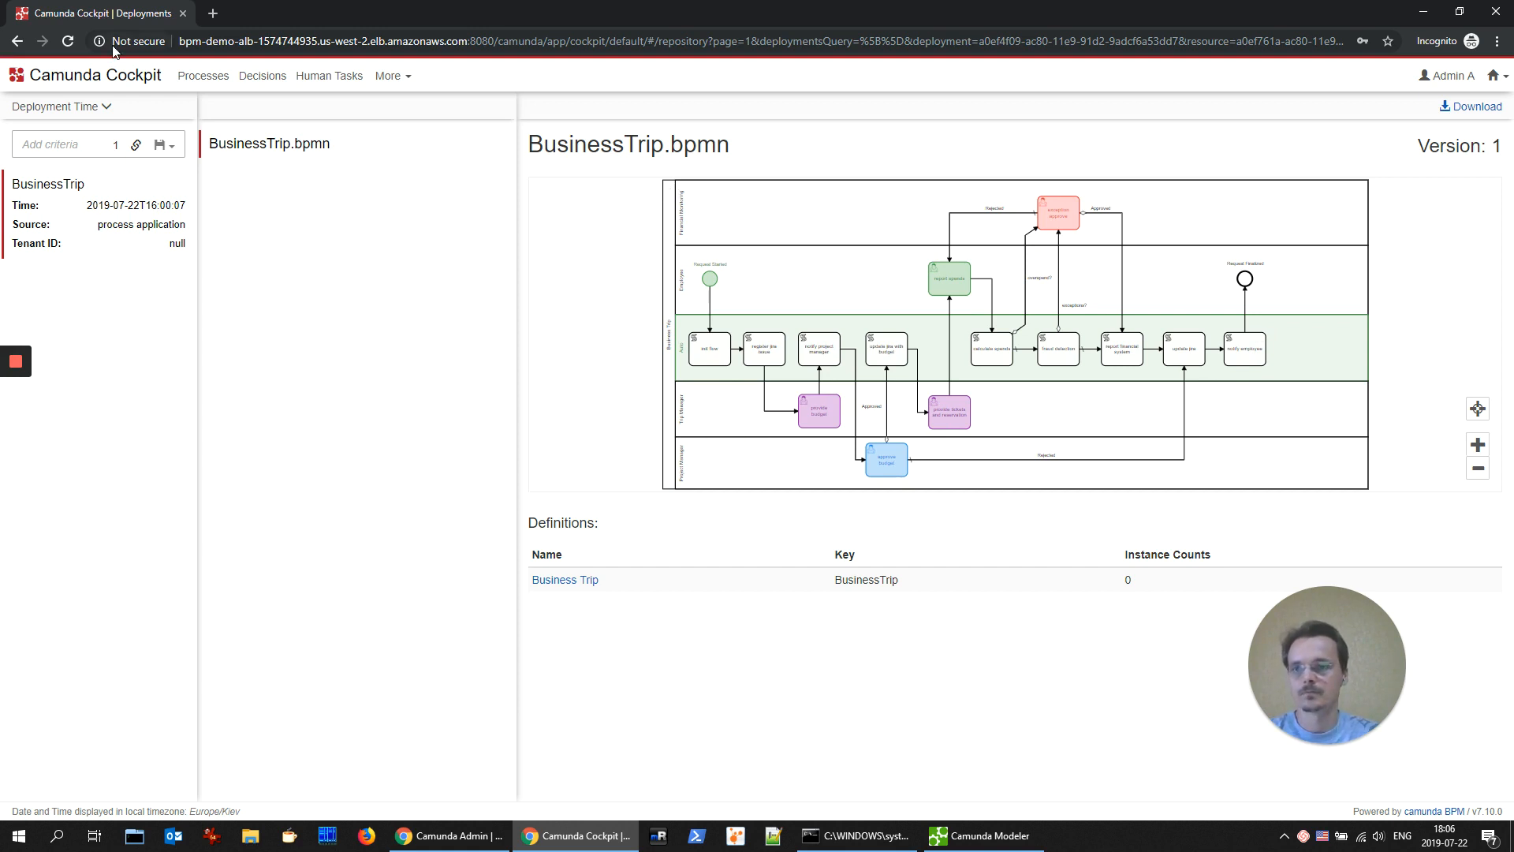
{"action": "left_click", "coordinate": [203, 76]}
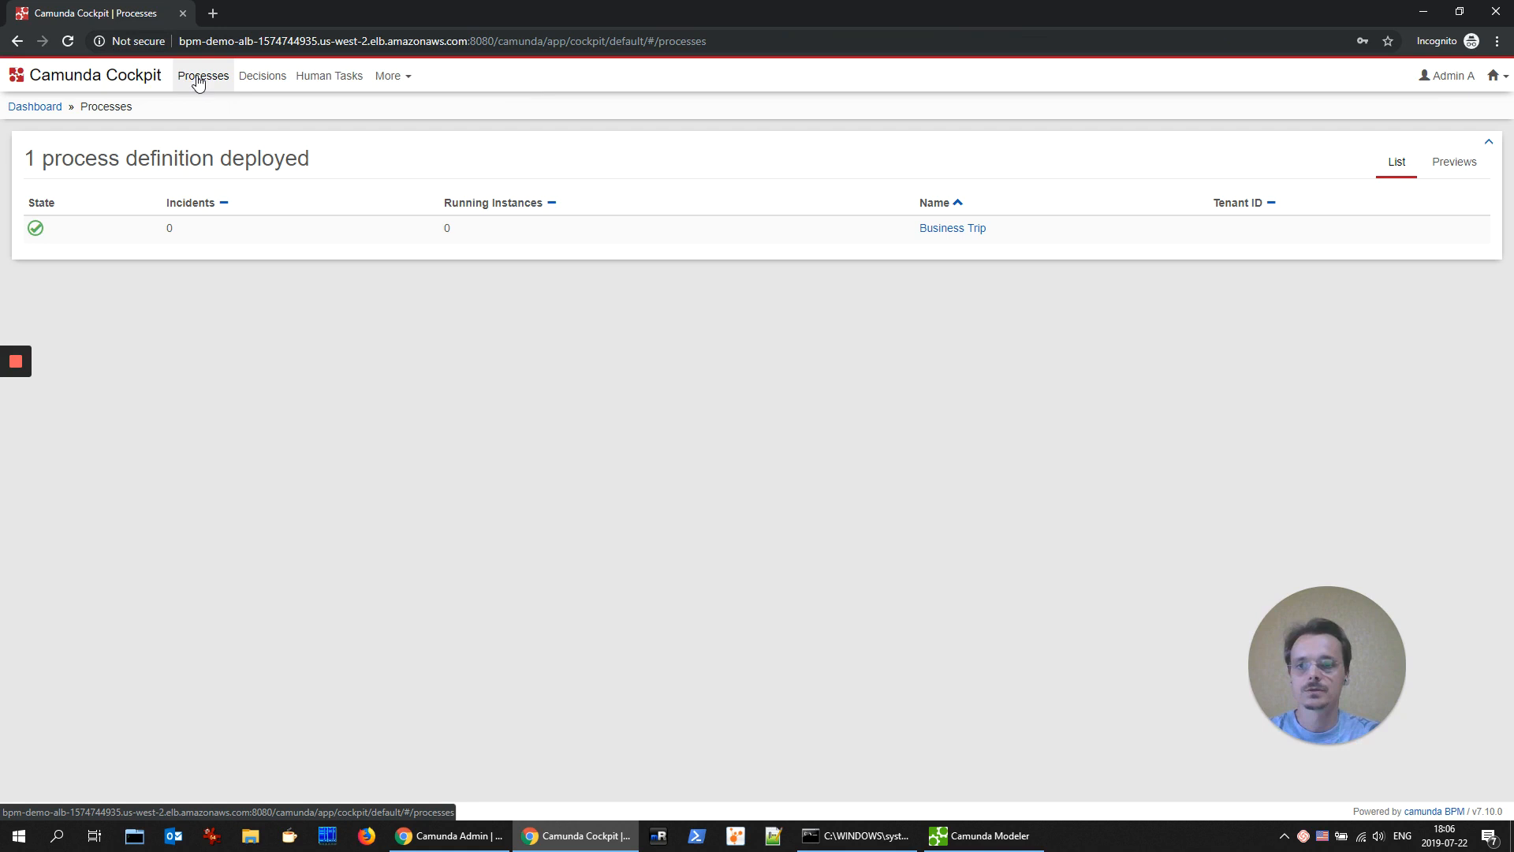
{"action": "left_click", "coordinate": [951, 228]}
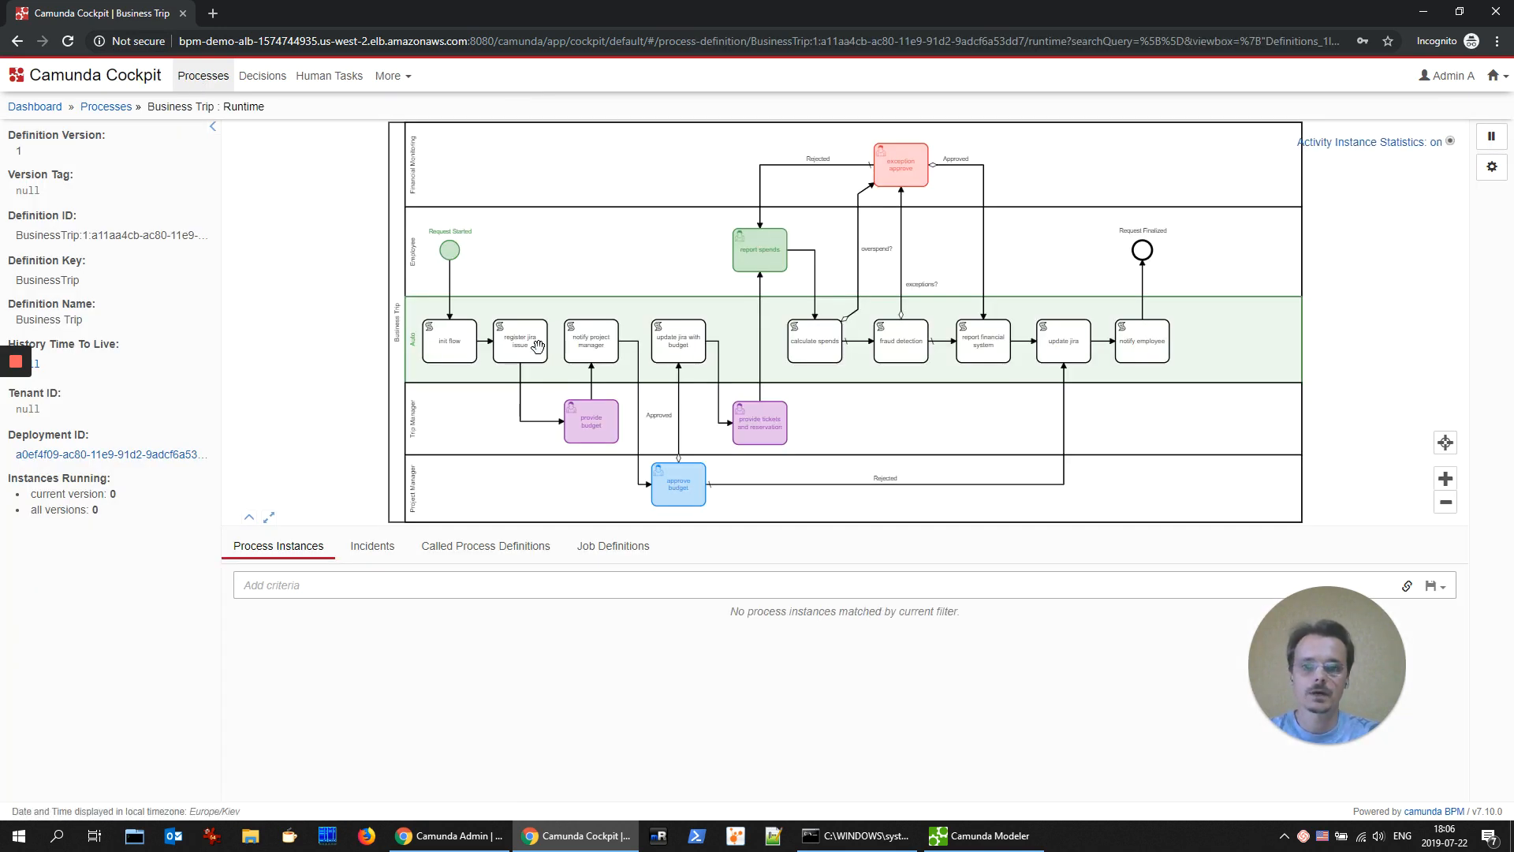
{"action": "mouse_move", "coordinate": [508, 264]}
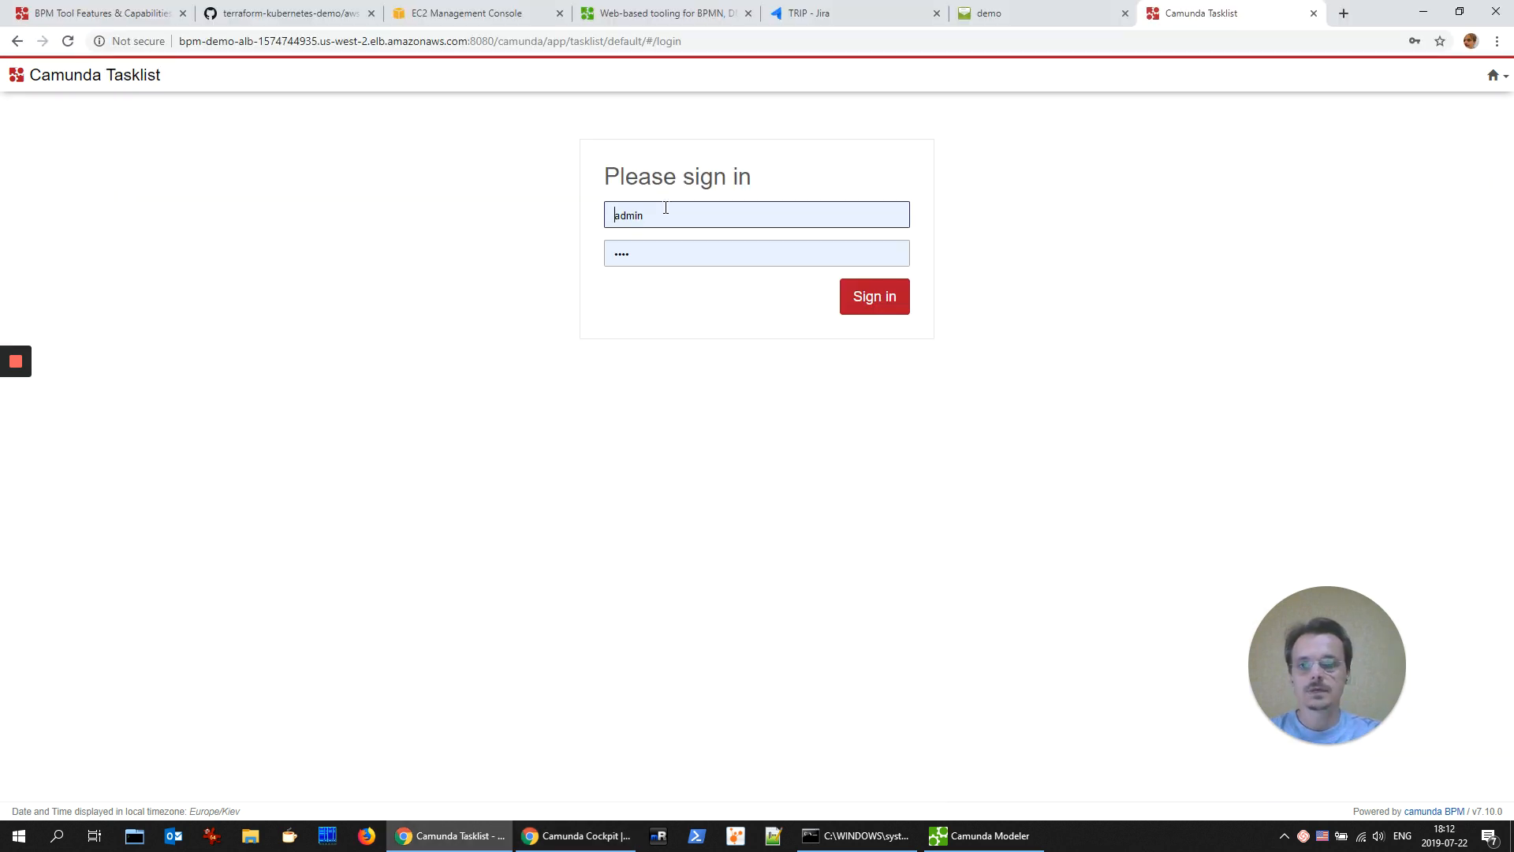
Step: Sign into Tasklist as 'employee' and bring up the startable processes list
{"action": "left_click", "coordinate": [757, 214]}
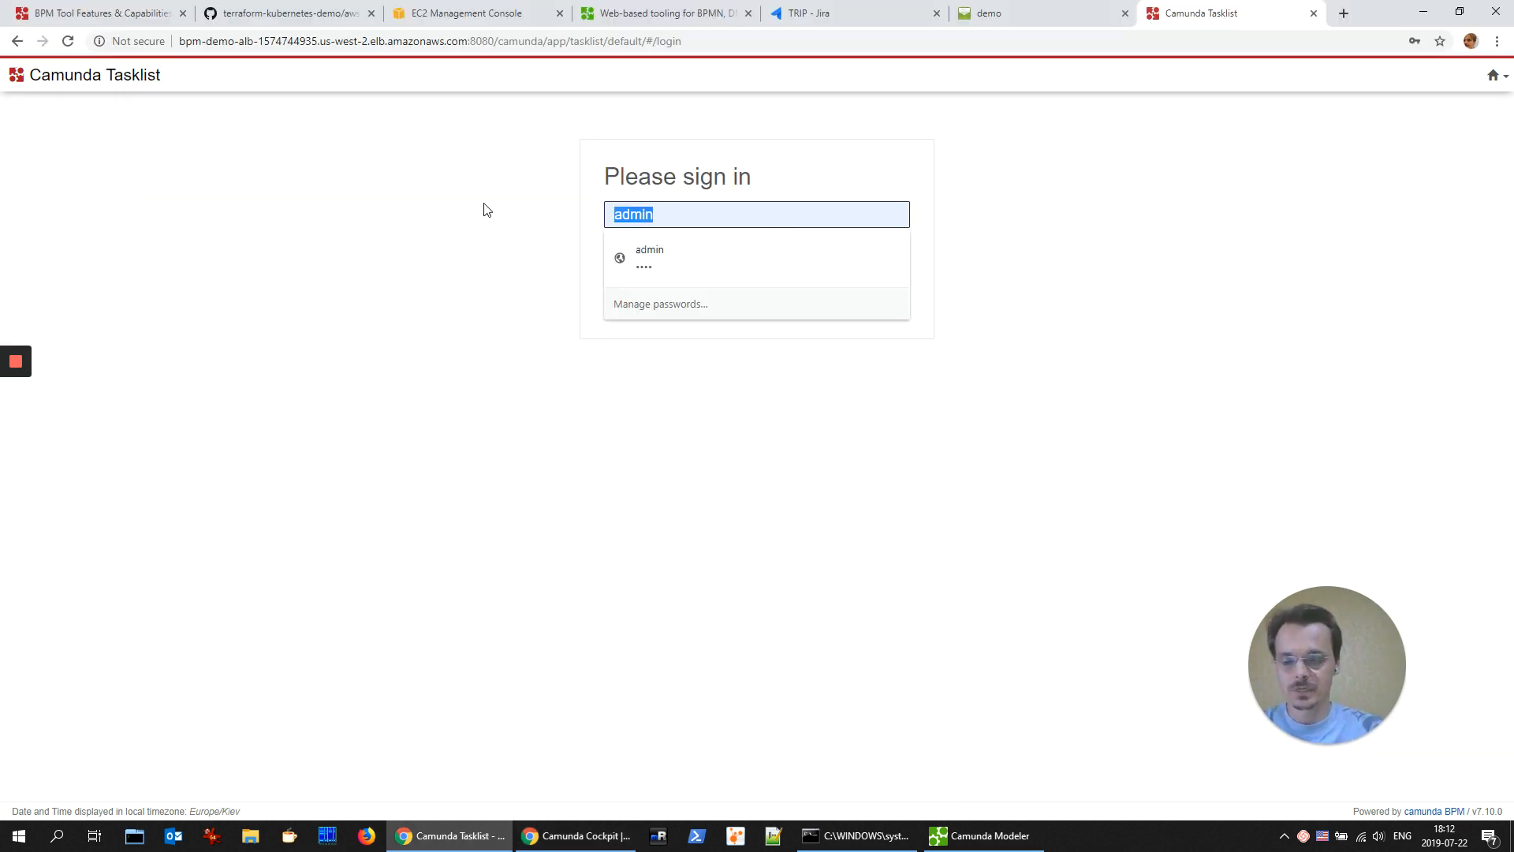
{"action": "type", "text": "e"}
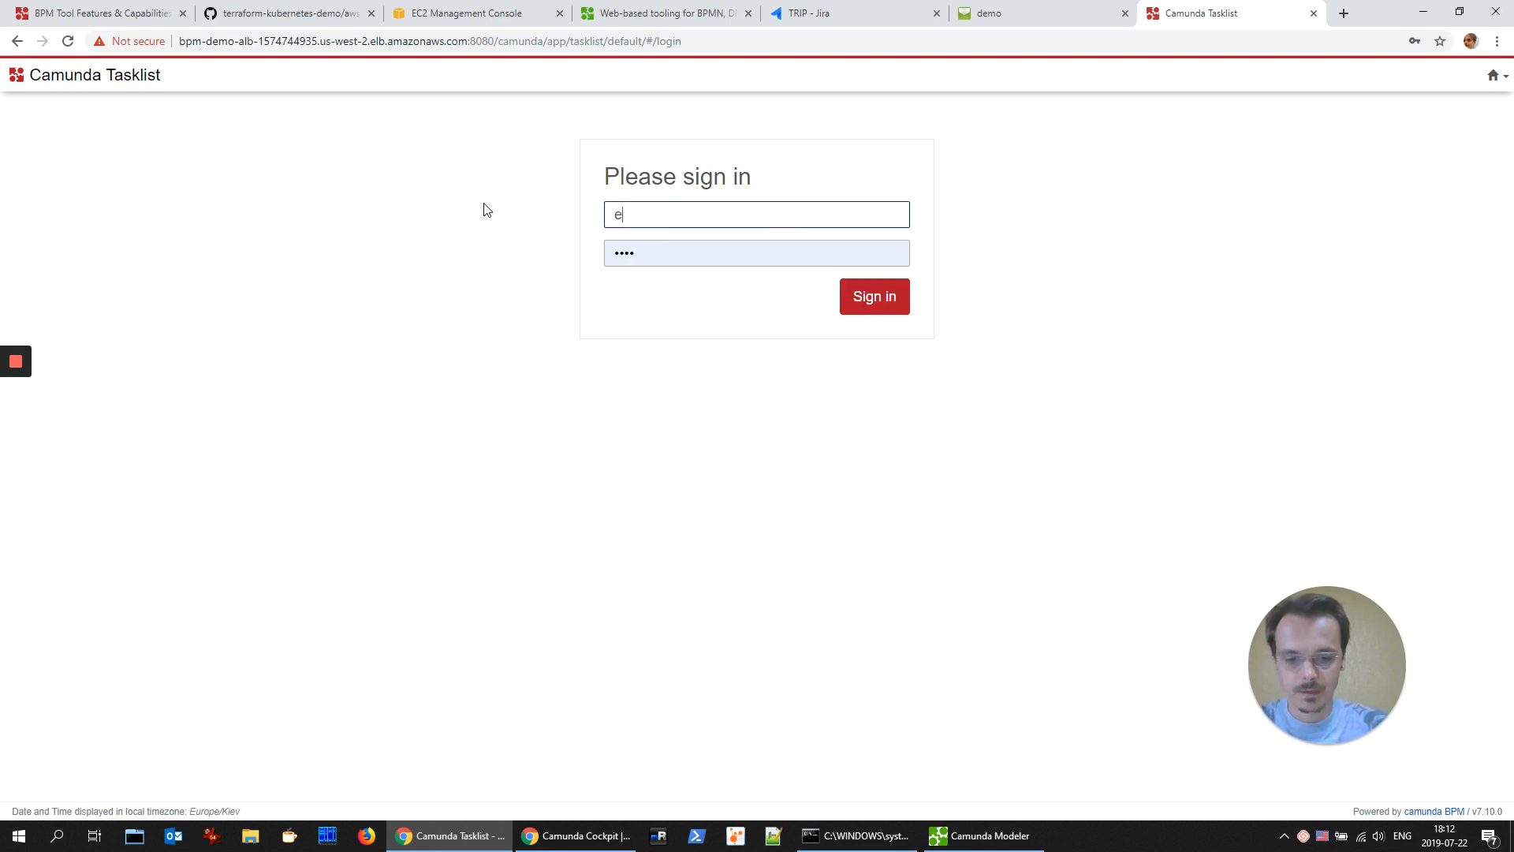
{"action": "type", "text": "mployee"}
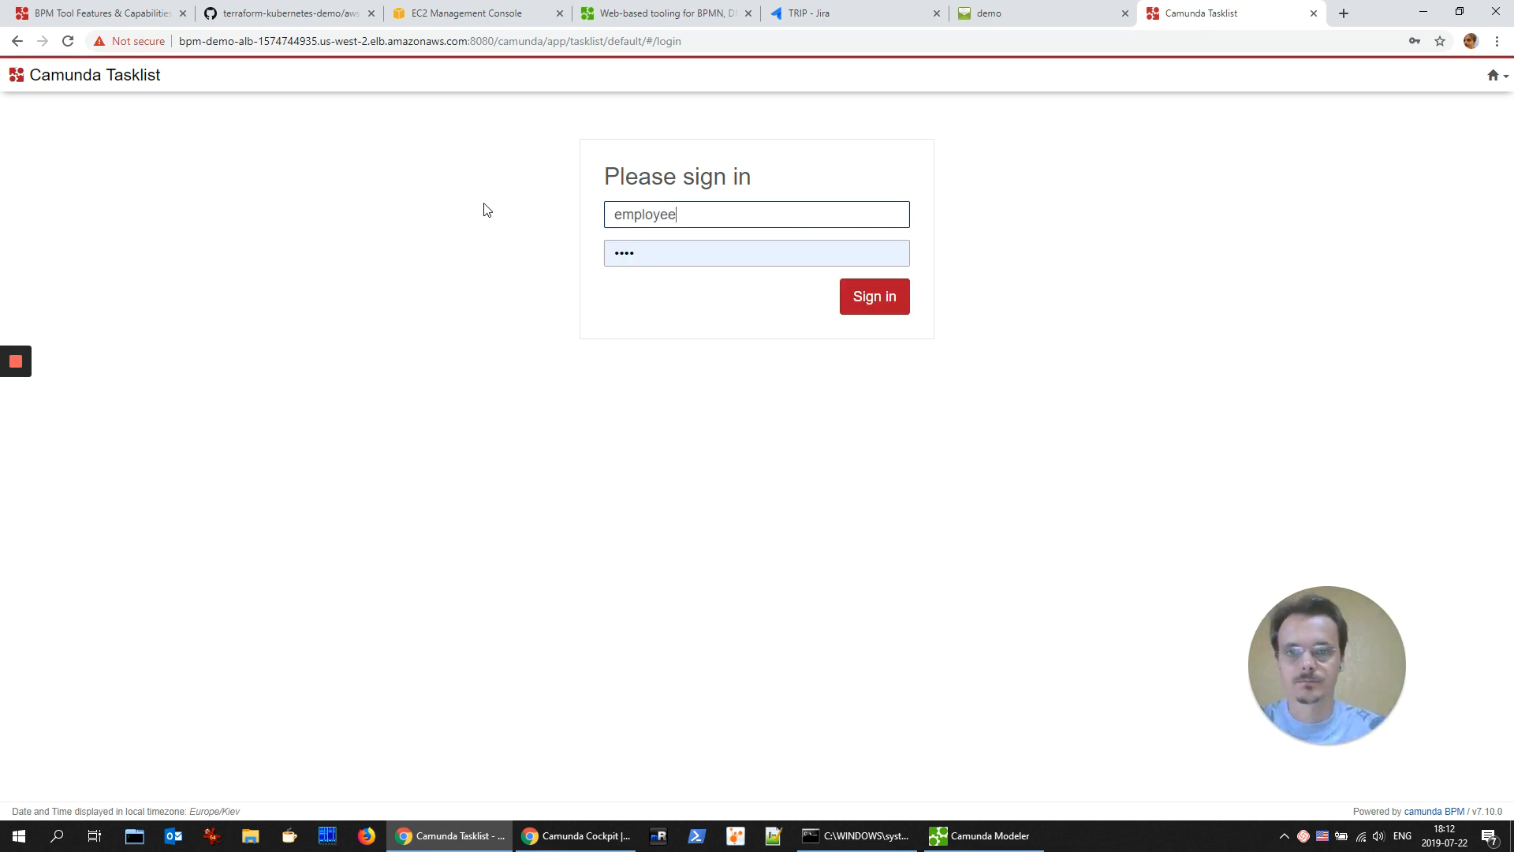
{"action": "left_click", "coordinate": [873, 295]}
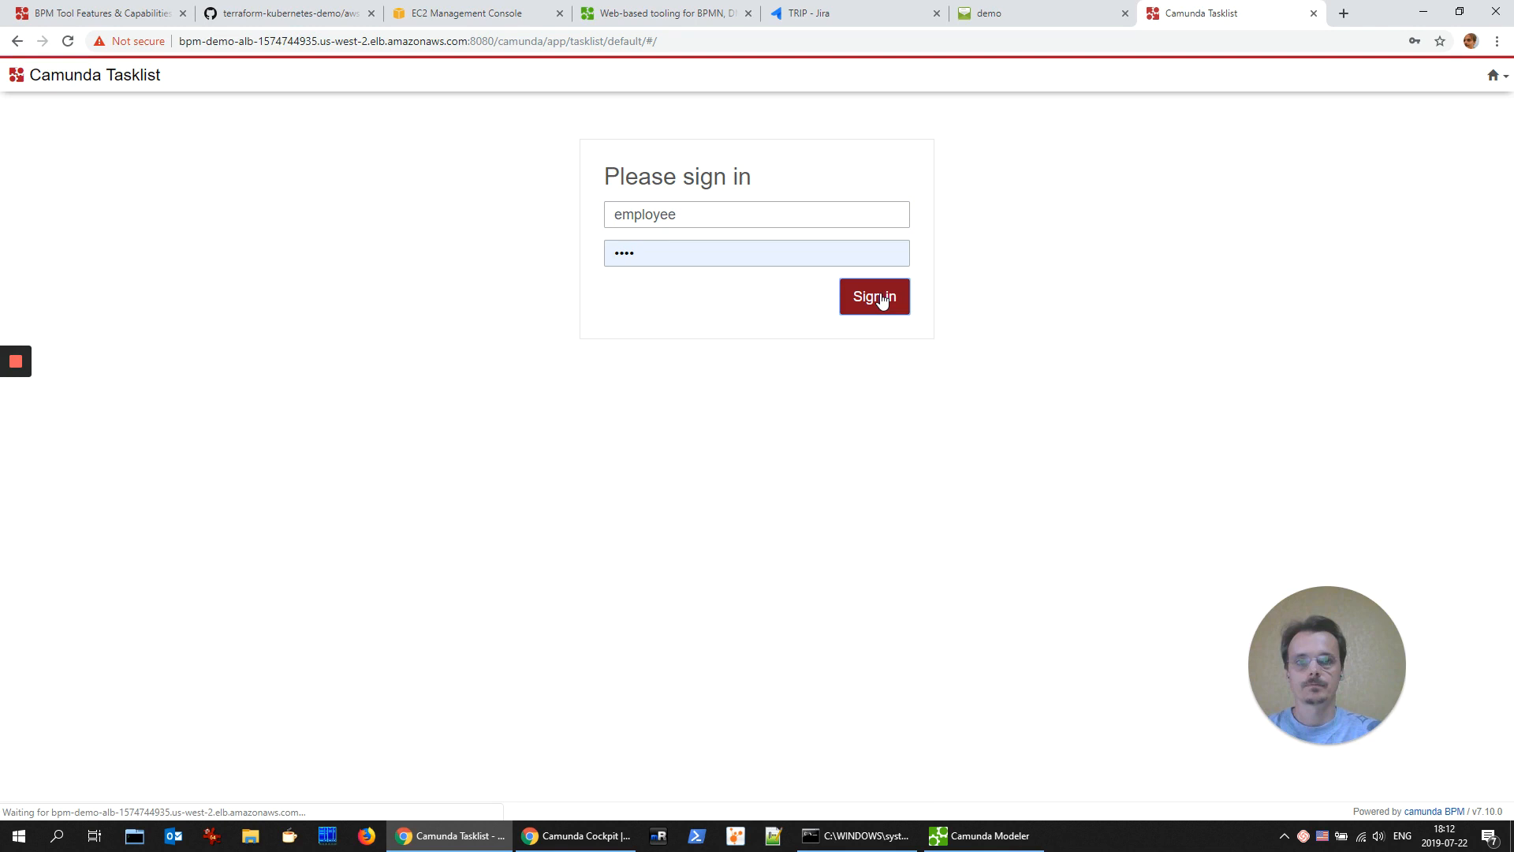
{"action": "left_click", "coordinate": [872, 296]}
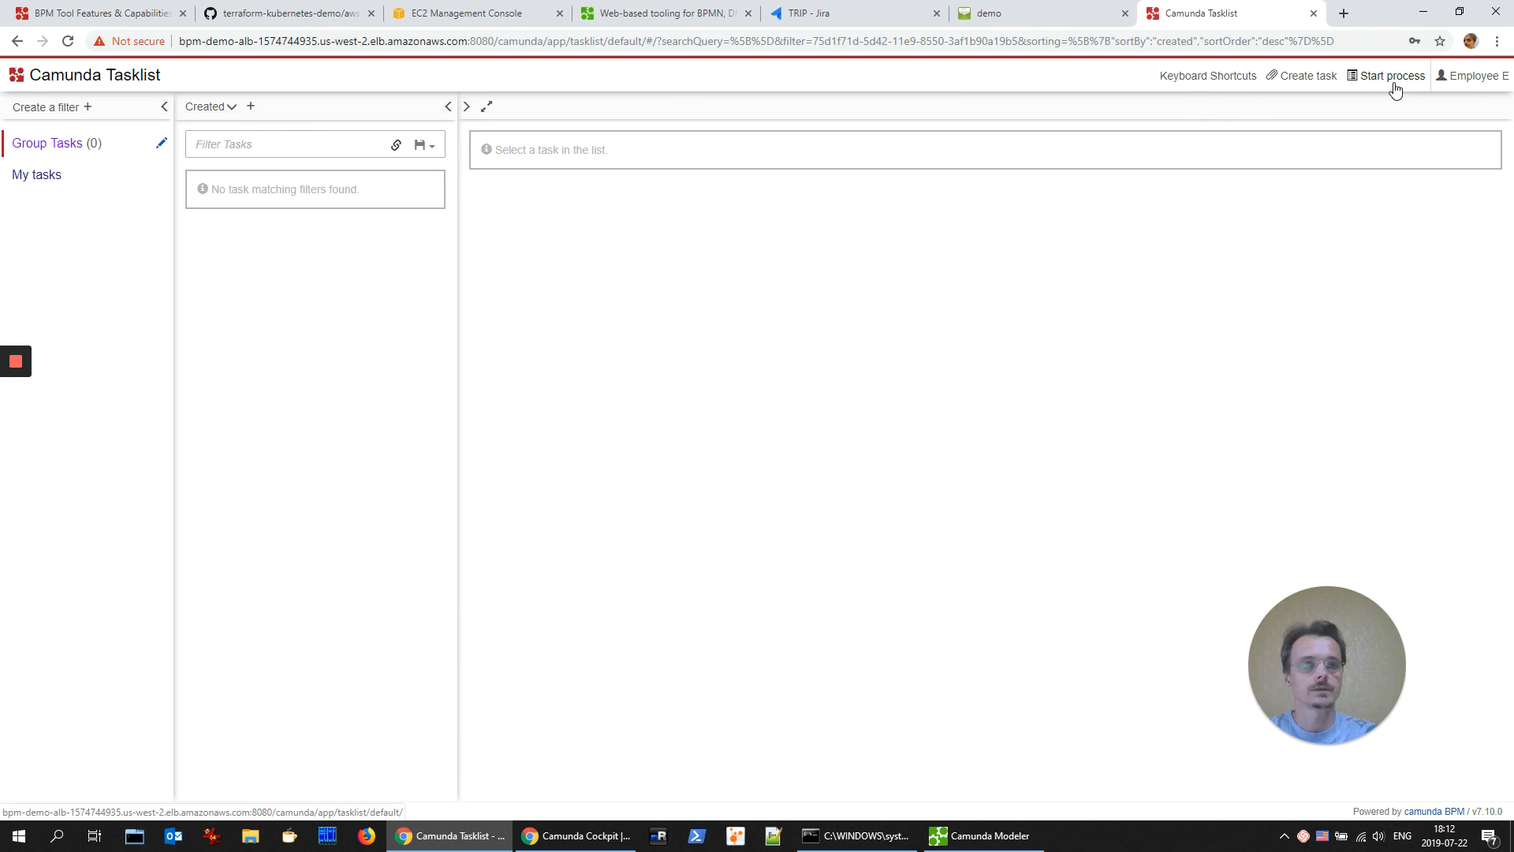
{"action": "left_click", "coordinate": [1390, 75]}
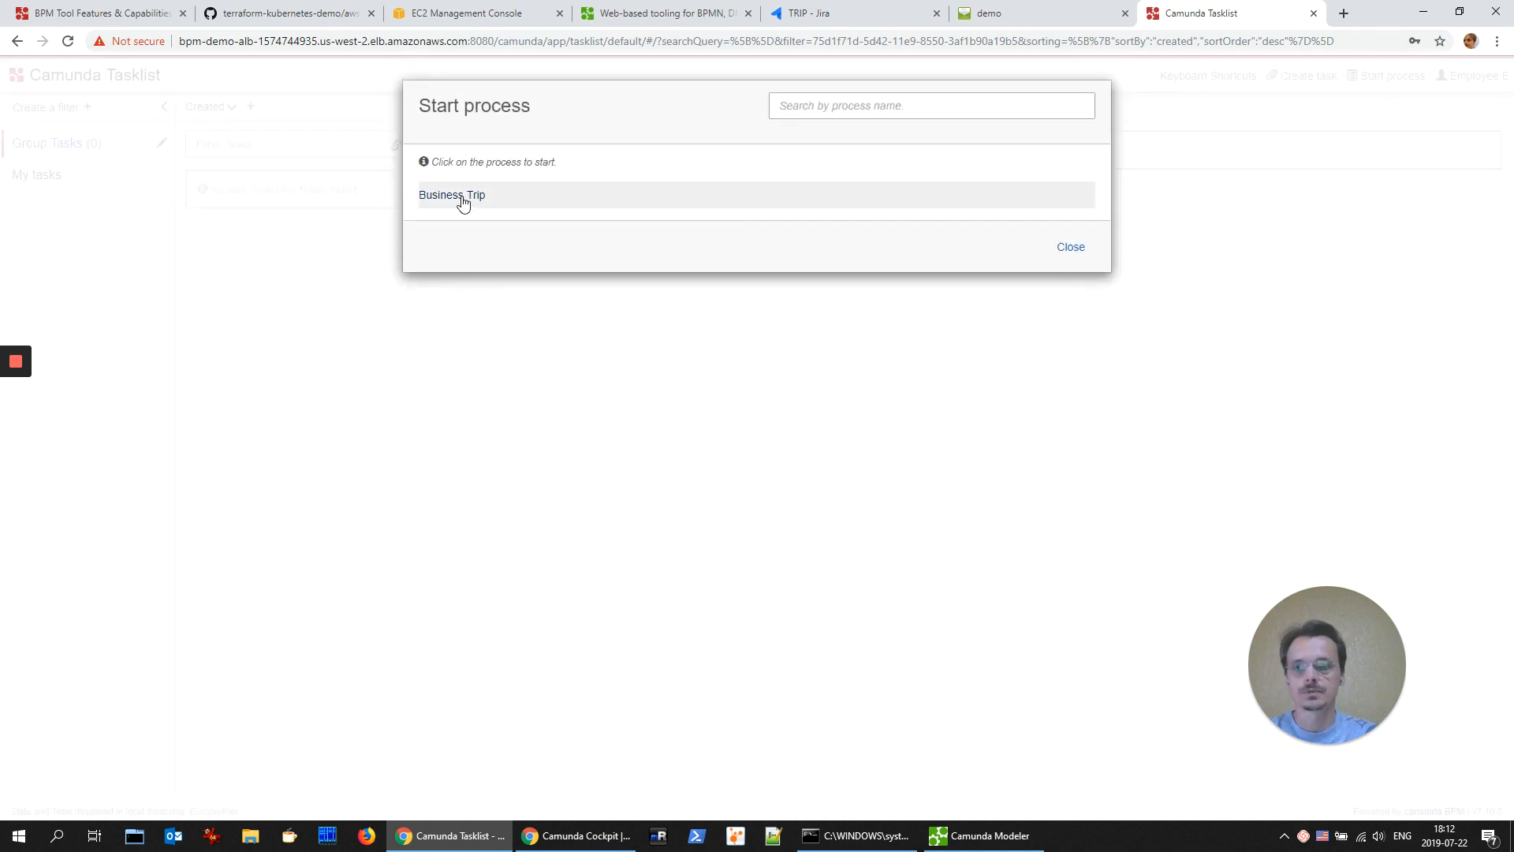
Step: Begin a Business Trip request with destination Alaska and purpose Project Z
{"action": "left_click", "coordinate": [452, 194]}
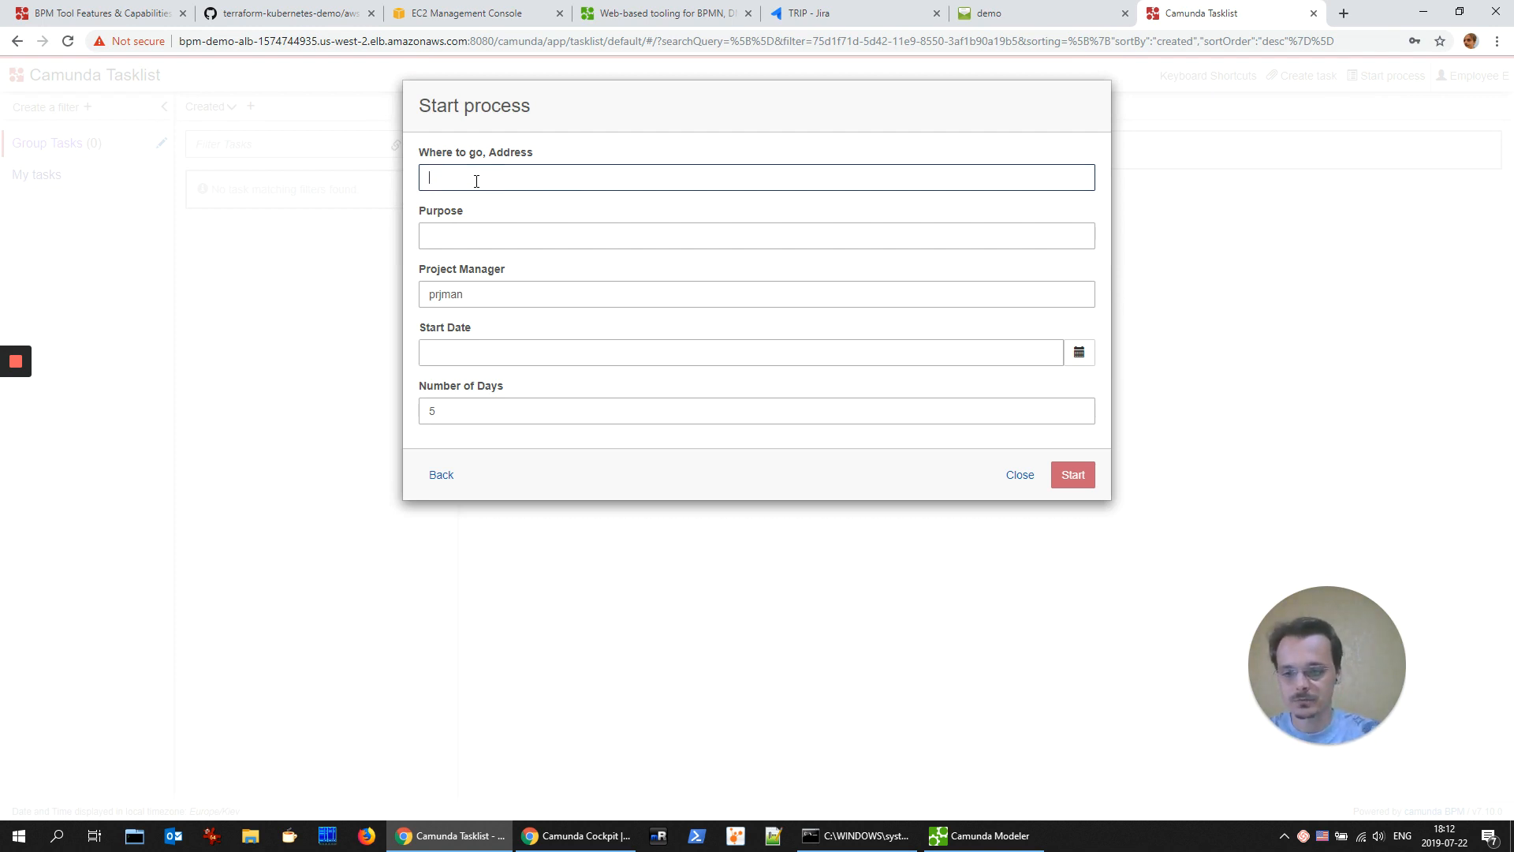
{"action": "type", "text": "Alaska, US"}
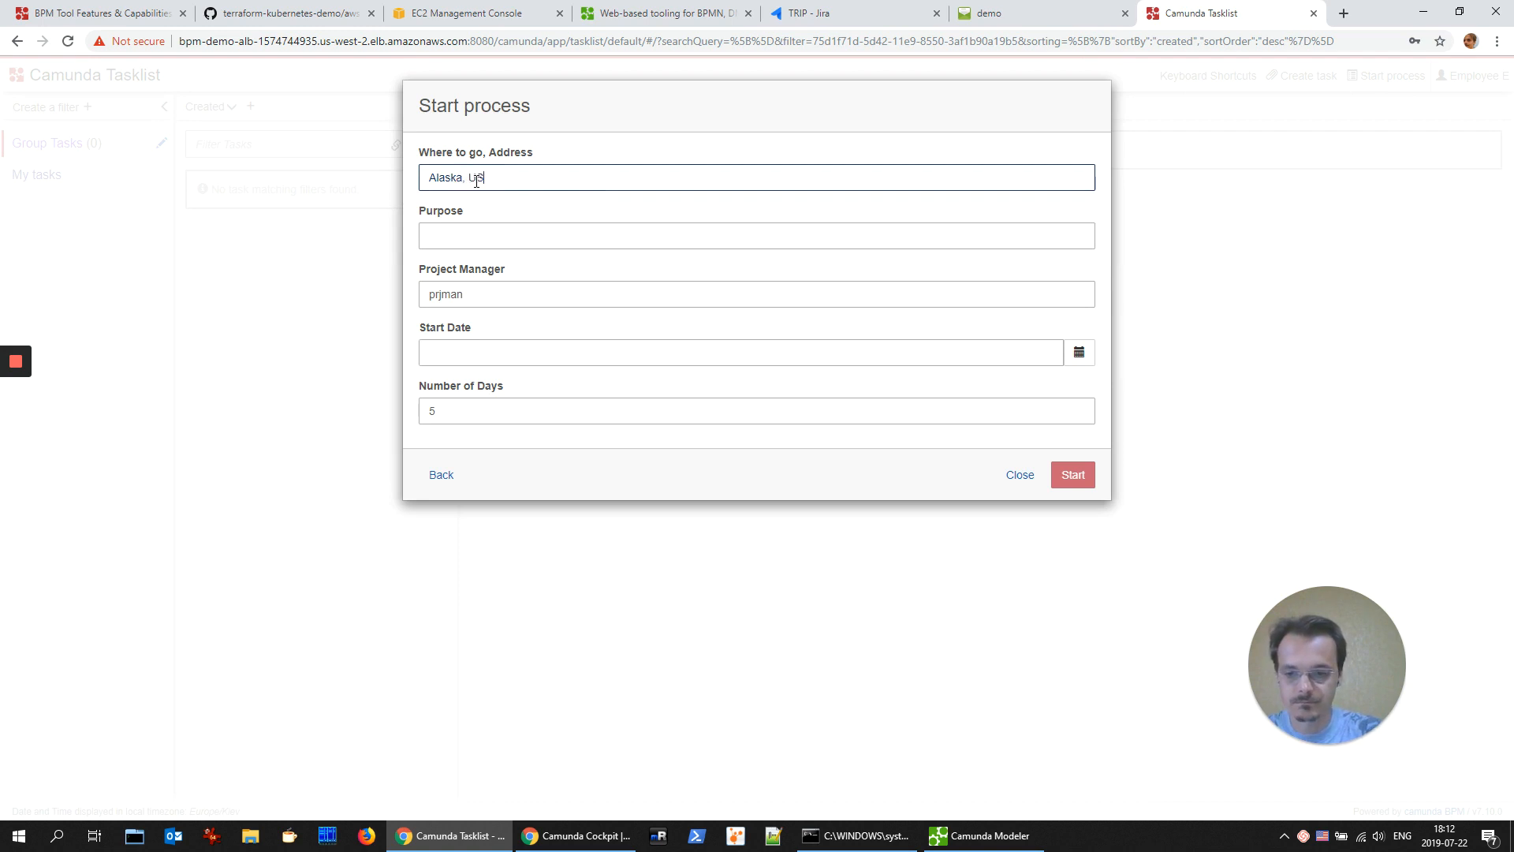
{"action": "left_click", "coordinate": [756, 235]}
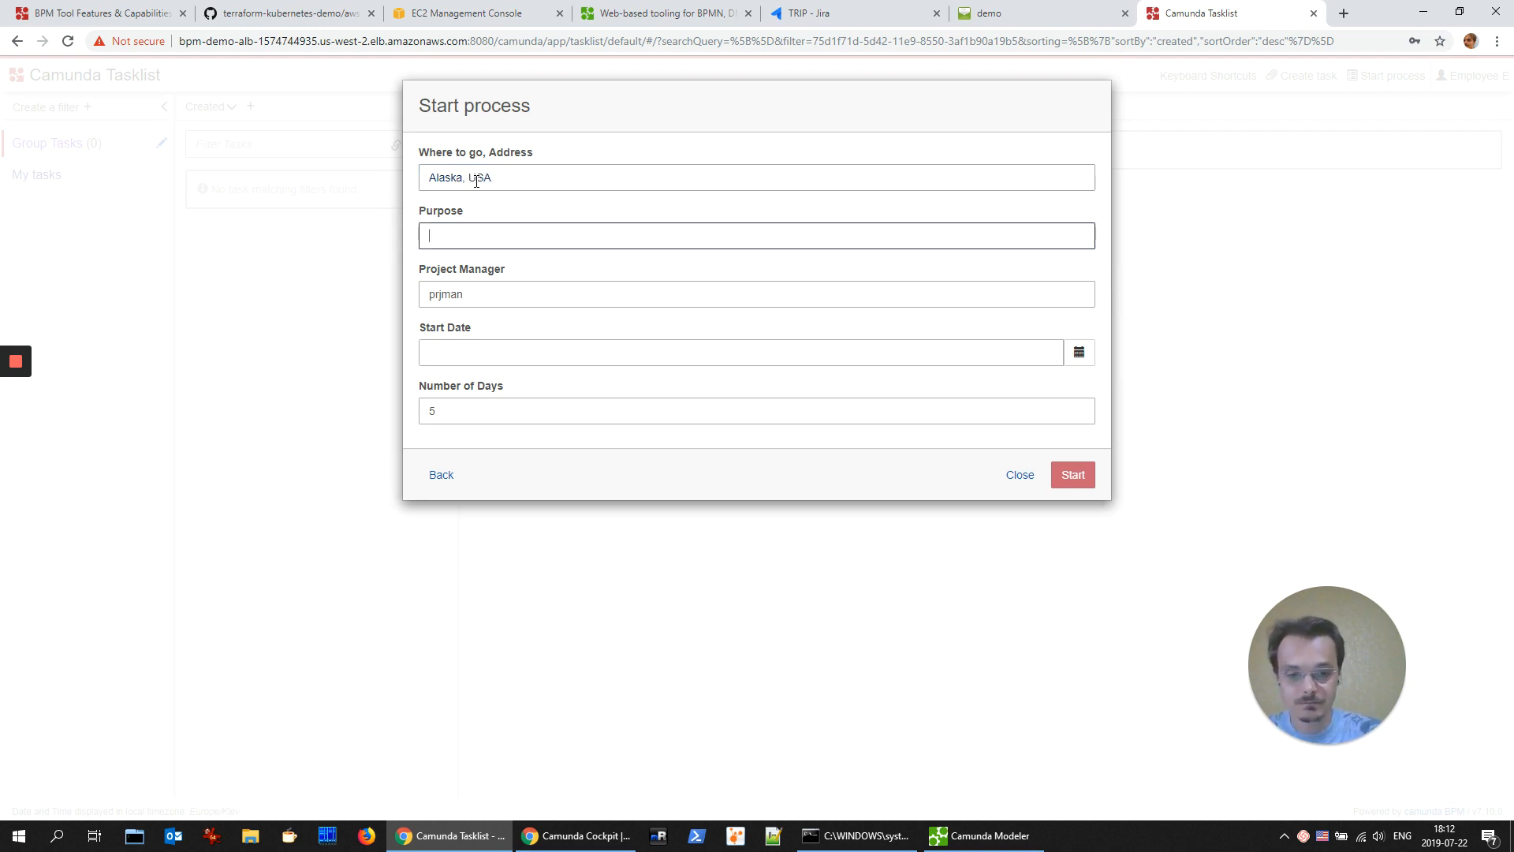
{"action": "type", "text": "Proje"}
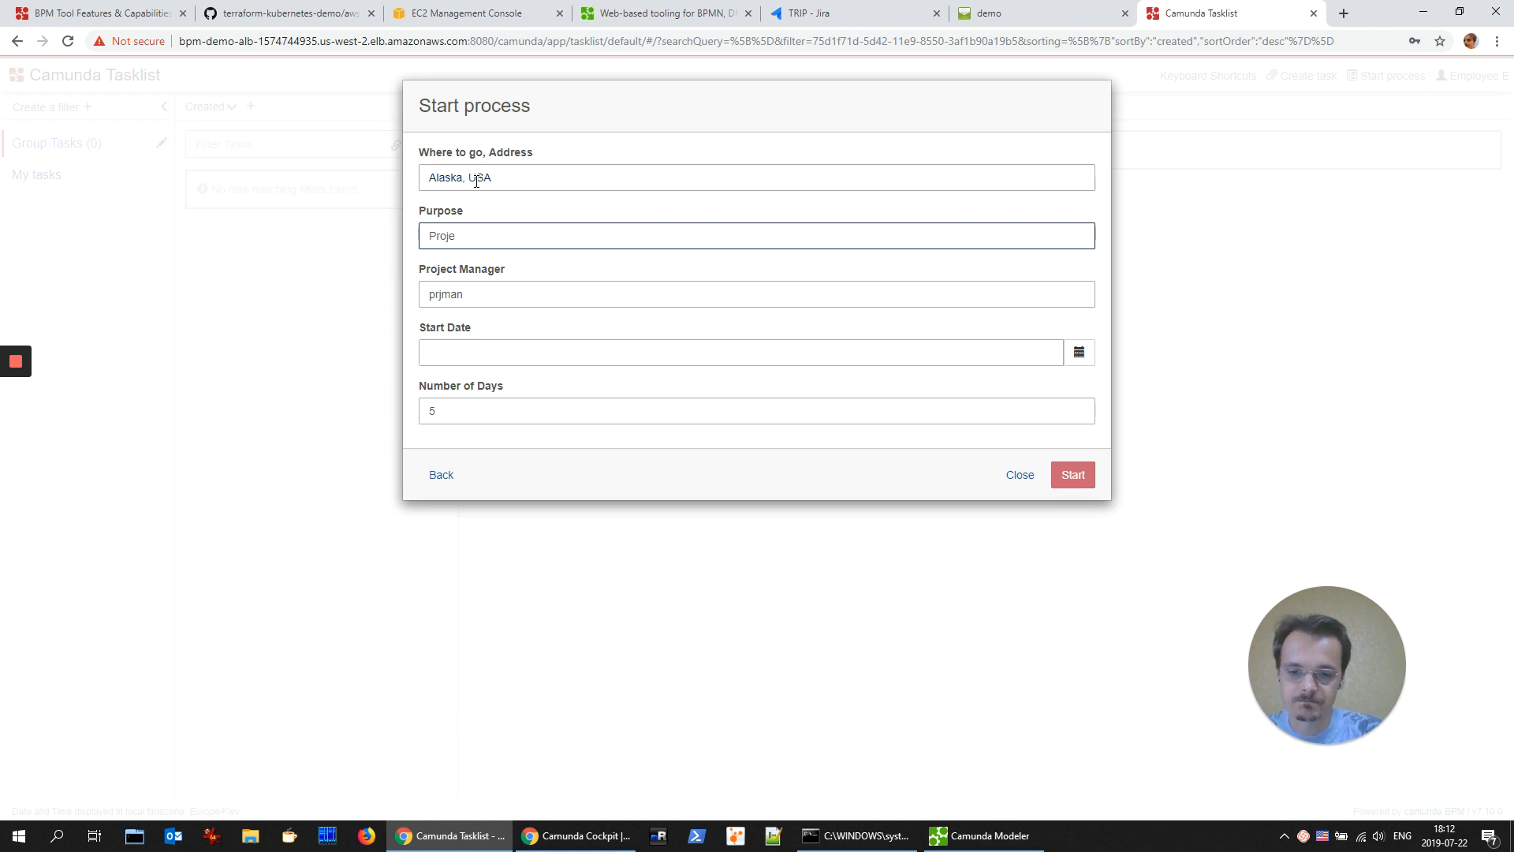
{"action": "type", "text": "ct Z"}
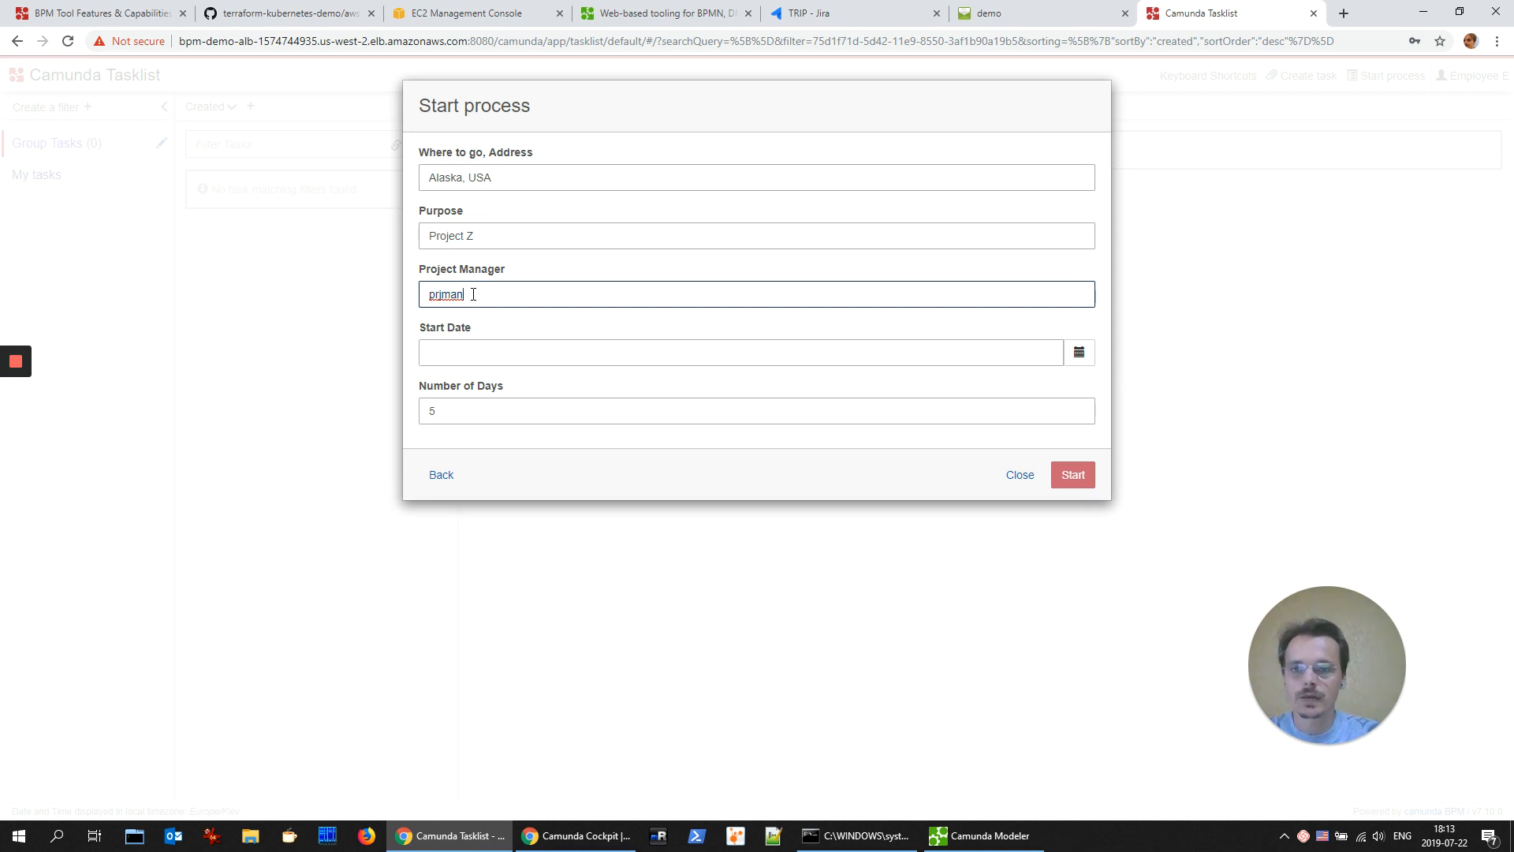
Step: Set the start date to 28/07/2019, start the process, and go to the Cockpit dashboard
{"action": "left_click", "coordinate": [740, 352]}
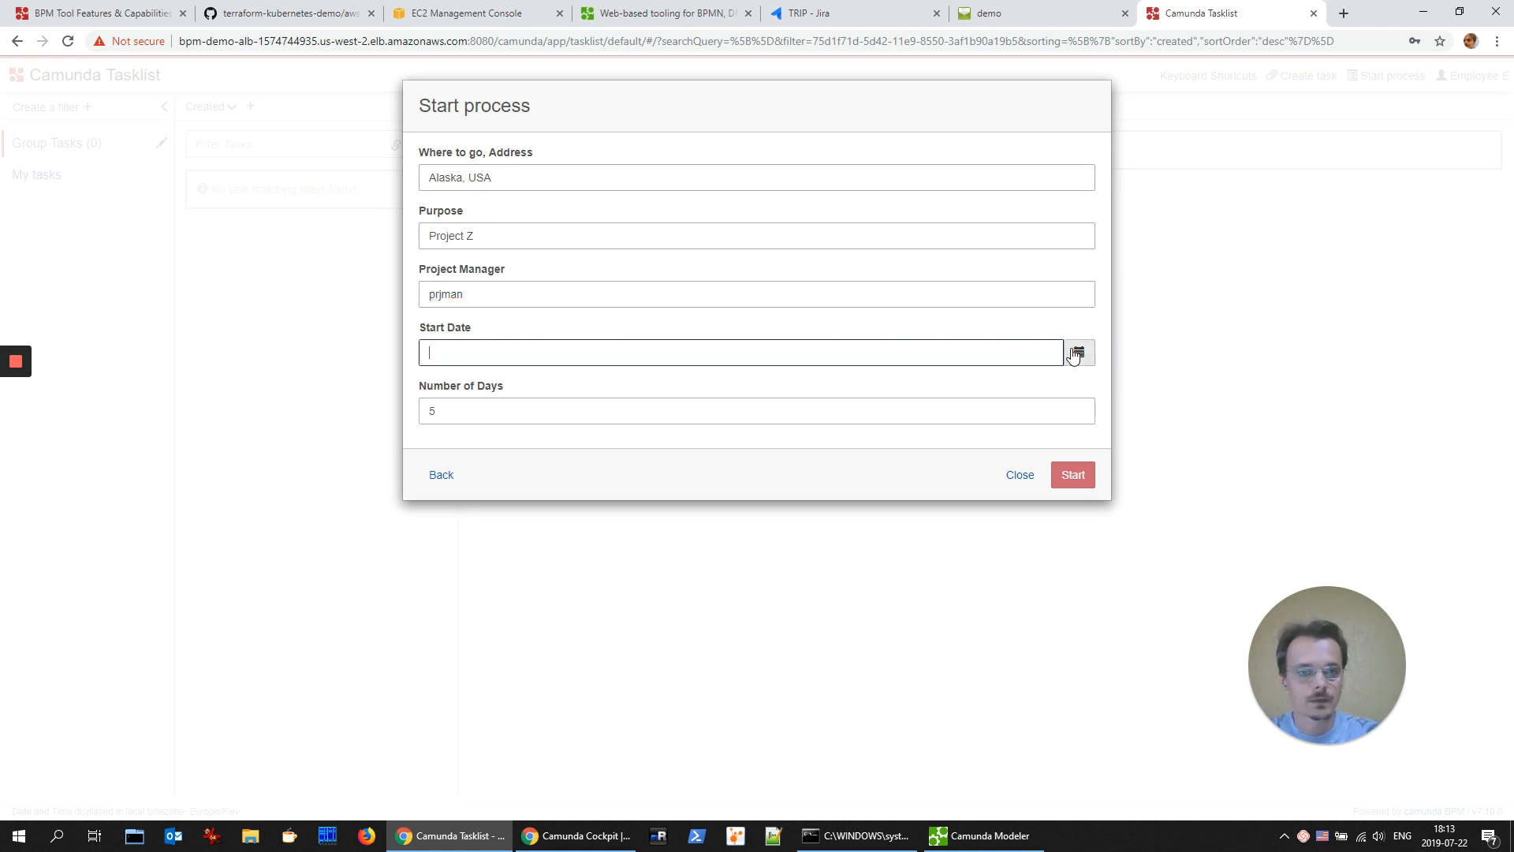
{"action": "type", "text": "28/07/2019"}
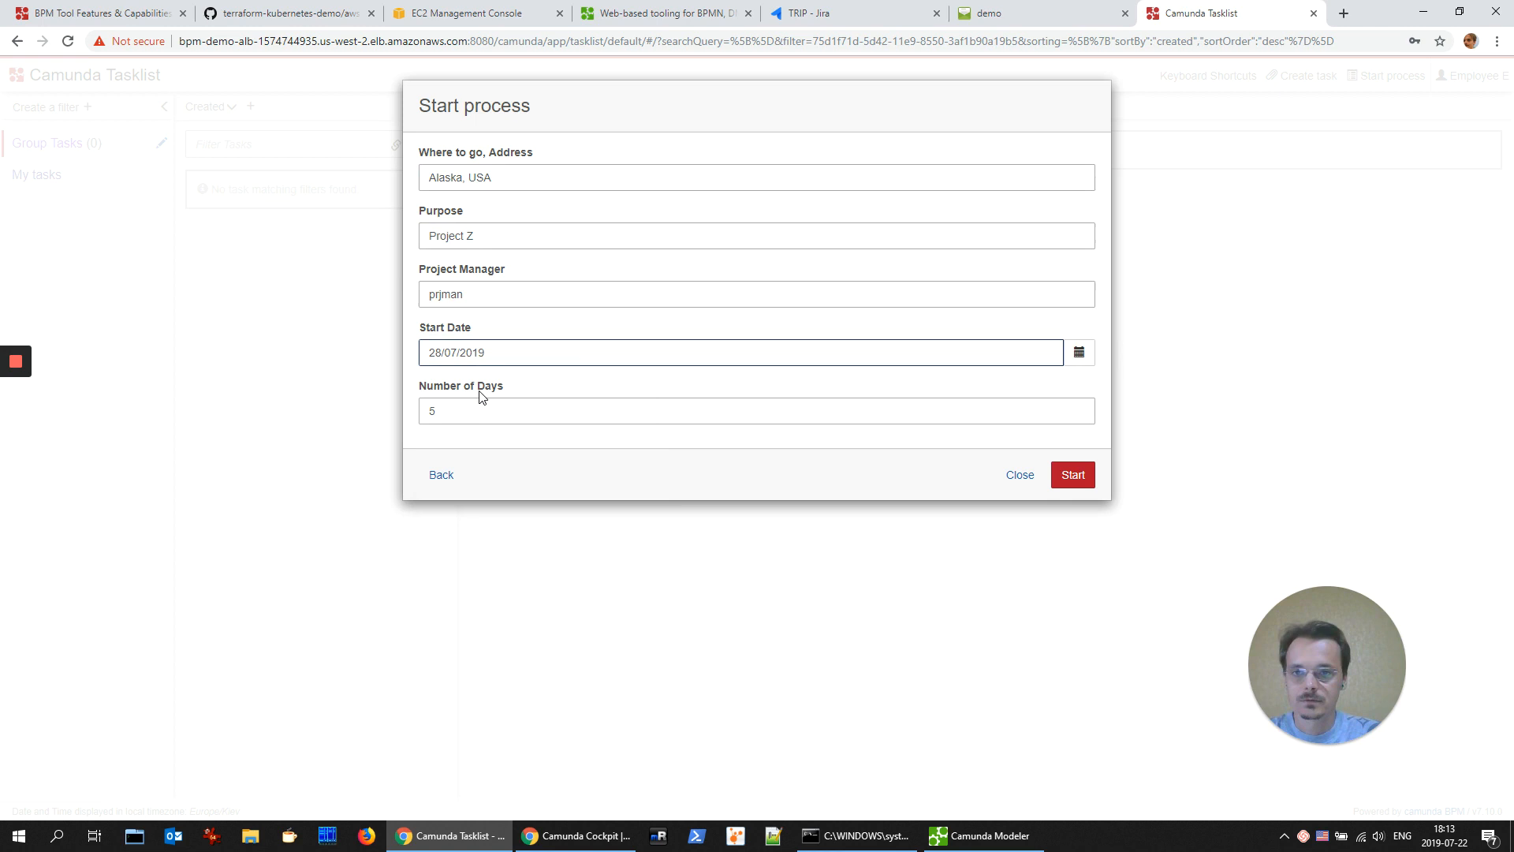
{"action": "mouse_move", "coordinate": [749, 435]}
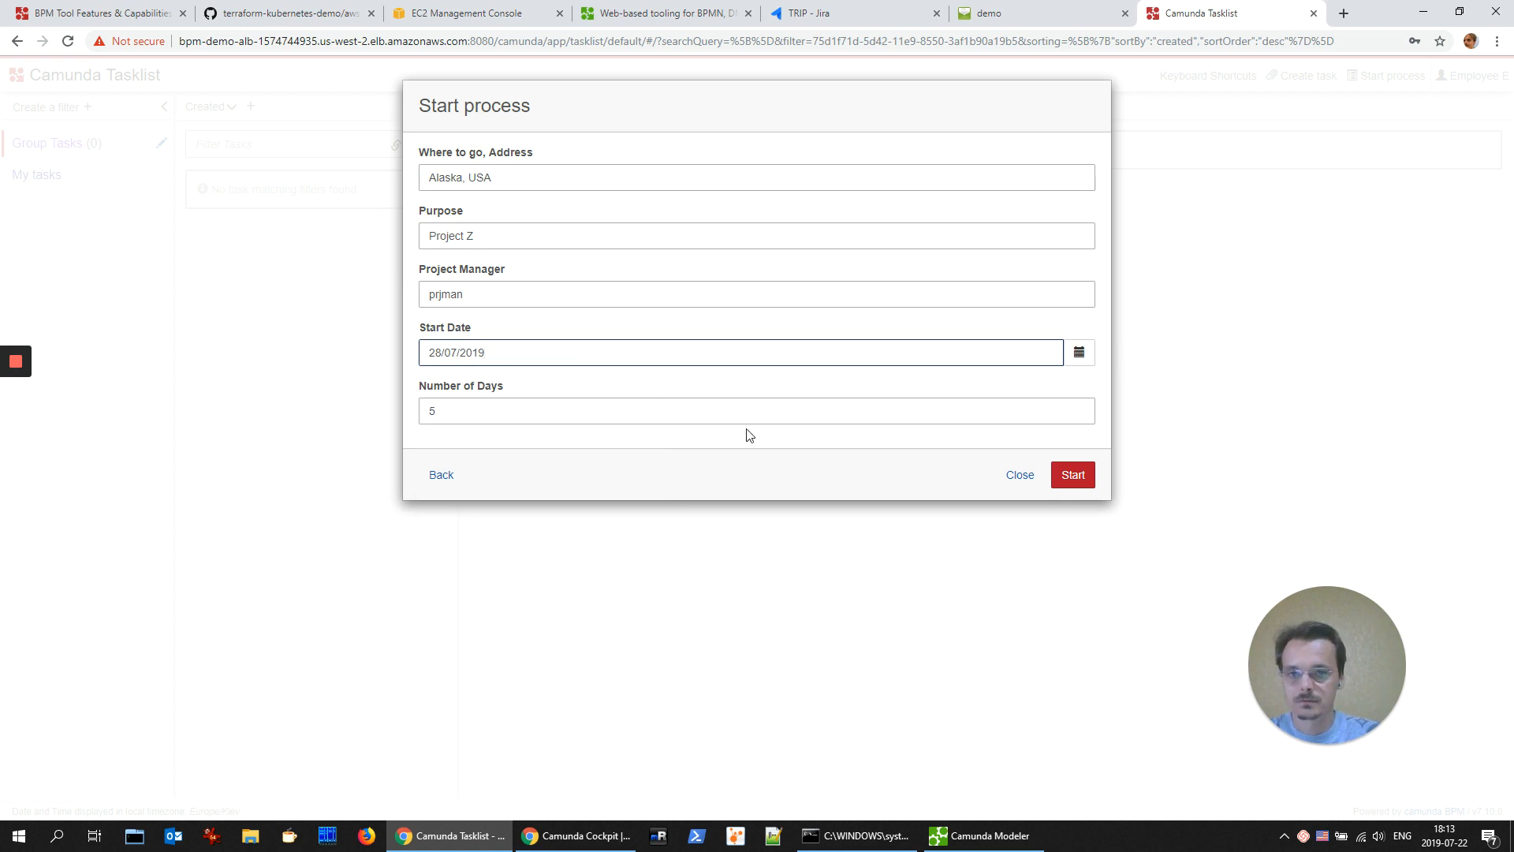
{"action": "left_click", "coordinate": [1072, 474]}
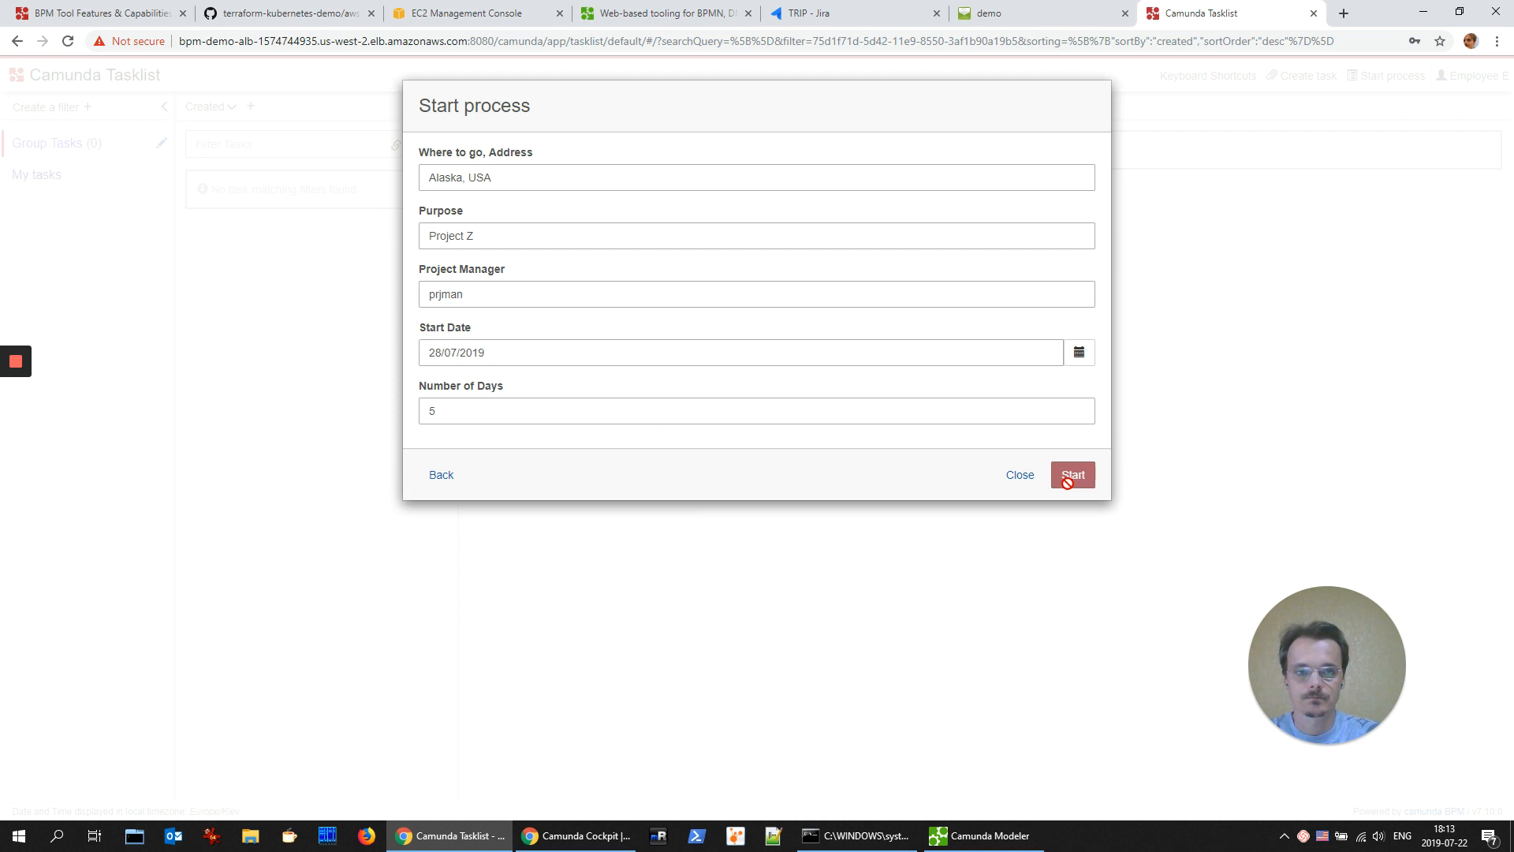
{"action": "left_click", "coordinate": [1071, 474]}
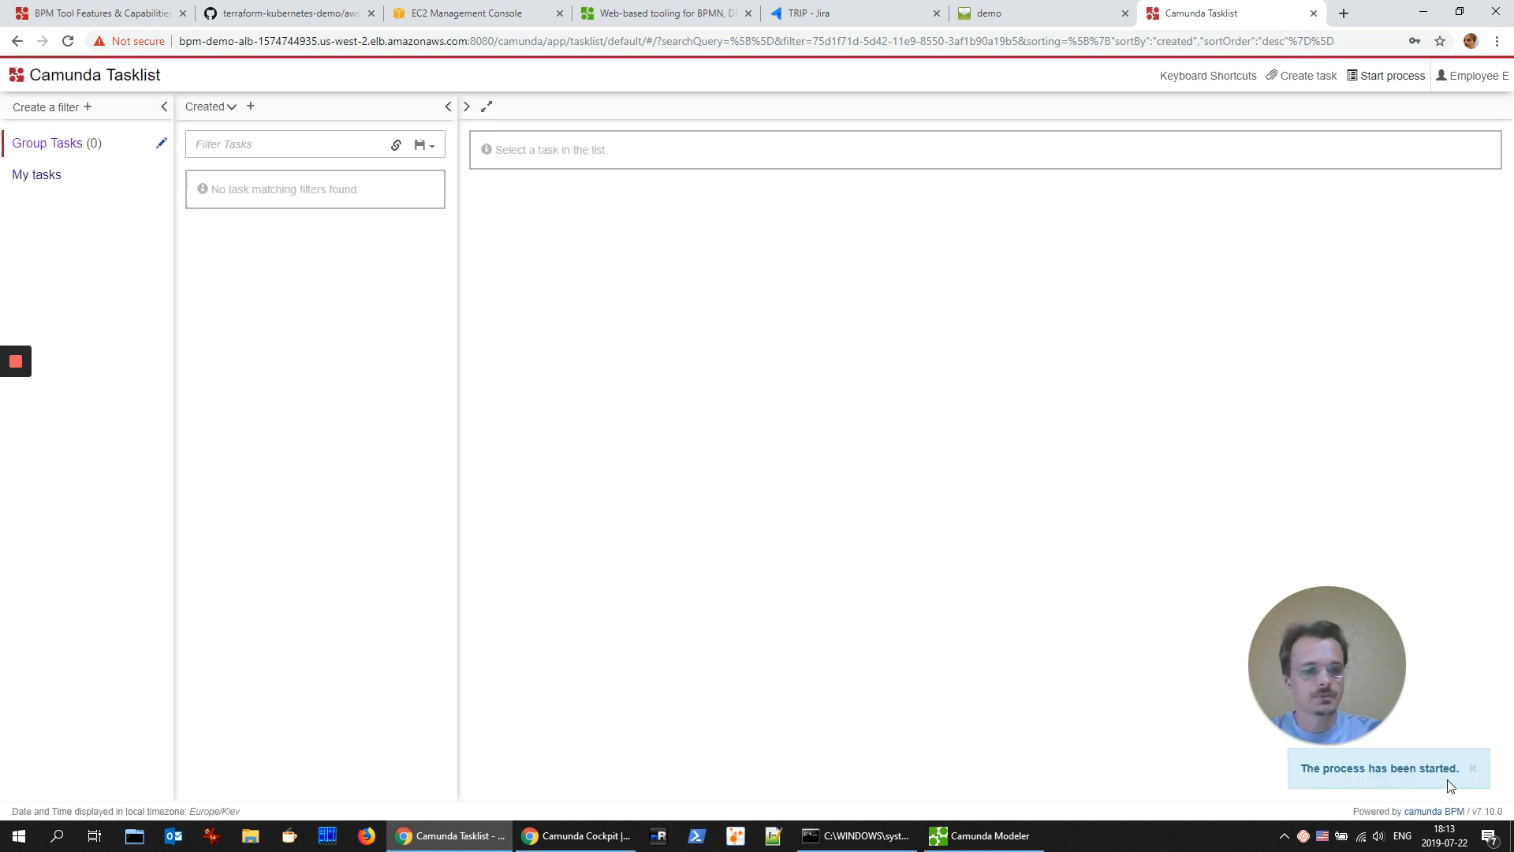
{"action": "left_click", "coordinate": [1471, 768]}
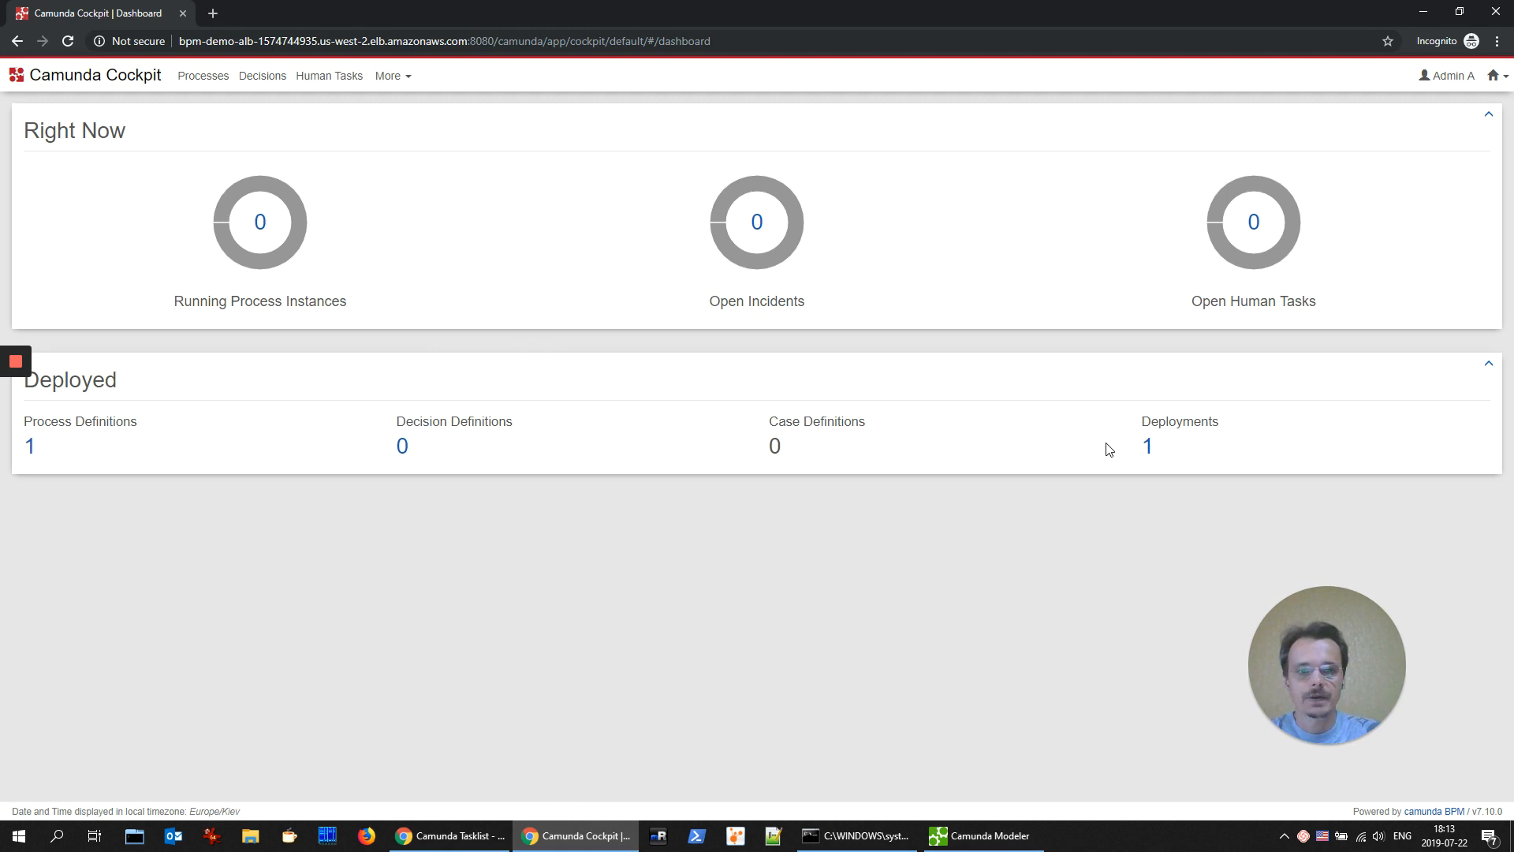
Step: Navigate Cockpit to the running Business Trip instance and view its variables, including TRIP-3
{"action": "left_click", "coordinate": [1146, 444]}
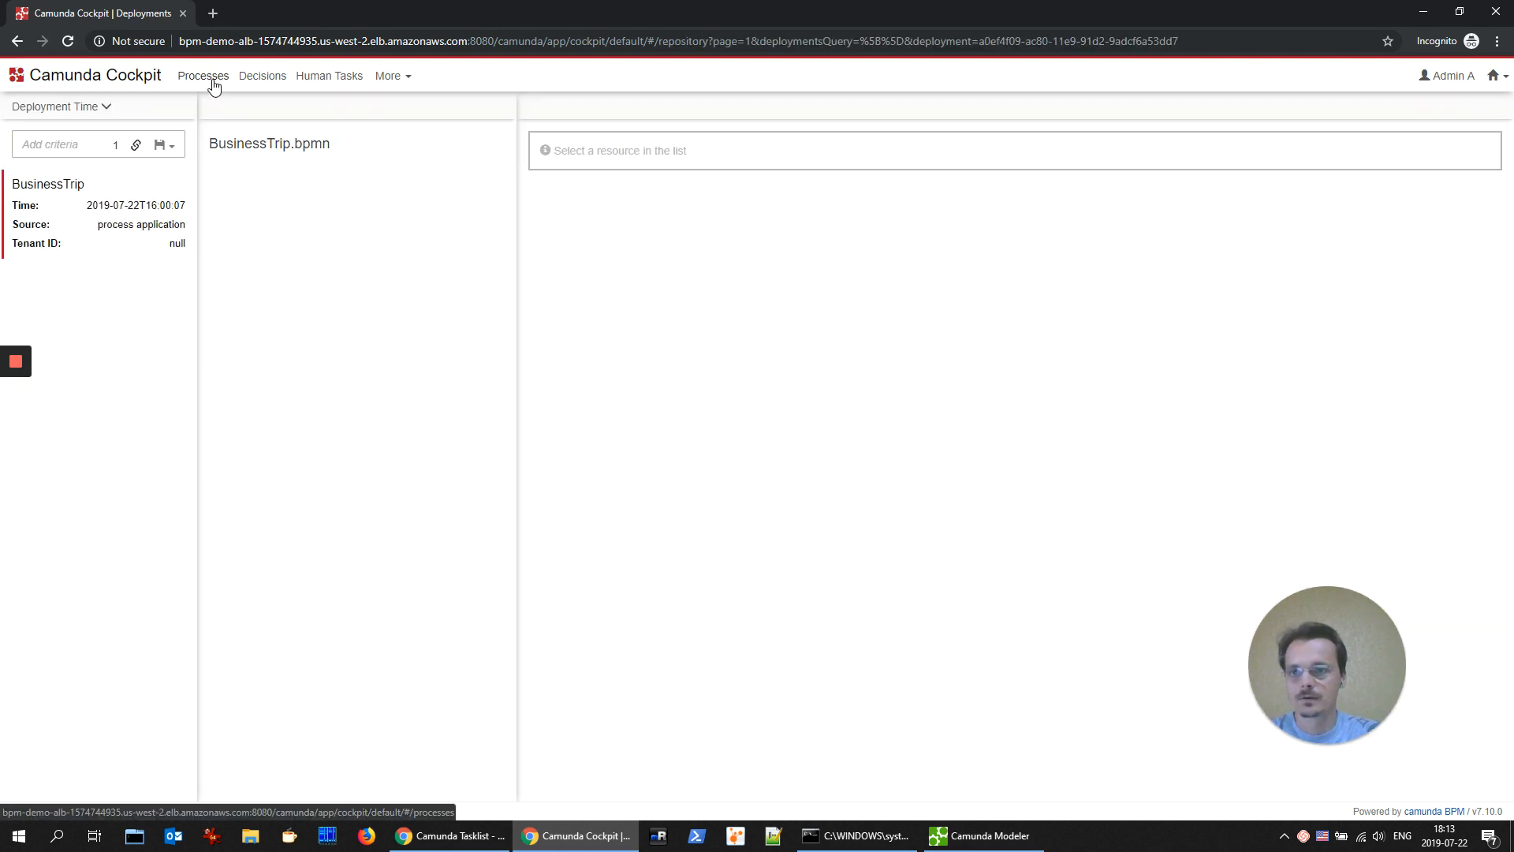
{"action": "left_click", "coordinate": [203, 76]}
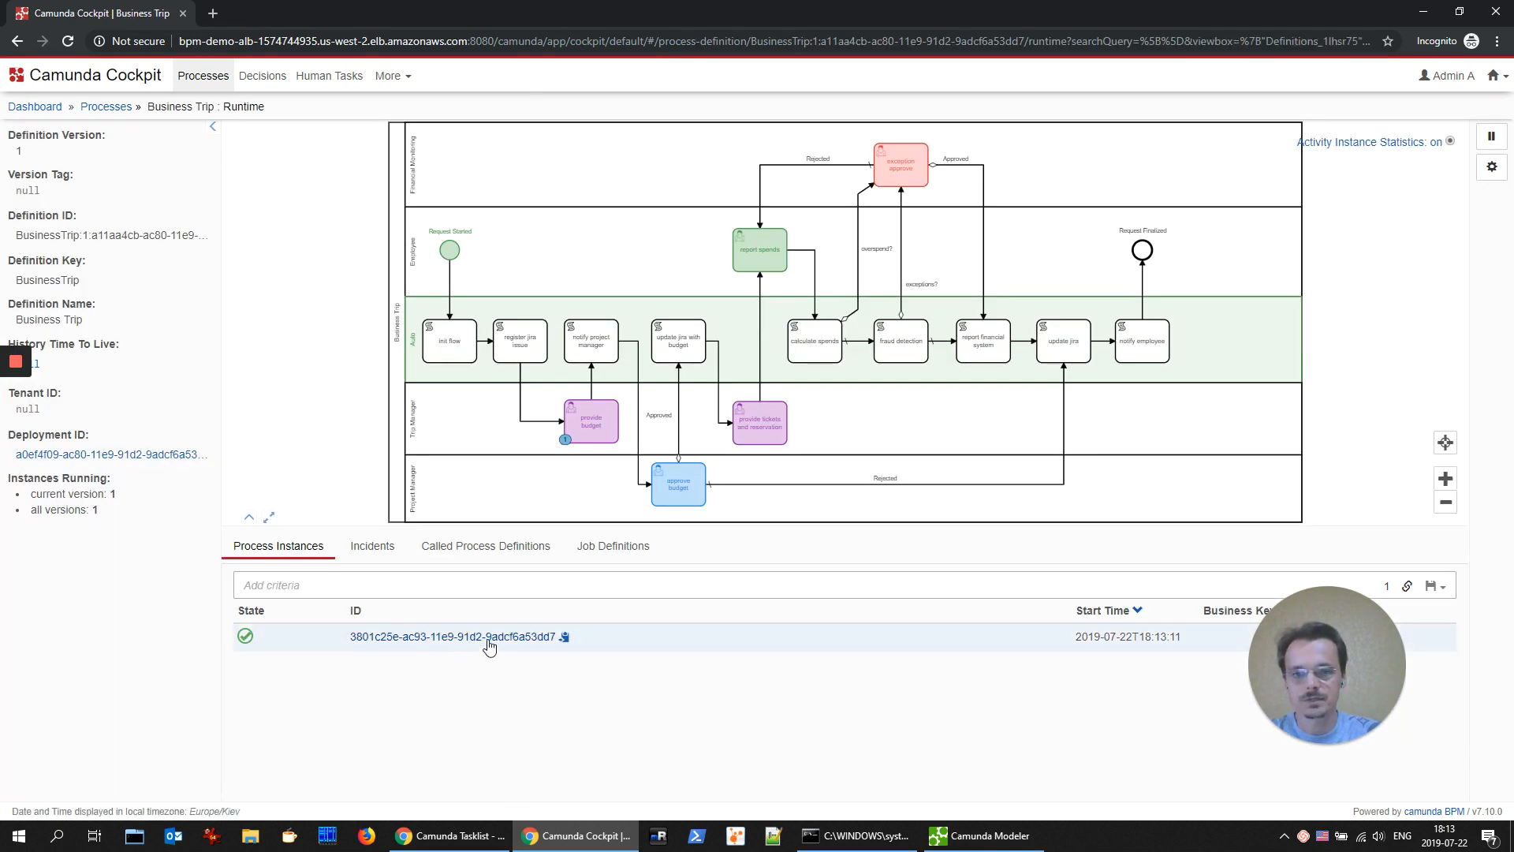
{"action": "left_click", "coordinate": [454, 637]}
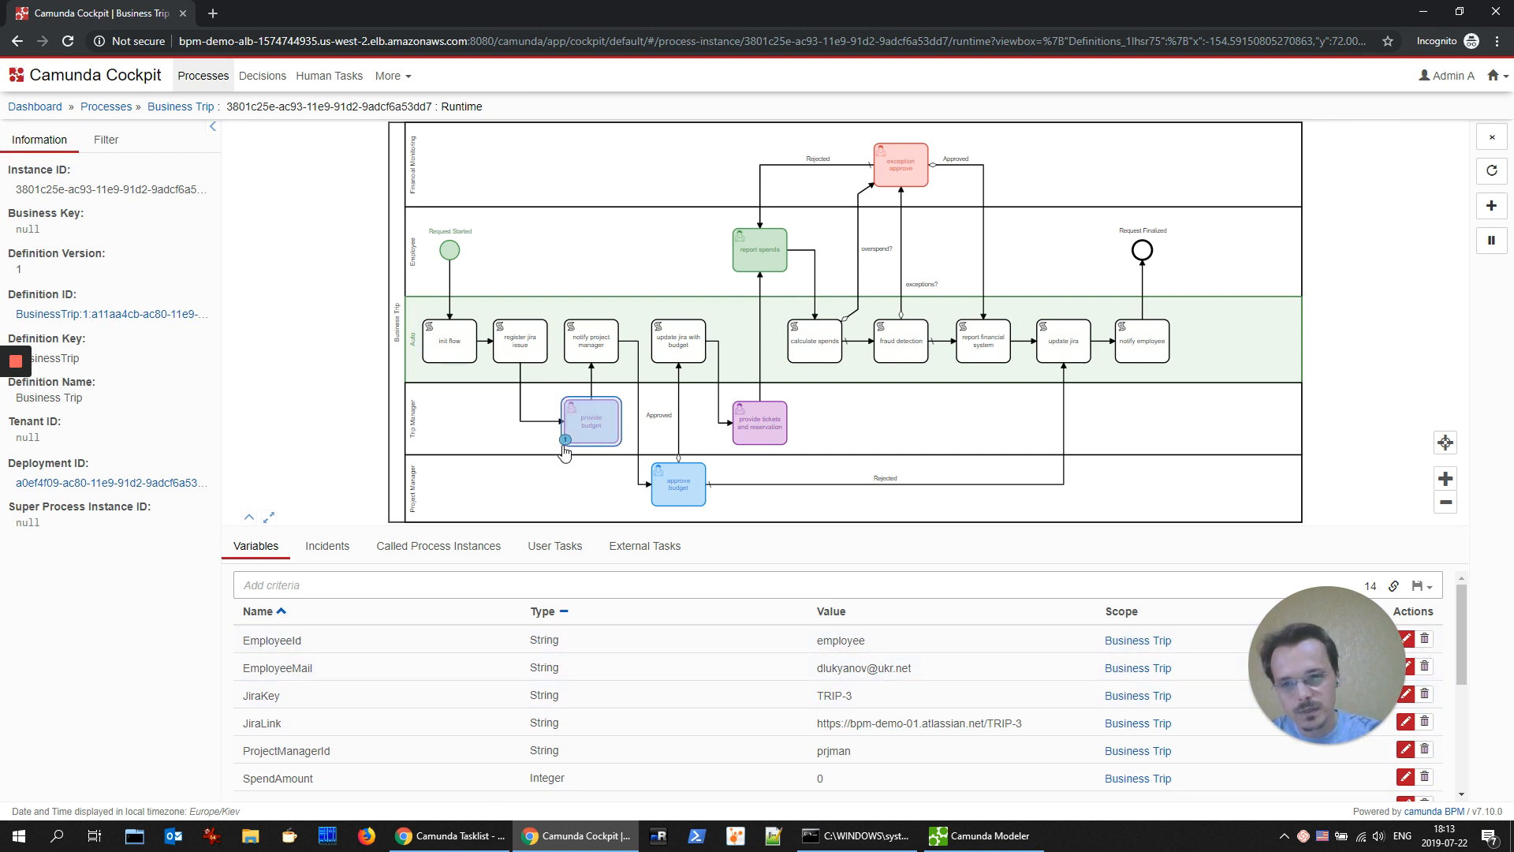
{"action": "mouse_move", "coordinate": [565, 440]}
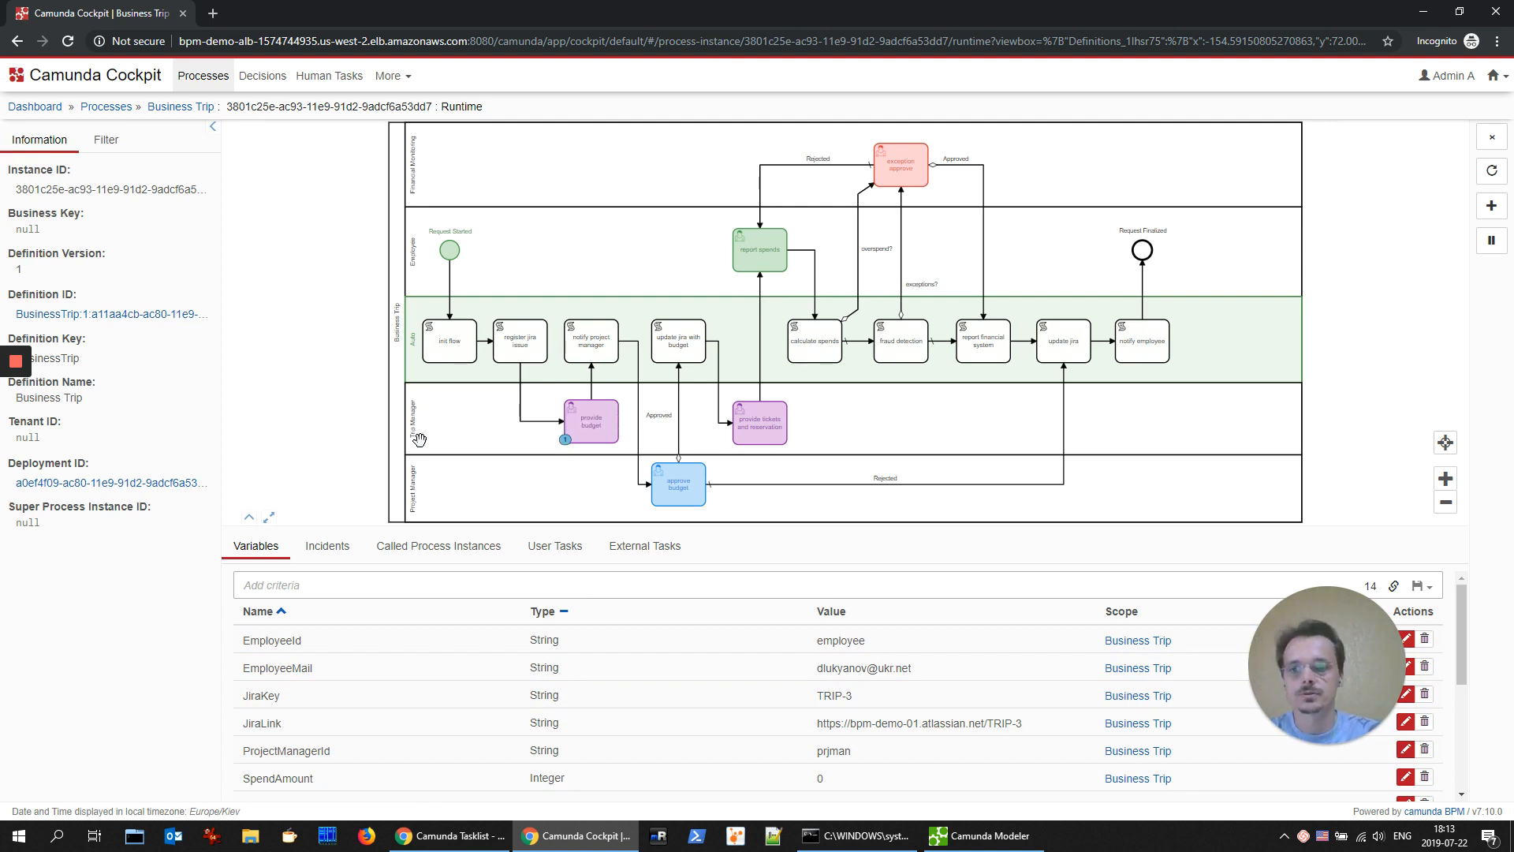
{"action": "mouse_move", "coordinate": [515, 346]}
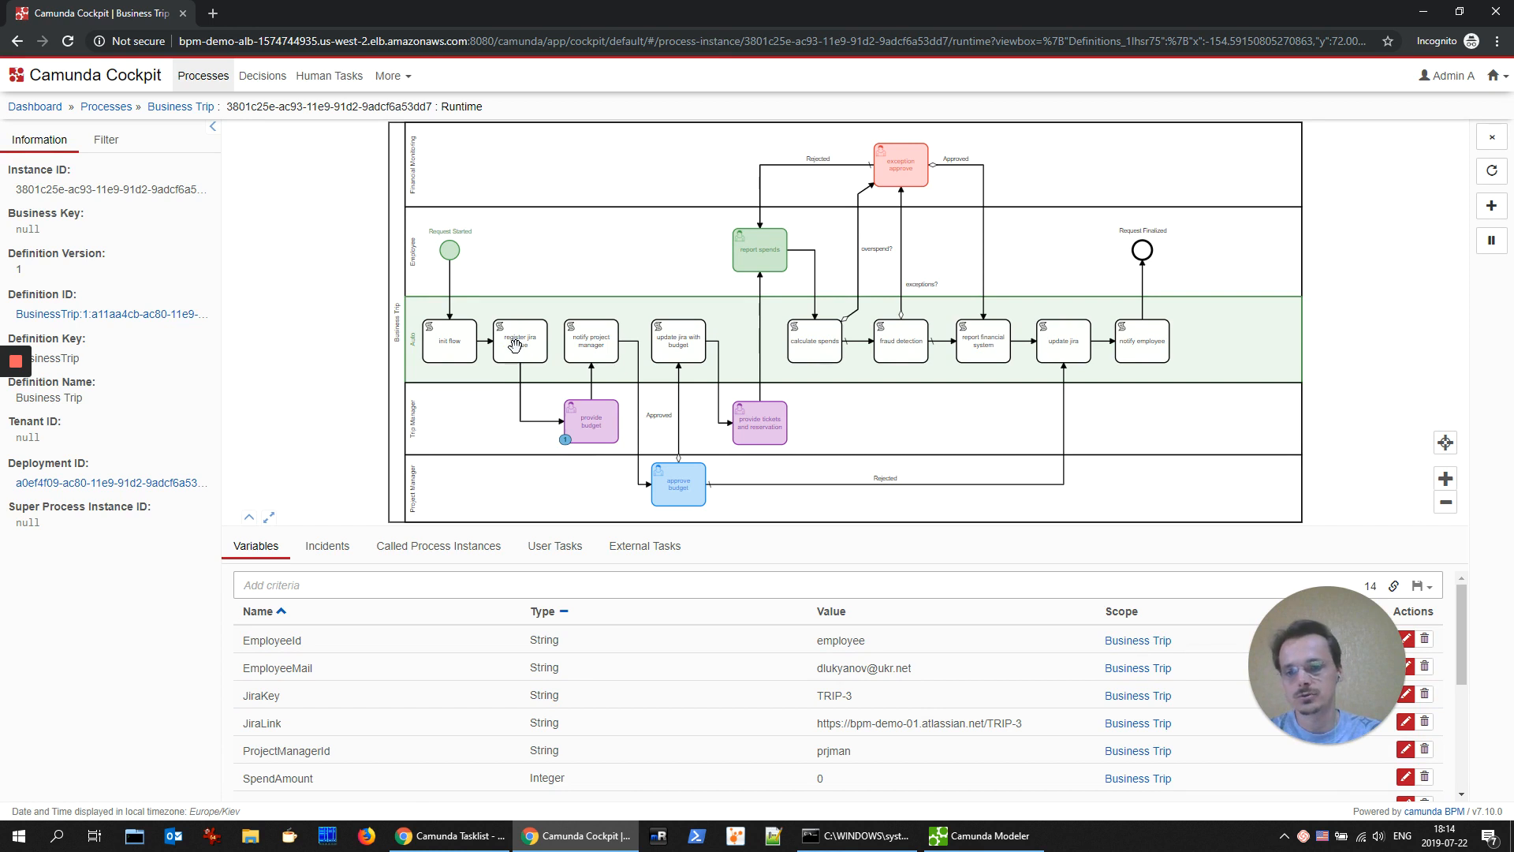
{"action": "left_click", "coordinate": [1220, 13]}
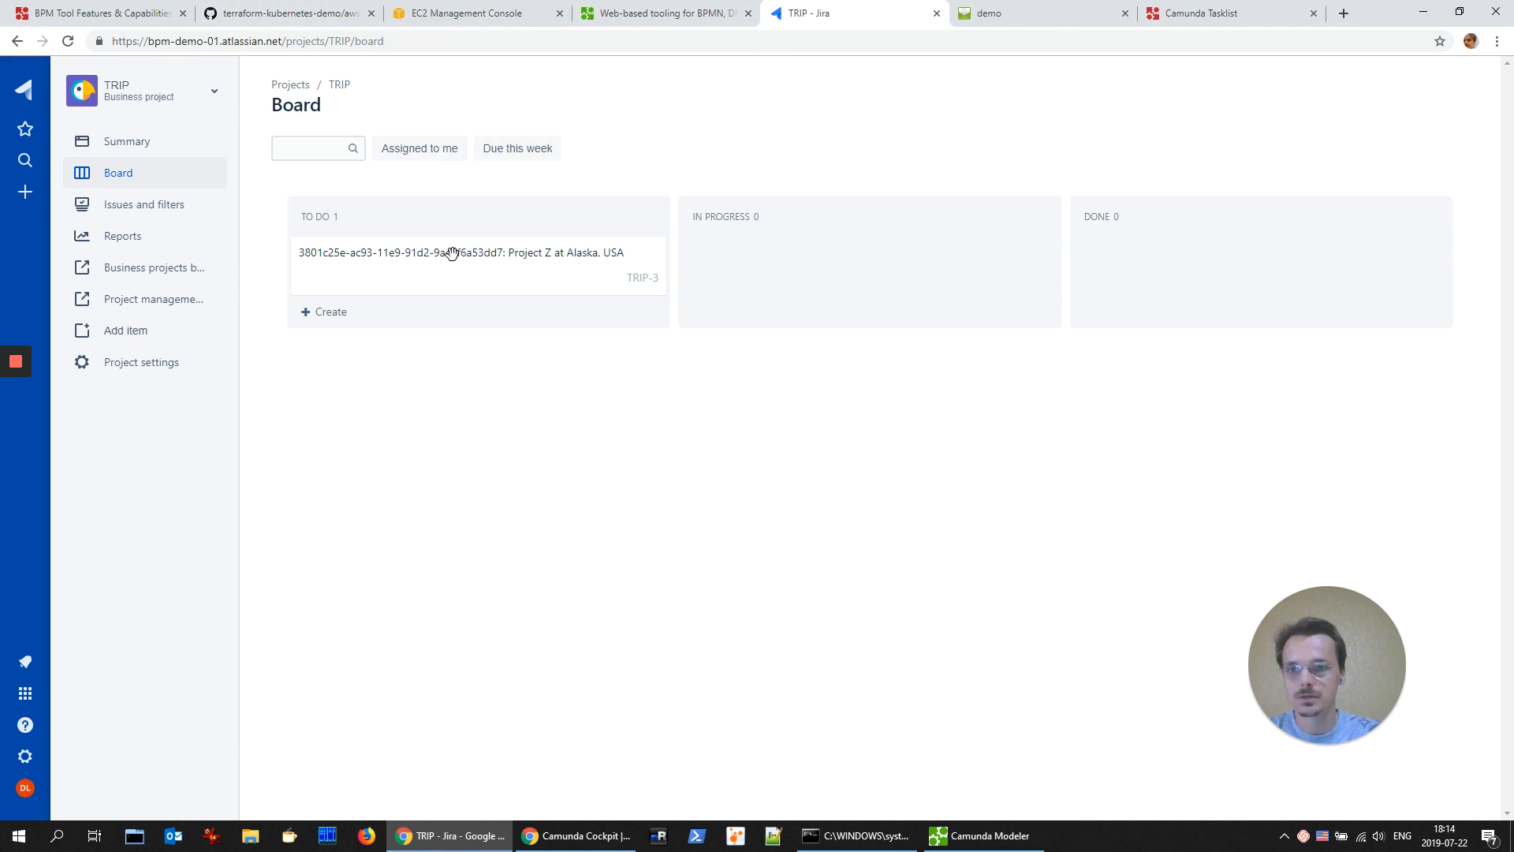
Step: Open the TRIP-3 'Project Z at Alaska, USA' issue on the Jira board, then return to Tasklist
{"action": "left_click", "coordinate": [461, 252]}
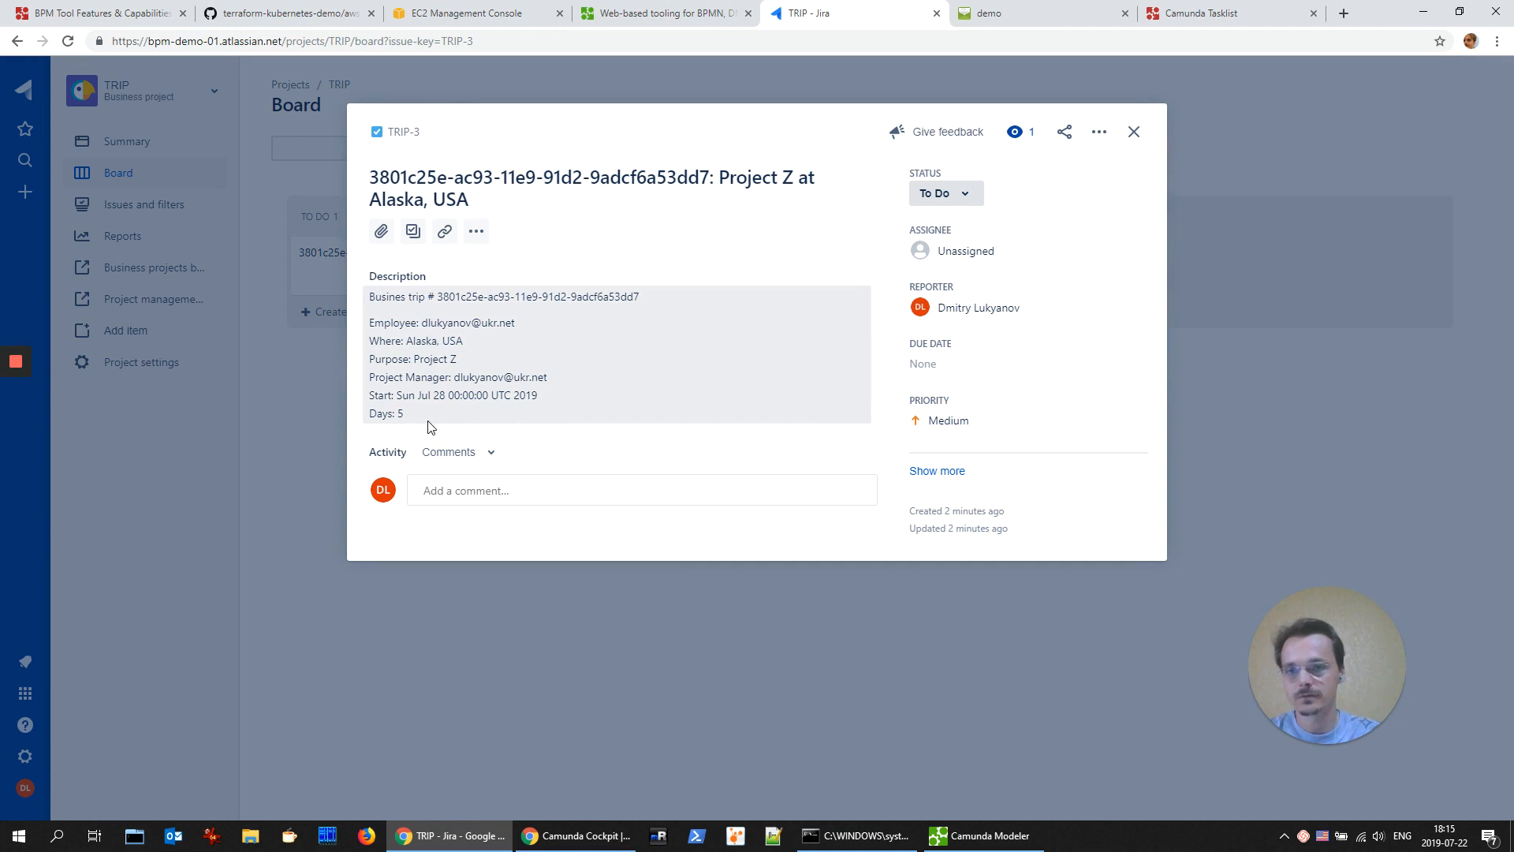
{"action": "left_click", "coordinate": [575, 835]}
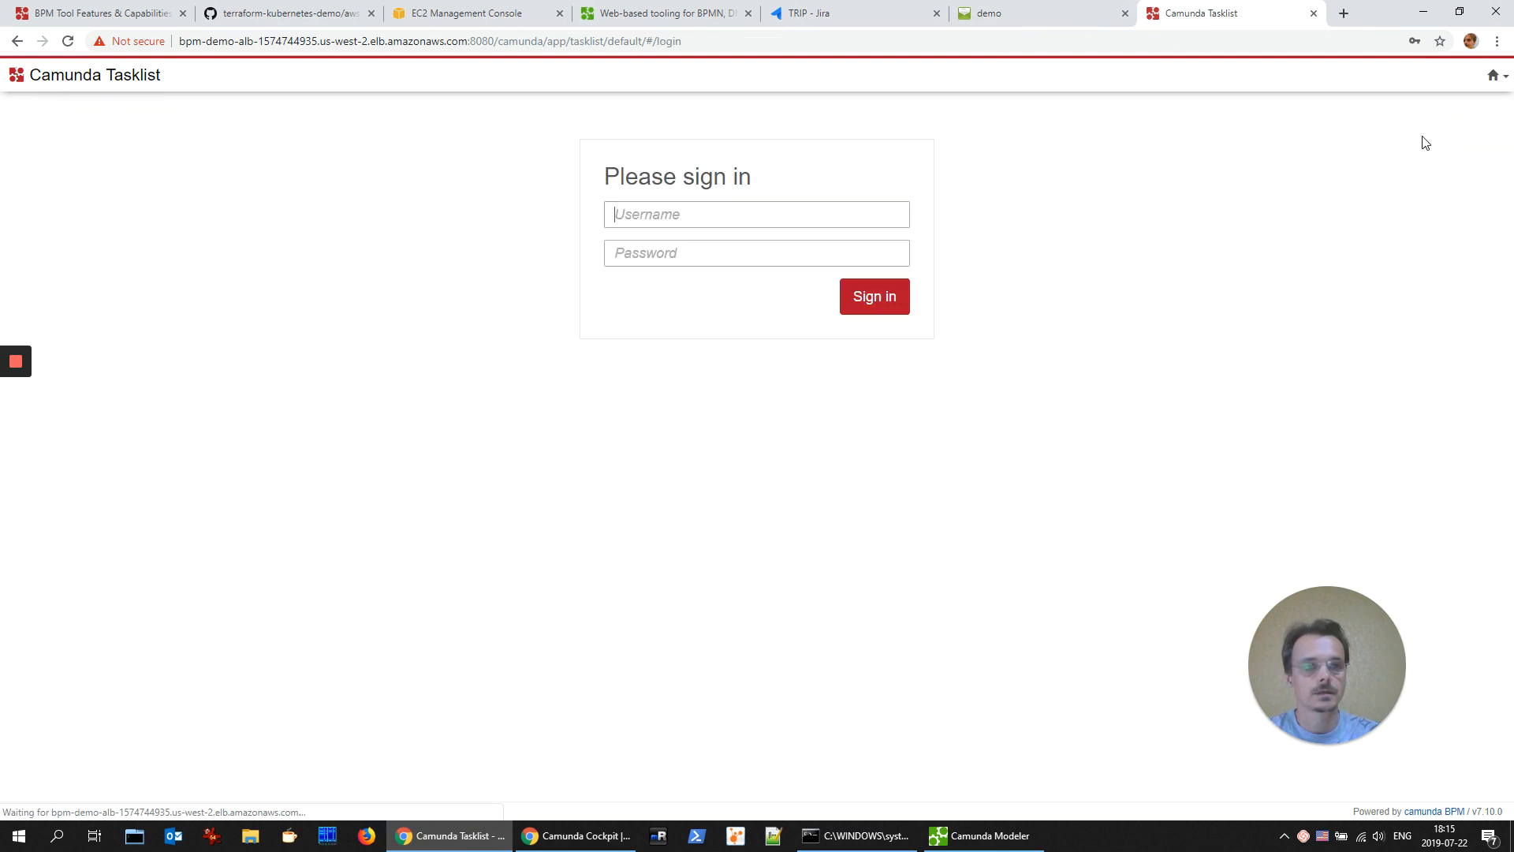
Step: Sign into Tasklist as tripman and open the provide budget group task
{"action": "left_click", "coordinate": [756, 214]}
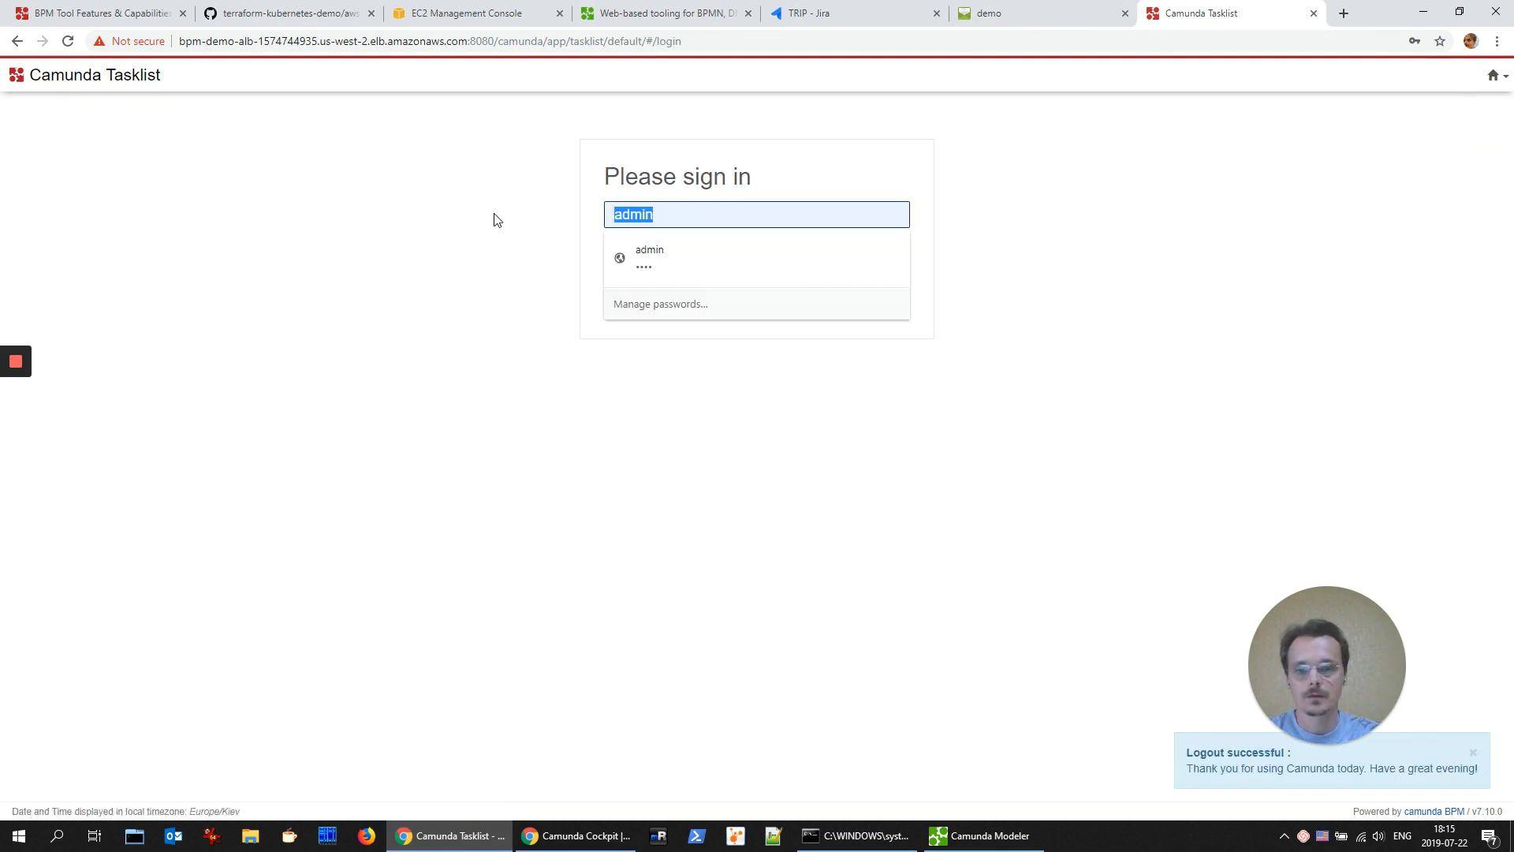
{"action": "type", "text": "tripman"}
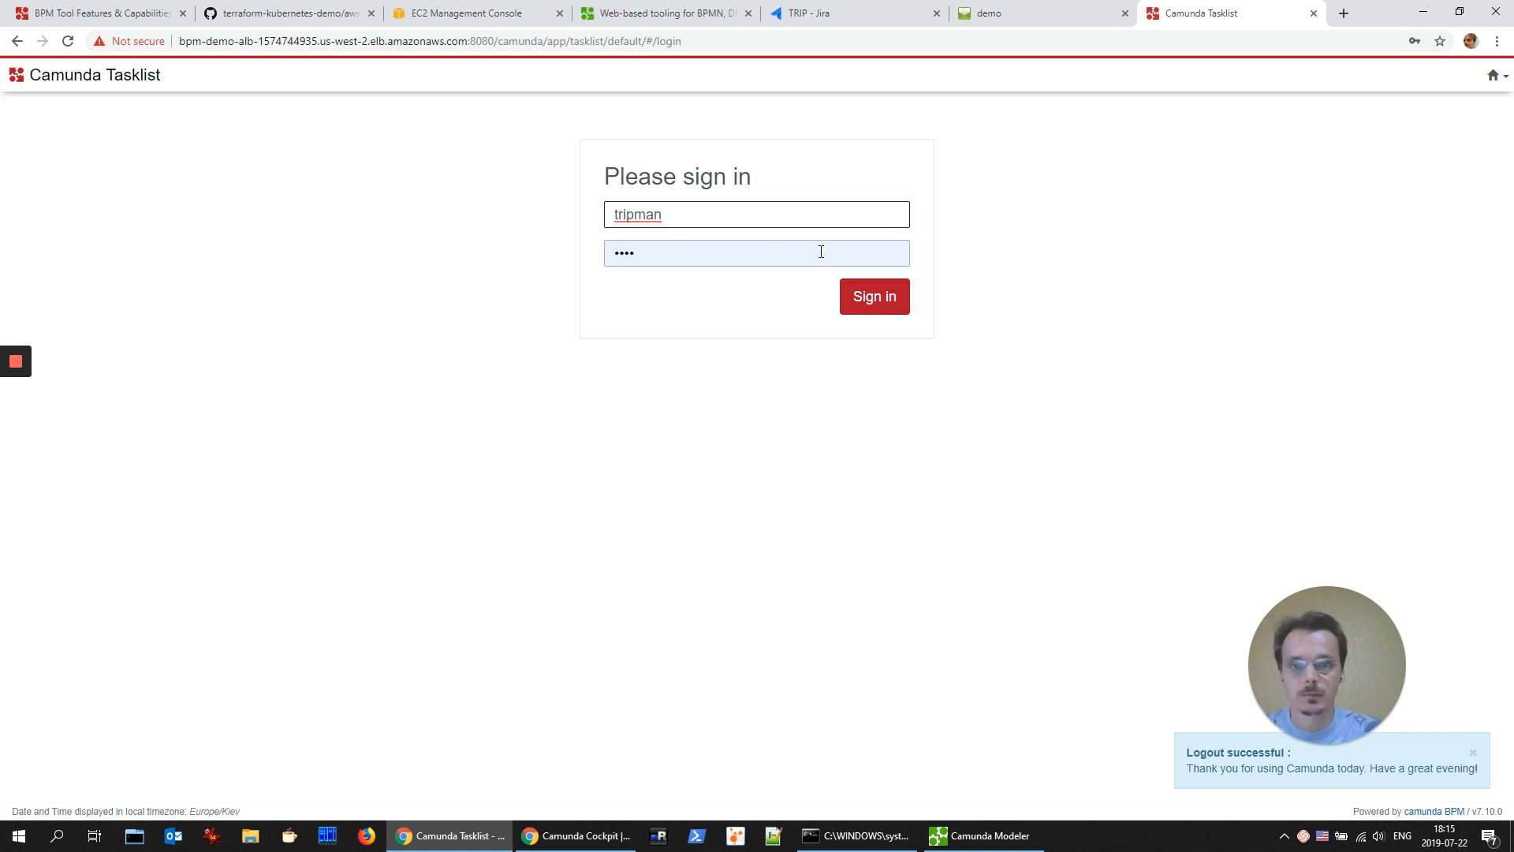
{"action": "left_click", "coordinate": [872, 297]}
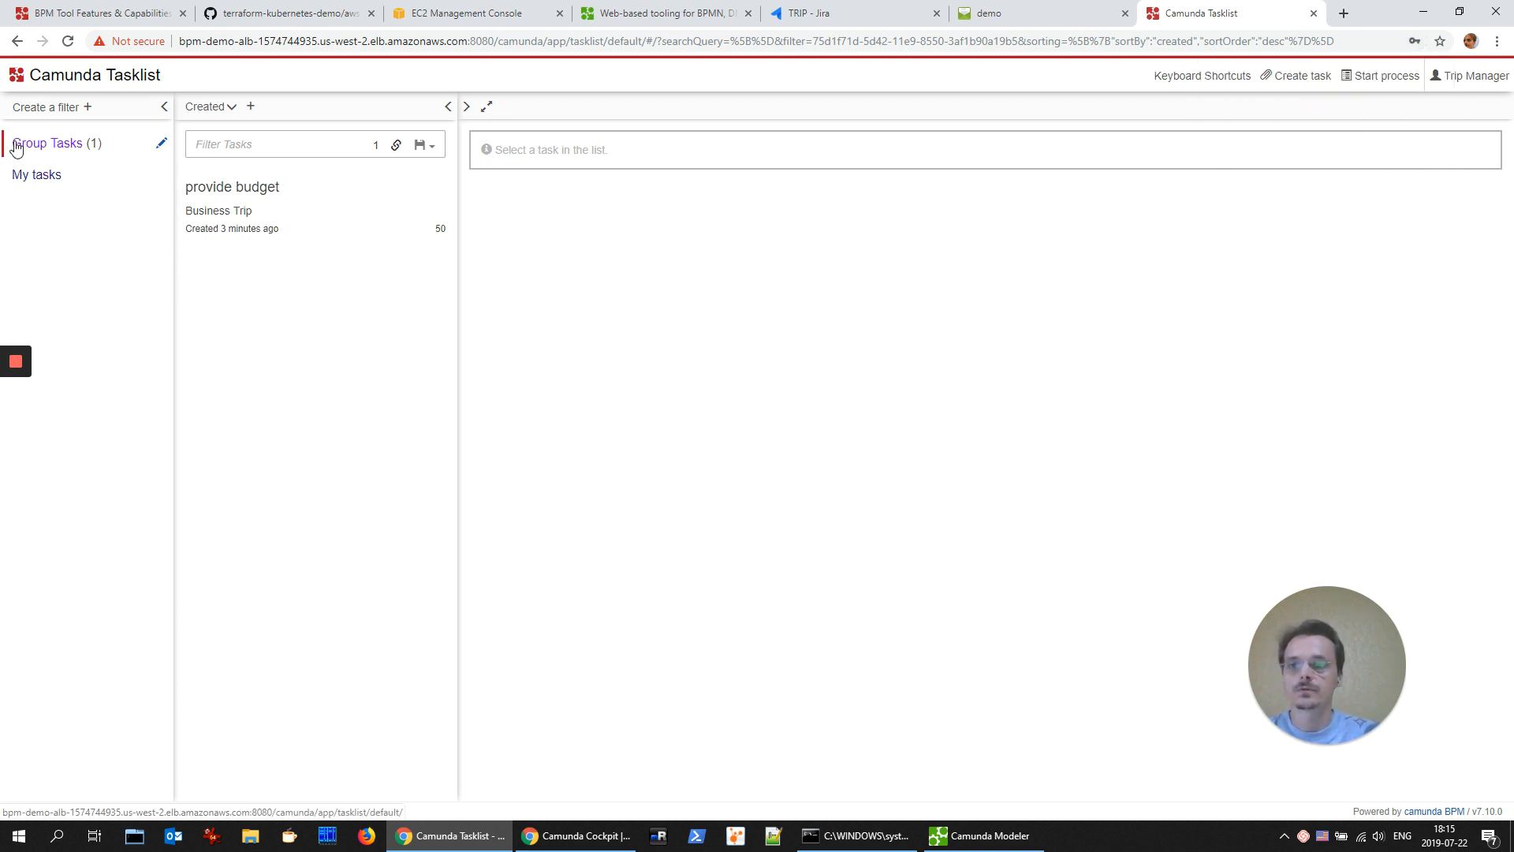
{"action": "left_click", "coordinate": [232, 206]}
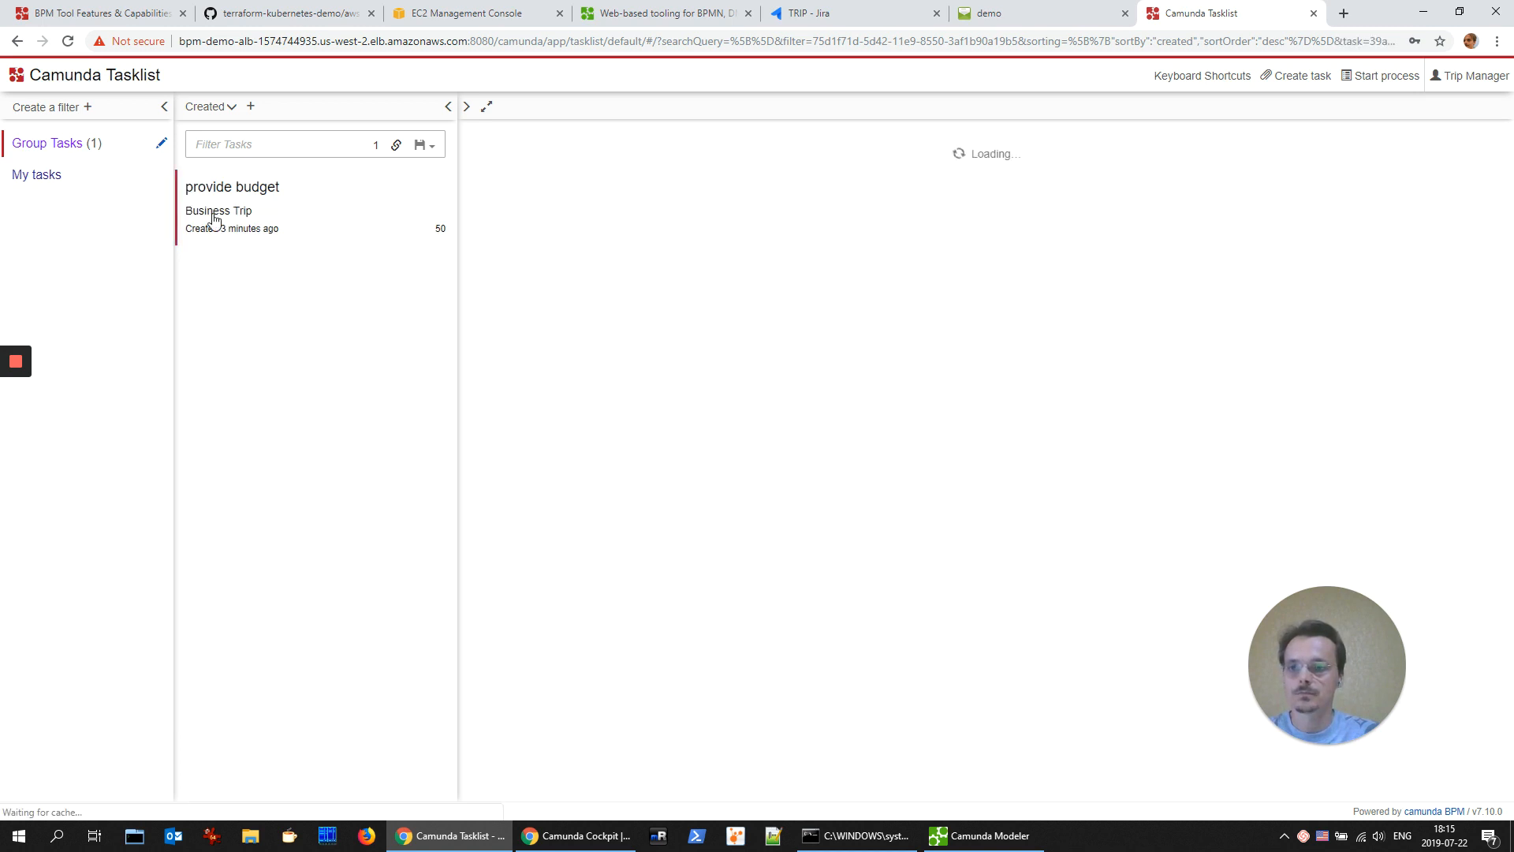
Step: Open the provide budget task form and claim it as tripman
{"action": "left_click", "coordinate": [232, 187]}
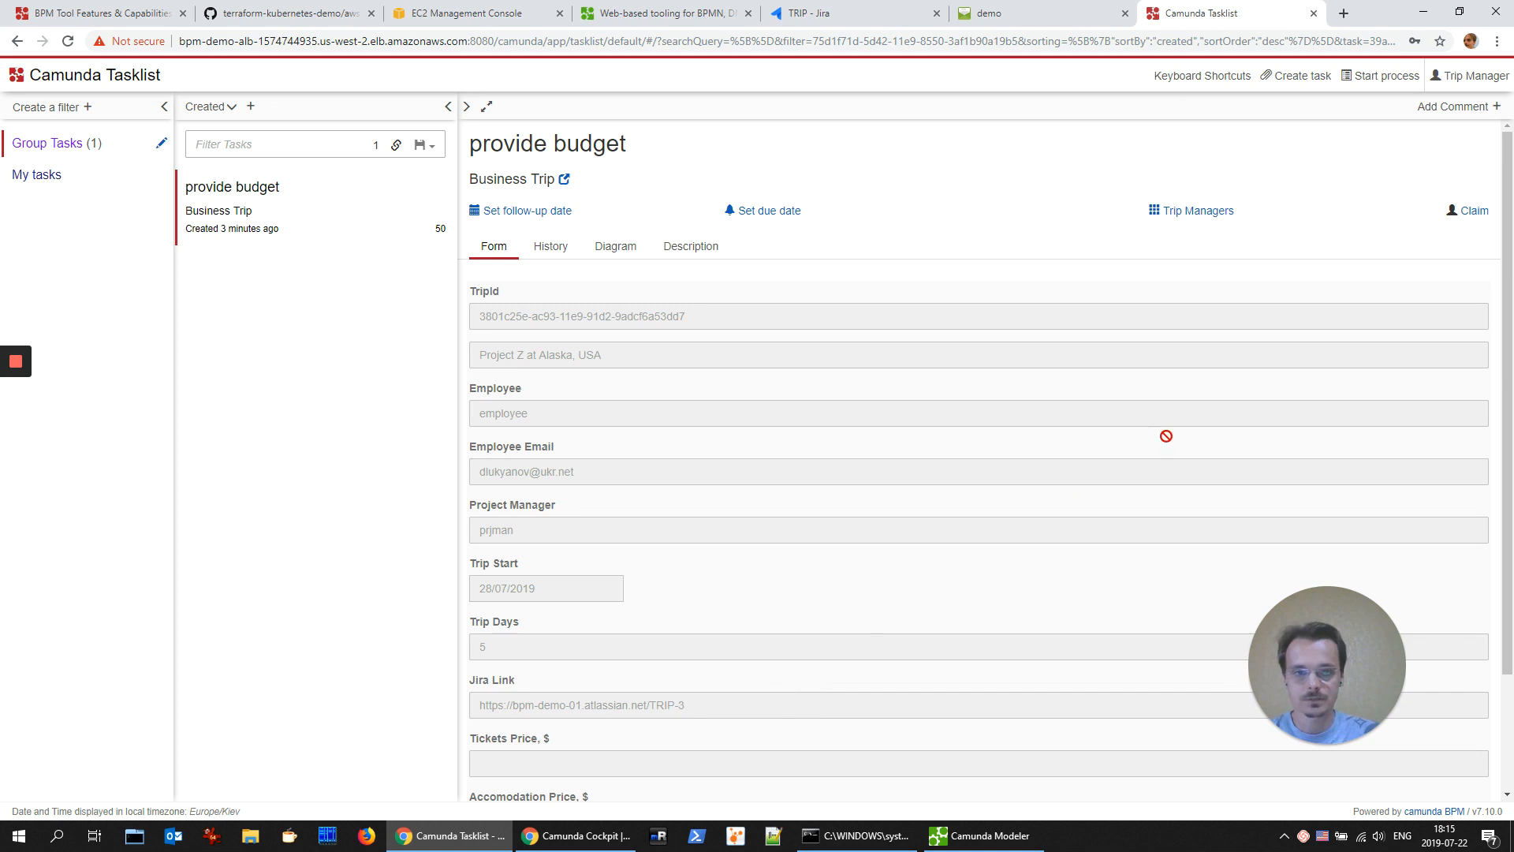
{"action": "scroll", "scroll_direction": "down", "scroll_amount": 3}
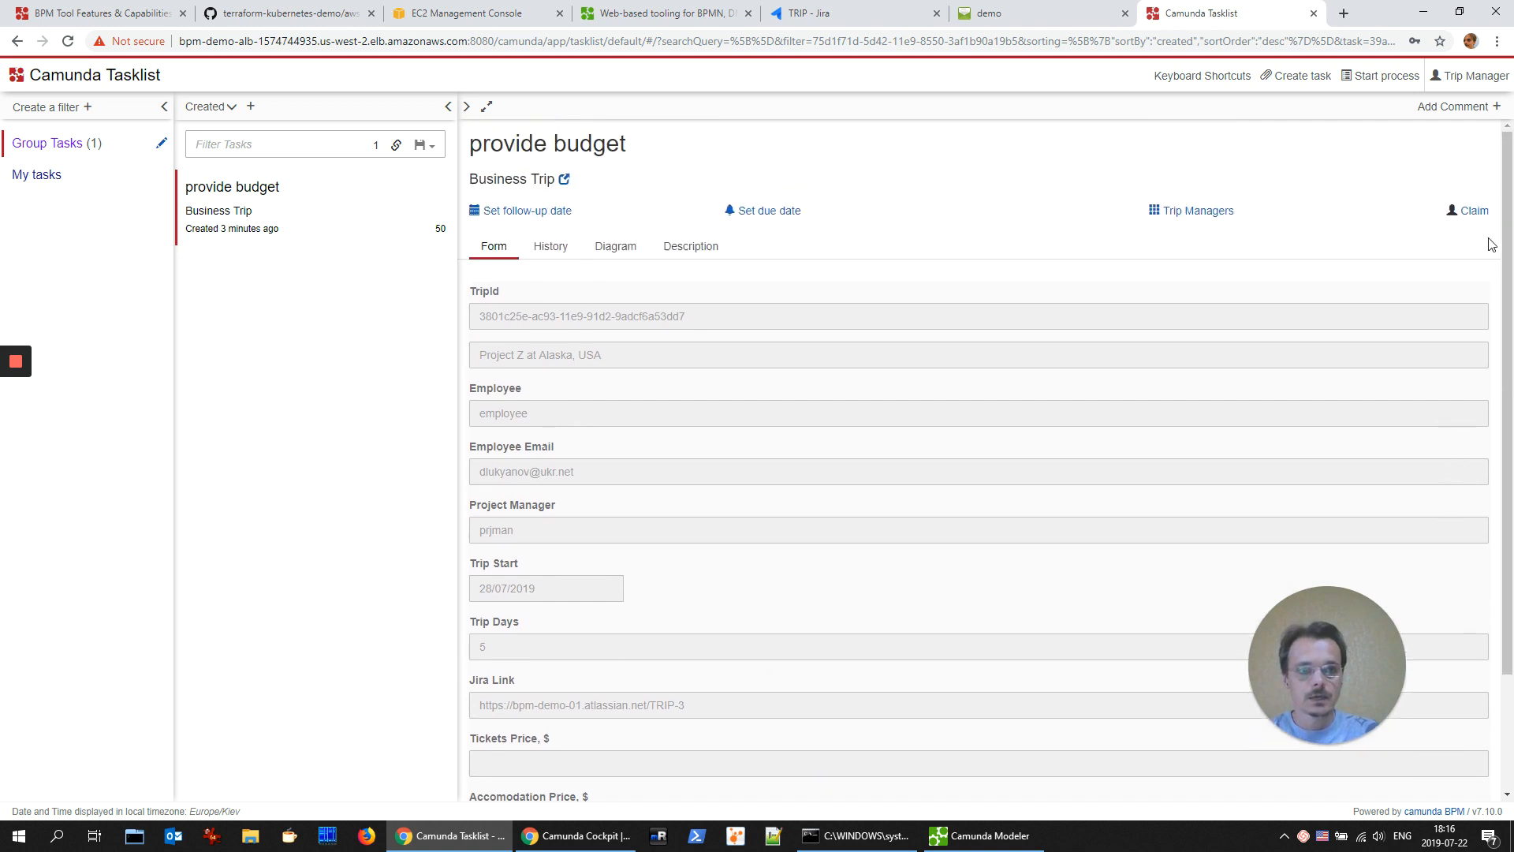
{"action": "mouse_move", "coordinate": [278, 229]}
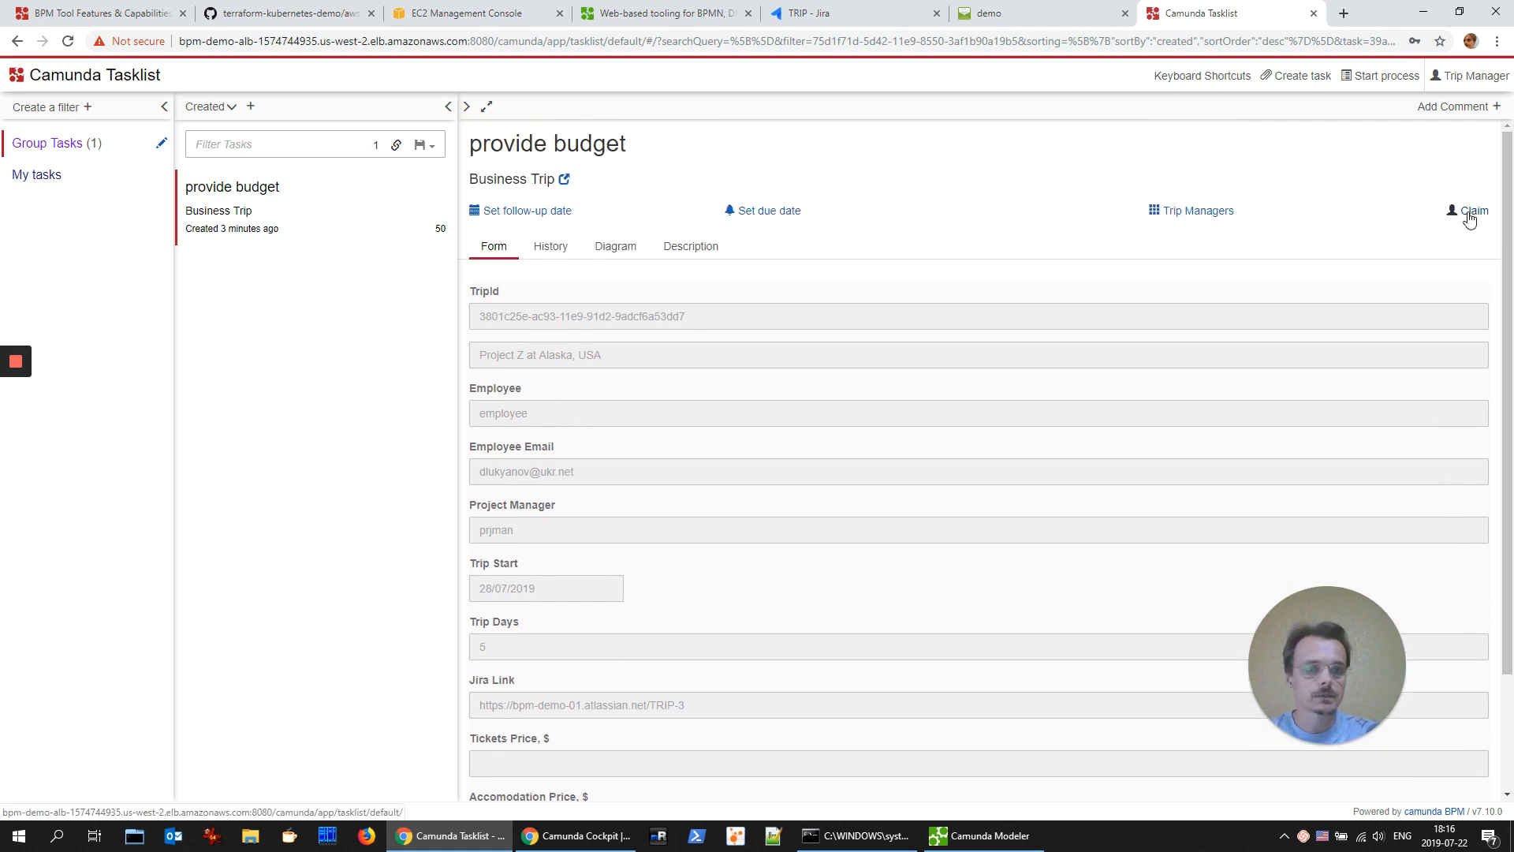
{"action": "left_click", "coordinate": [1474, 211]}
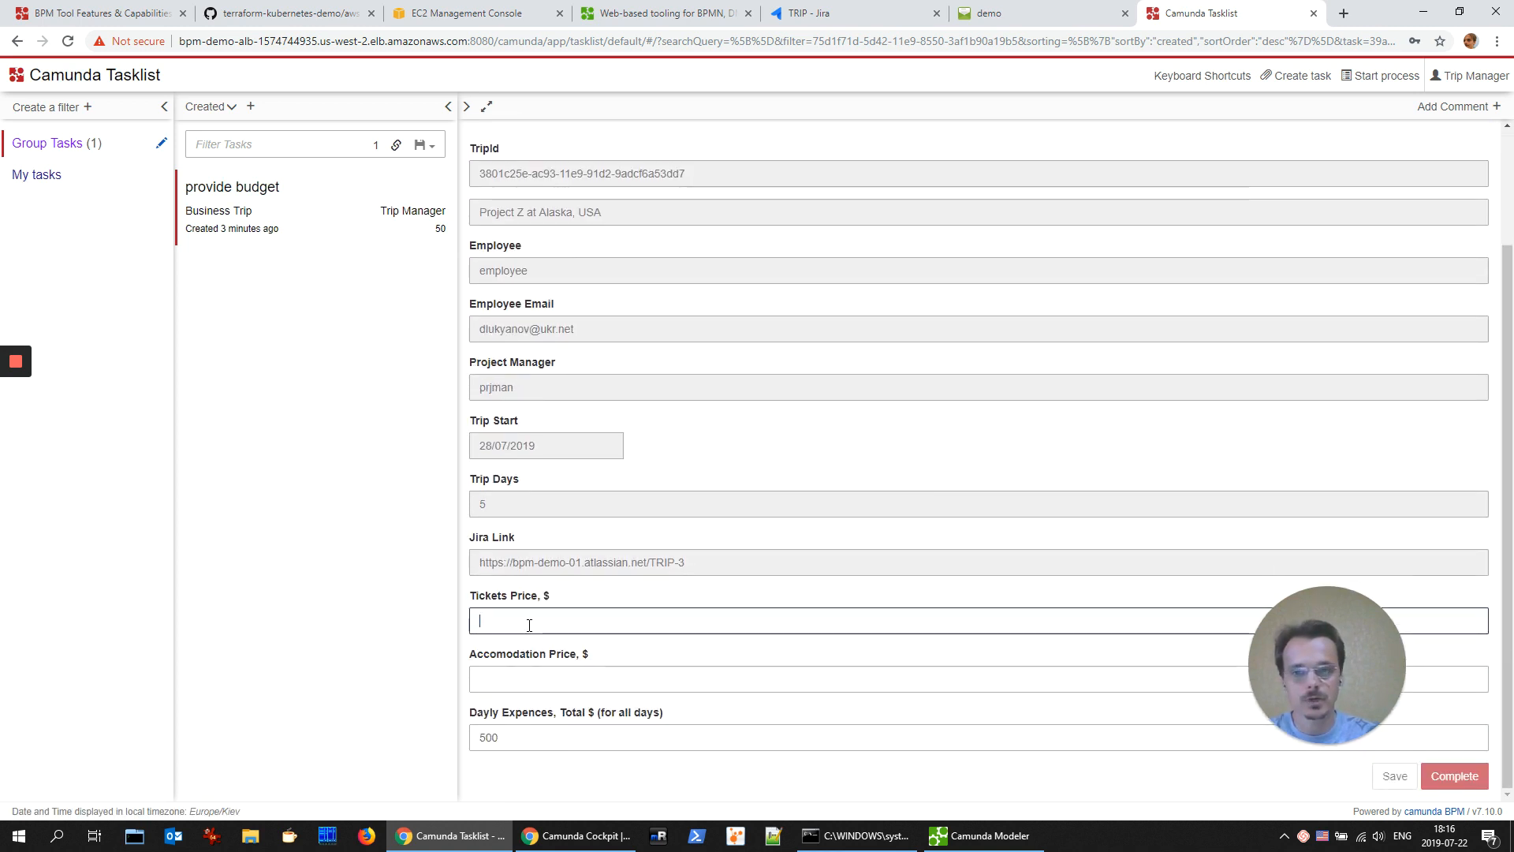
Step: Enter tickets price 123 and accommodation price 234, then complete the task
{"action": "type", "text": "123"}
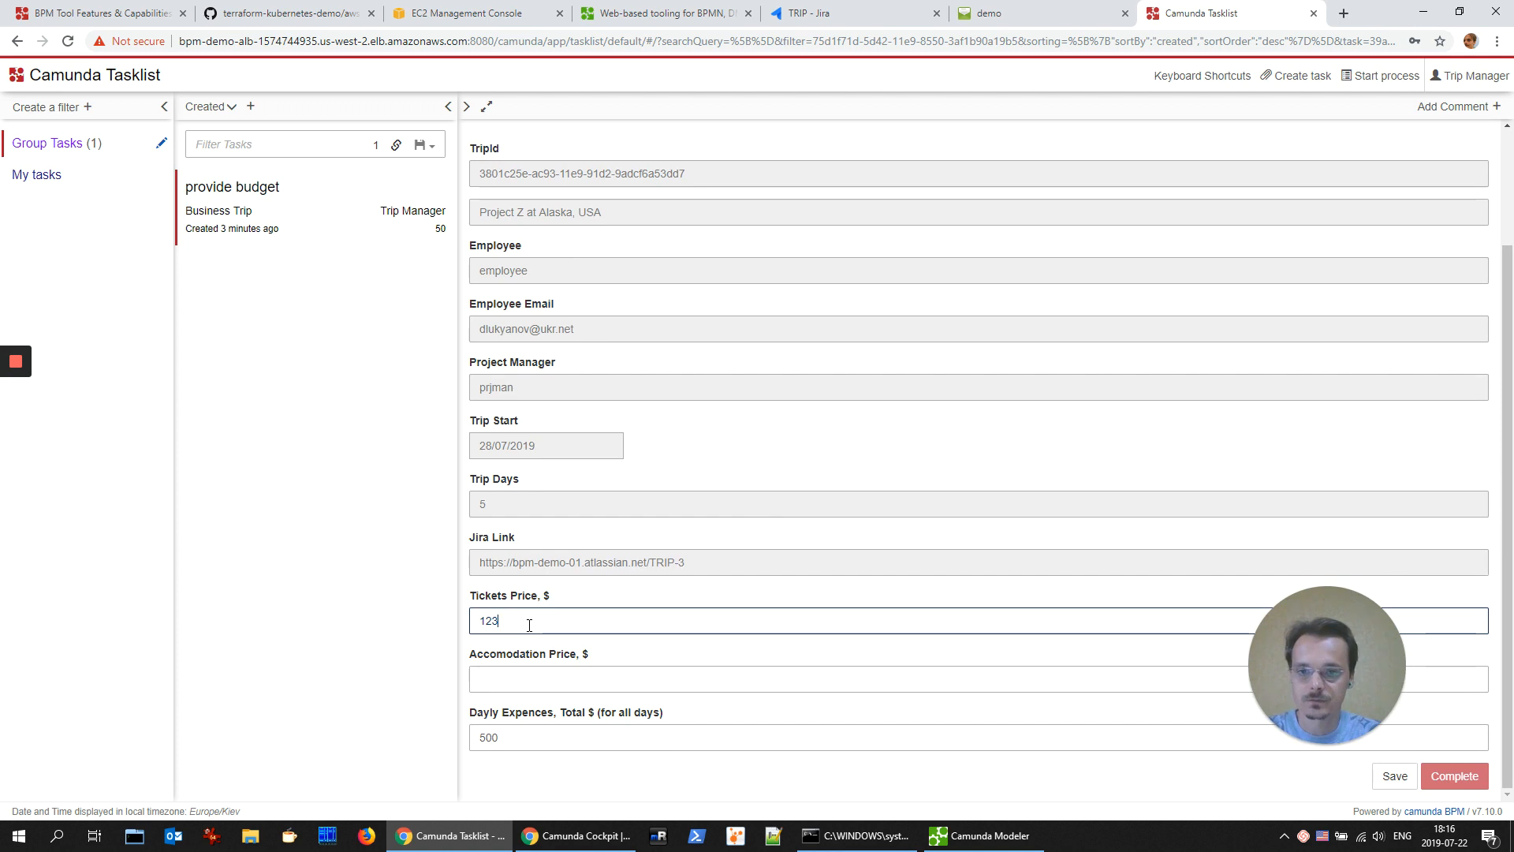
{"action": "type", "text": "2"}
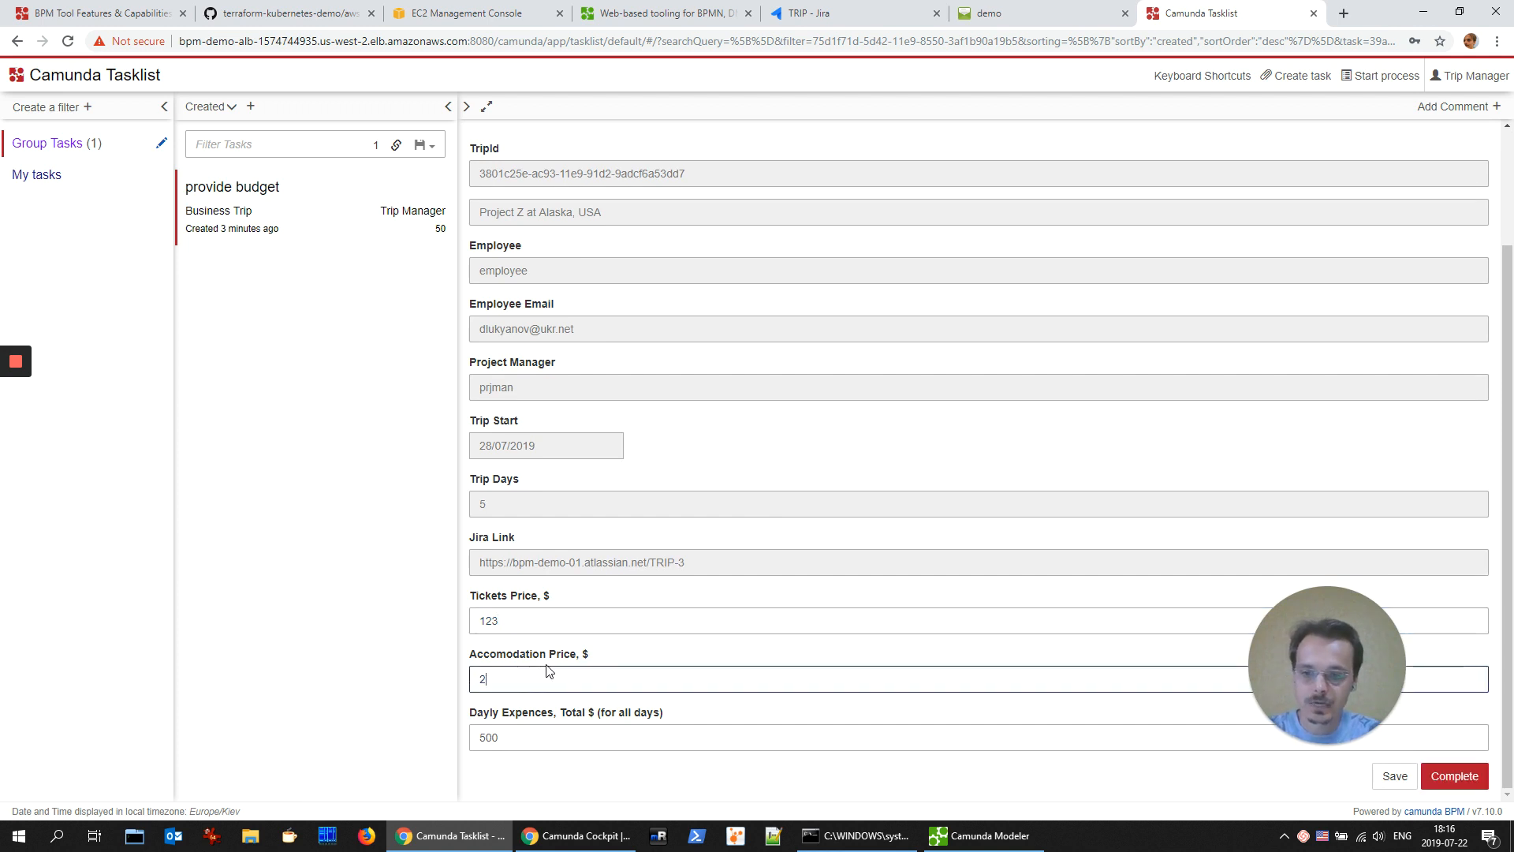
{"action": "type", "text": "34"}
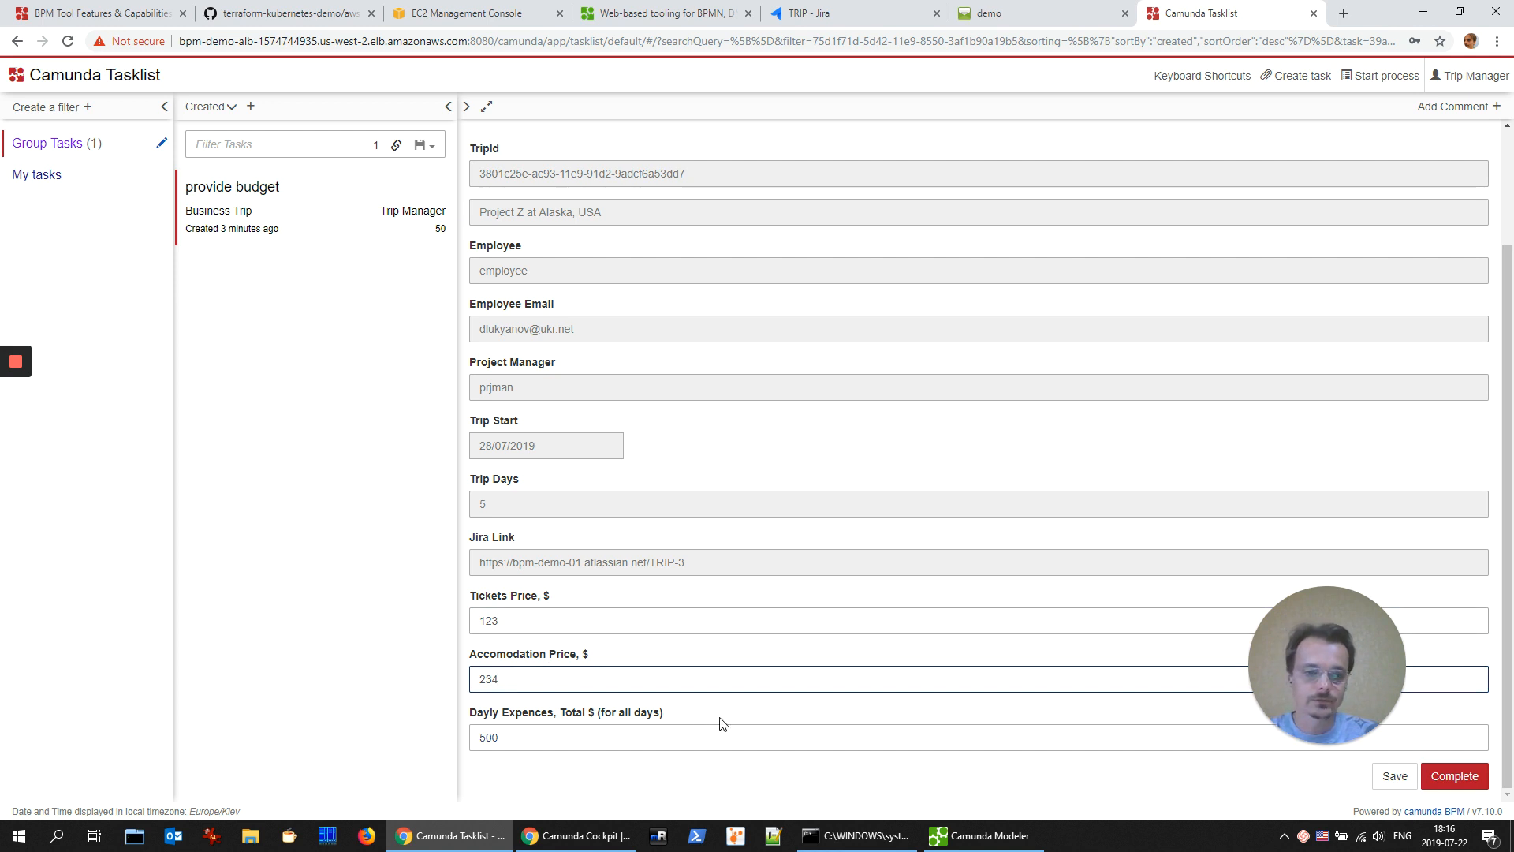
{"action": "mouse_move", "coordinate": [1454, 776]}
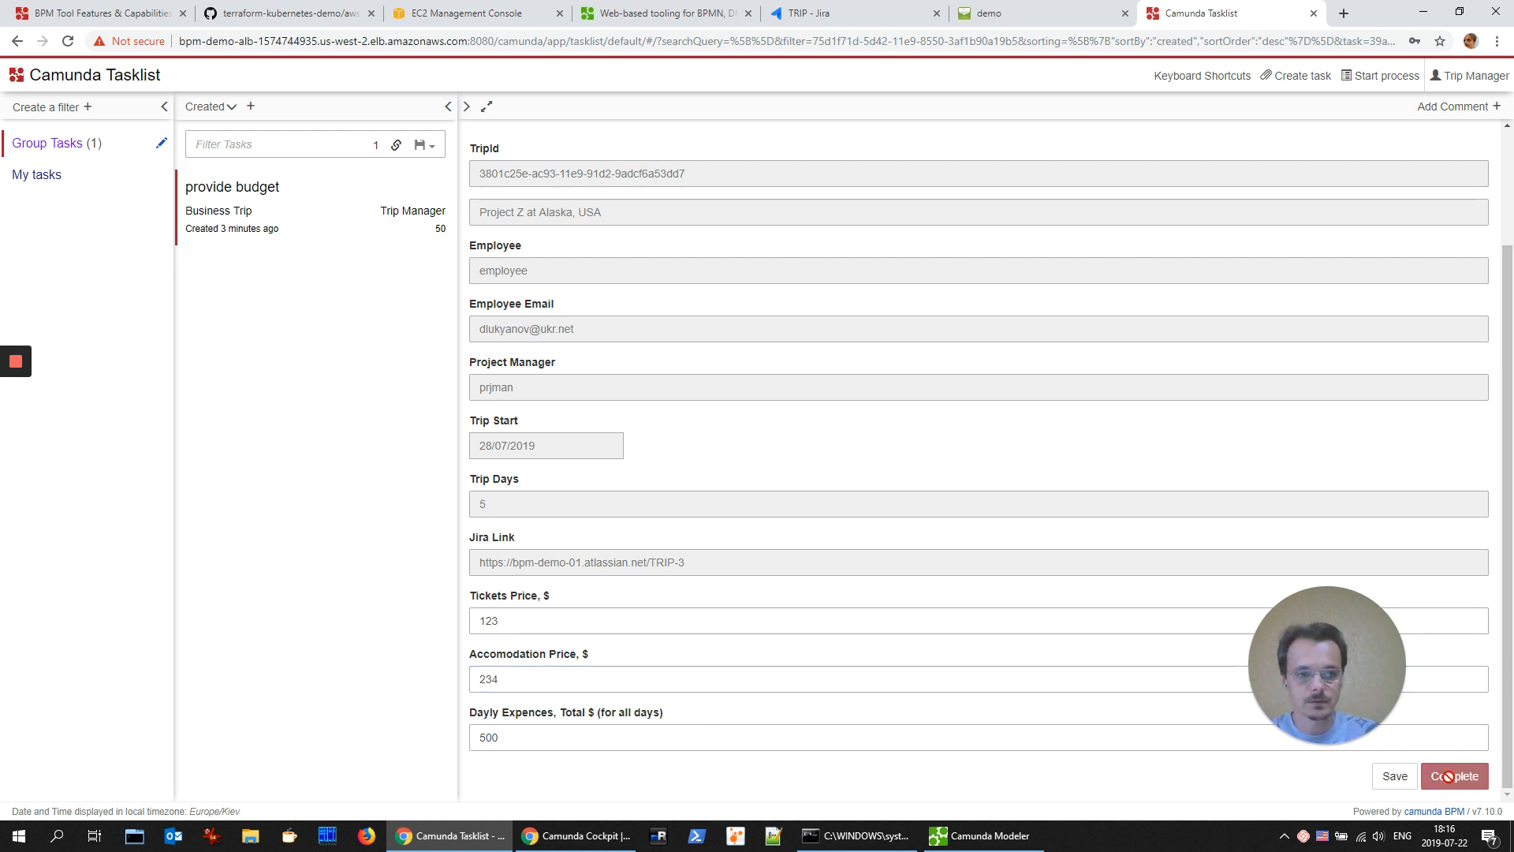
{"action": "left_click", "coordinate": [1454, 775]}
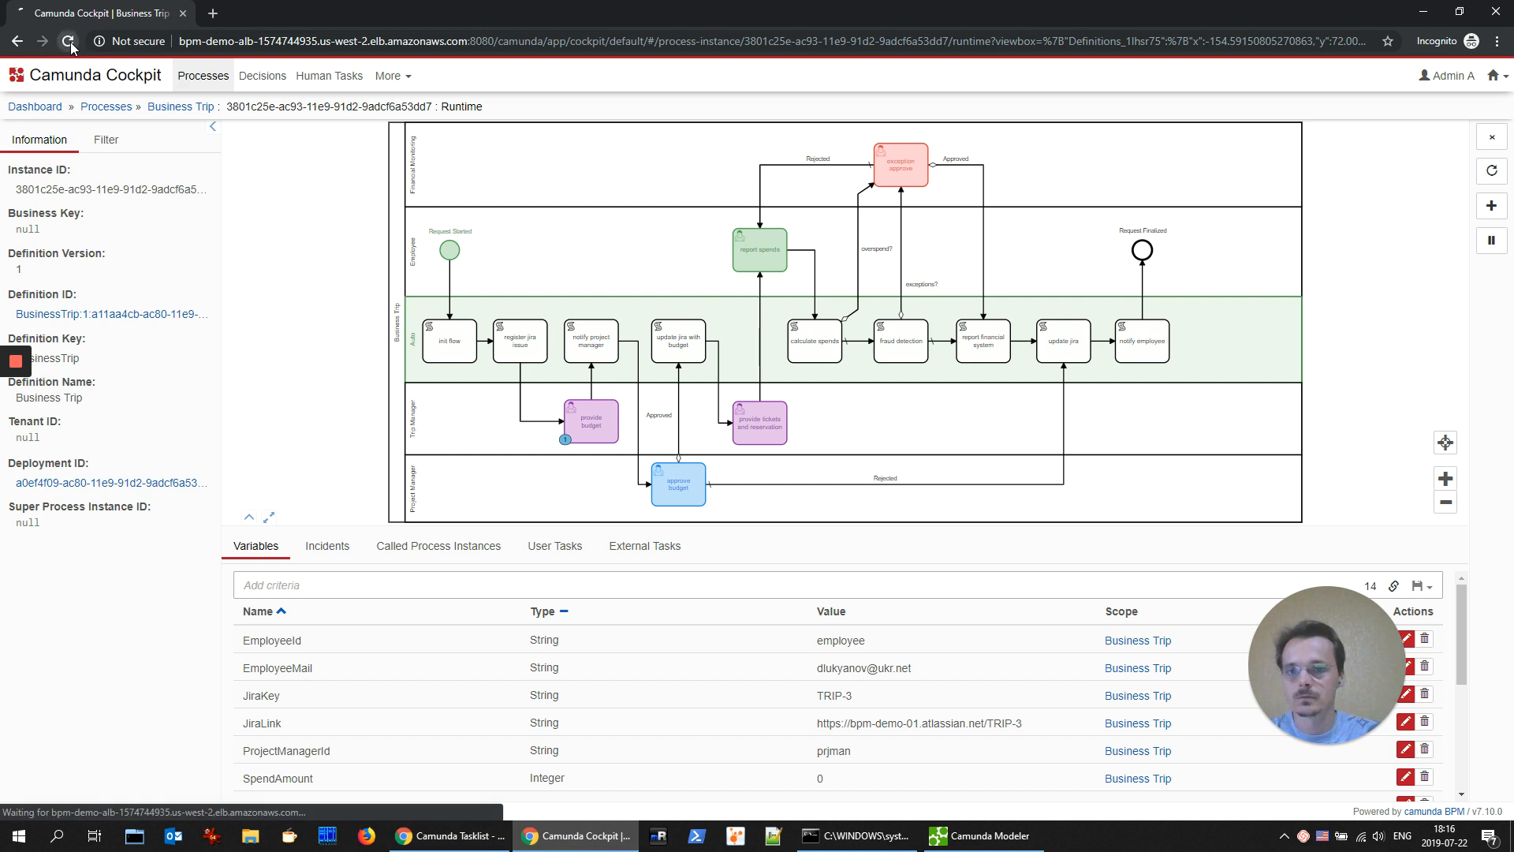
Step: Reload the Cockpit instance, check the token at approve budget and its variables, then return to Tasklist
{"action": "left_click", "coordinate": [67, 41]}
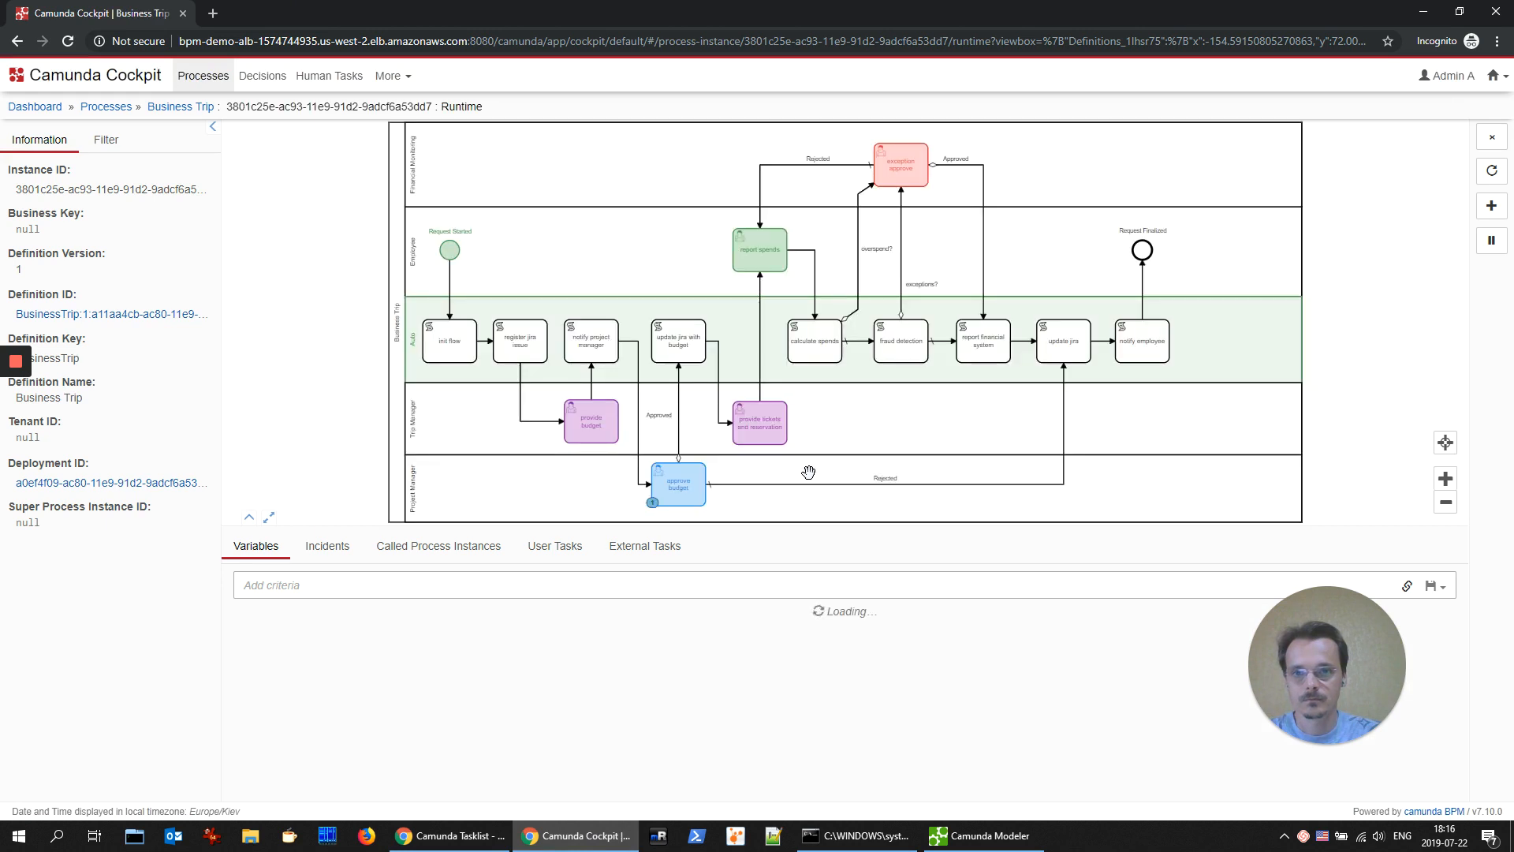
{"action": "left_click", "coordinate": [676, 484]}
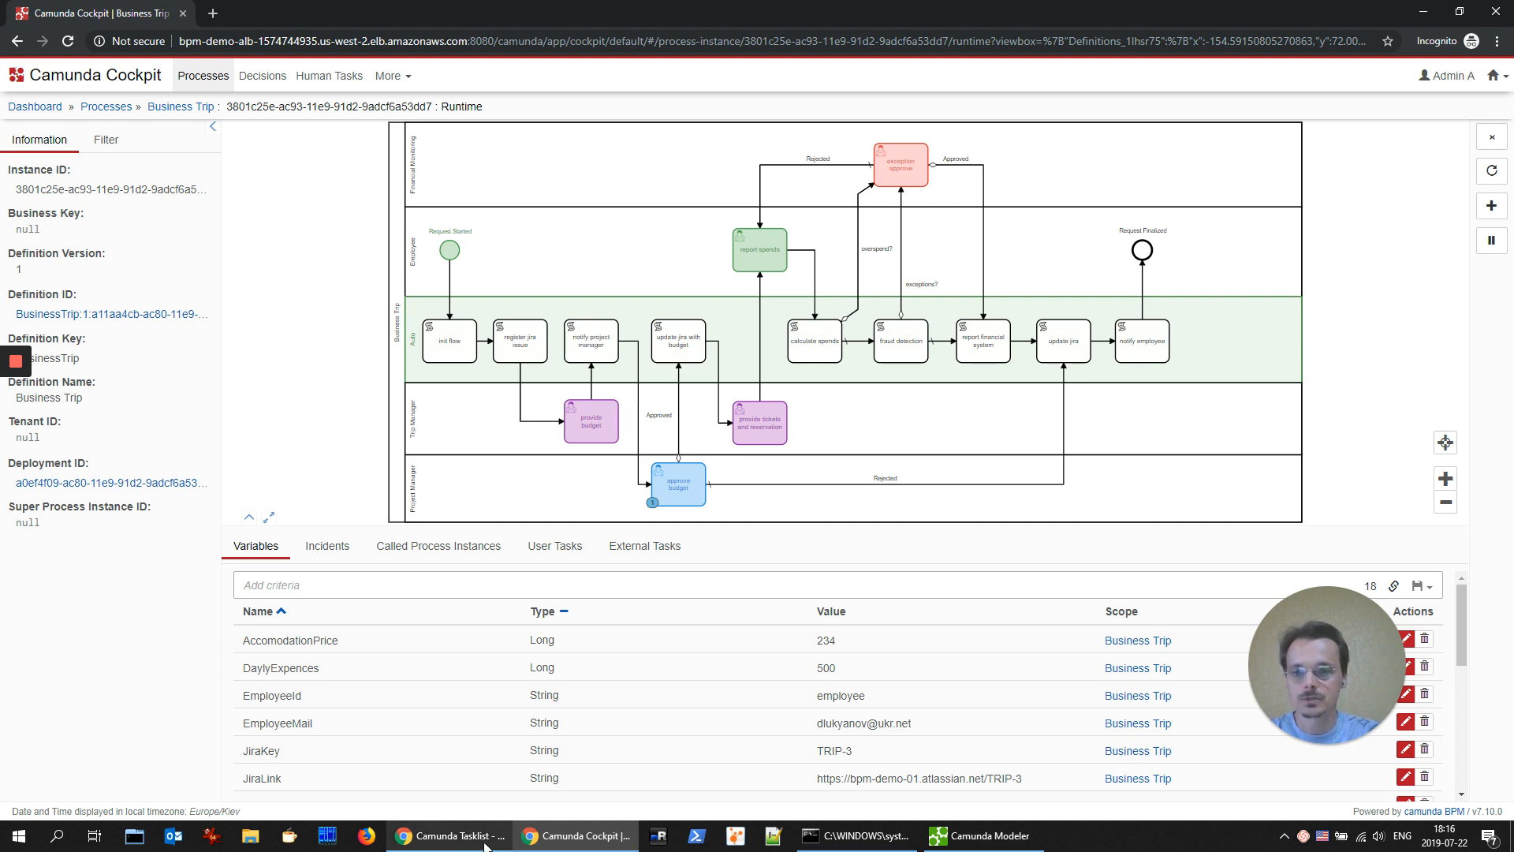
{"action": "left_click", "coordinate": [448, 835]}
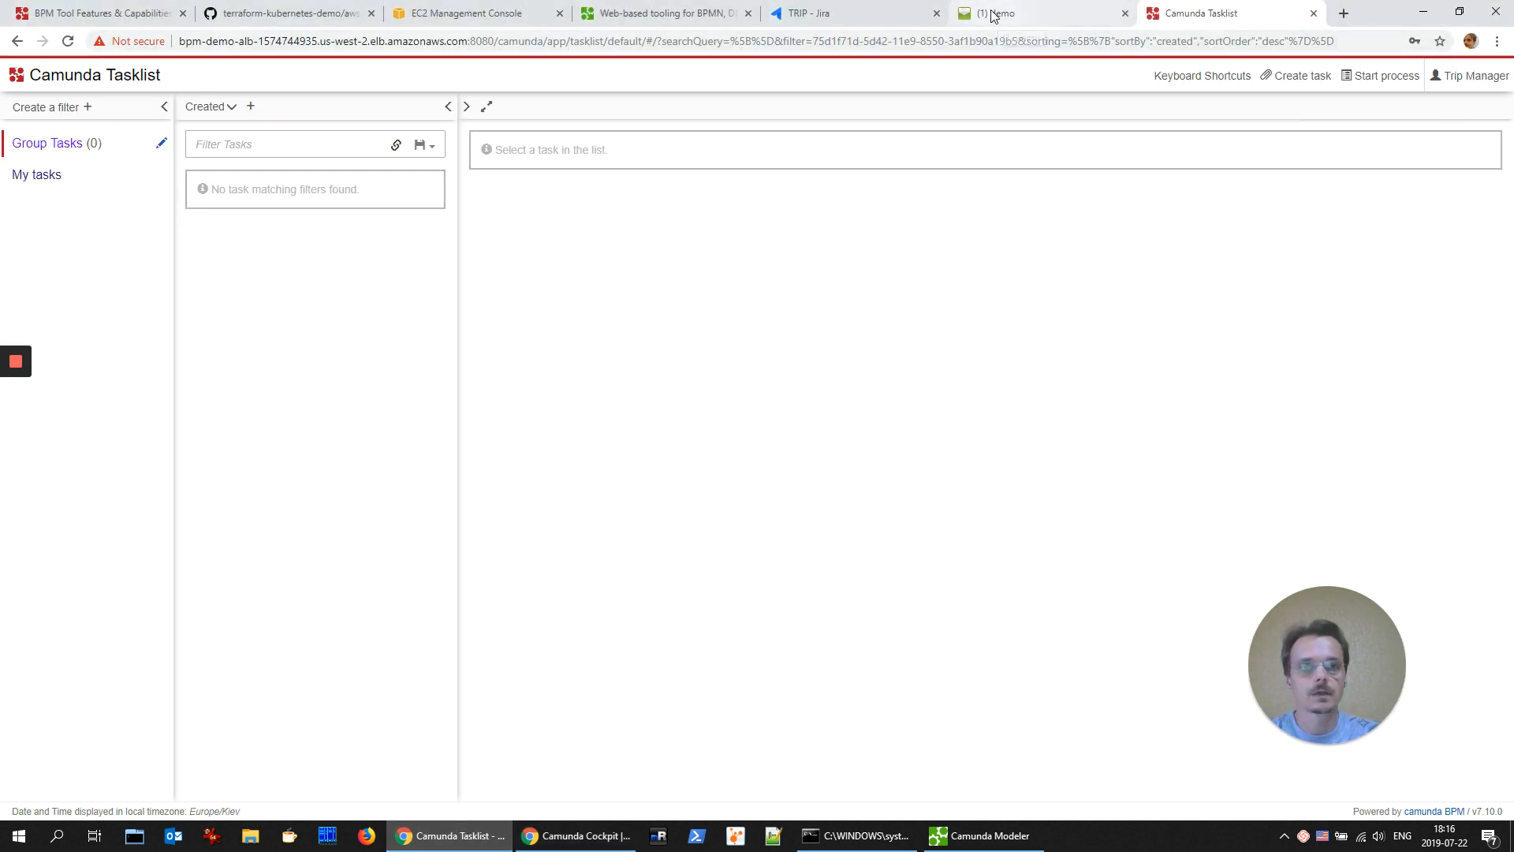
Step: Read the Freemail budget email (tickets 123, accommodation 234, expenses 500, total 857) and return to Tasklist
{"action": "left_click", "coordinate": [1038, 13]}
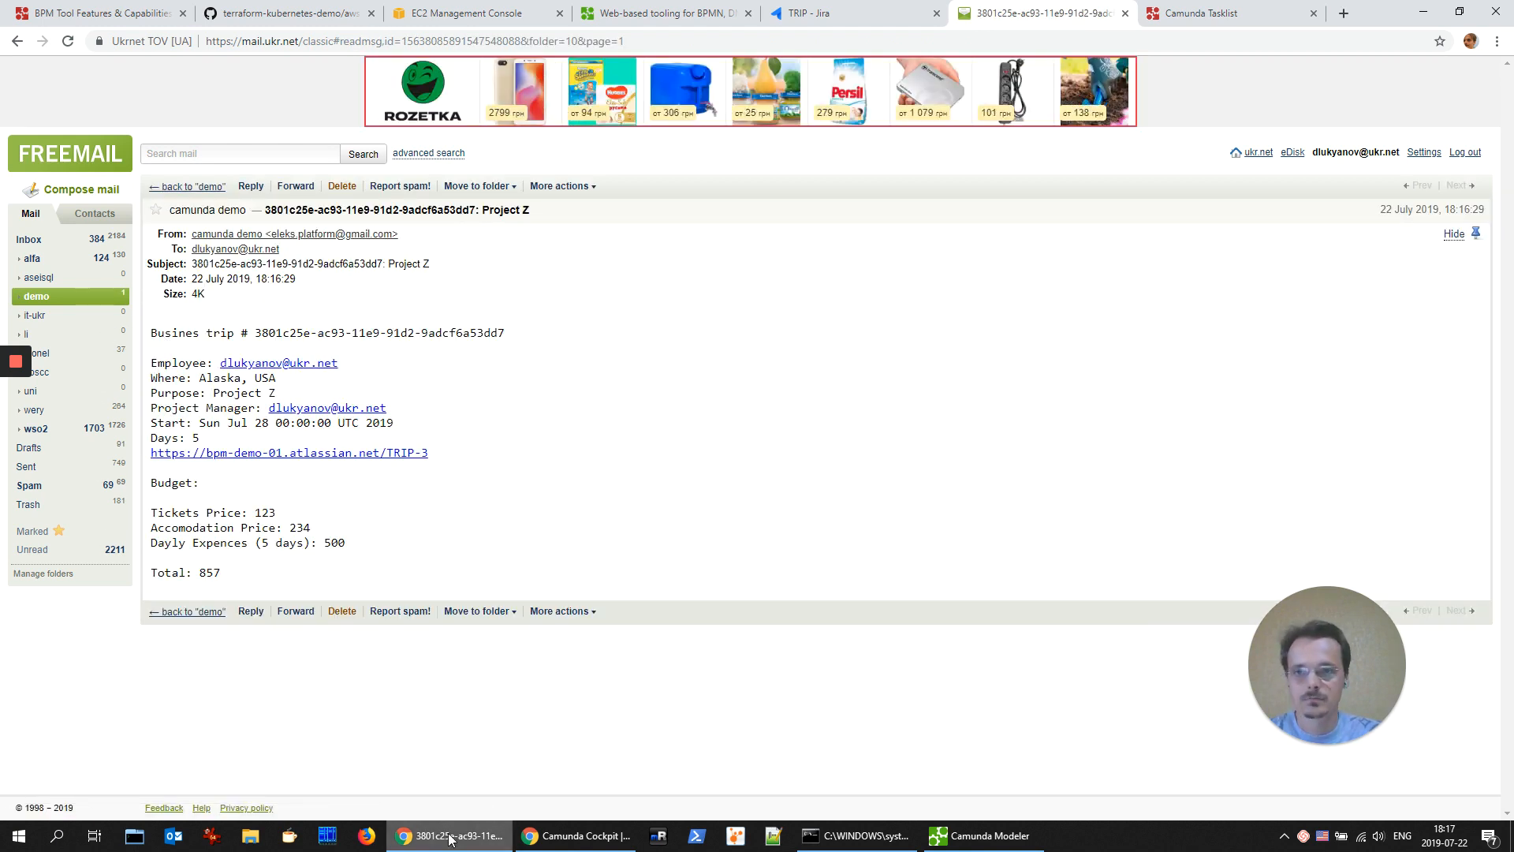
{"action": "left_click", "coordinate": [1213, 12]}
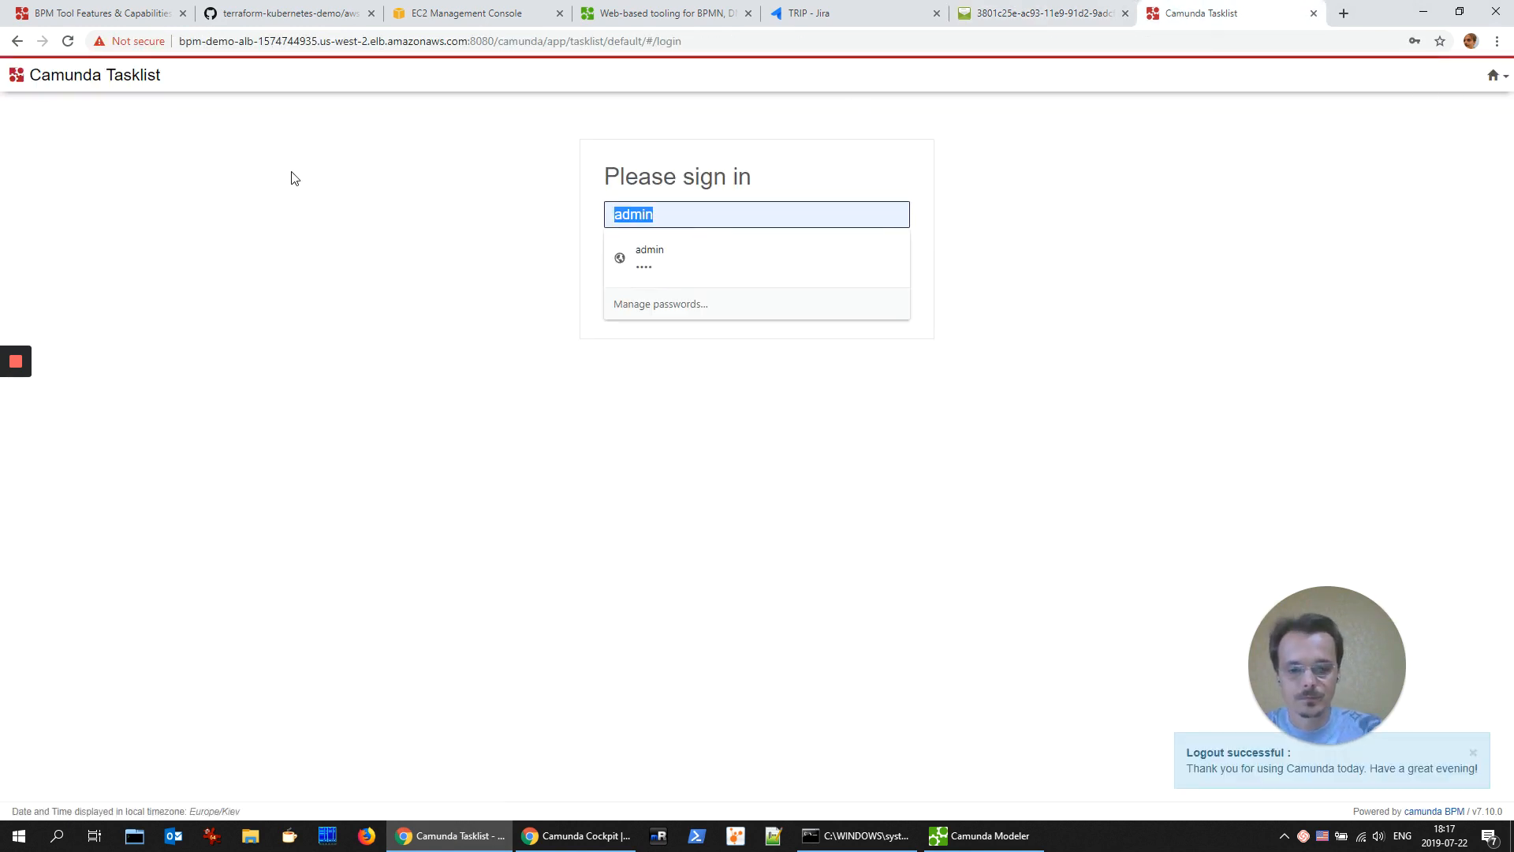
Step: Sign into Tasklist as prjman, declining Chrome's save-password prompt
{"action": "type", "text": "prjma"}
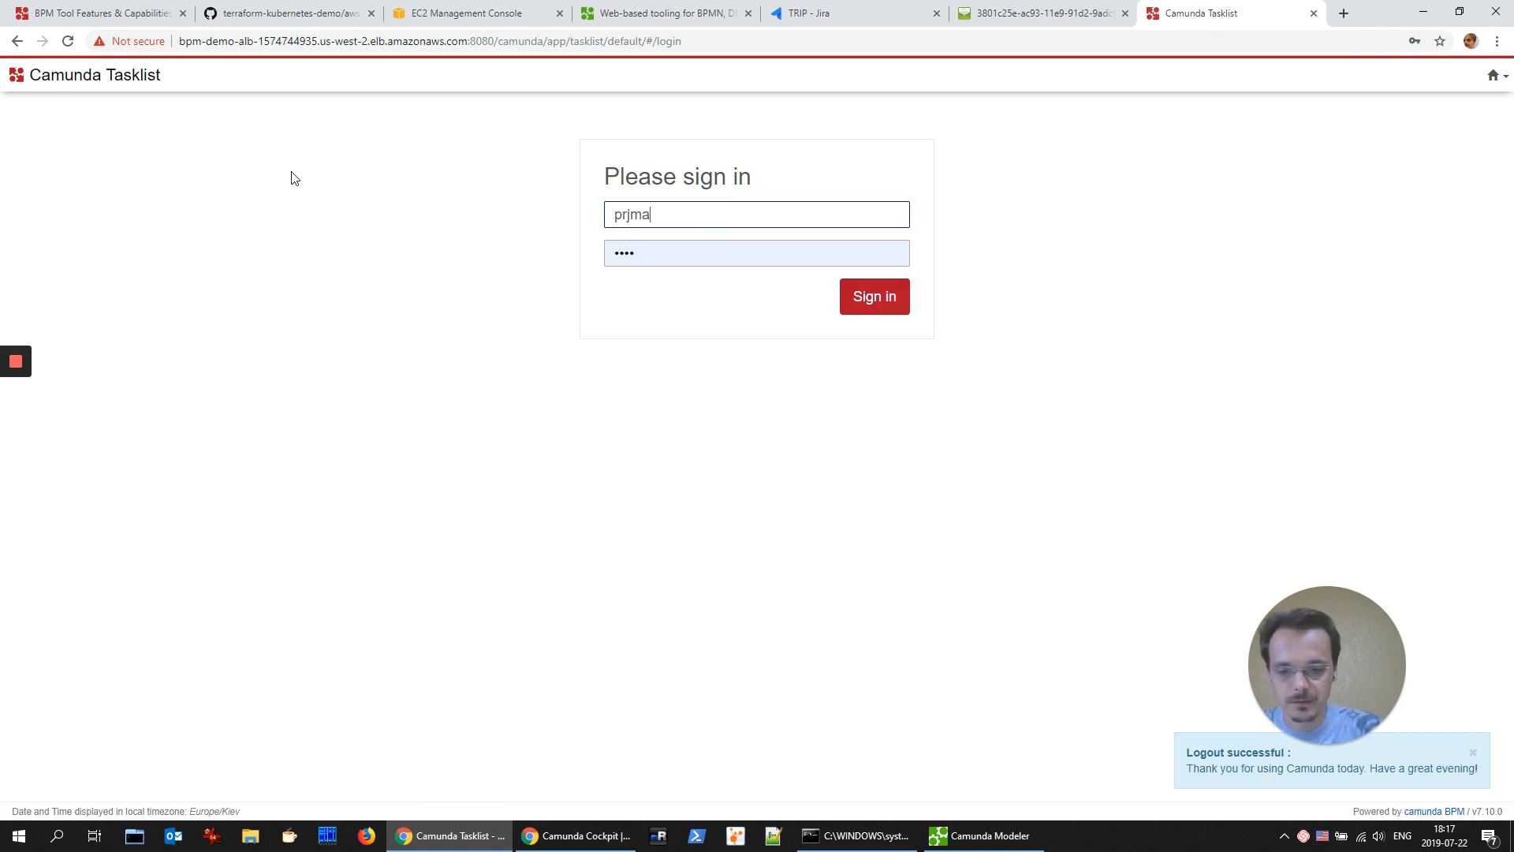
{"action": "type", "text": "n"}
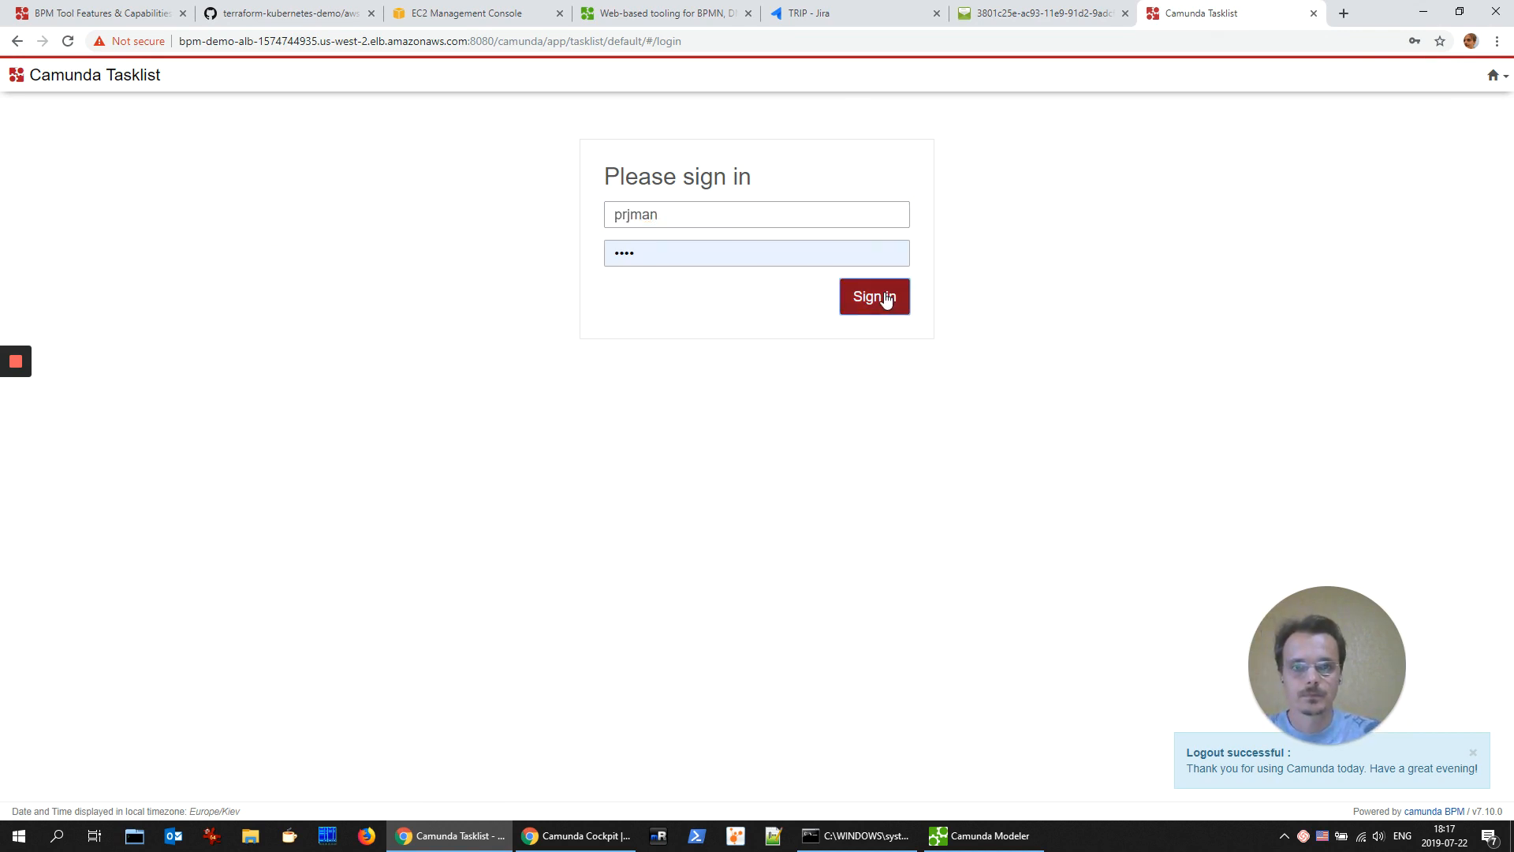
{"action": "left_click", "coordinate": [873, 296]}
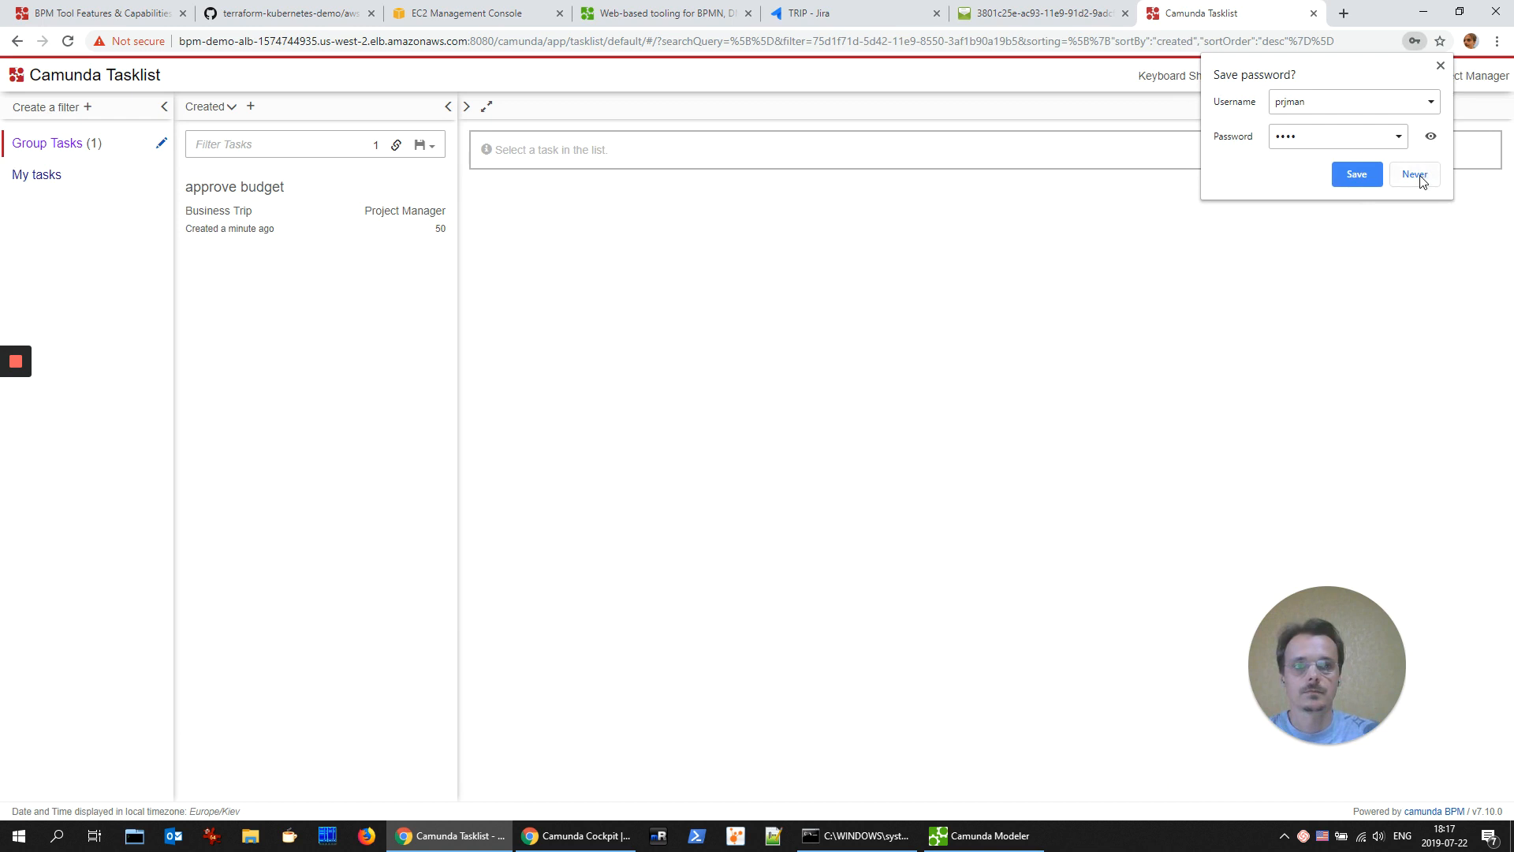
{"action": "left_click", "coordinate": [1414, 175]}
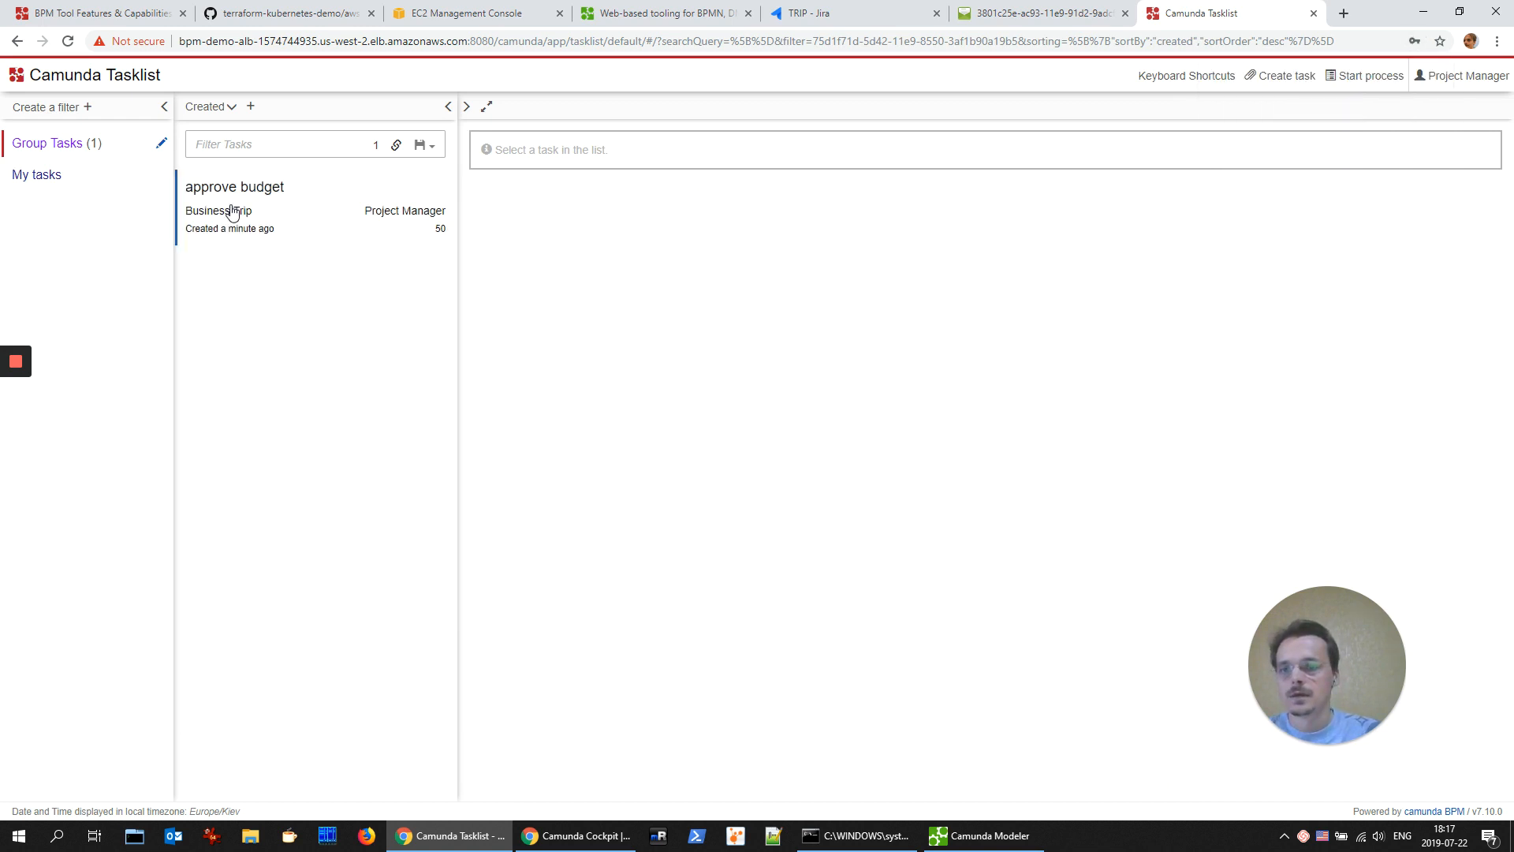
Step: Open the approve budget task showing total 857 with 'Approved' and complete it
{"action": "left_click", "coordinate": [234, 186]}
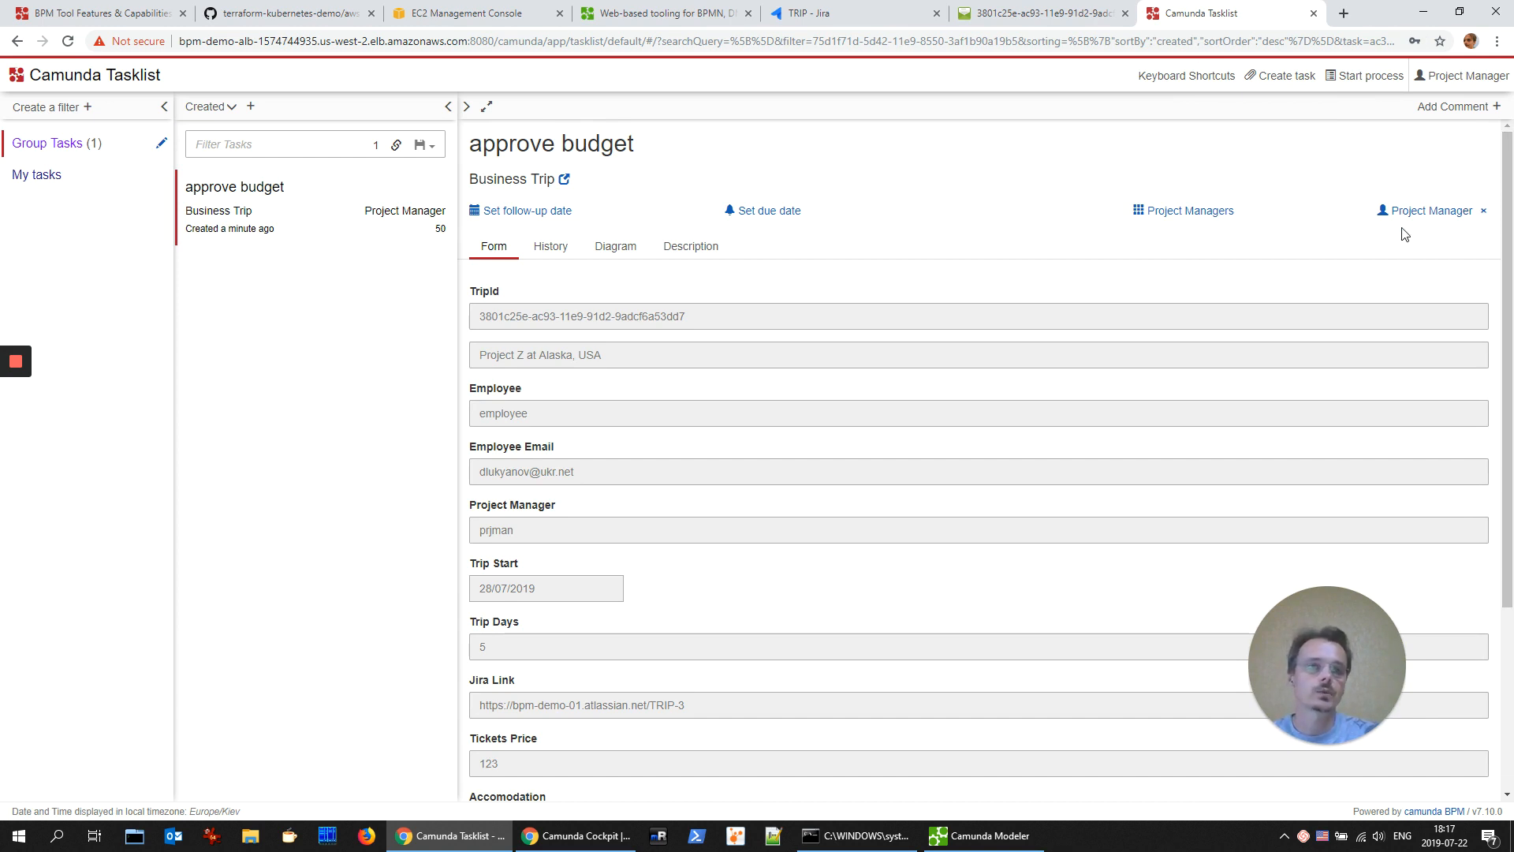
{"action": "scroll", "scroll_direction": "down", "scroll_amount": 3}
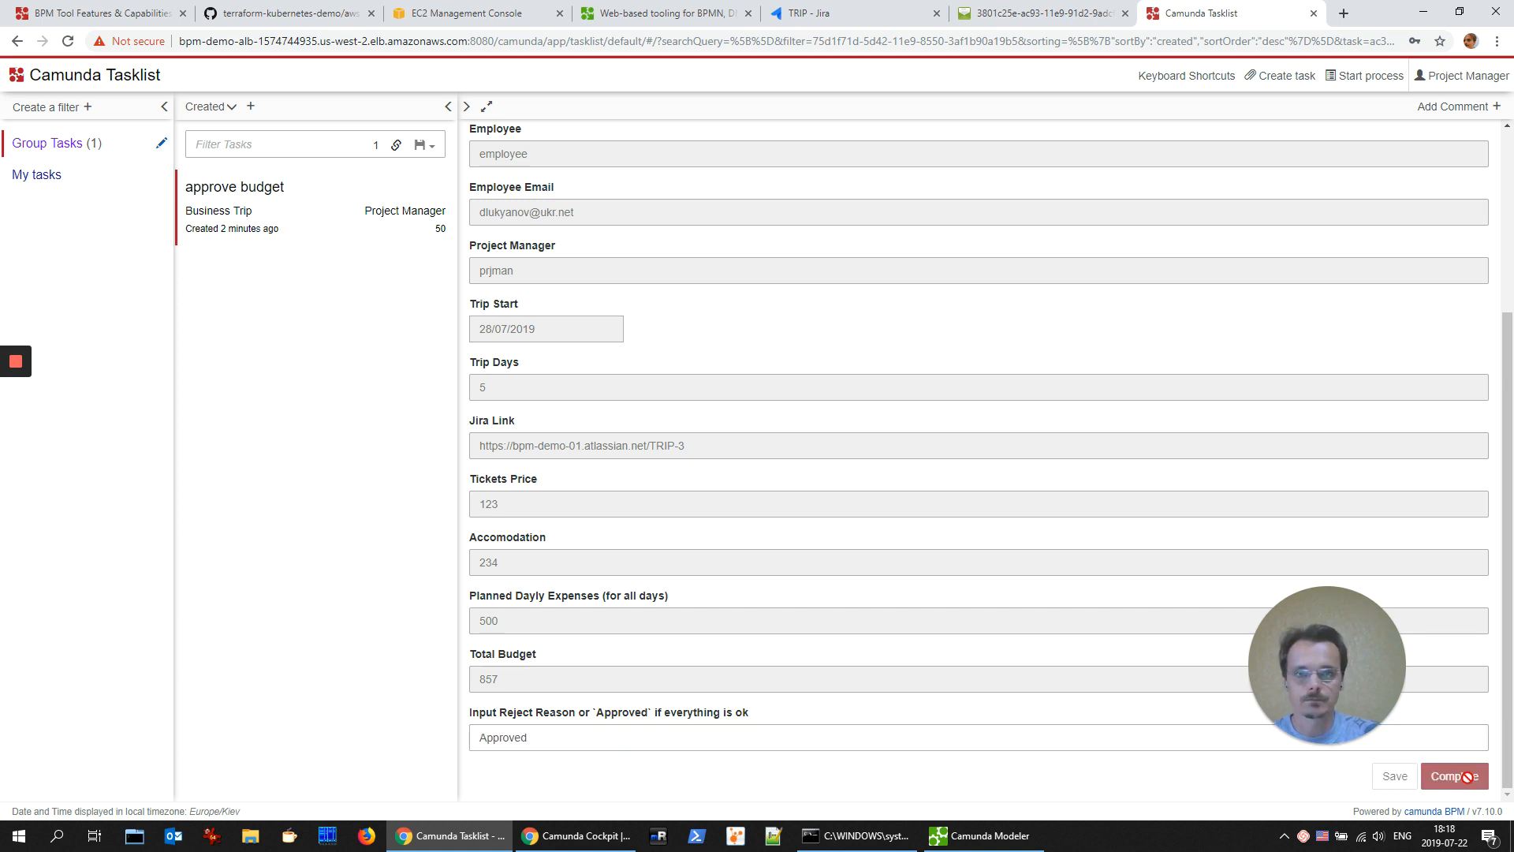
{"action": "left_click", "coordinate": [1454, 776]}
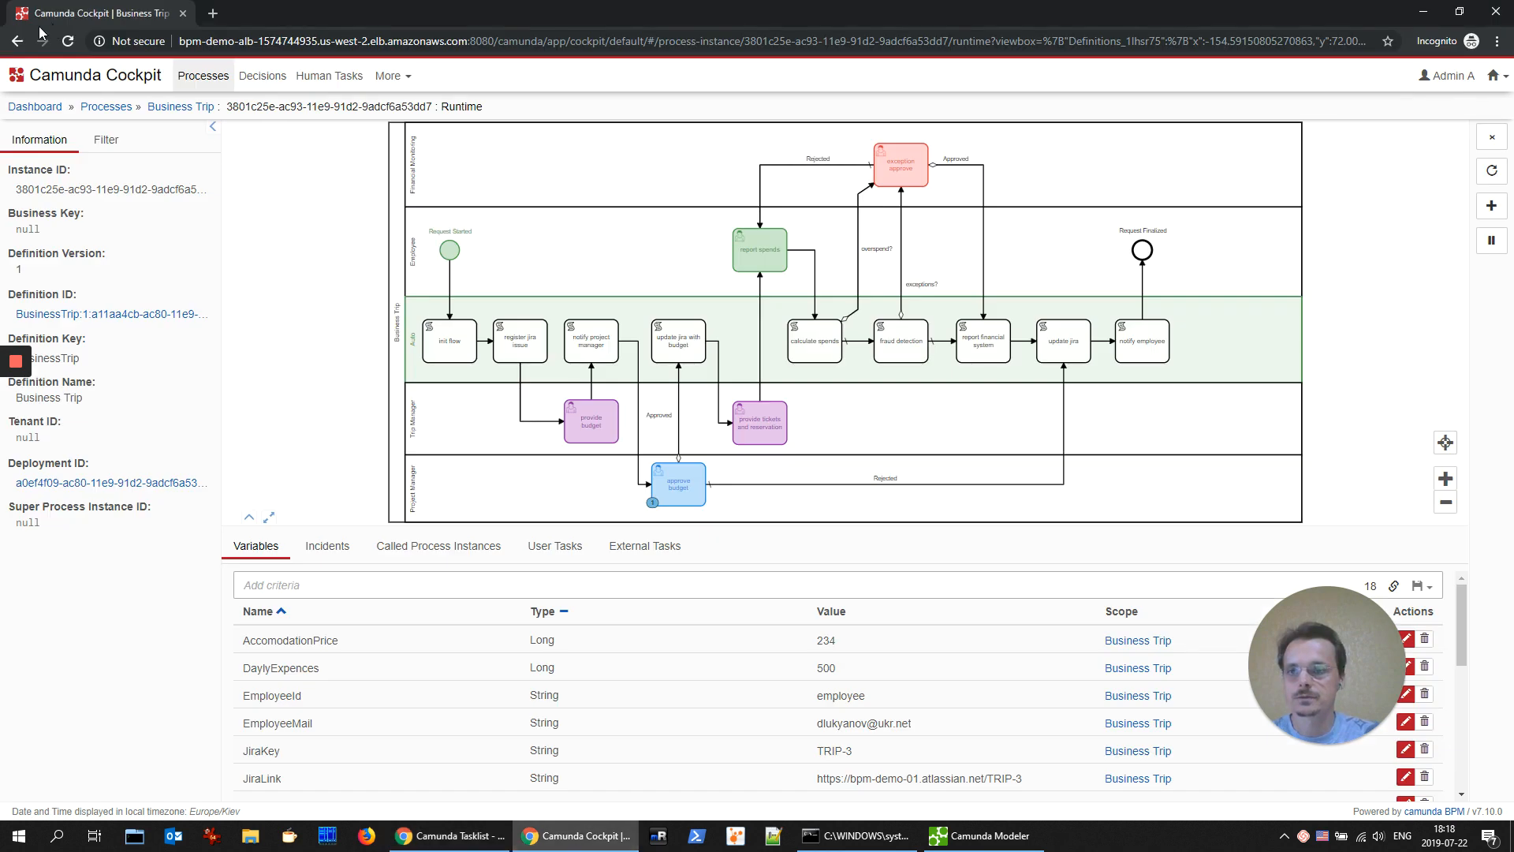
Step: Reload the instance page and check the token sits on 'provide tickets and reservation'
{"action": "left_click", "coordinate": [66, 40]}
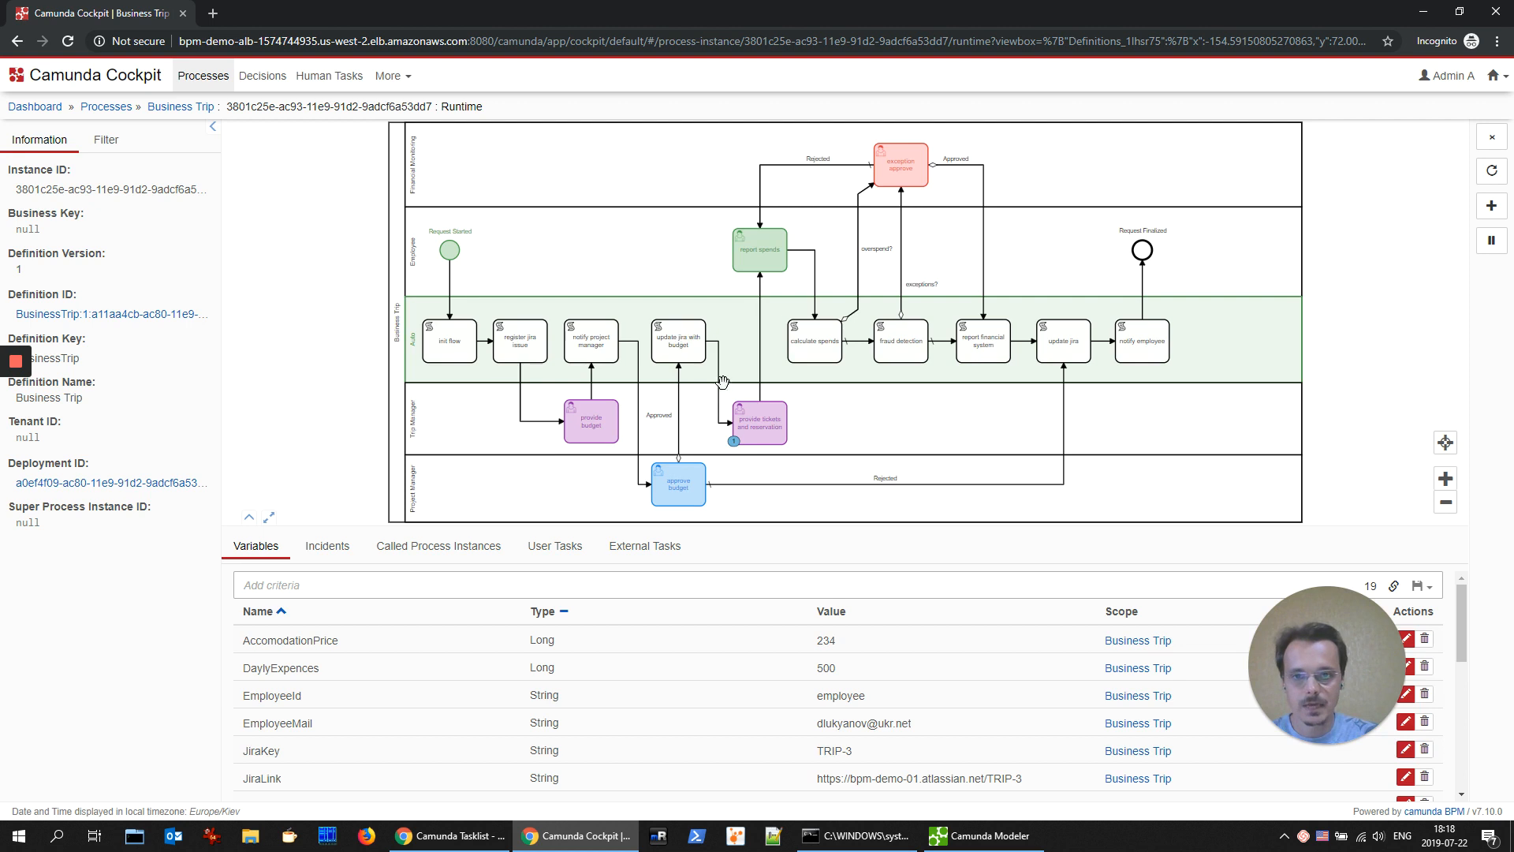
{"action": "left_click", "coordinate": [757, 422]}
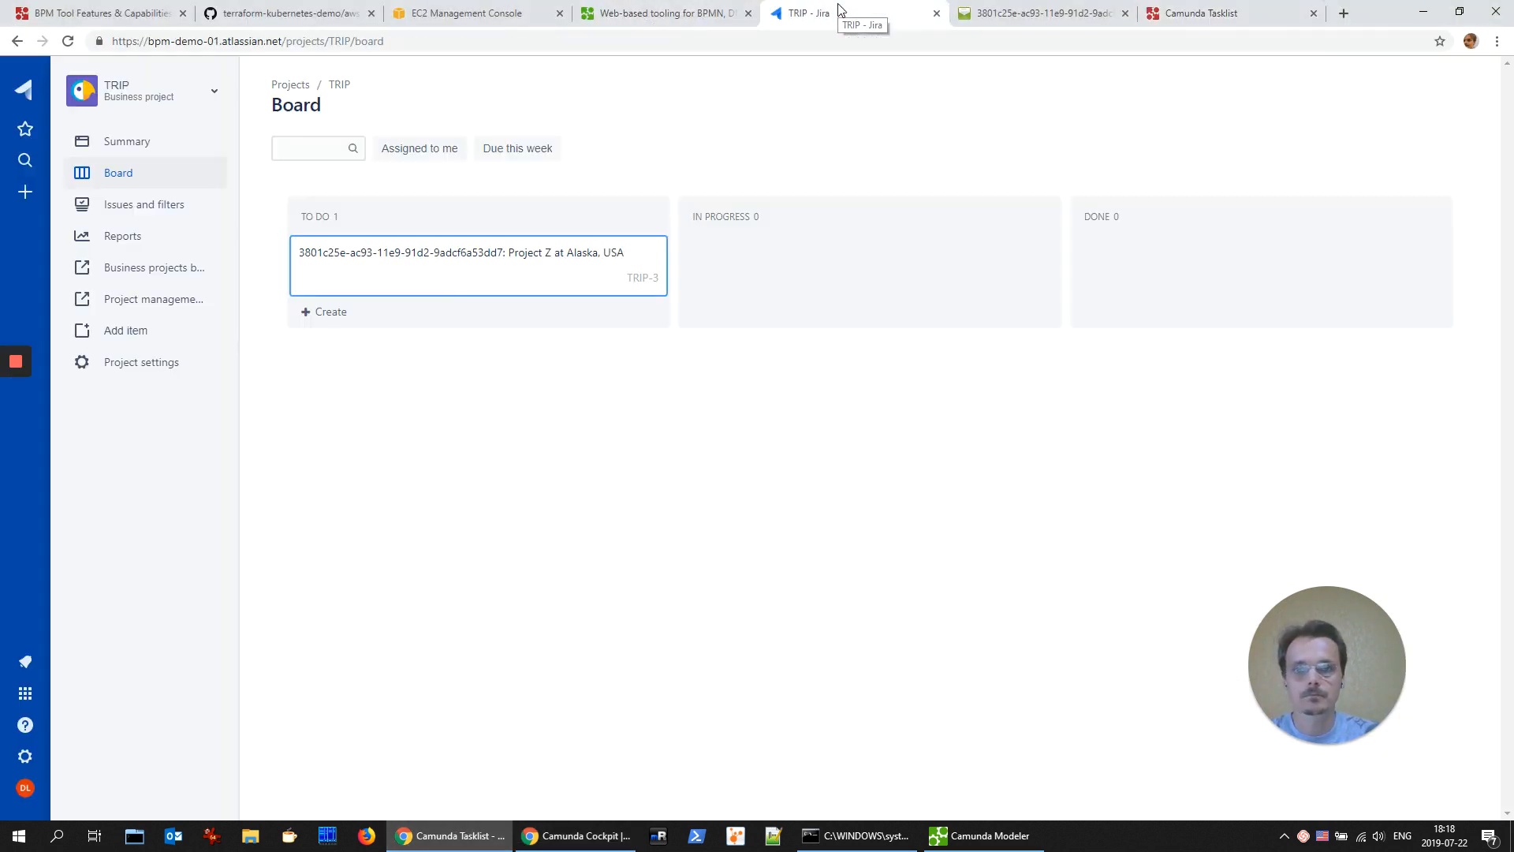
Step: Move TRIP-3 to In Progress and view its budget comment totalling 857, then leave Jira
{"action": "left_click_drag", "start_coordinate": [477, 261], "coordinate": [867, 261]}
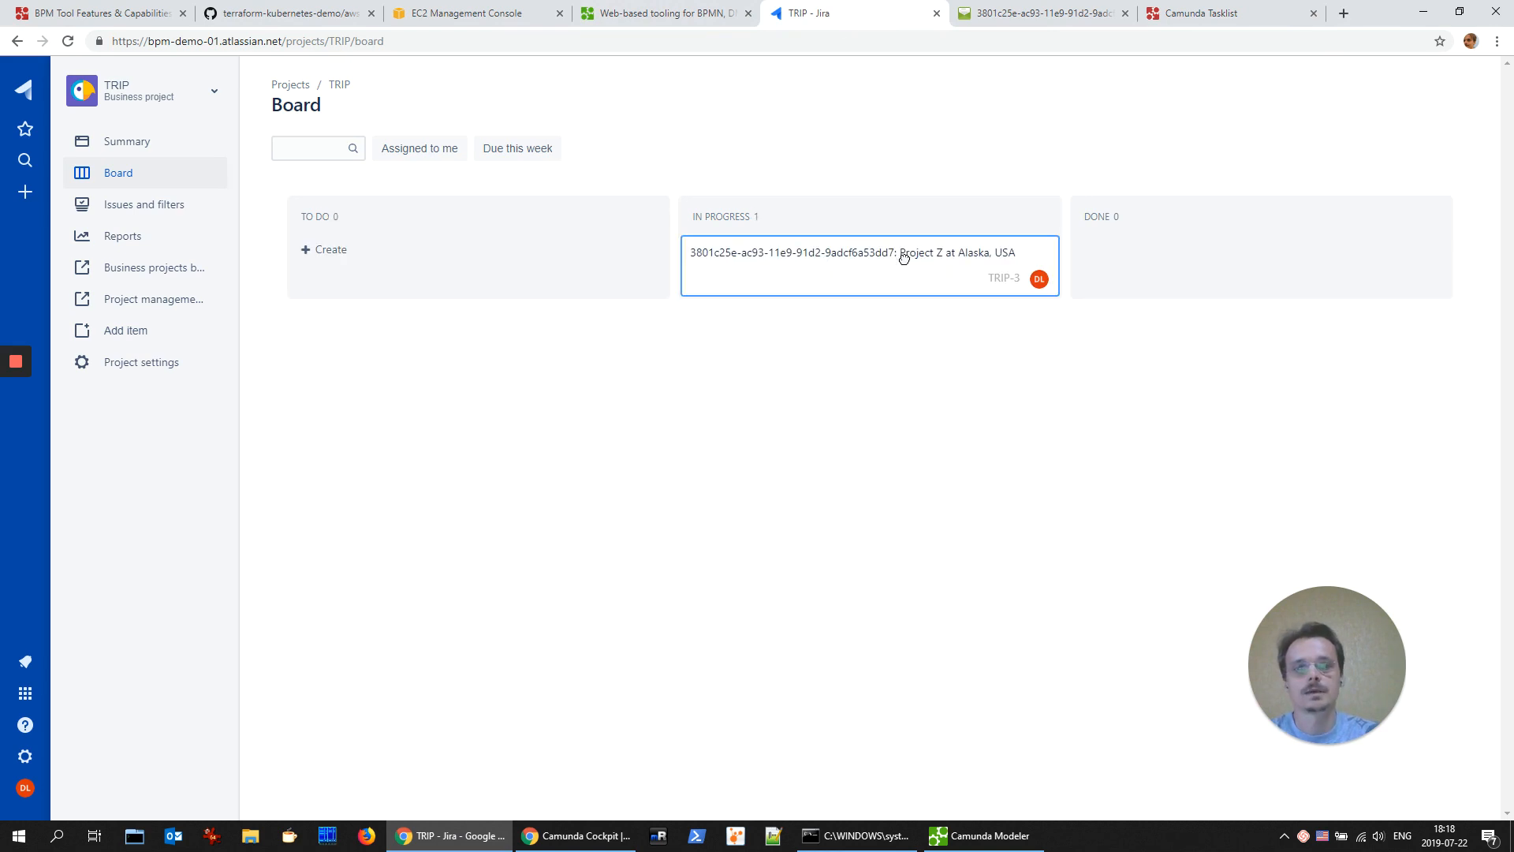
{"action": "left_click", "coordinate": [852, 253]}
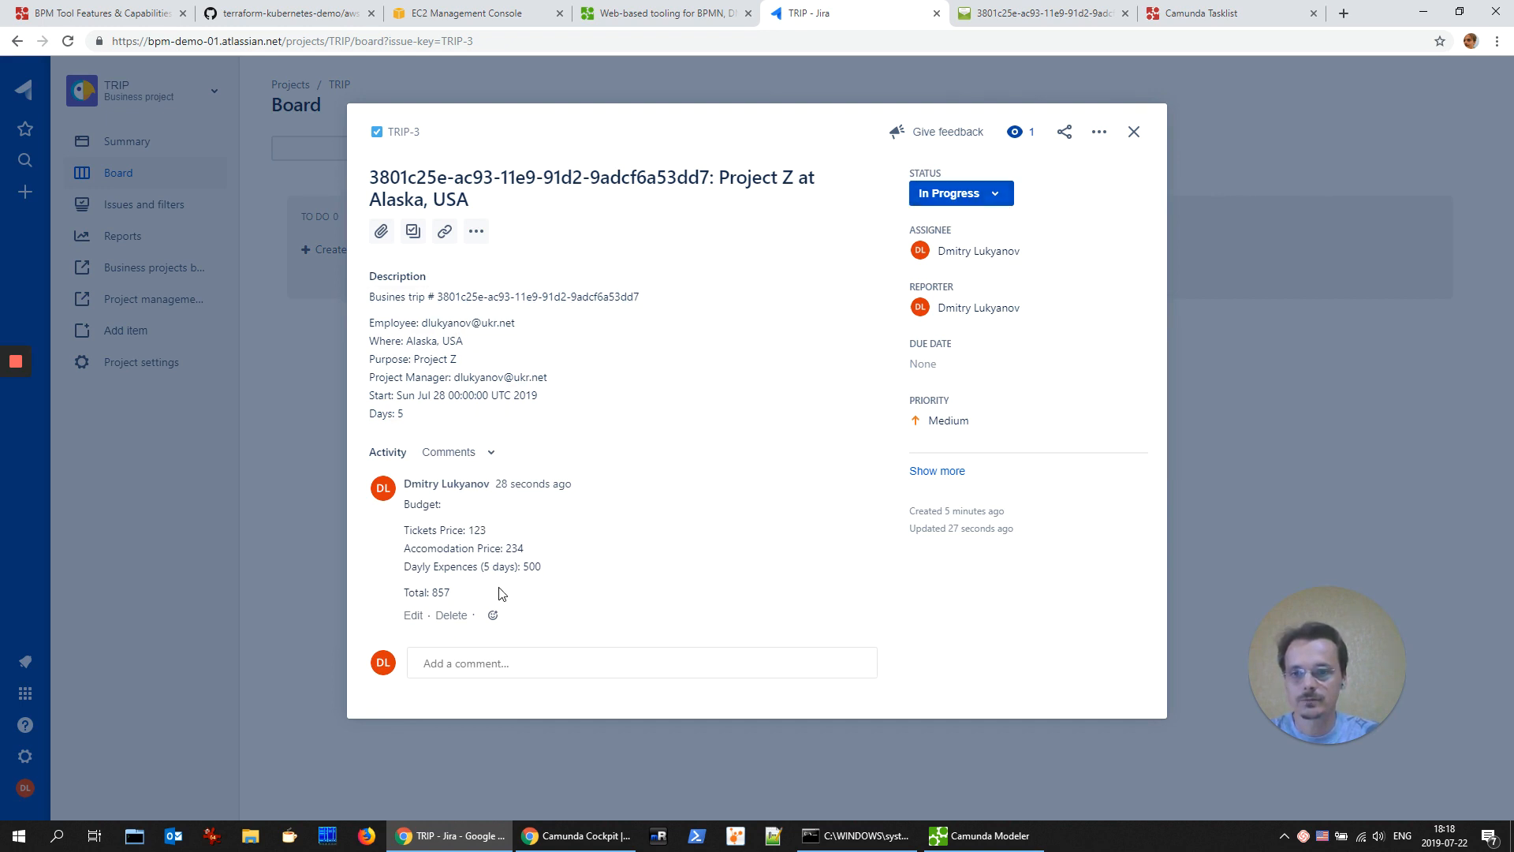
{"action": "mouse_move", "coordinate": [1139, 261]}
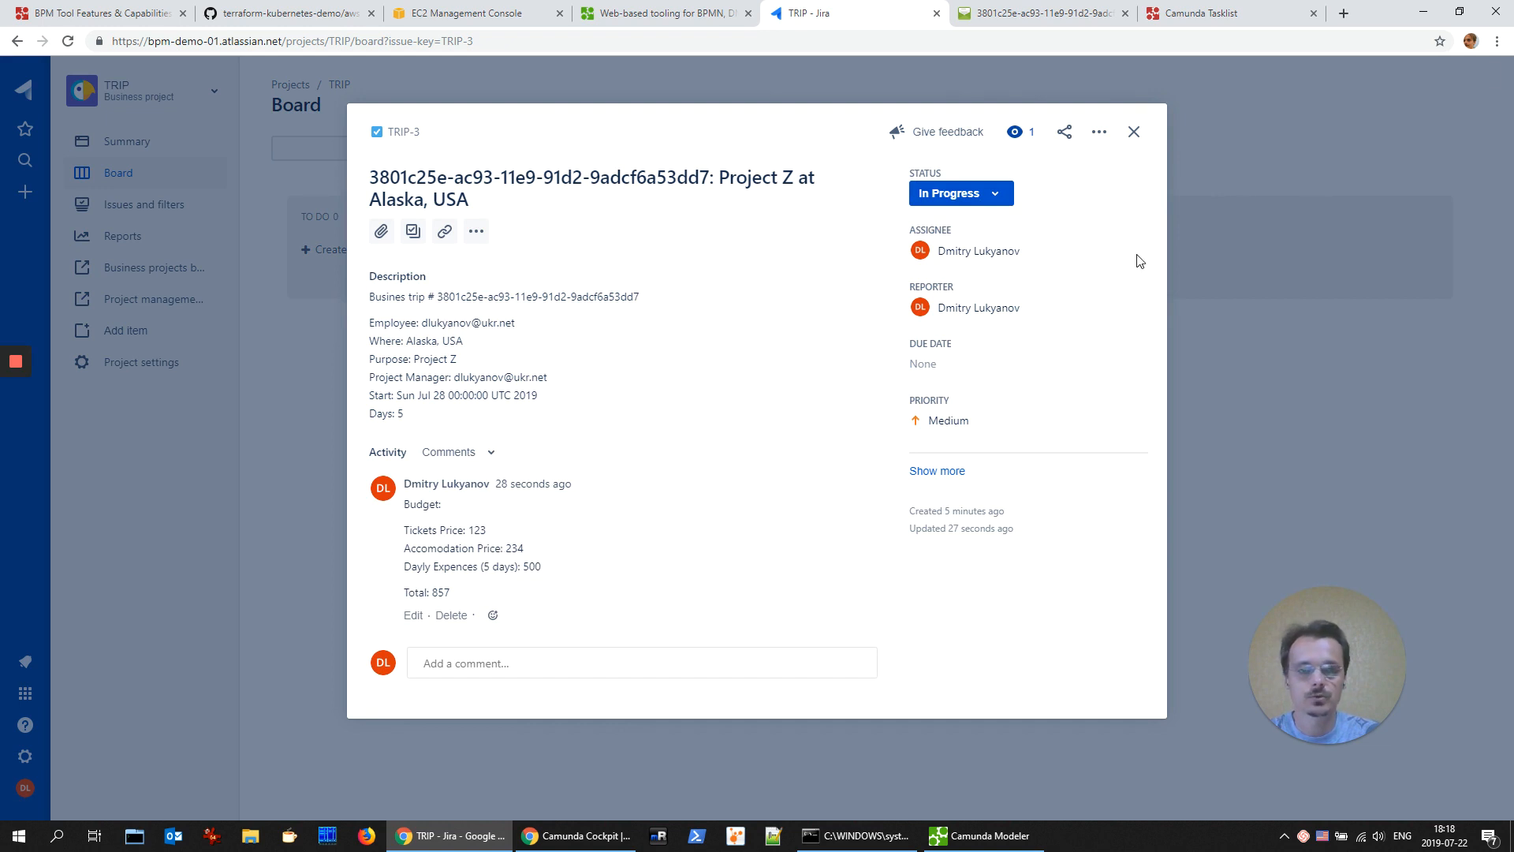
{"action": "left_click", "coordinate": [1135, 131]}
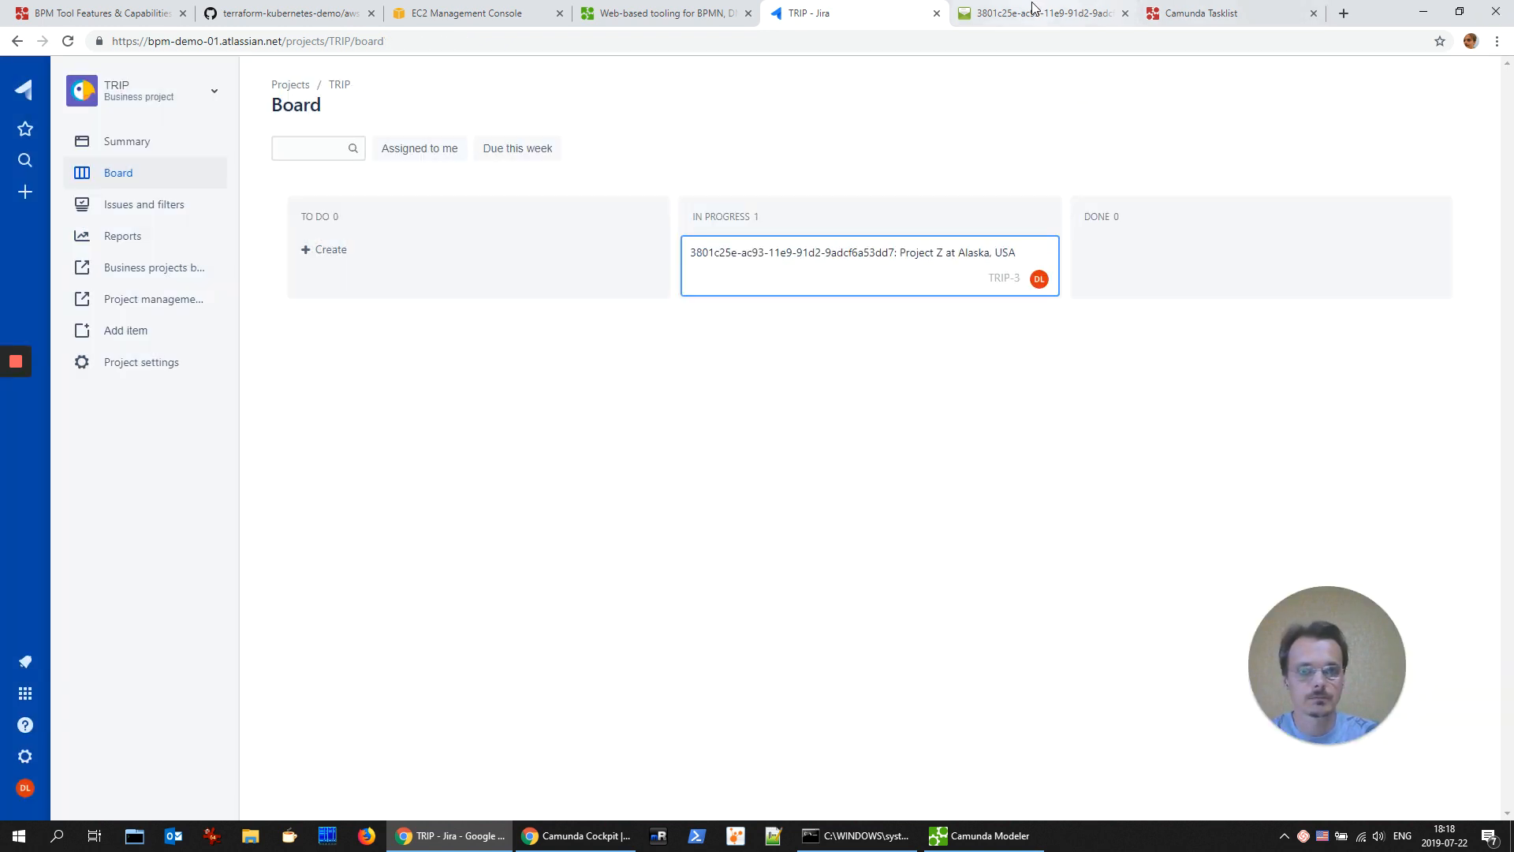
{"action": "left_click", "coordinate": [1220, 13]}
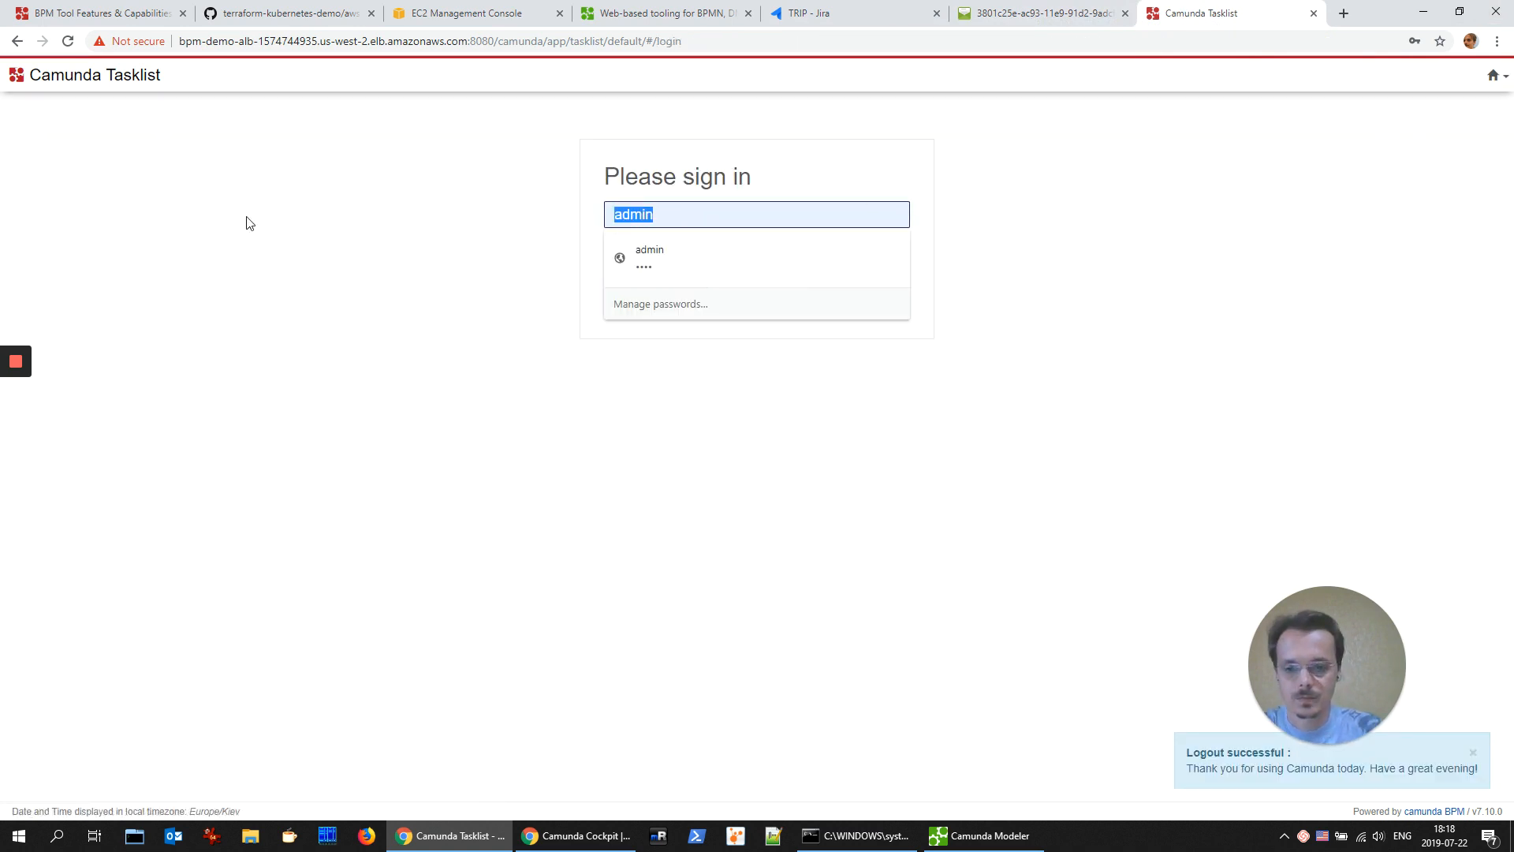
Step: Sign in to Tasklist as tripman, declining the save-password prompt
{"action": "type", "text": "tripman"}
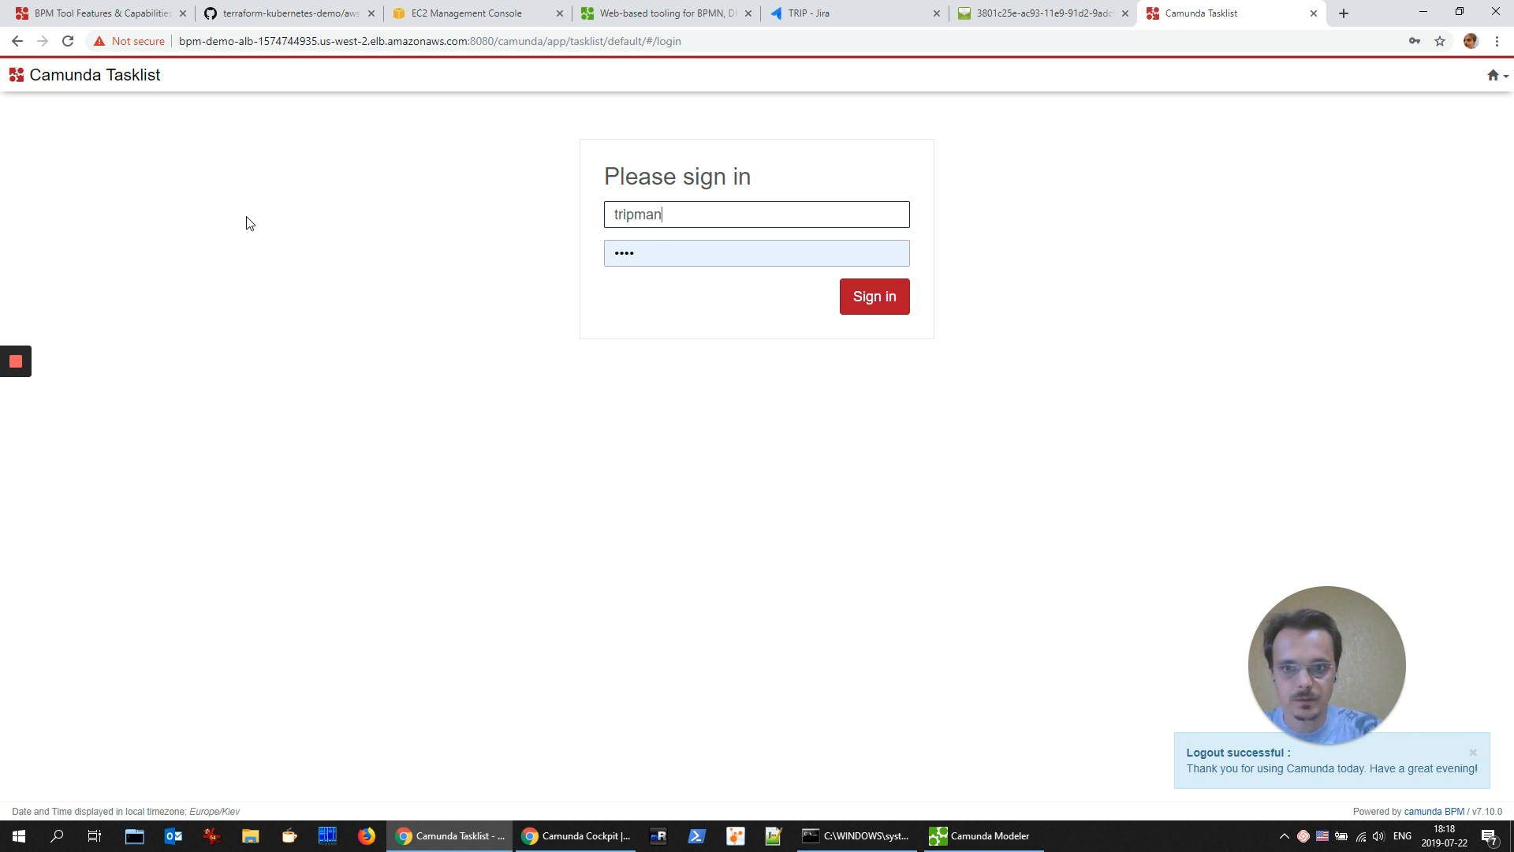
{"action": "left_click", "coordinate": [872, 297]}
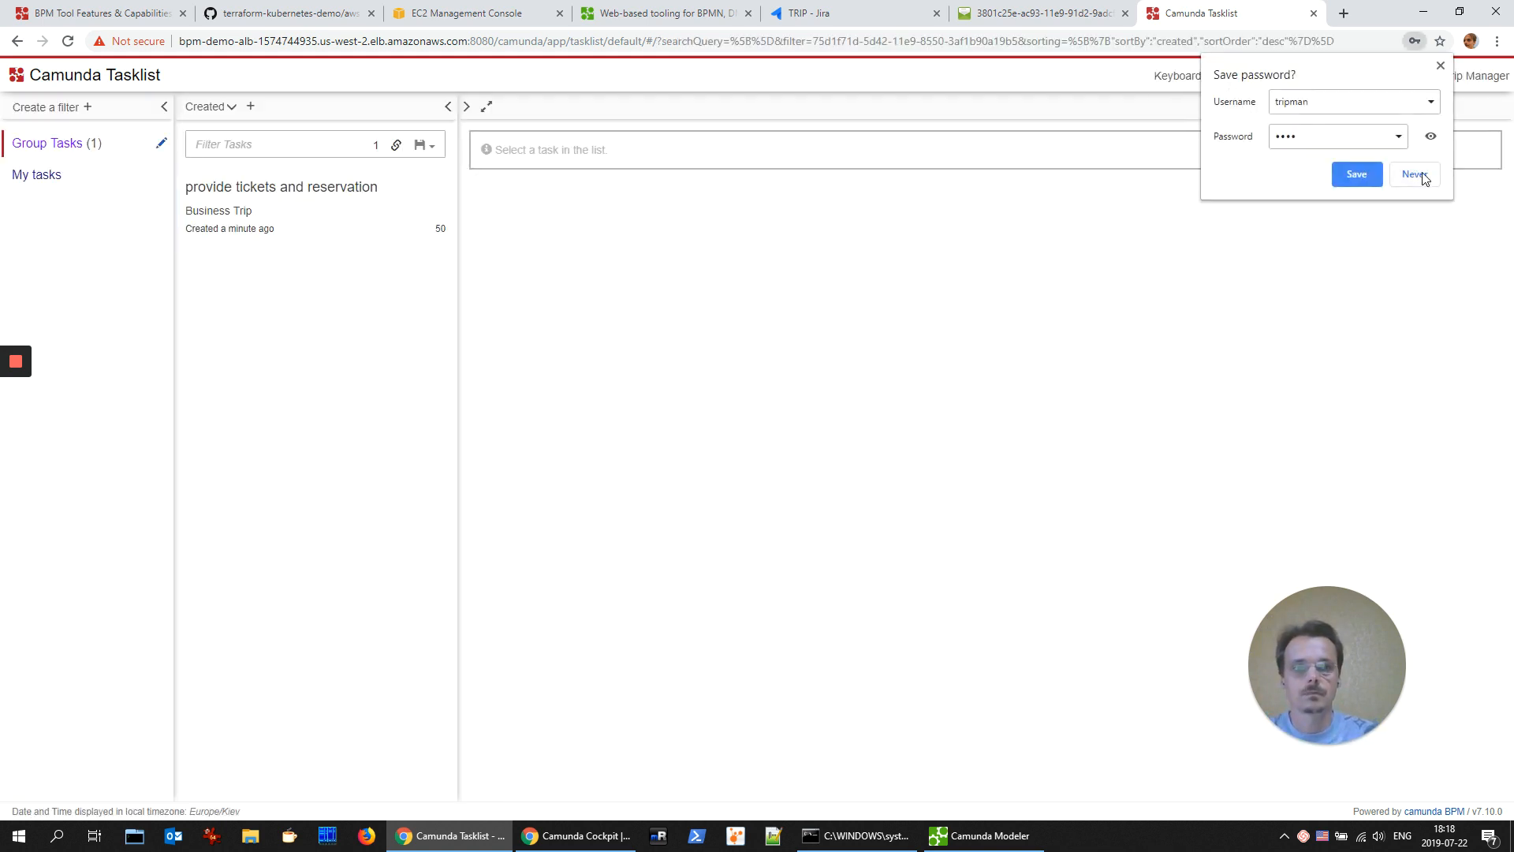
{"action": "left_click", "coordinate": [1412, 176]}
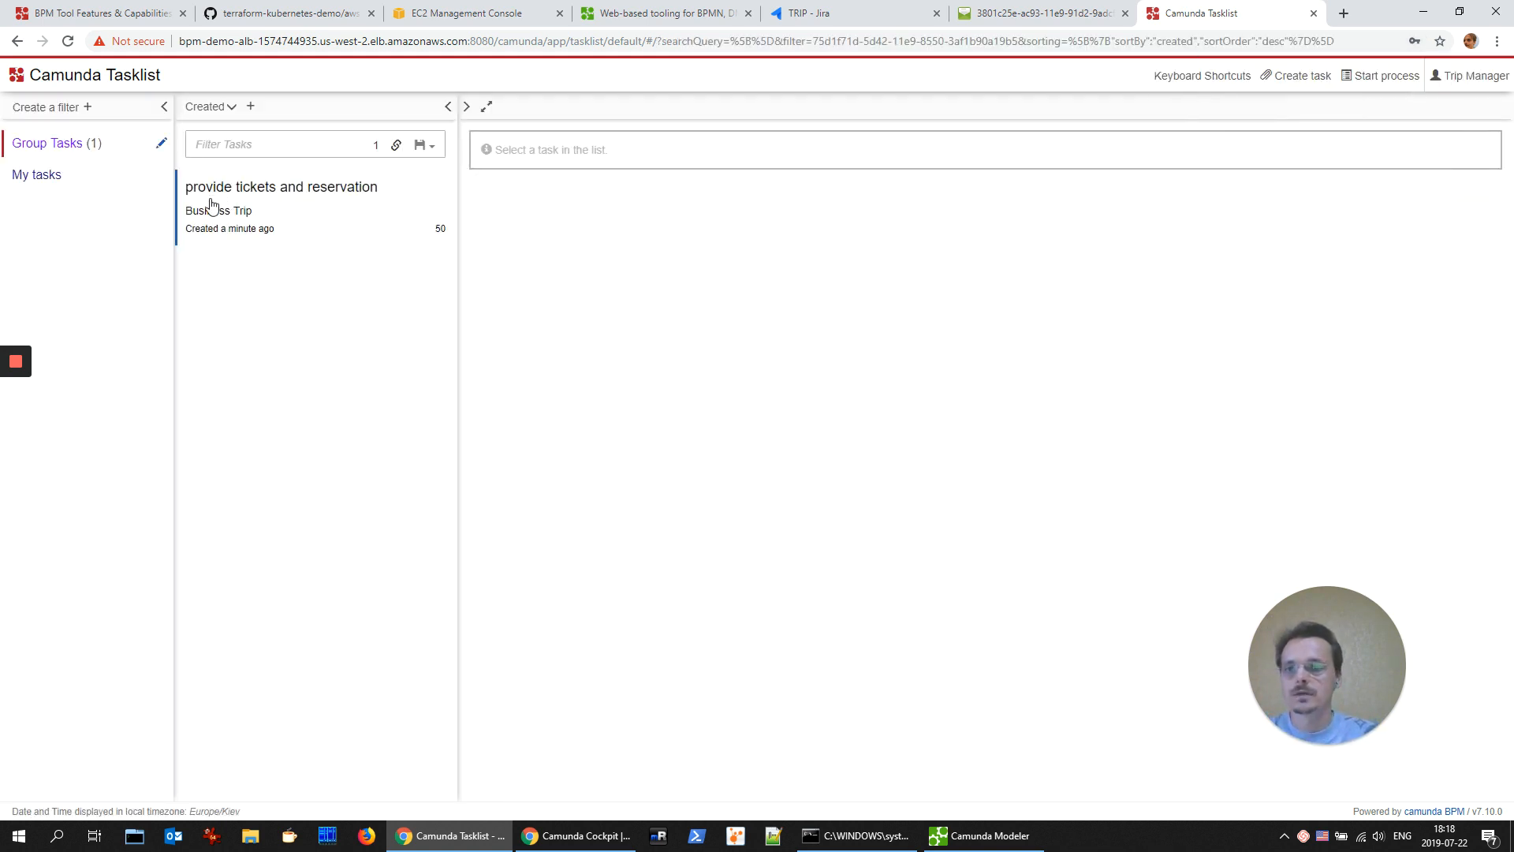
Step: Complete the provide tickets and reservation task with ticket and accommodation details 'g dfg s'
{"action": "left_click", "coordinate": [281, 186]}
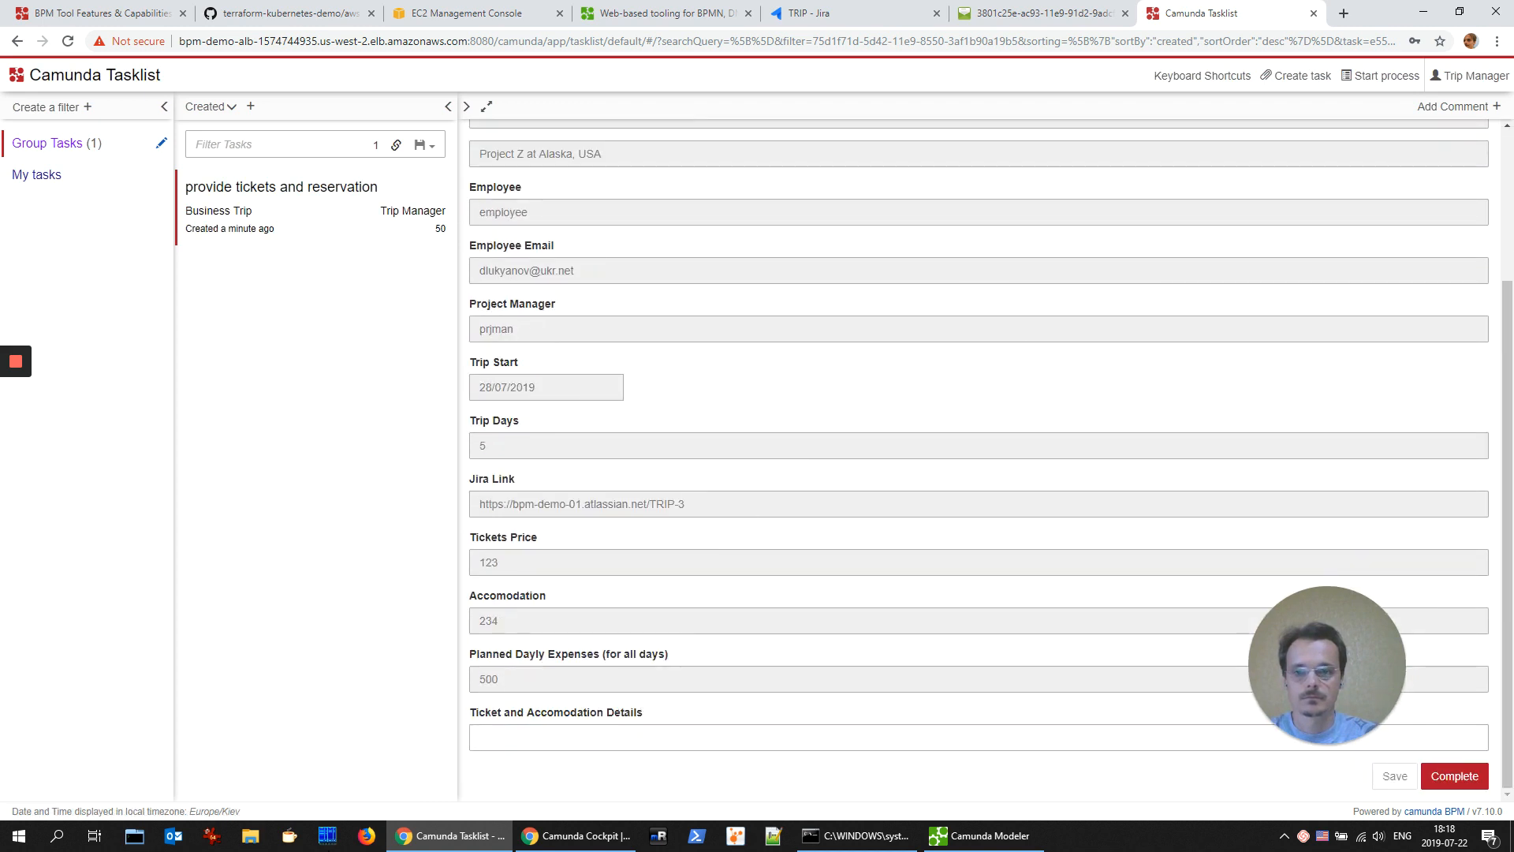
{"action": "type", "text": "g dfg s"}
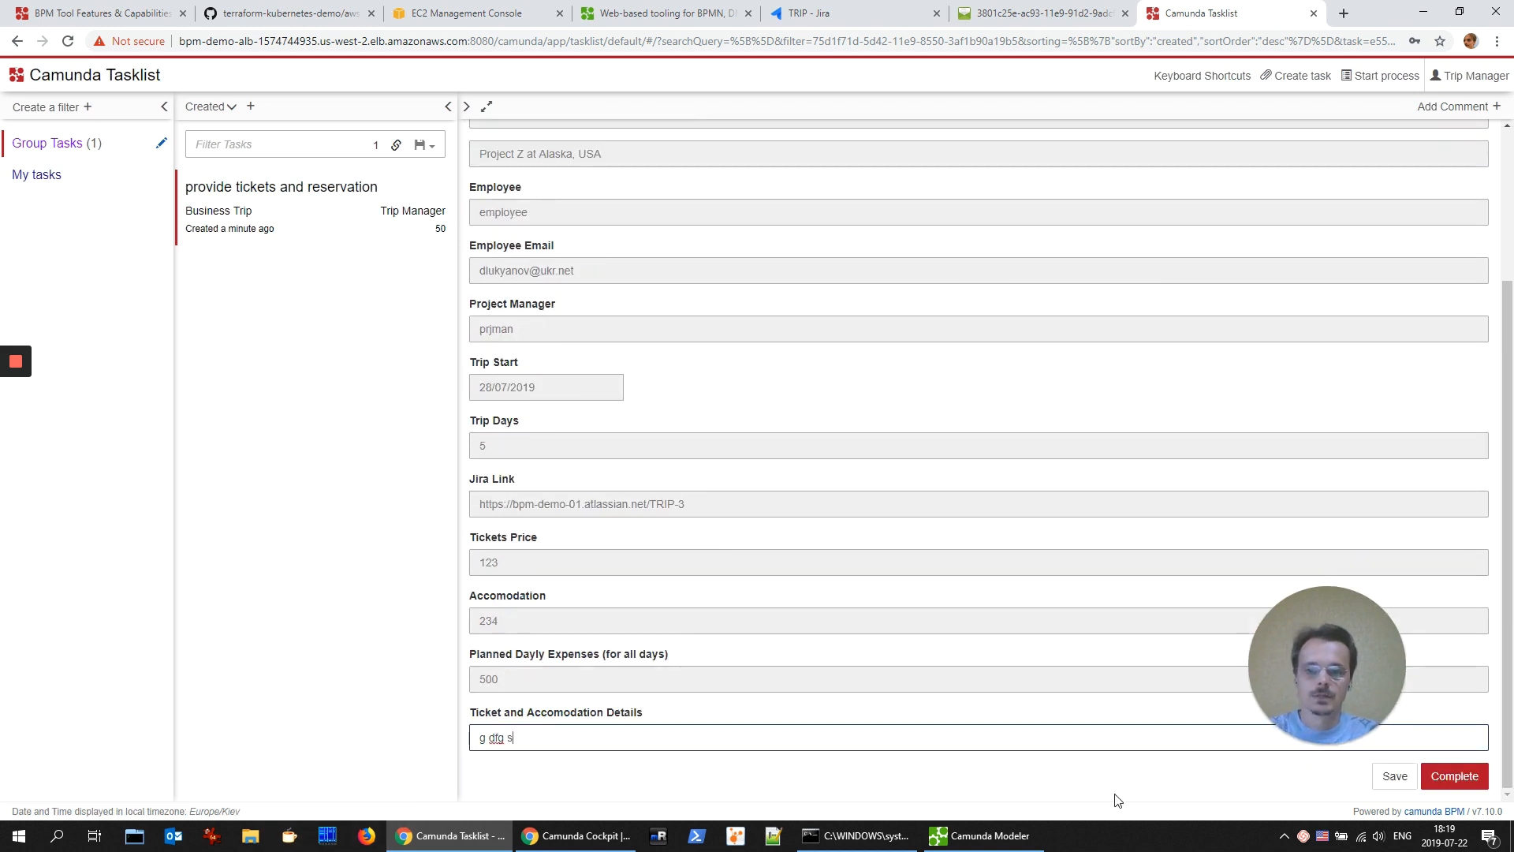
{"action": "left_click", "coordinate": [1453, 775]}
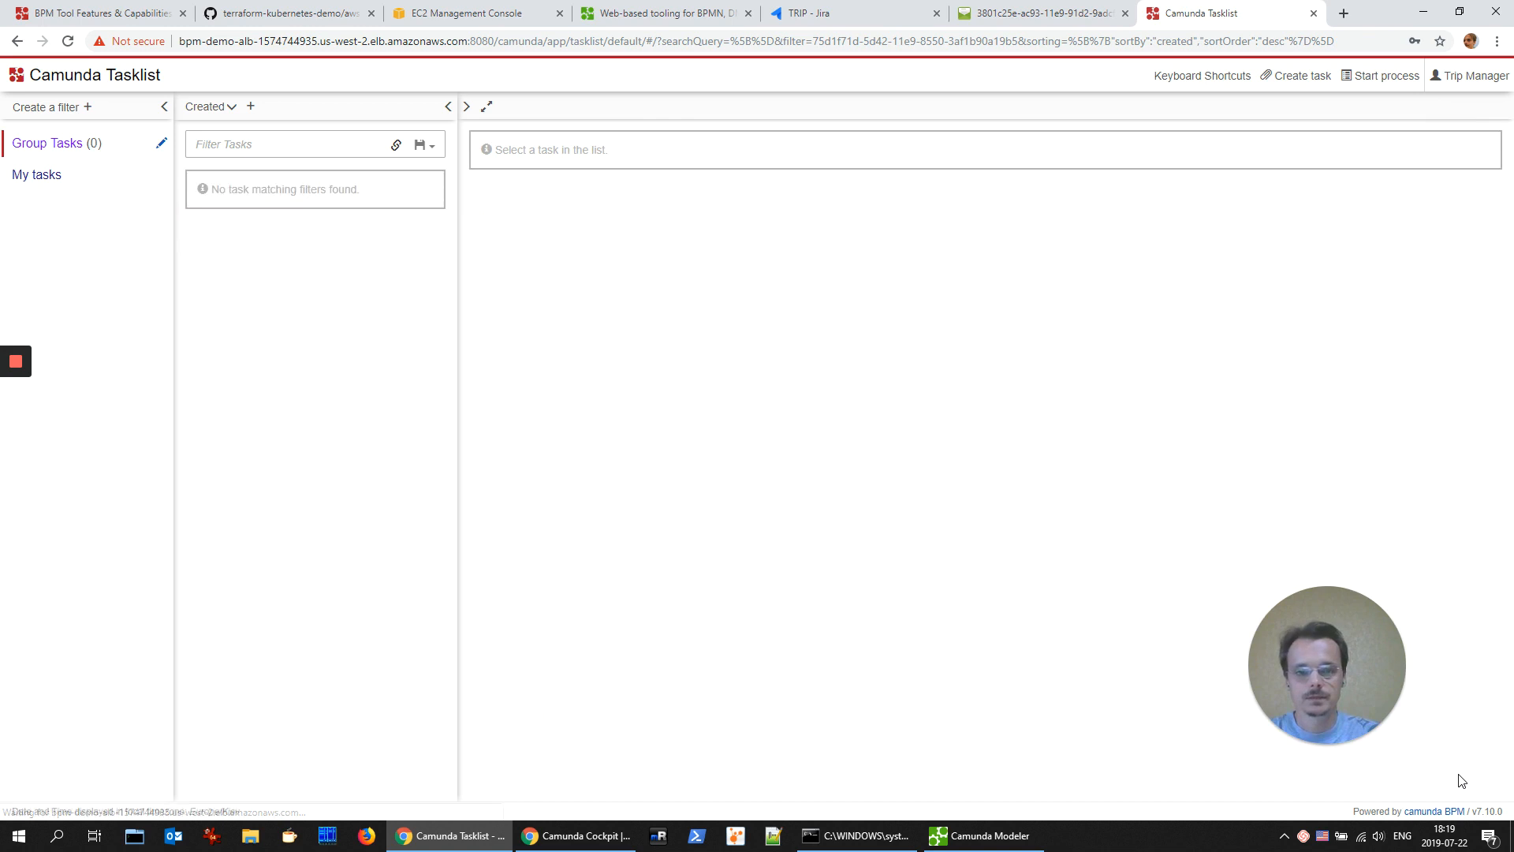
{"action": "left_click", "coordinate": [1472, 76]}
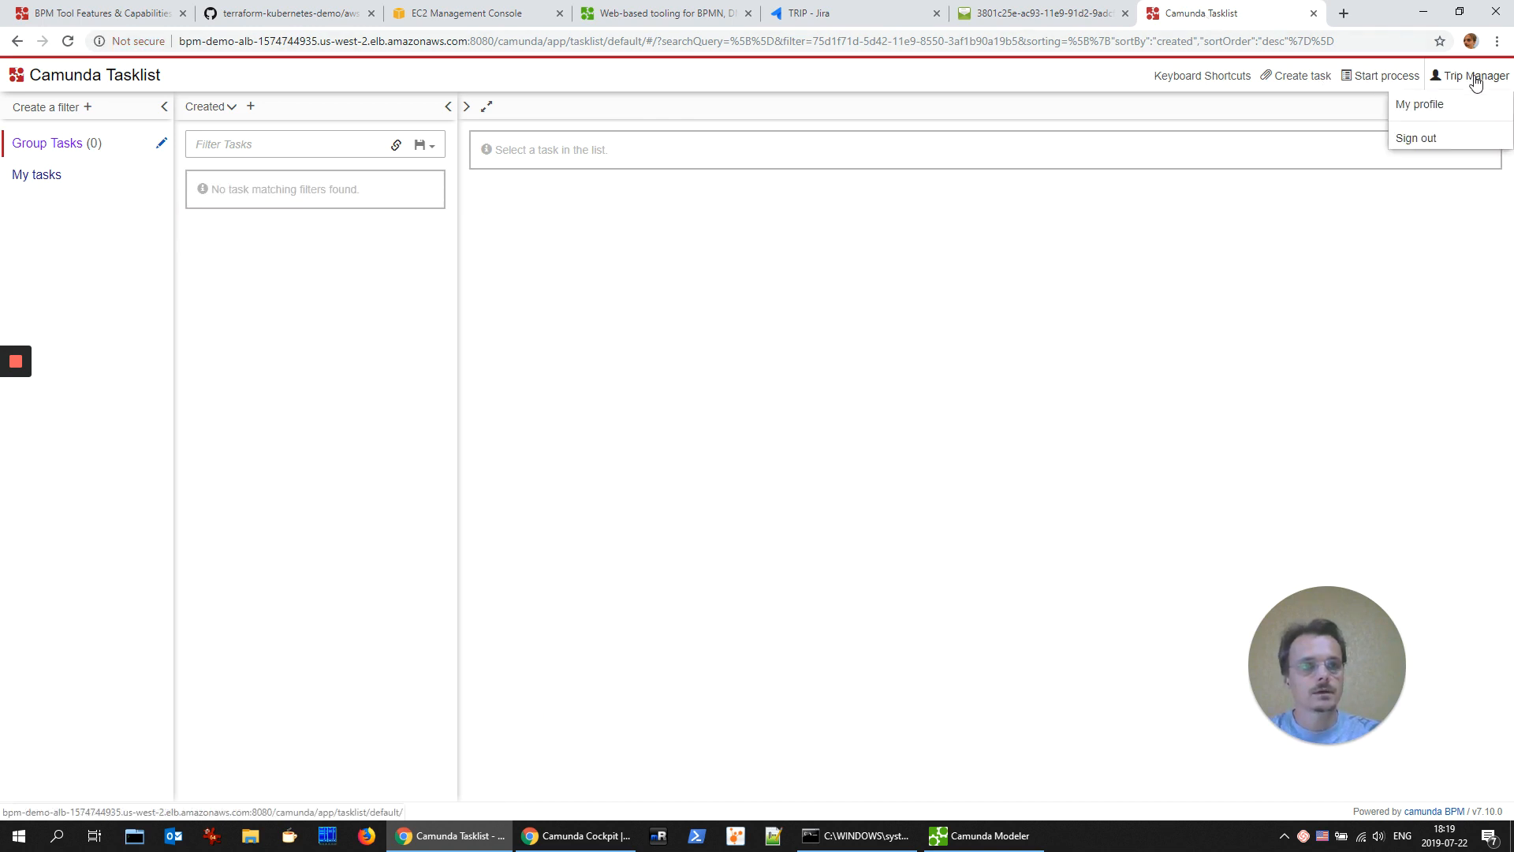
Step: Sign out of tripman and sign in to Tasklist as employee
{"action": "left_click", "coordinate": [1416, 138]}
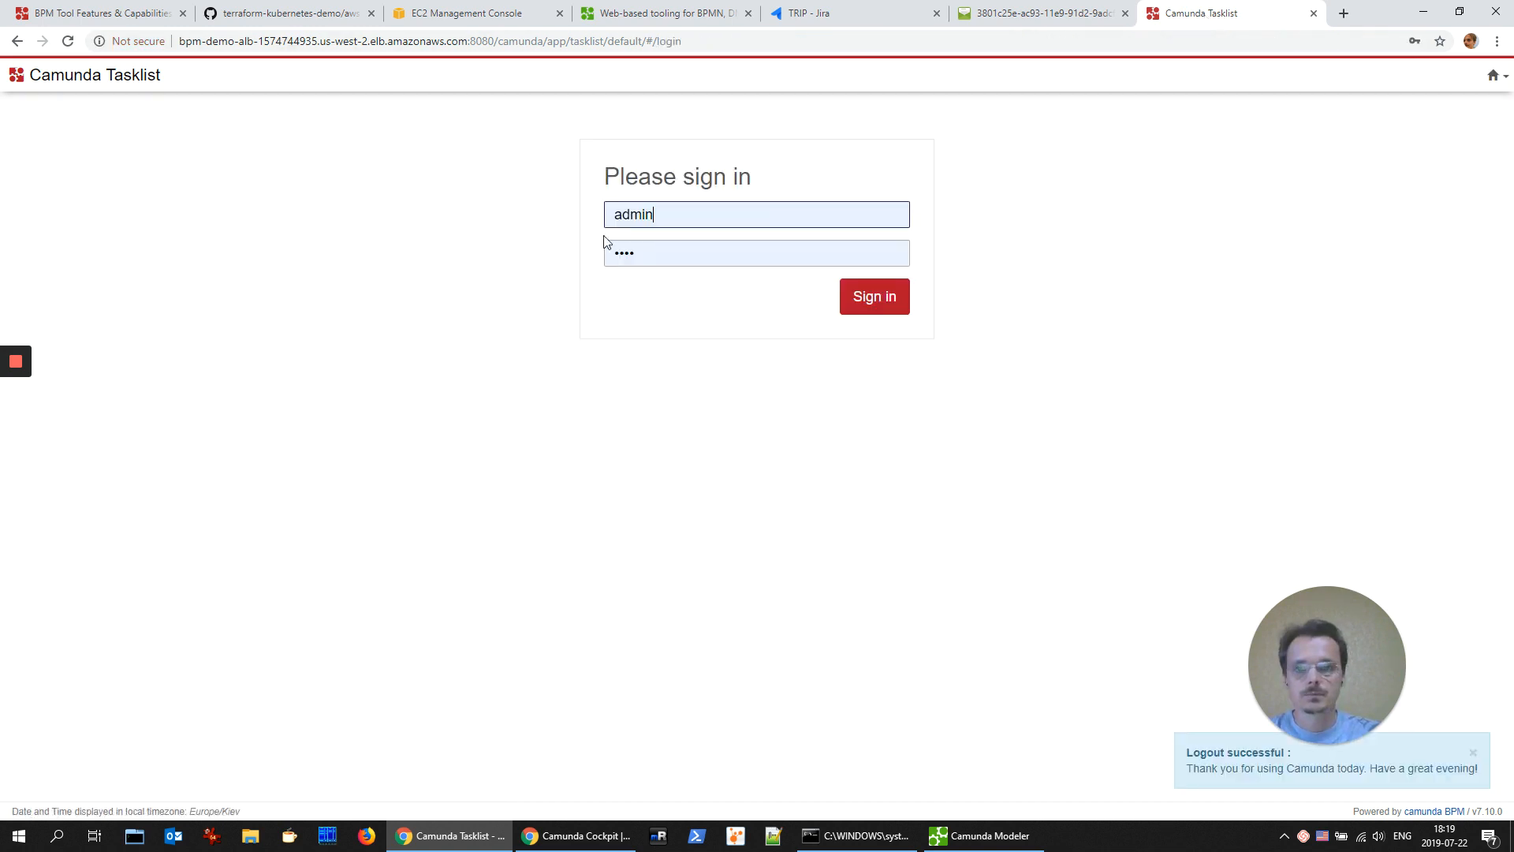
{"action": "type", "text": "employee"}
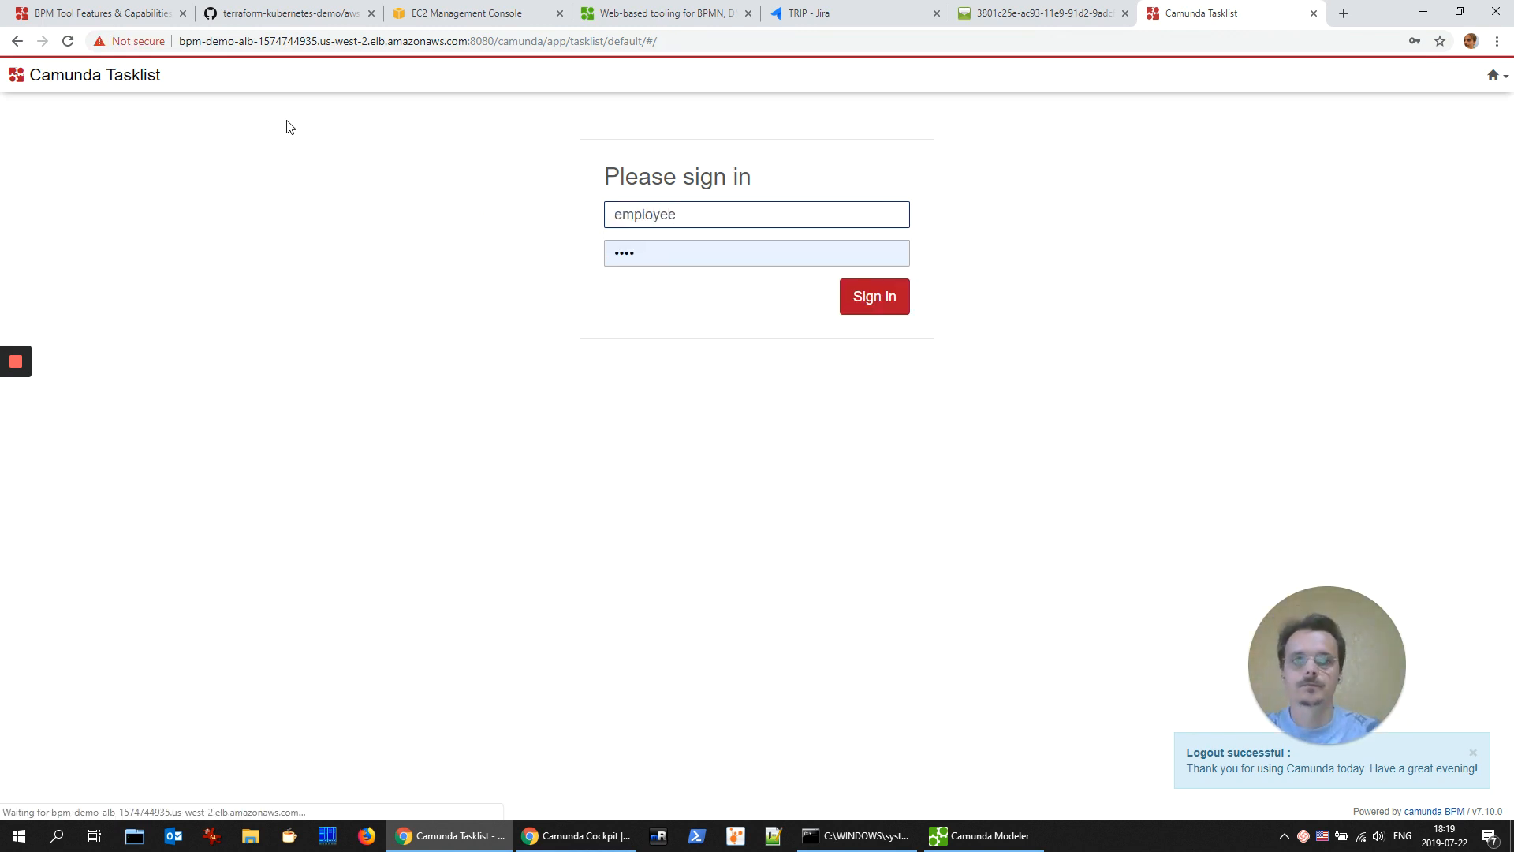
{"action": "left_click", "coordinate": [873, 295]}
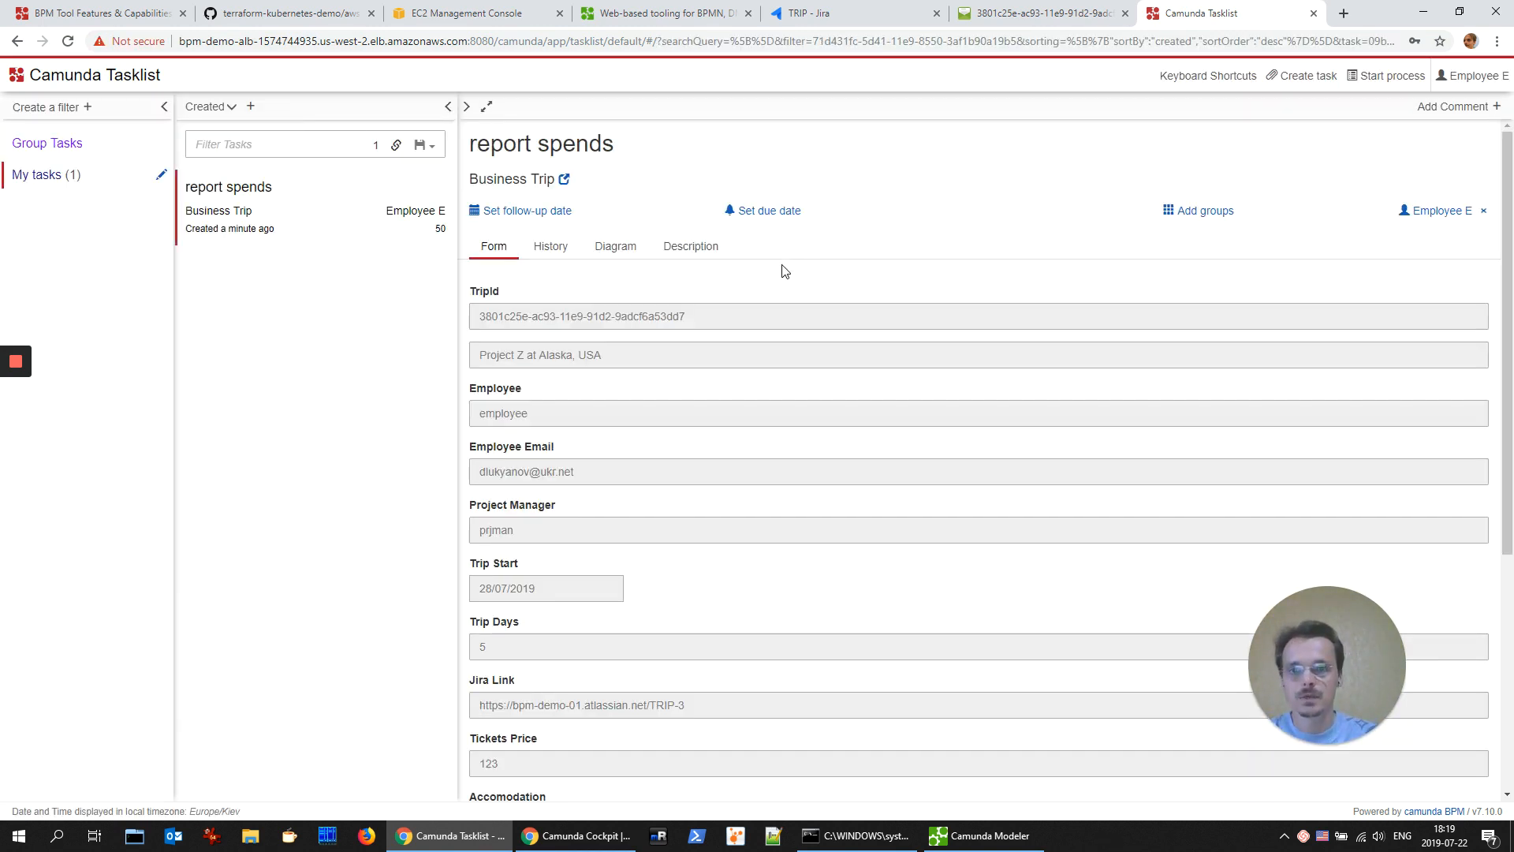
Step: Submit the report spends task with a Meal expense of 123, comment 'zcbscffbg' and scan link 'cvbzcbvzcv'
{"action": "scroll", "scroll_direction": "down", "scroll_amount": 3}
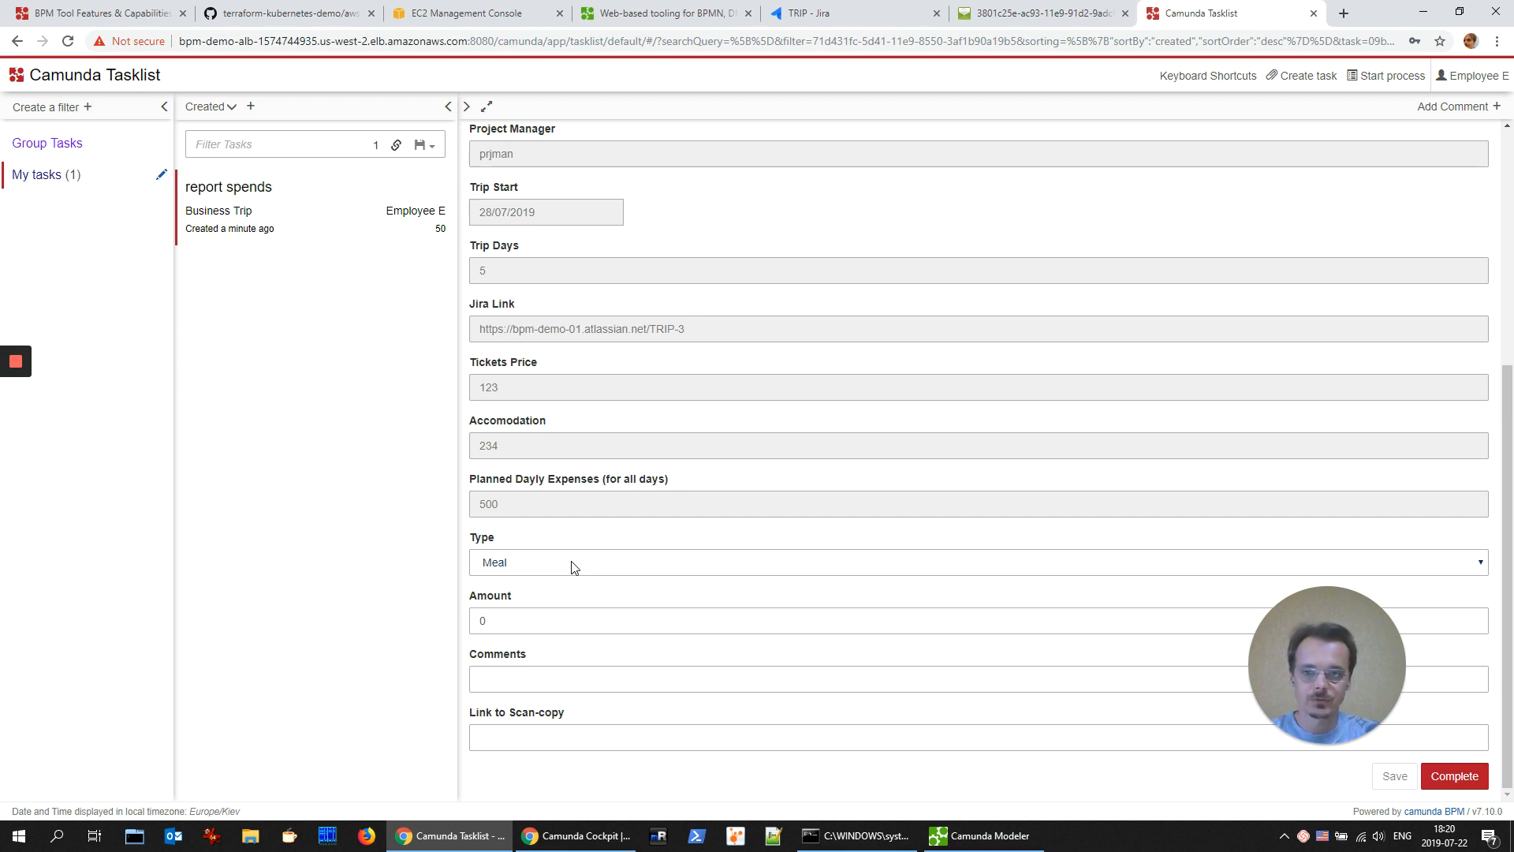
{"action": "left_click", "coordinate": [976, 562]}
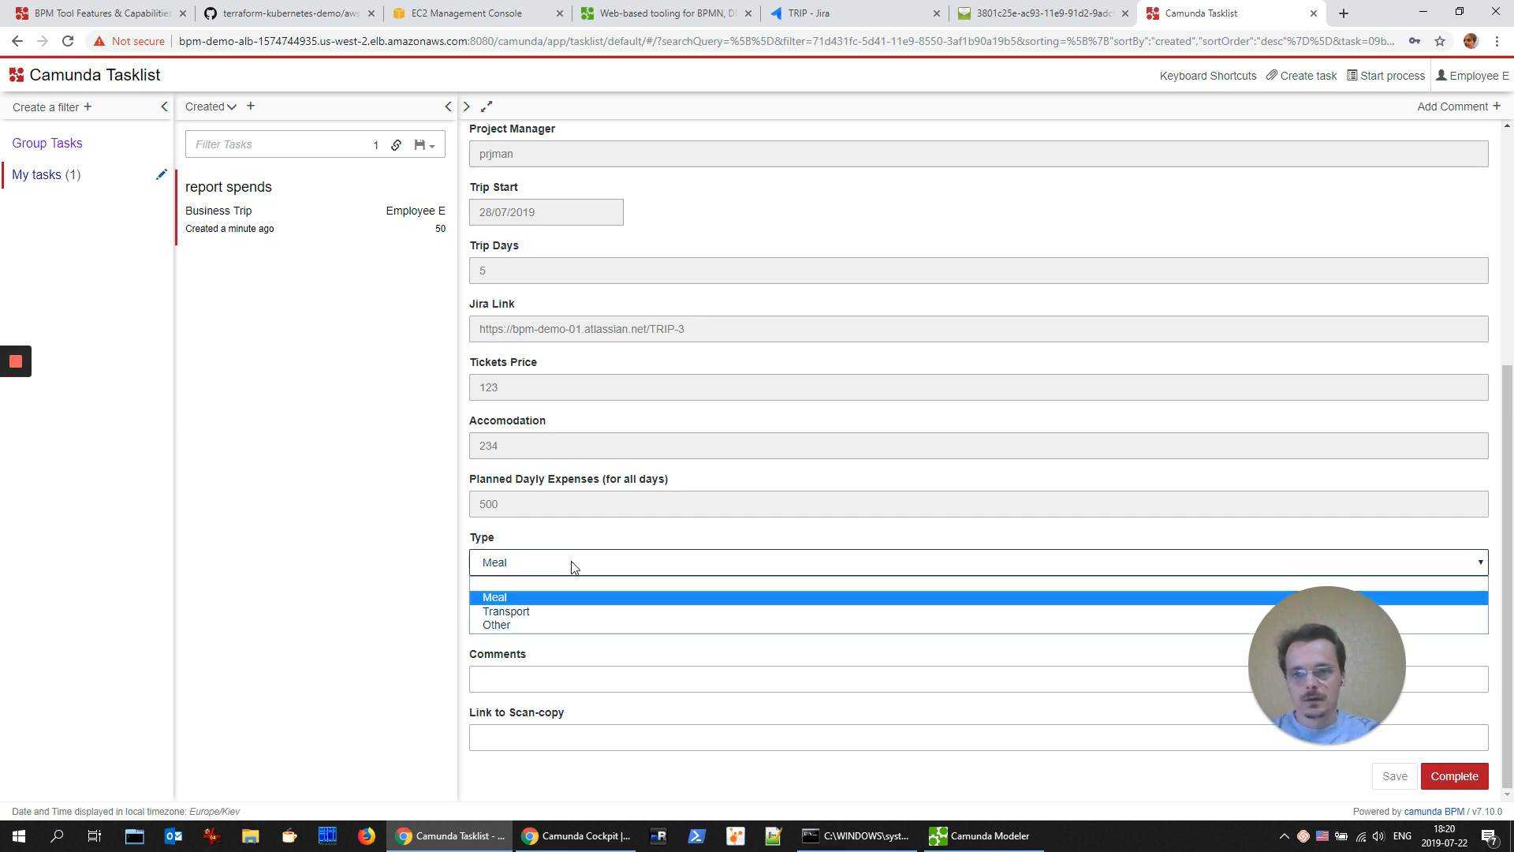
{"action": "left_click", "coordinate": [493, 597]}
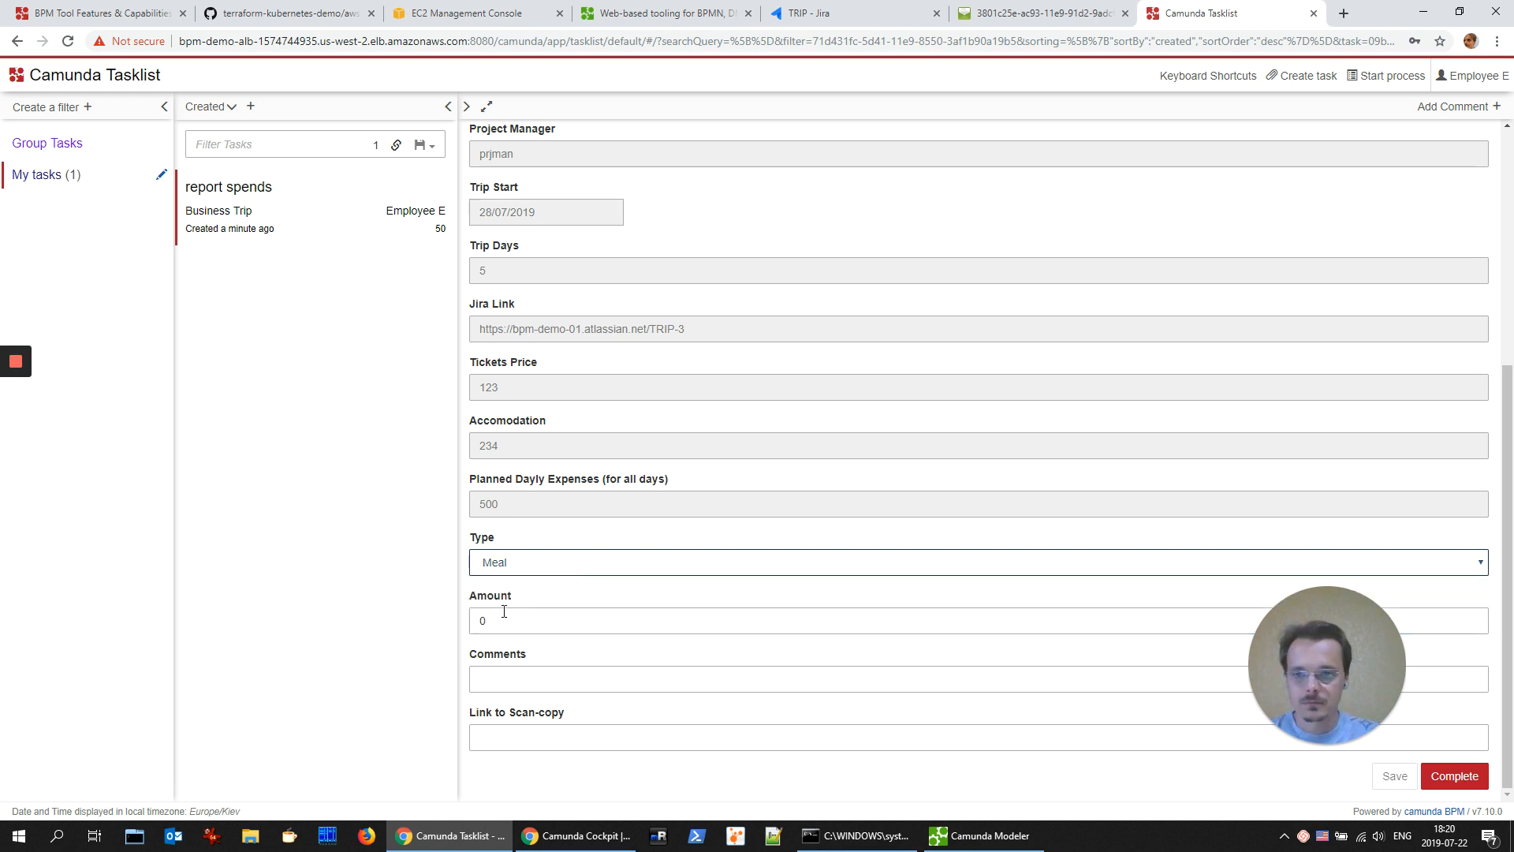
{"action": "type", "text": "123"}
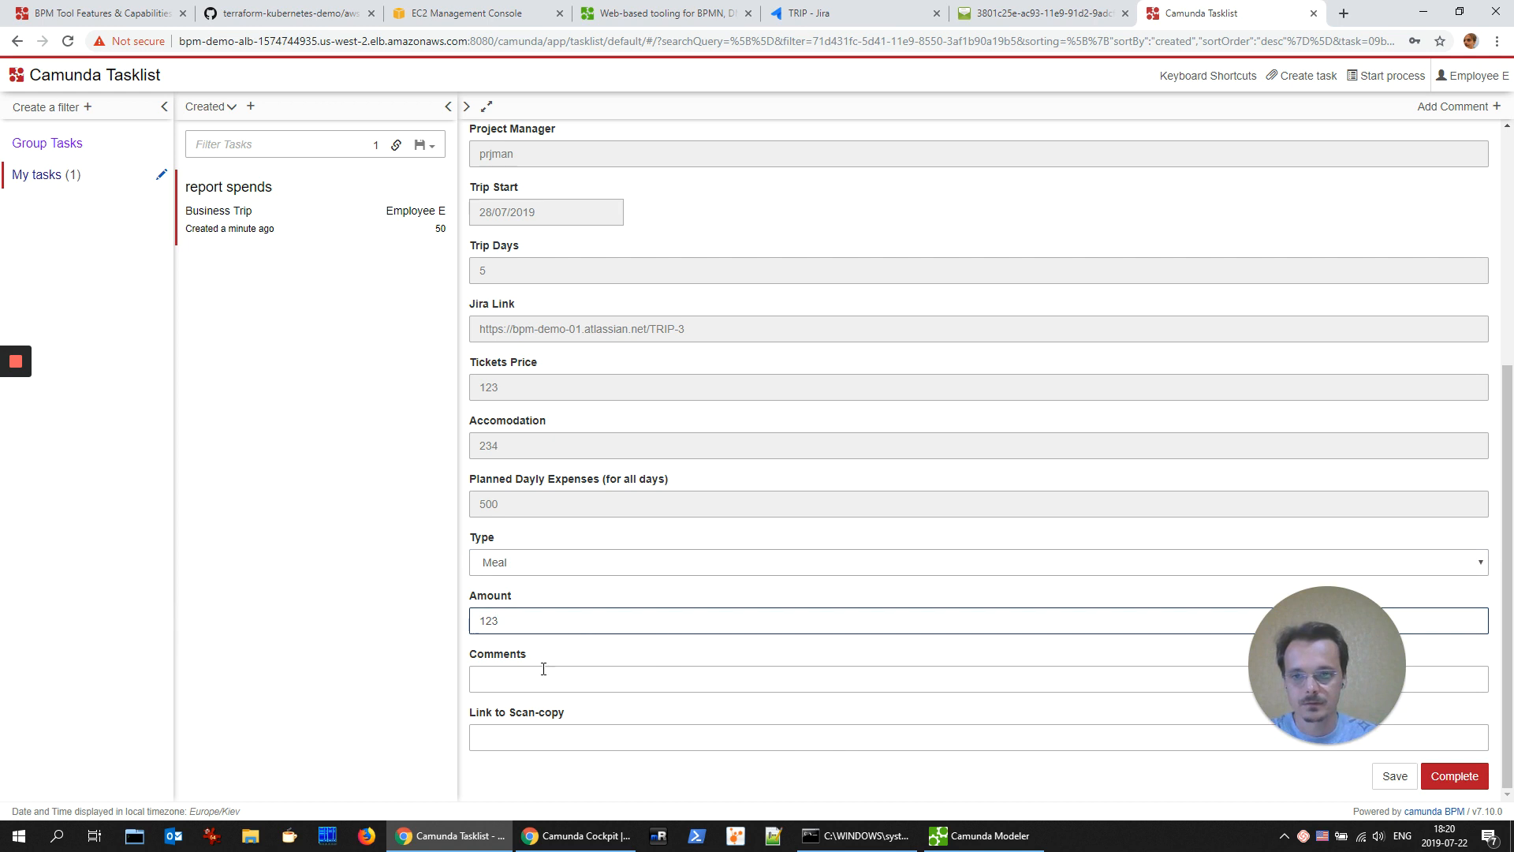
{"action": "type", "text": "zcbscffbg"}
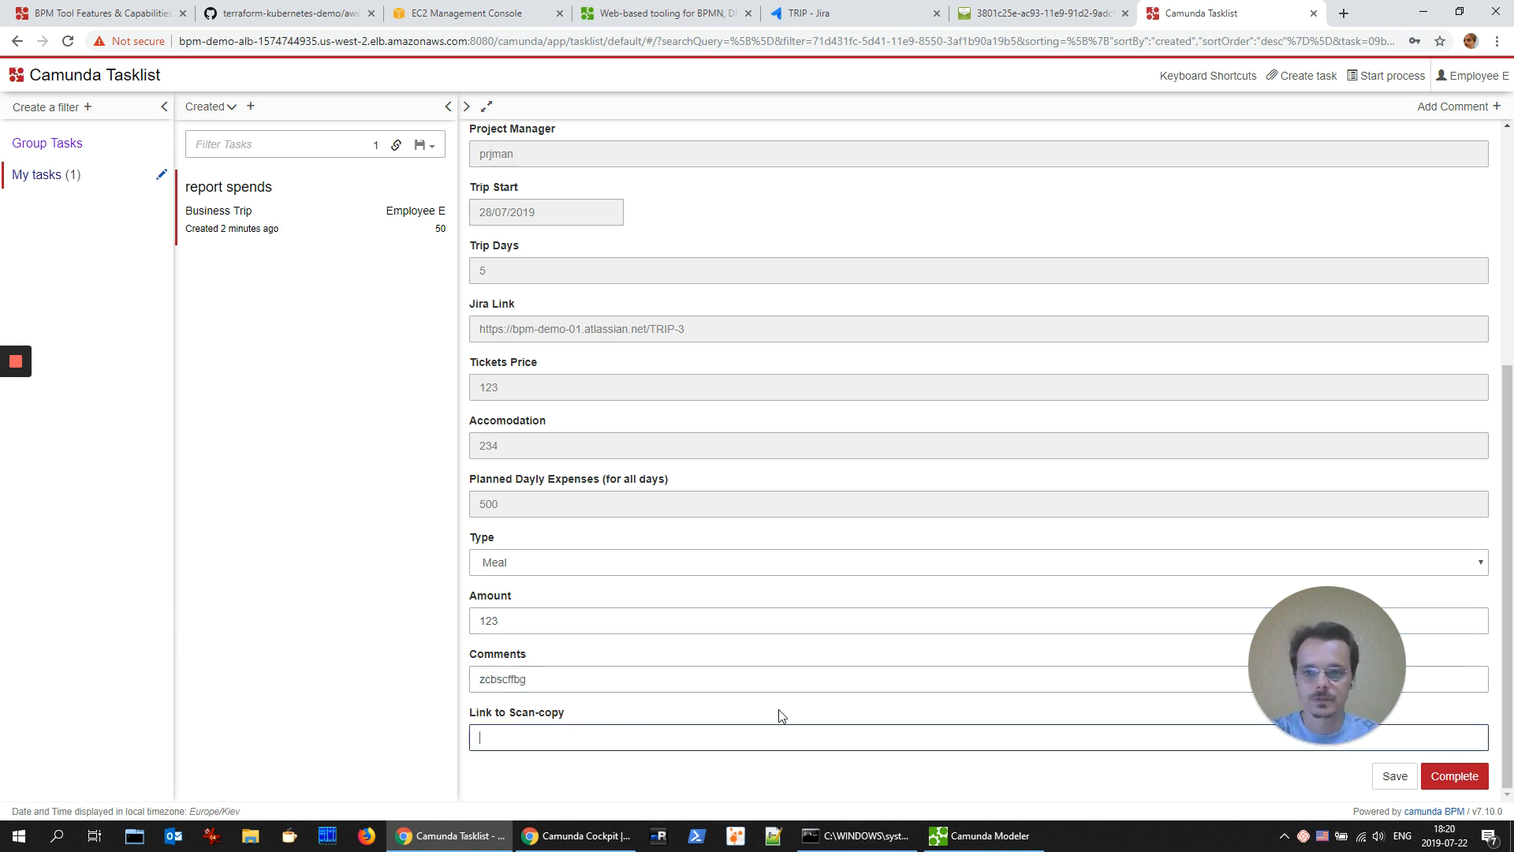
{"action": "type", "text": "cvbzcbvzcv"}
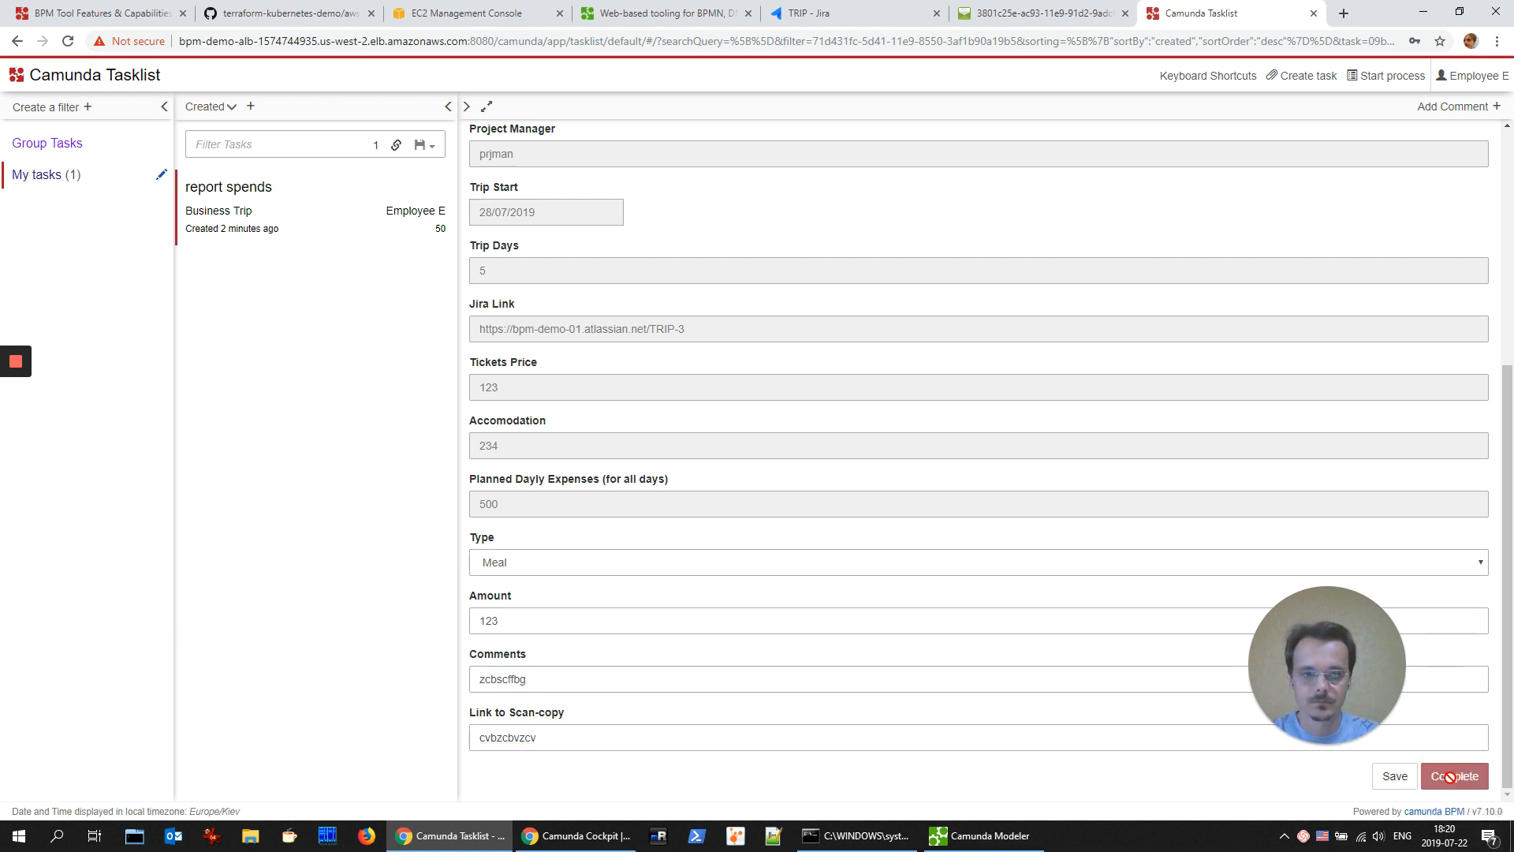
{"action": "left_click", "coordinate": [1455, 775]}
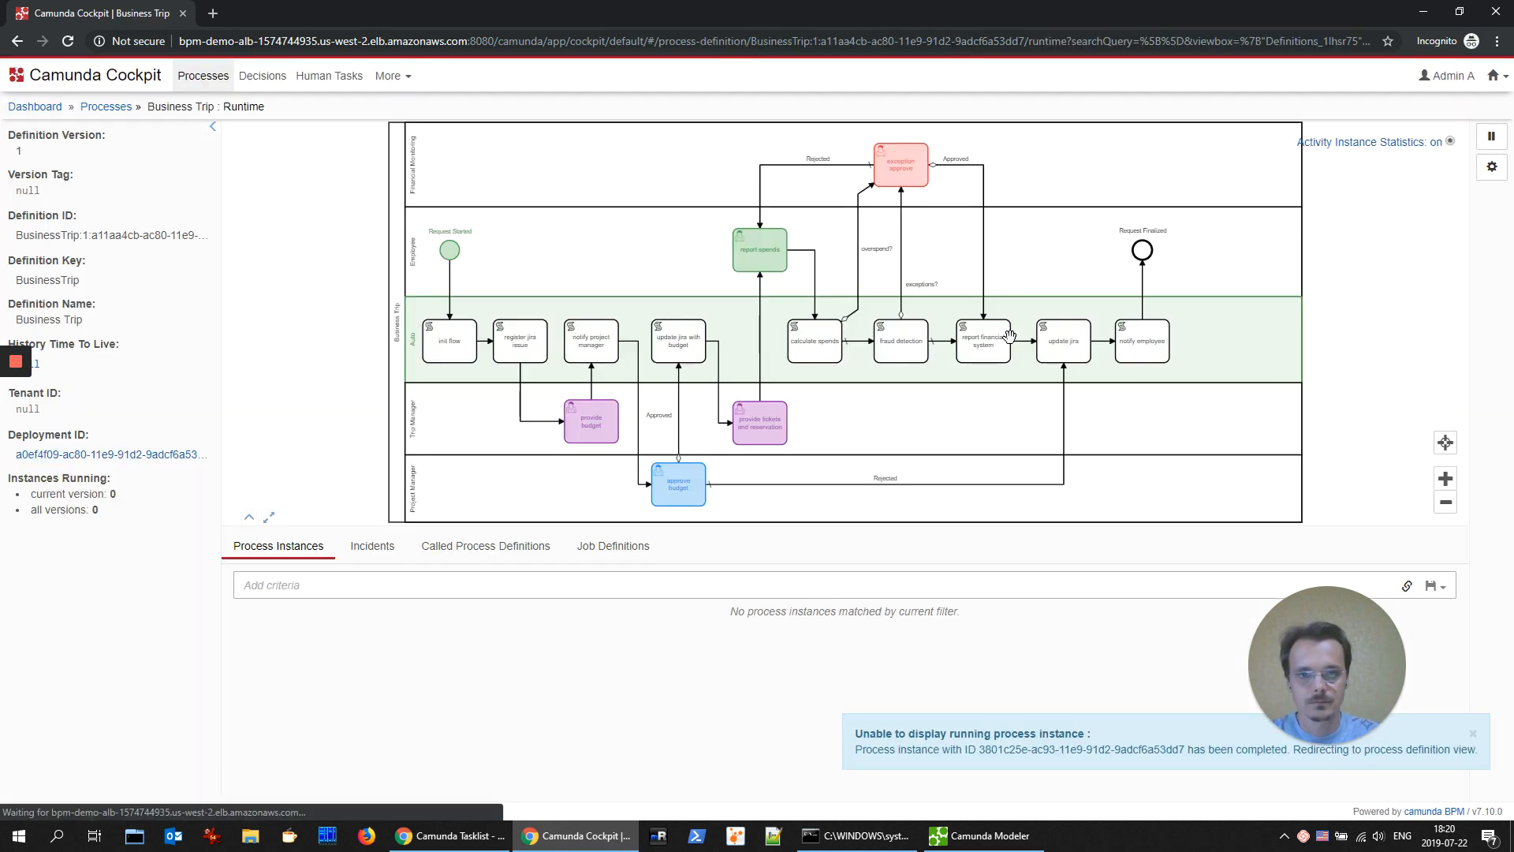
{"action": "mouse_move", "coordinate": [488, 367]}
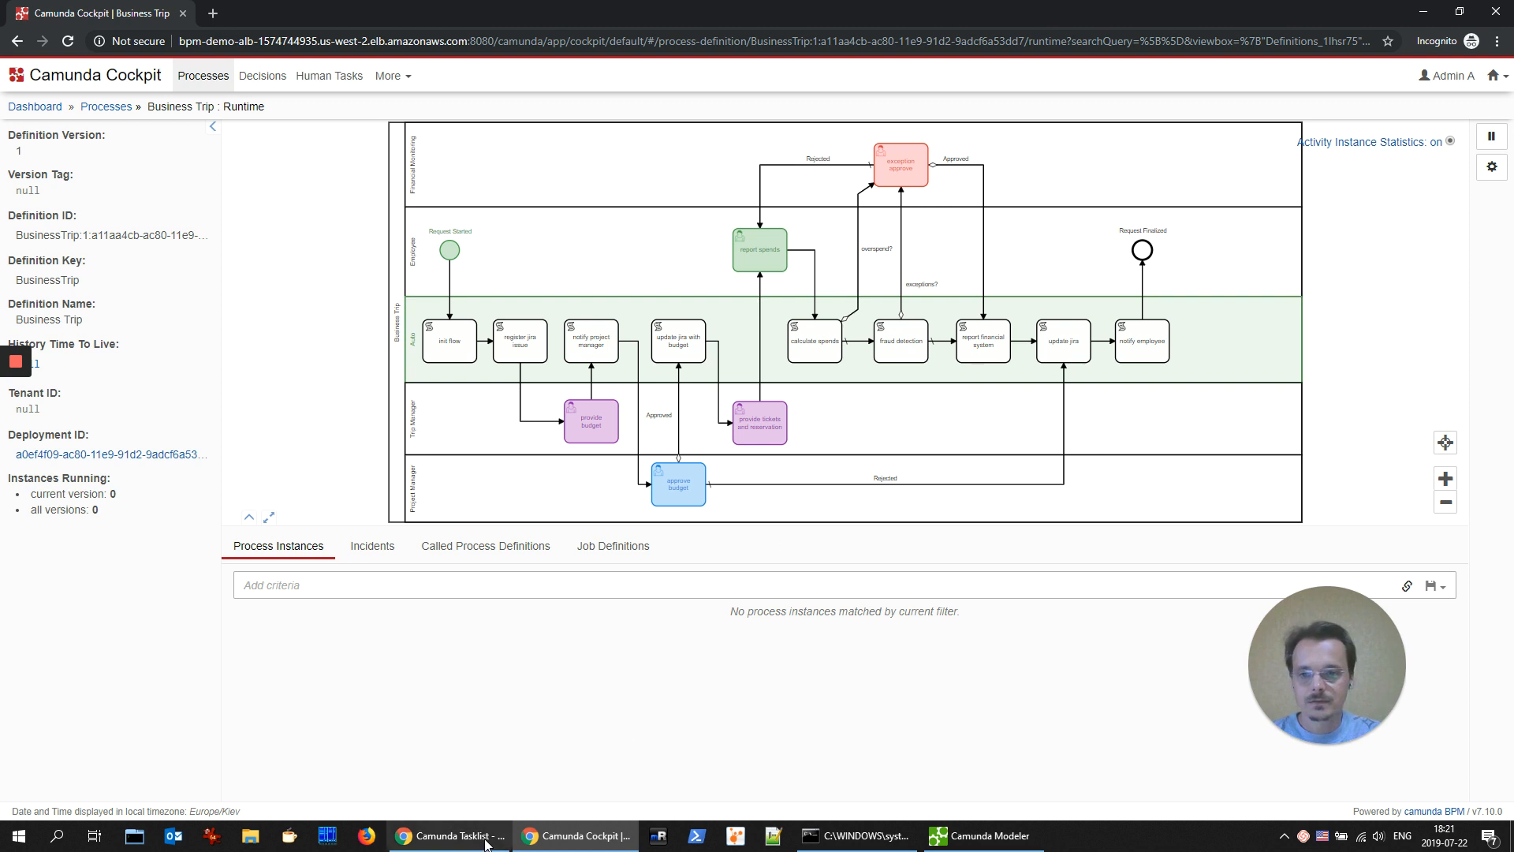
Step: Return to the Tasklist window after Cockpit shows no running Business Trip instances
{"action": "left_click", "coordinate": [449, 835]}
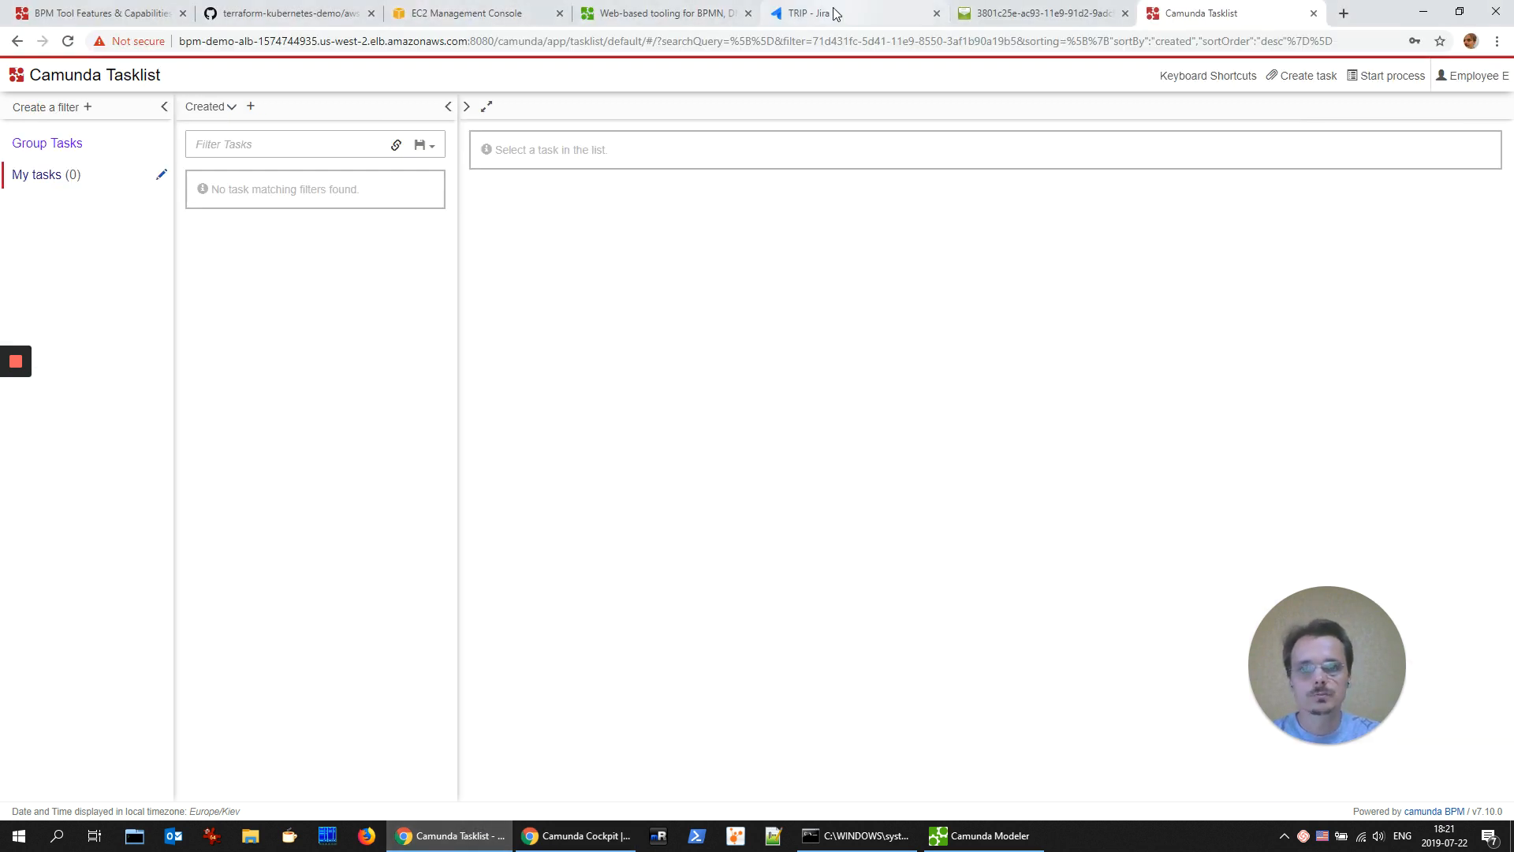
Step: Check TRIP-3 is in Jira's Done column, then move through Tasklist and Cockpit to the command prompt
{"action": "left_click", "coordinate": [831, 12]}
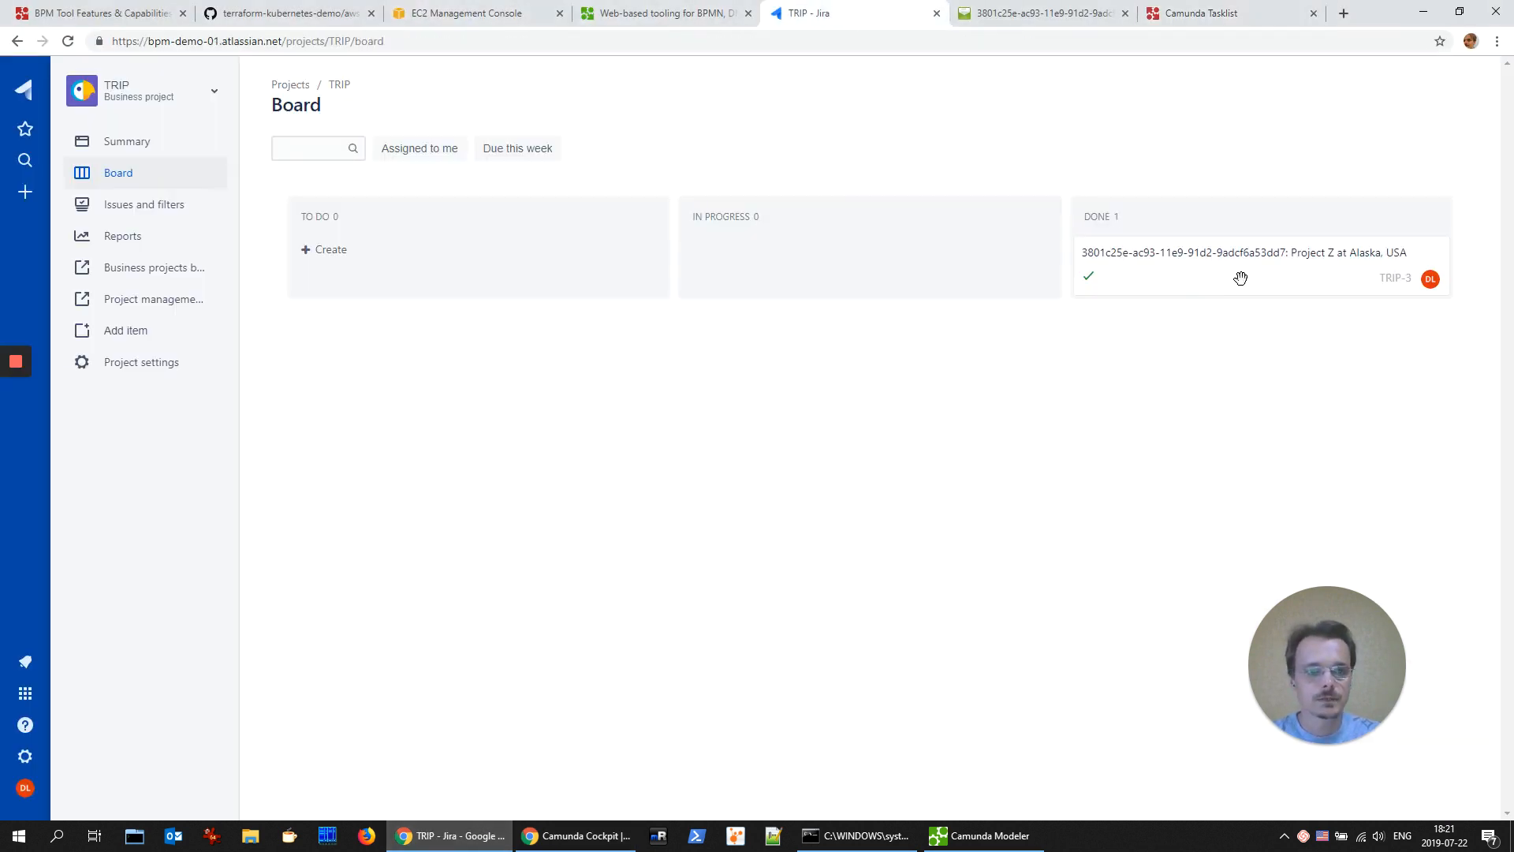
{"action": "left_click", "coordinate": [1203, 13]}
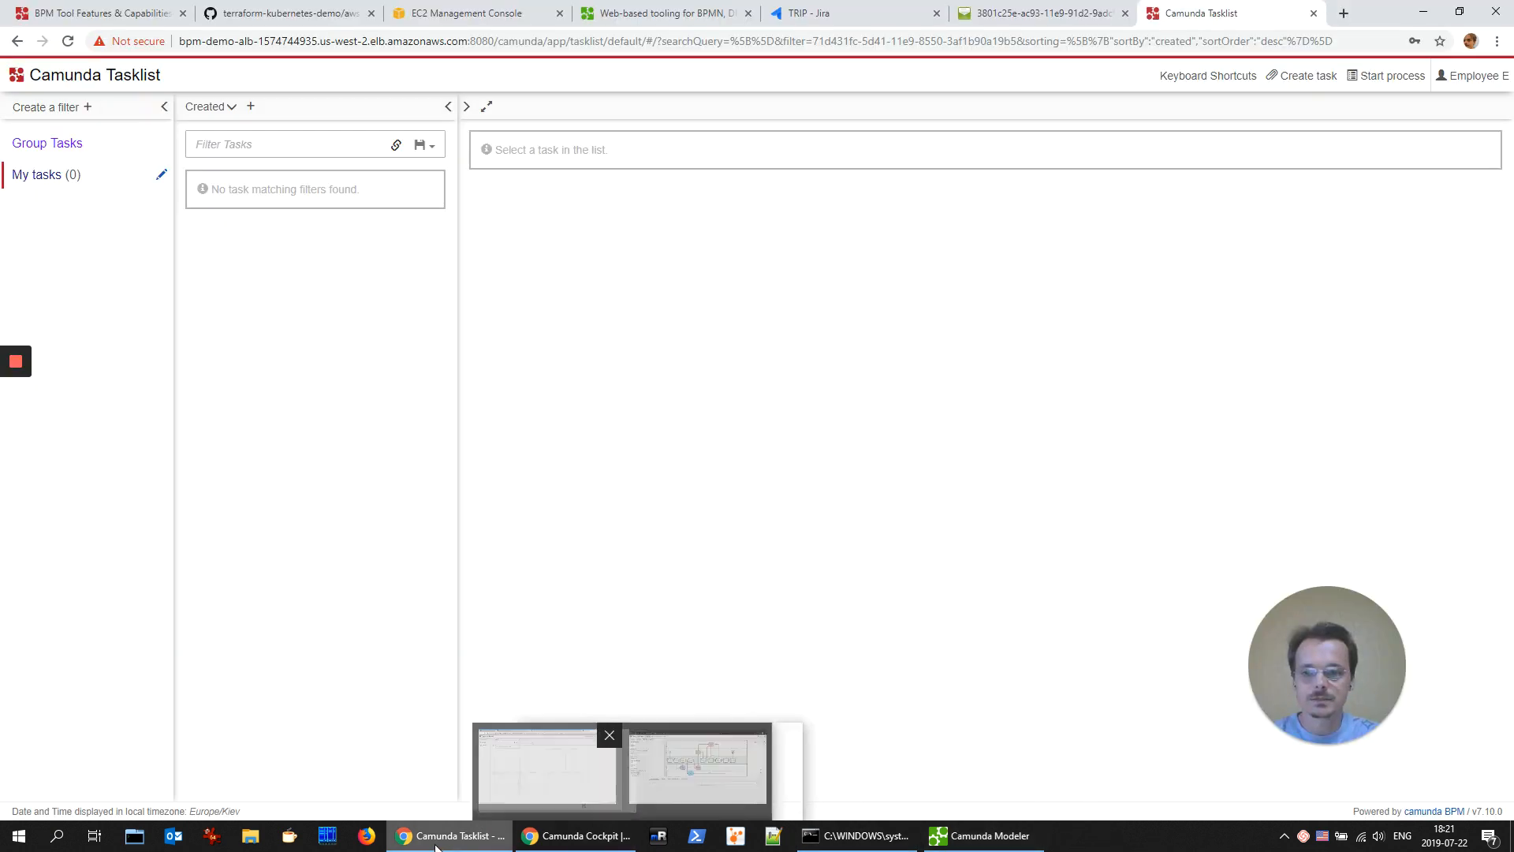
{"action": "left_click", "coordinate": [575, 835]}
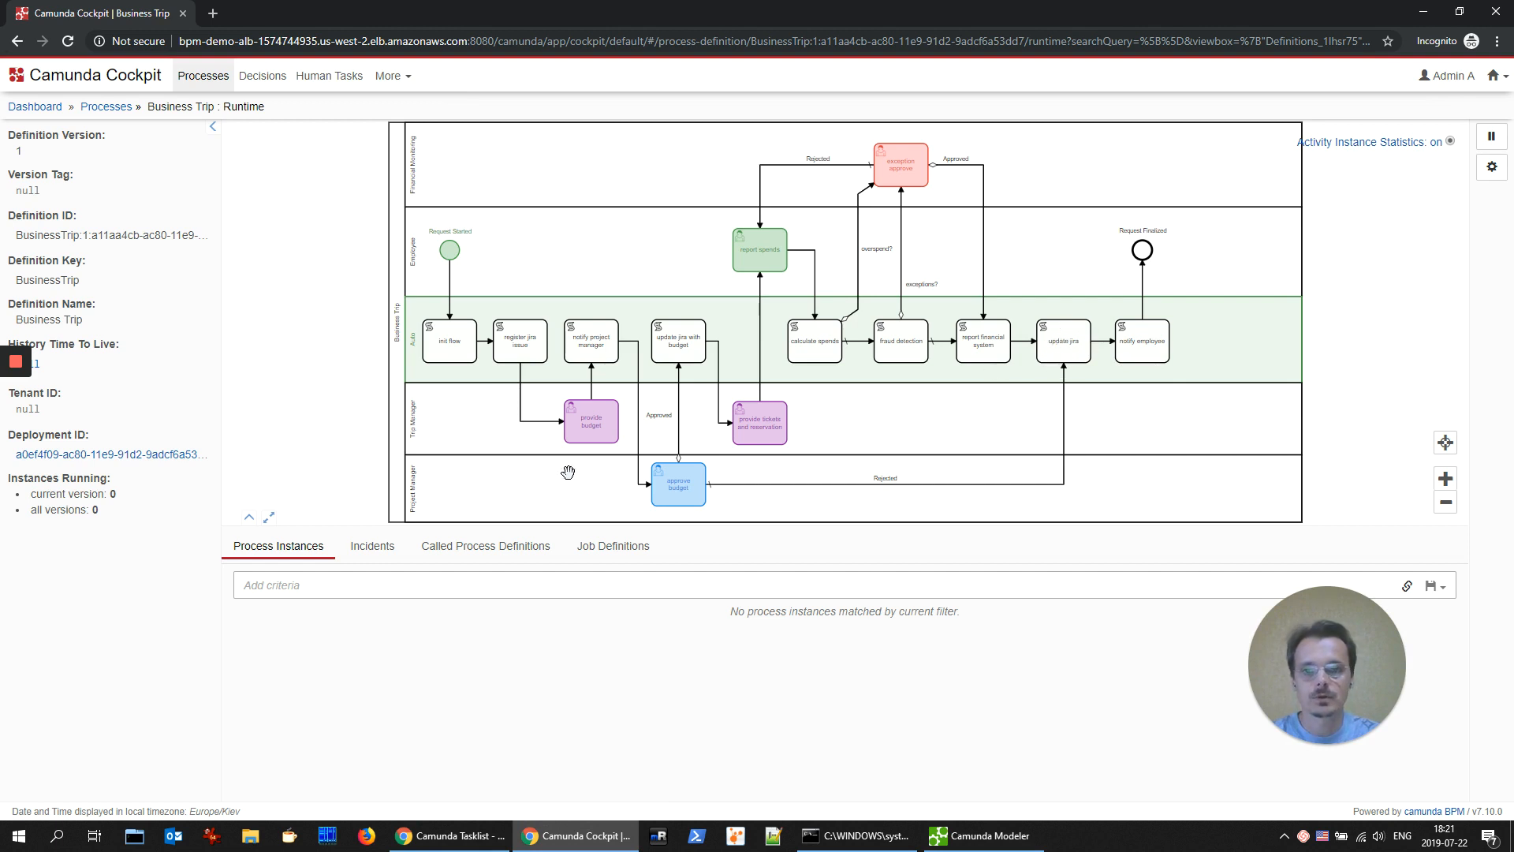
{"action": "mouse_move", "coordinate": [1190, 834]}
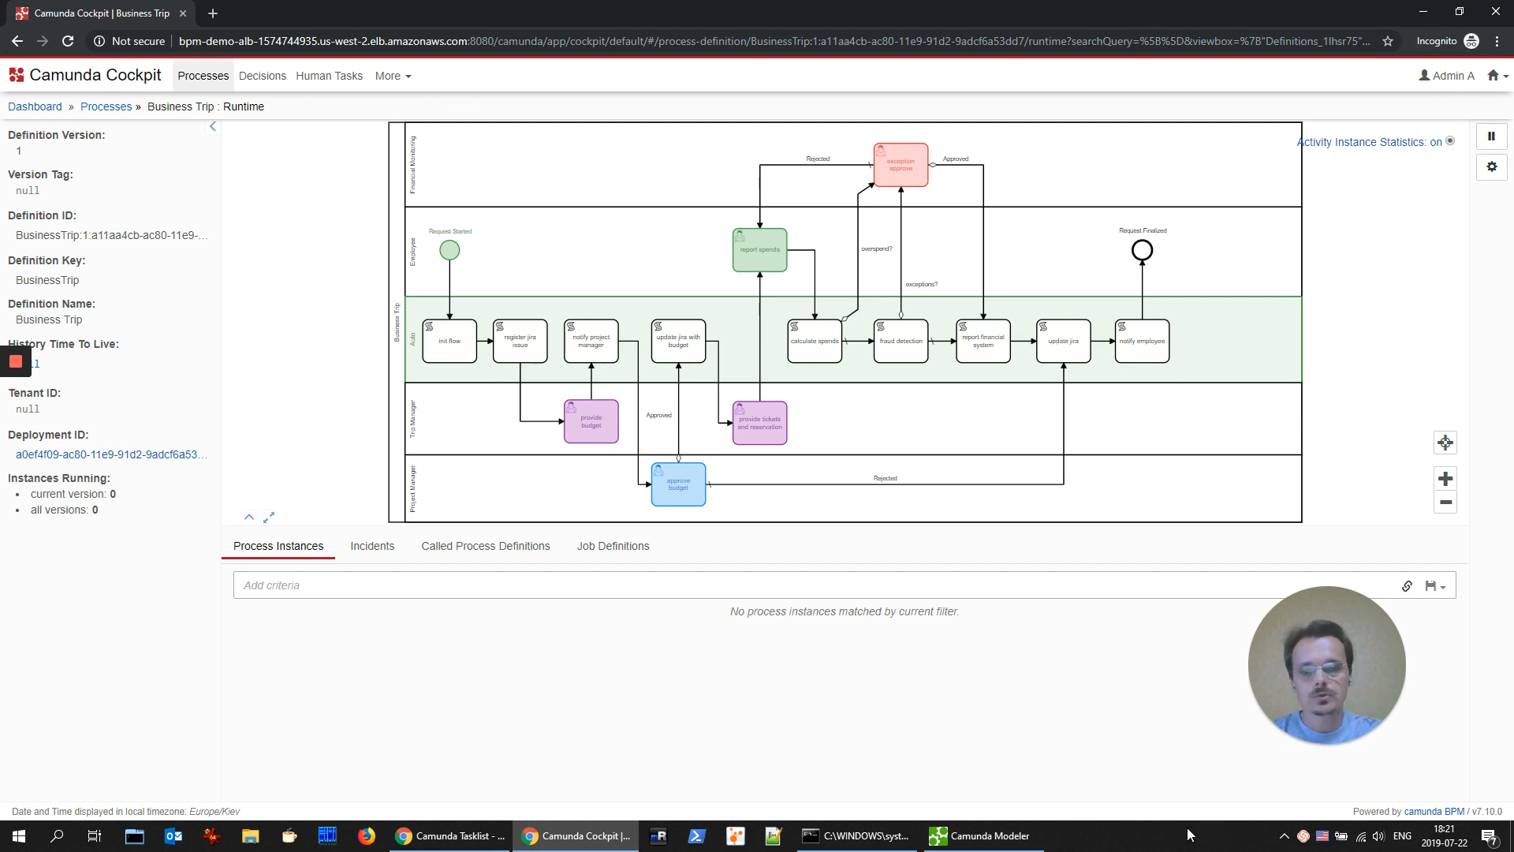
{"action": "left_click", "coordinate": [853, 835]}
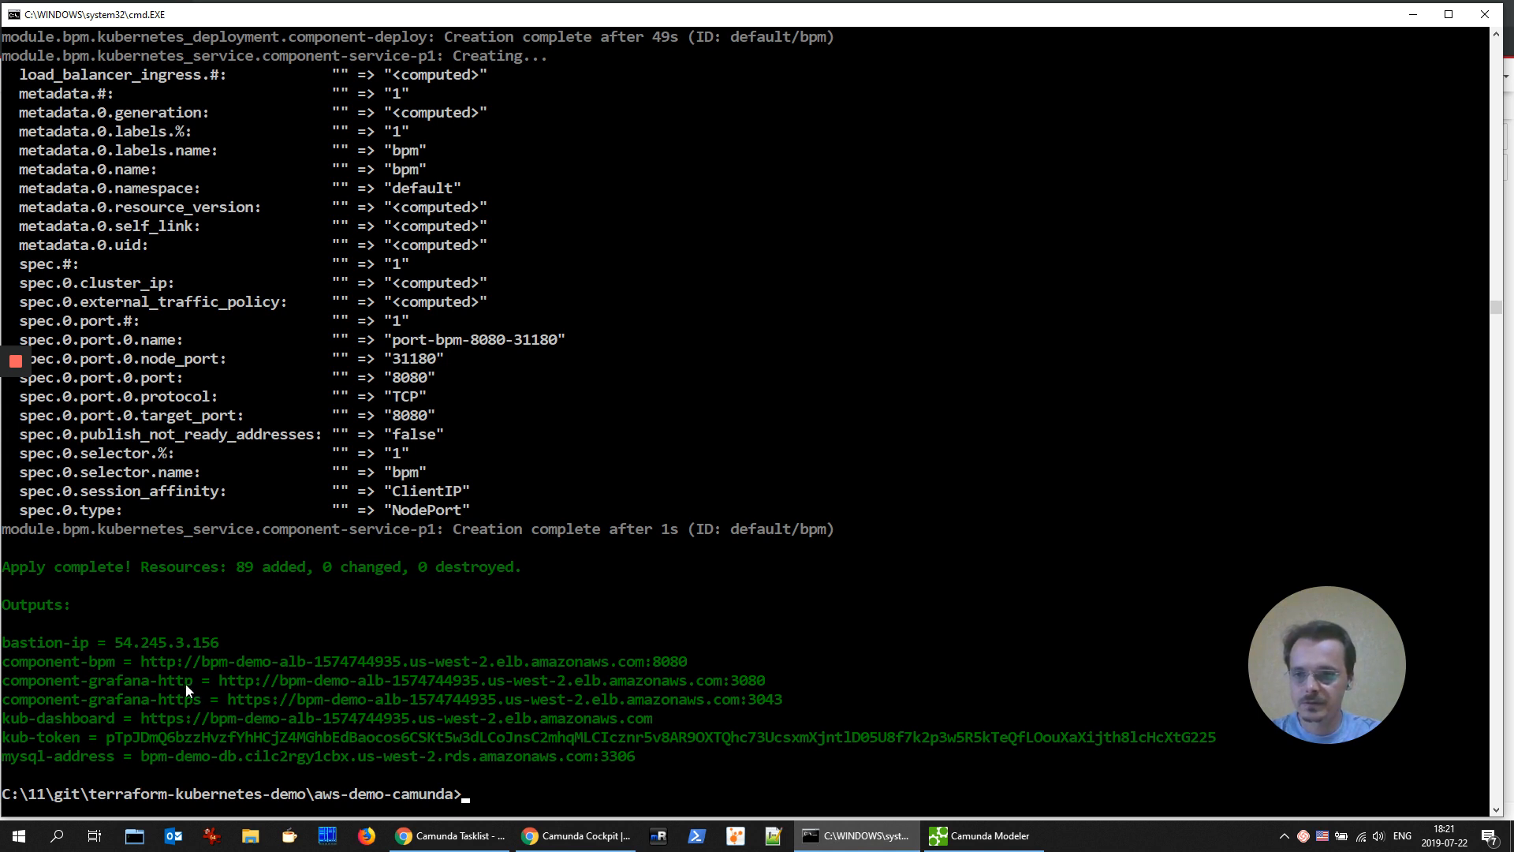
{"action": "mouse_move", "coordinate": [182, 689]}
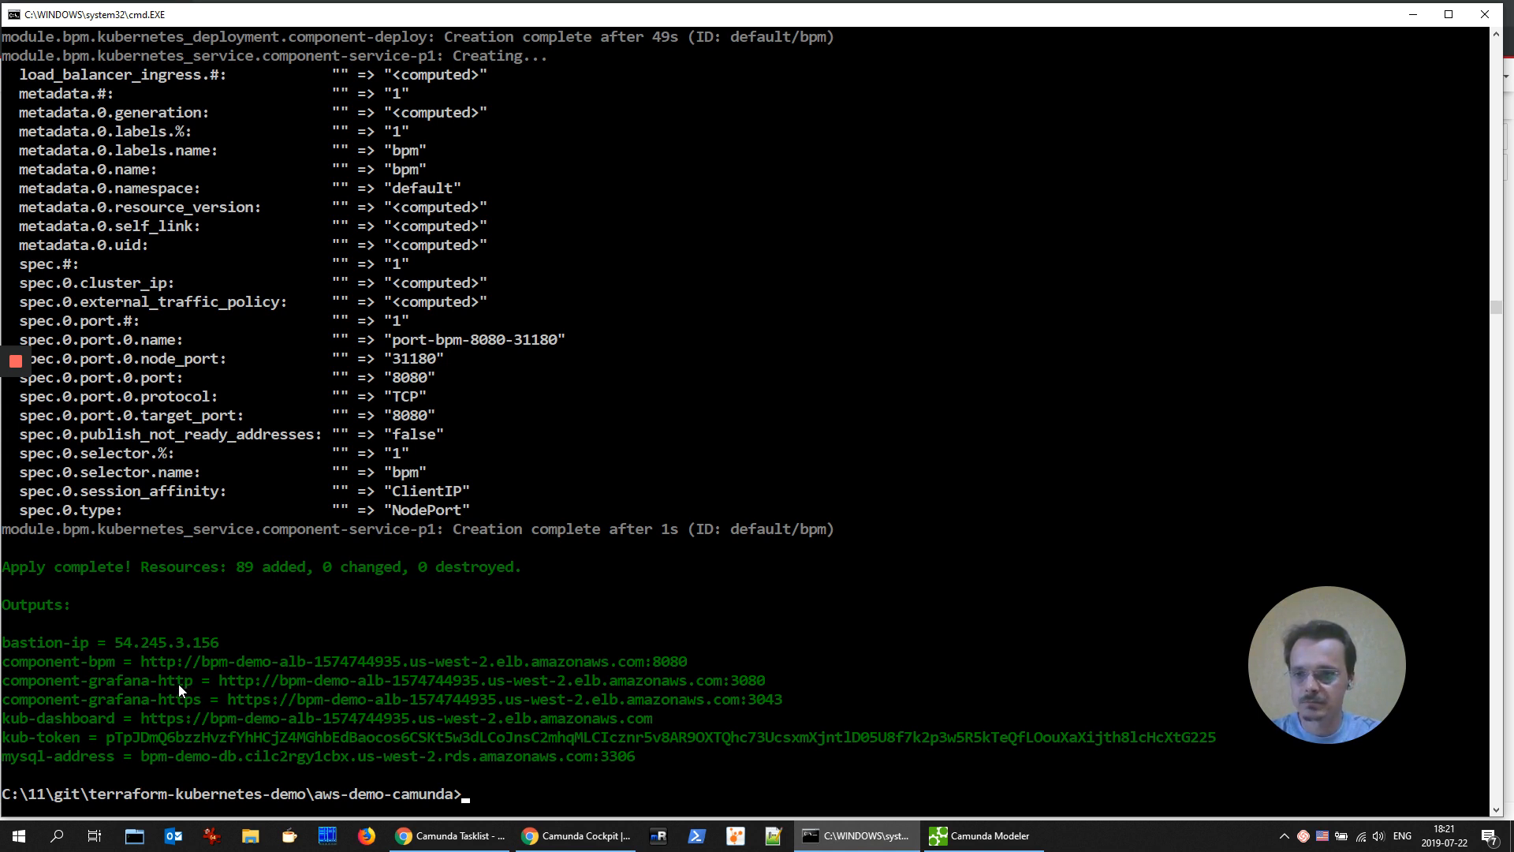
Step: Copy the component-grafana-http address from the Terraform outputs and bring up the incognito browser
{"action": "left_click_drag", "start_coordinate": [219, 680], "coordinate": [770, 681]}
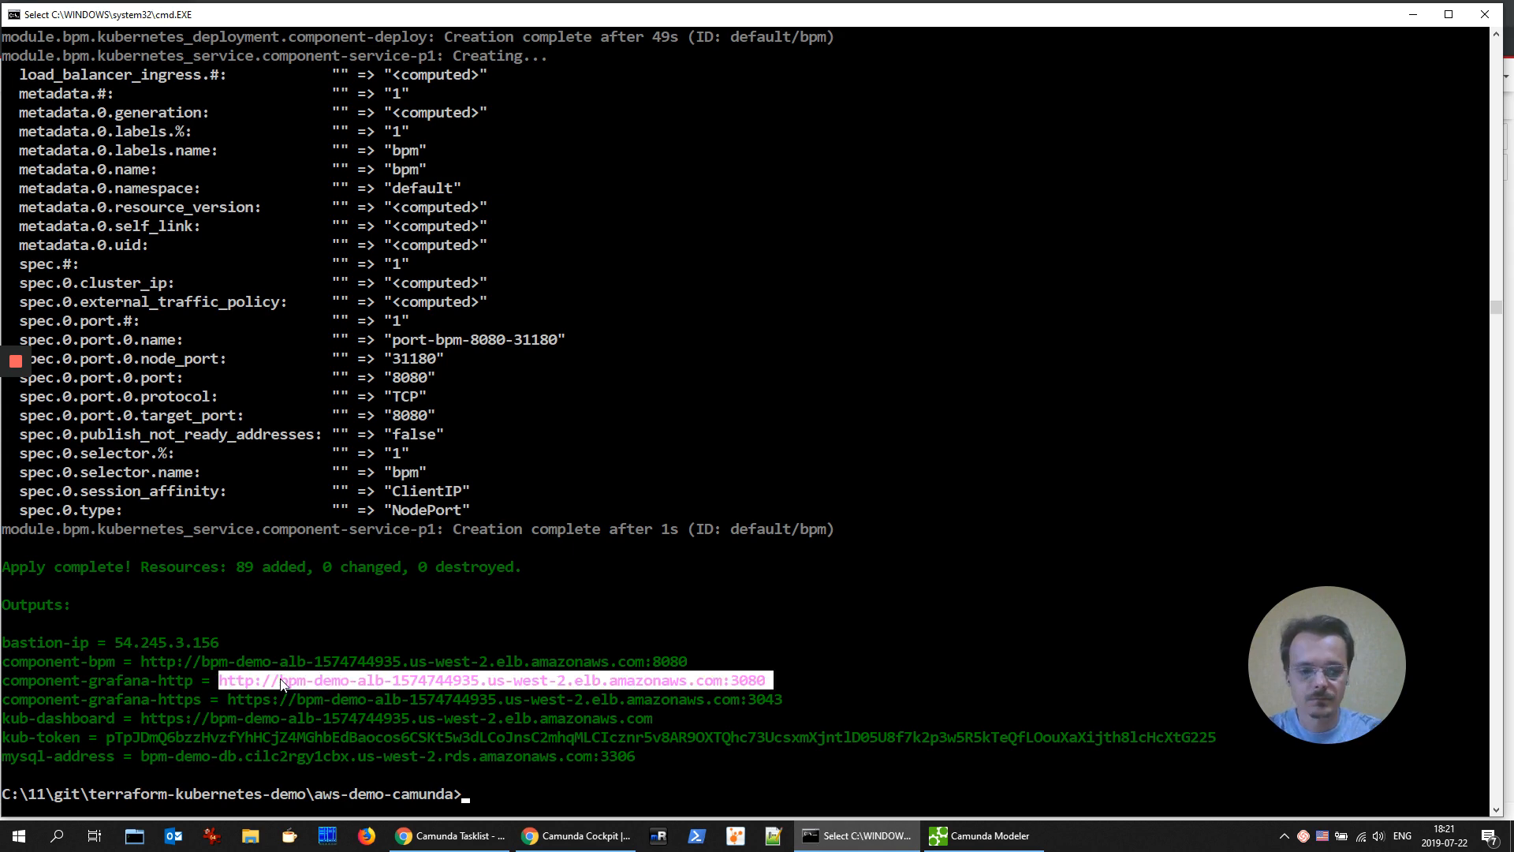
{"action": "left_click", "coordinate": [574, 835]}
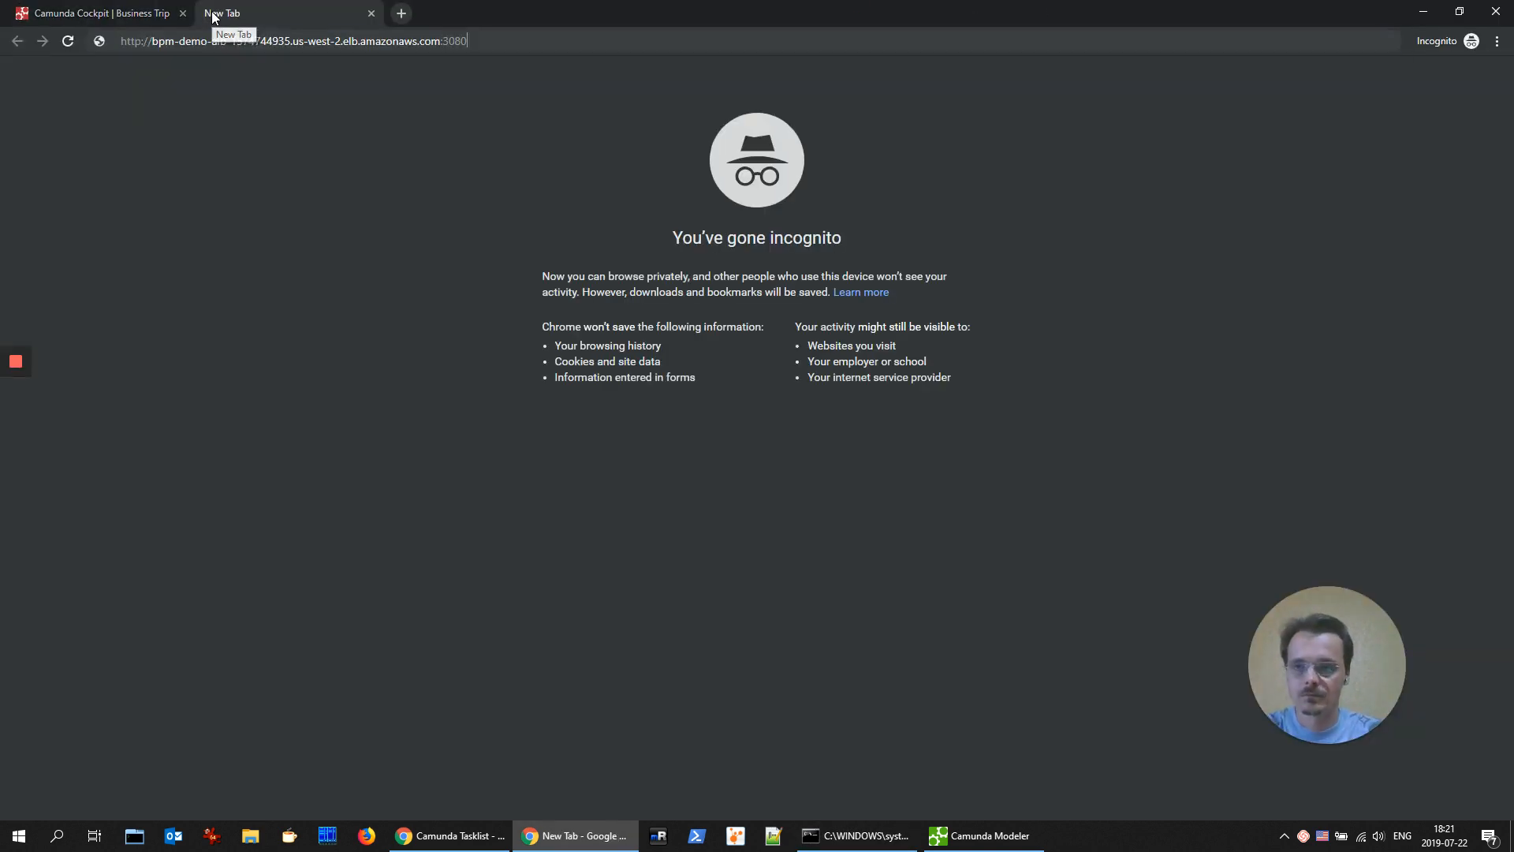
Step: Load the Grafana address and log in as admin, reaching the Home dashboard
{"action": "key", "text": "Enter"}
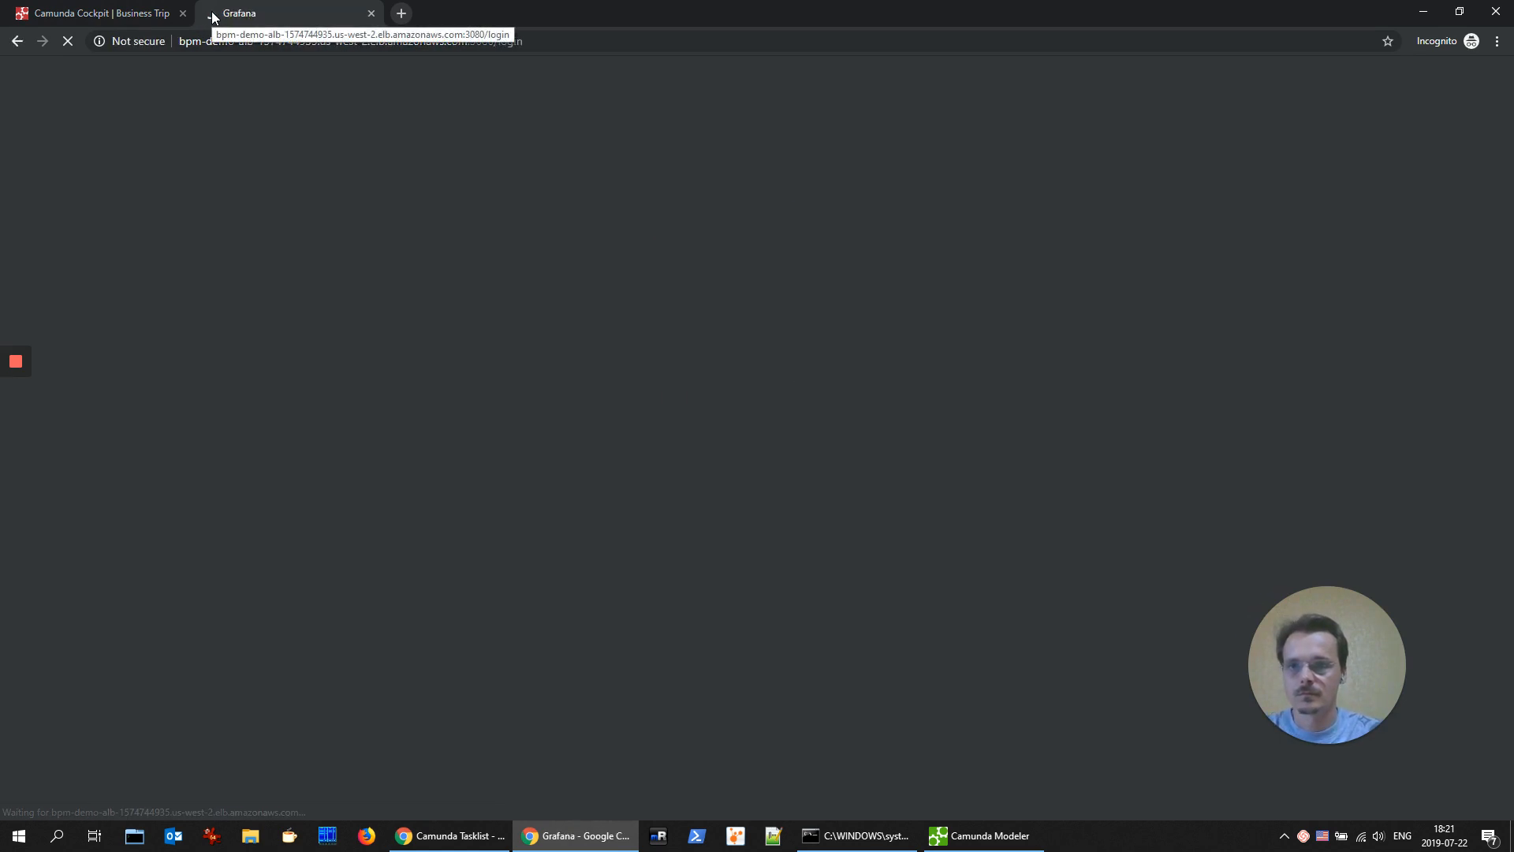
{"action": "mouse_move", "coordinate": [753, 266]}
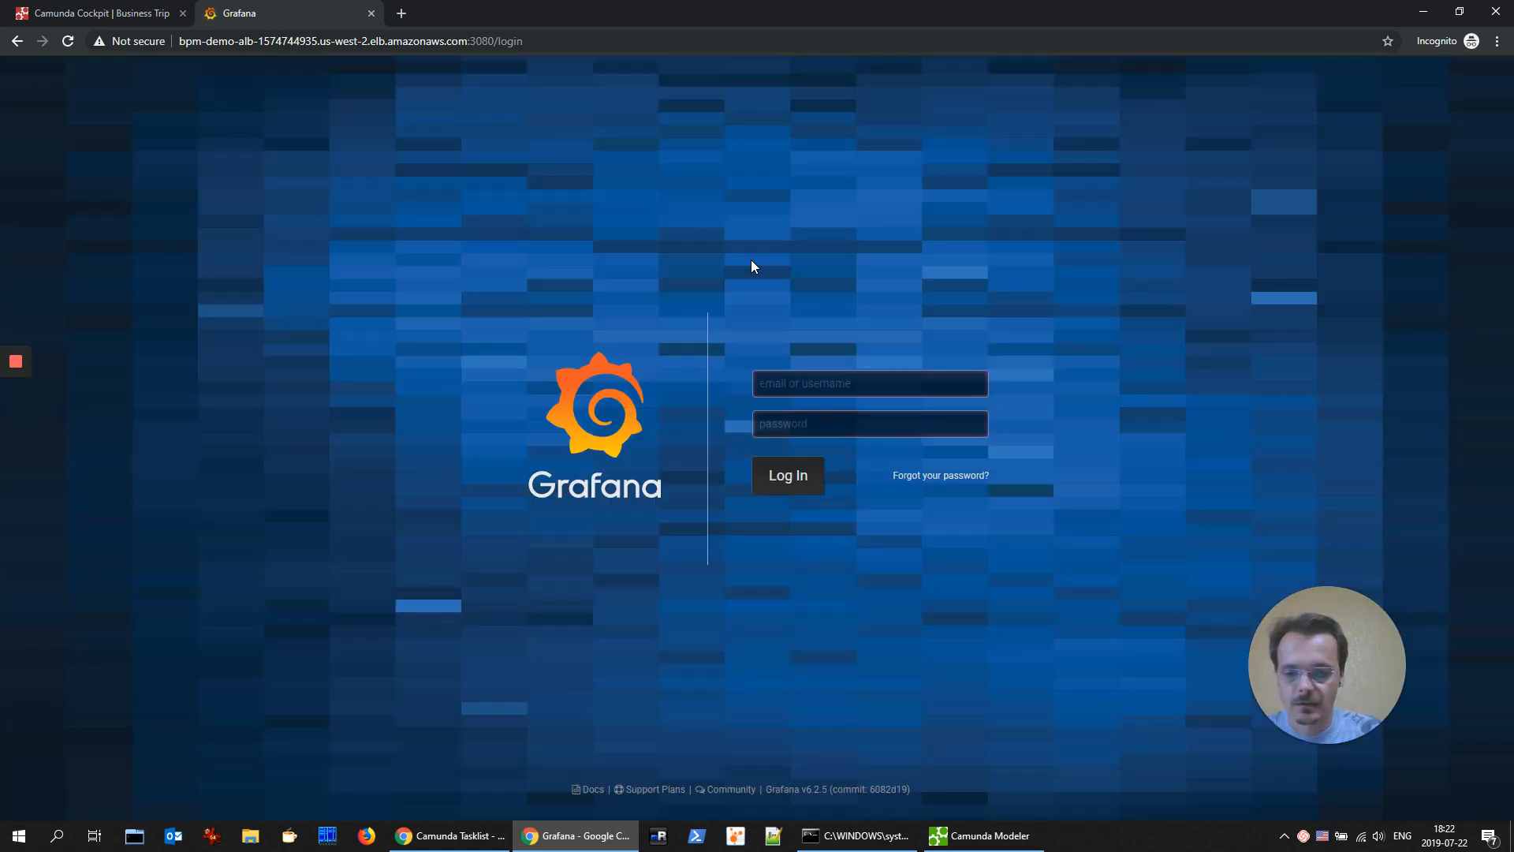
{"action": "type", "text": "admin"}
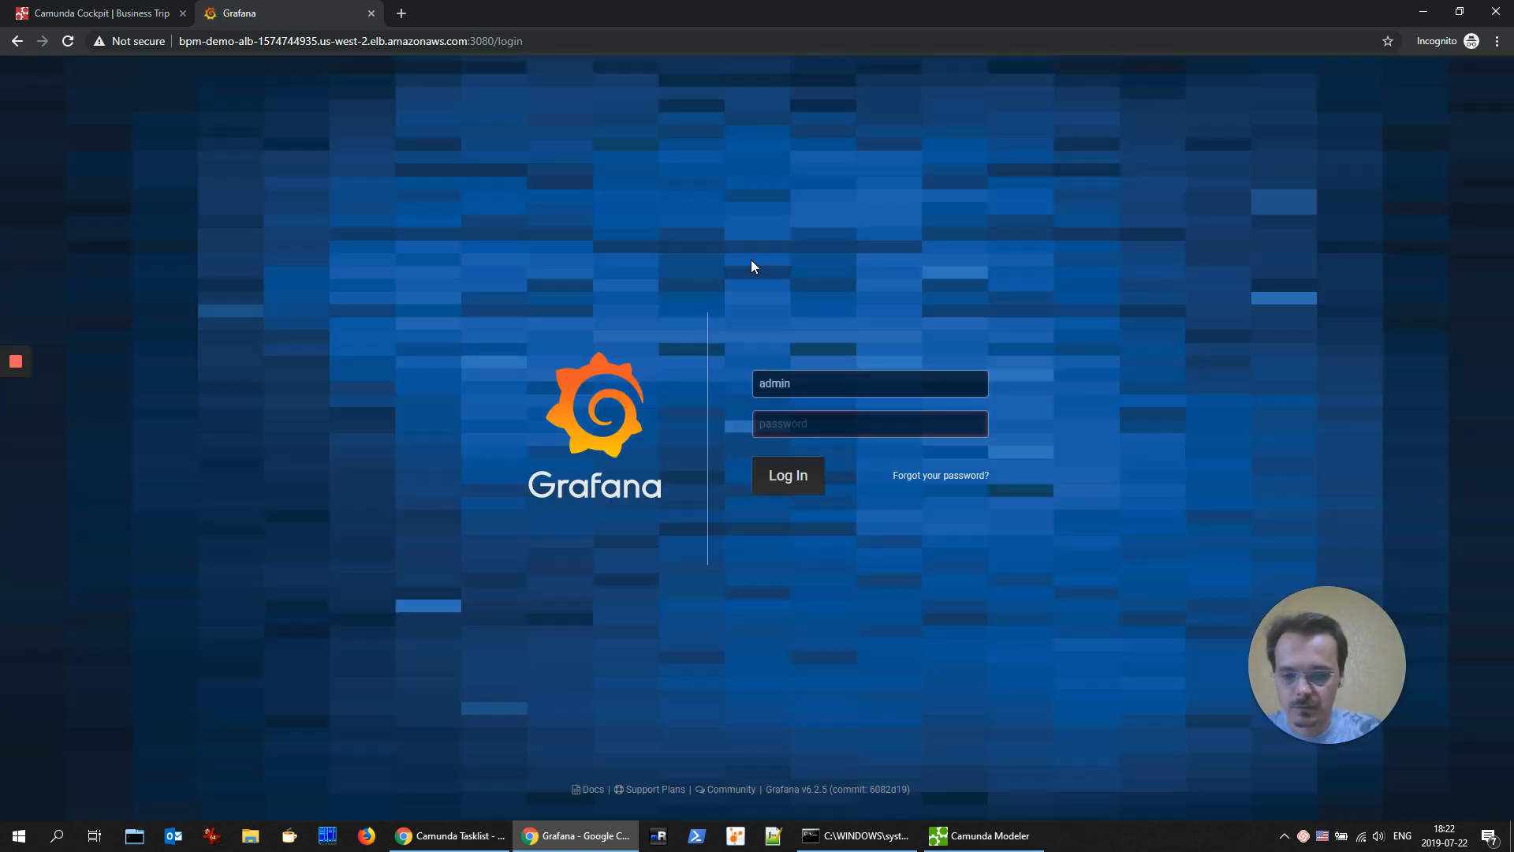
{"action": "left_click", "coordinate": [787, 475]}
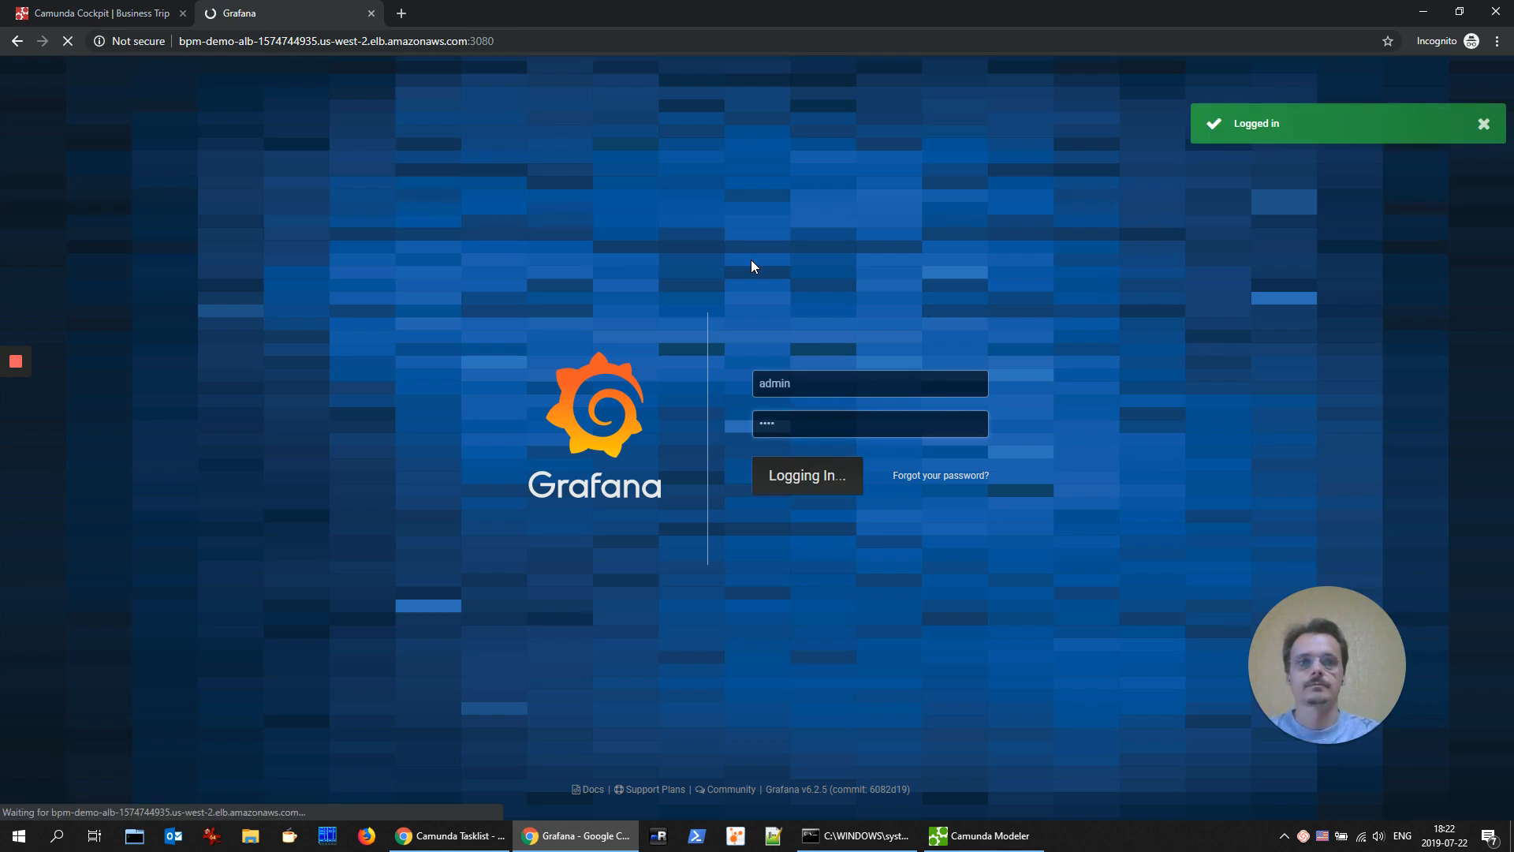
{"action": "left_click", "coordinate": [806, 475]}
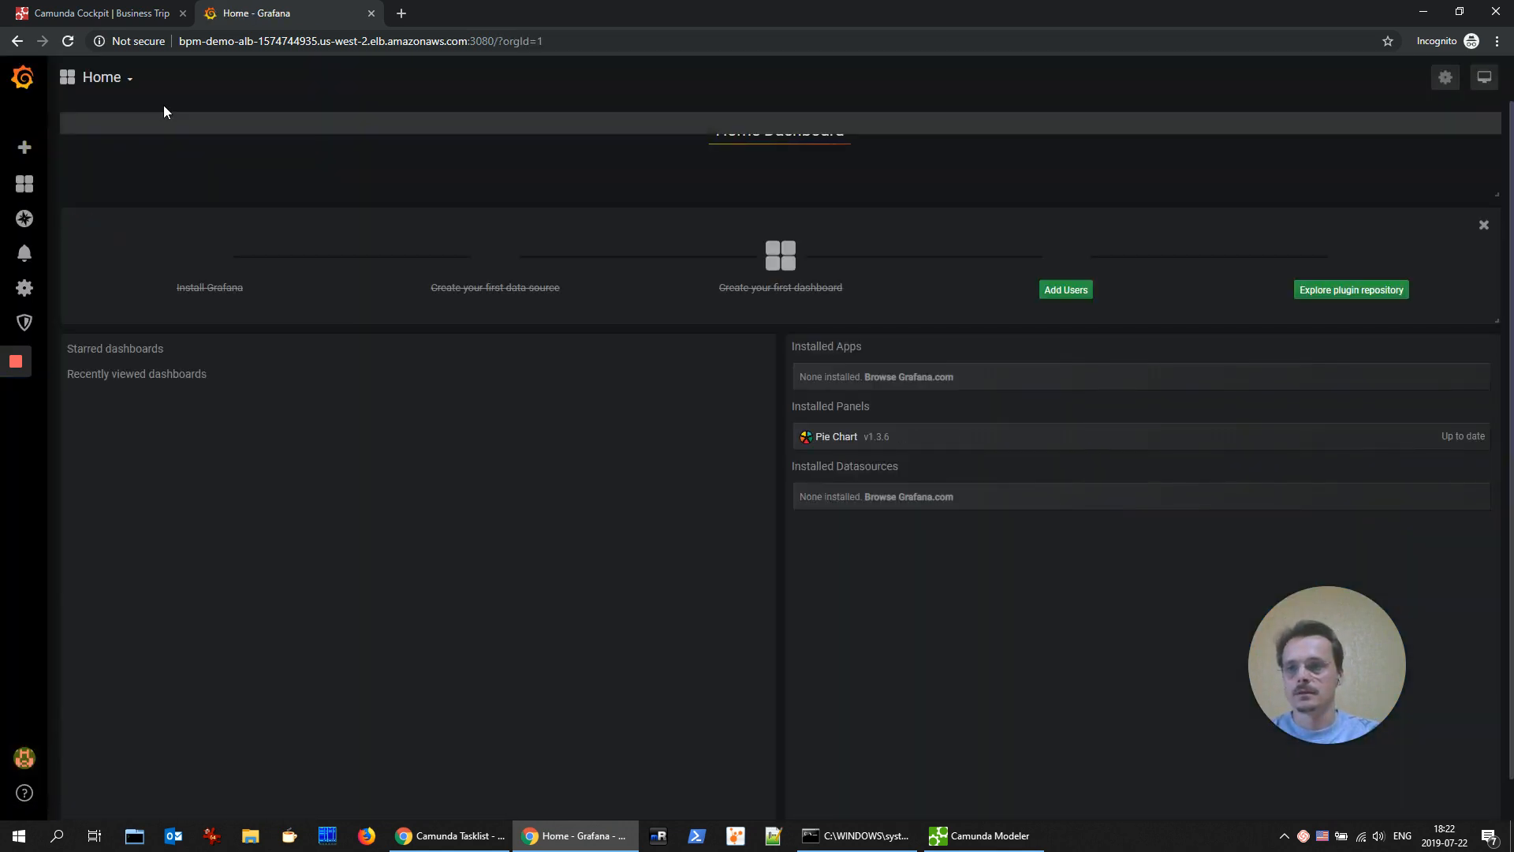